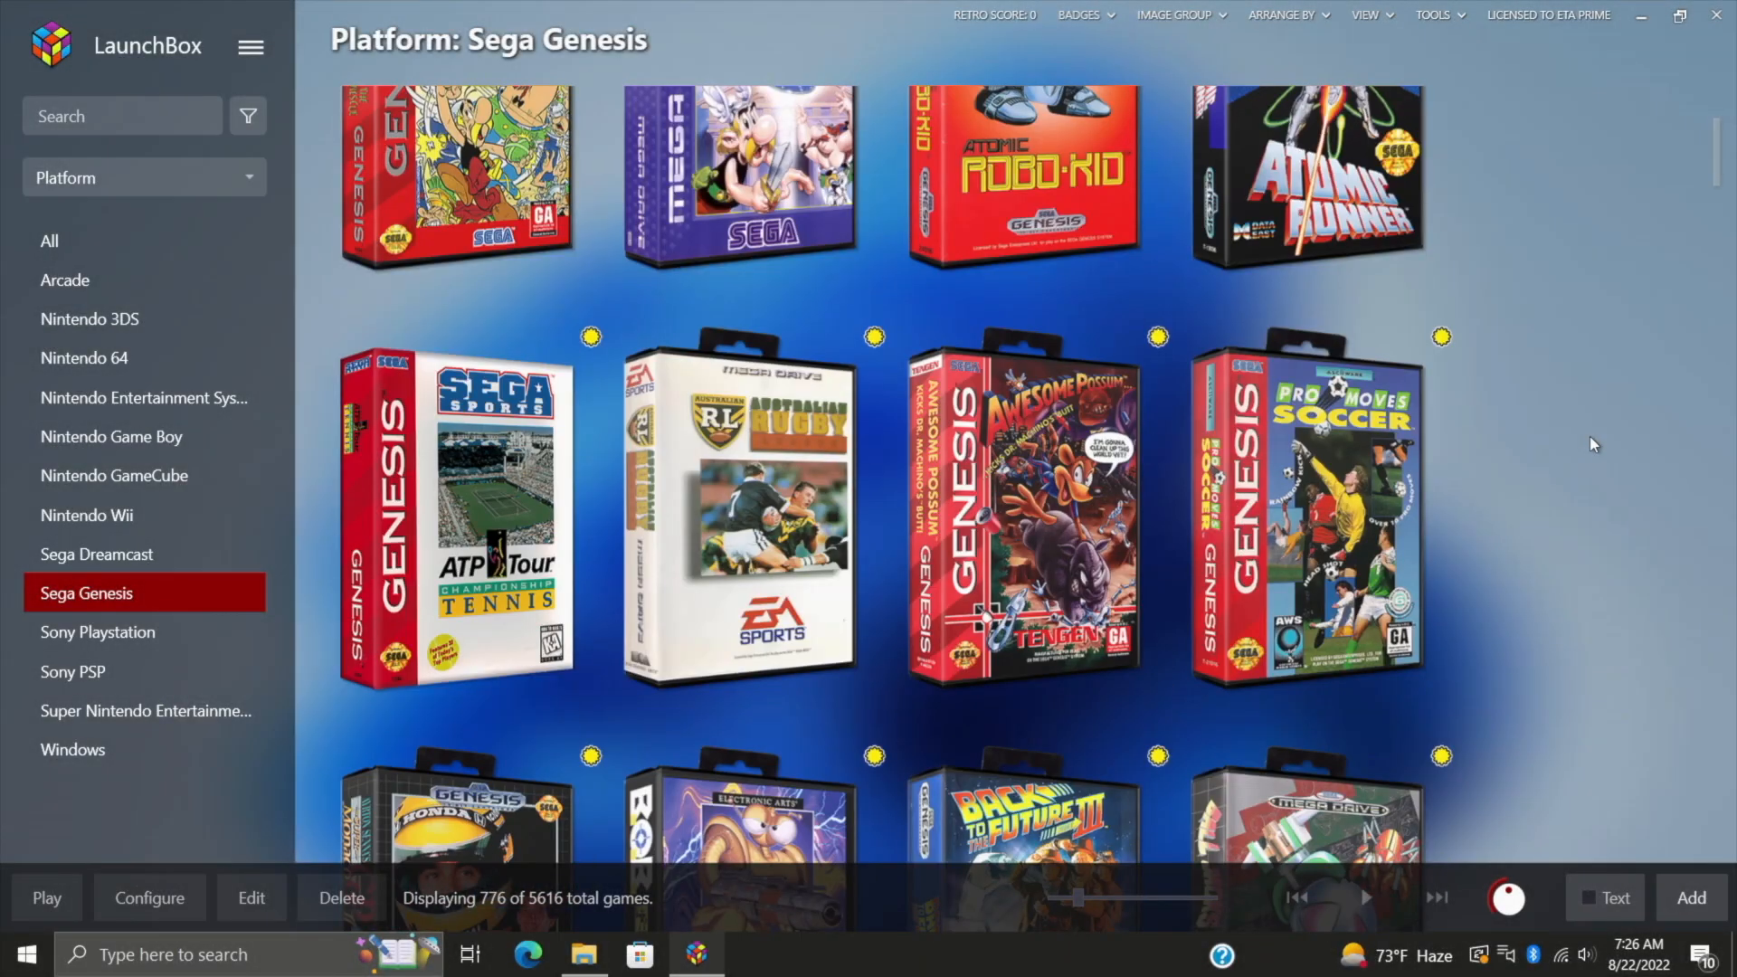
Step: Show the Nintendo GameCube library and select Alien Hominid among the placeholder-art games
scroll("down", 3)
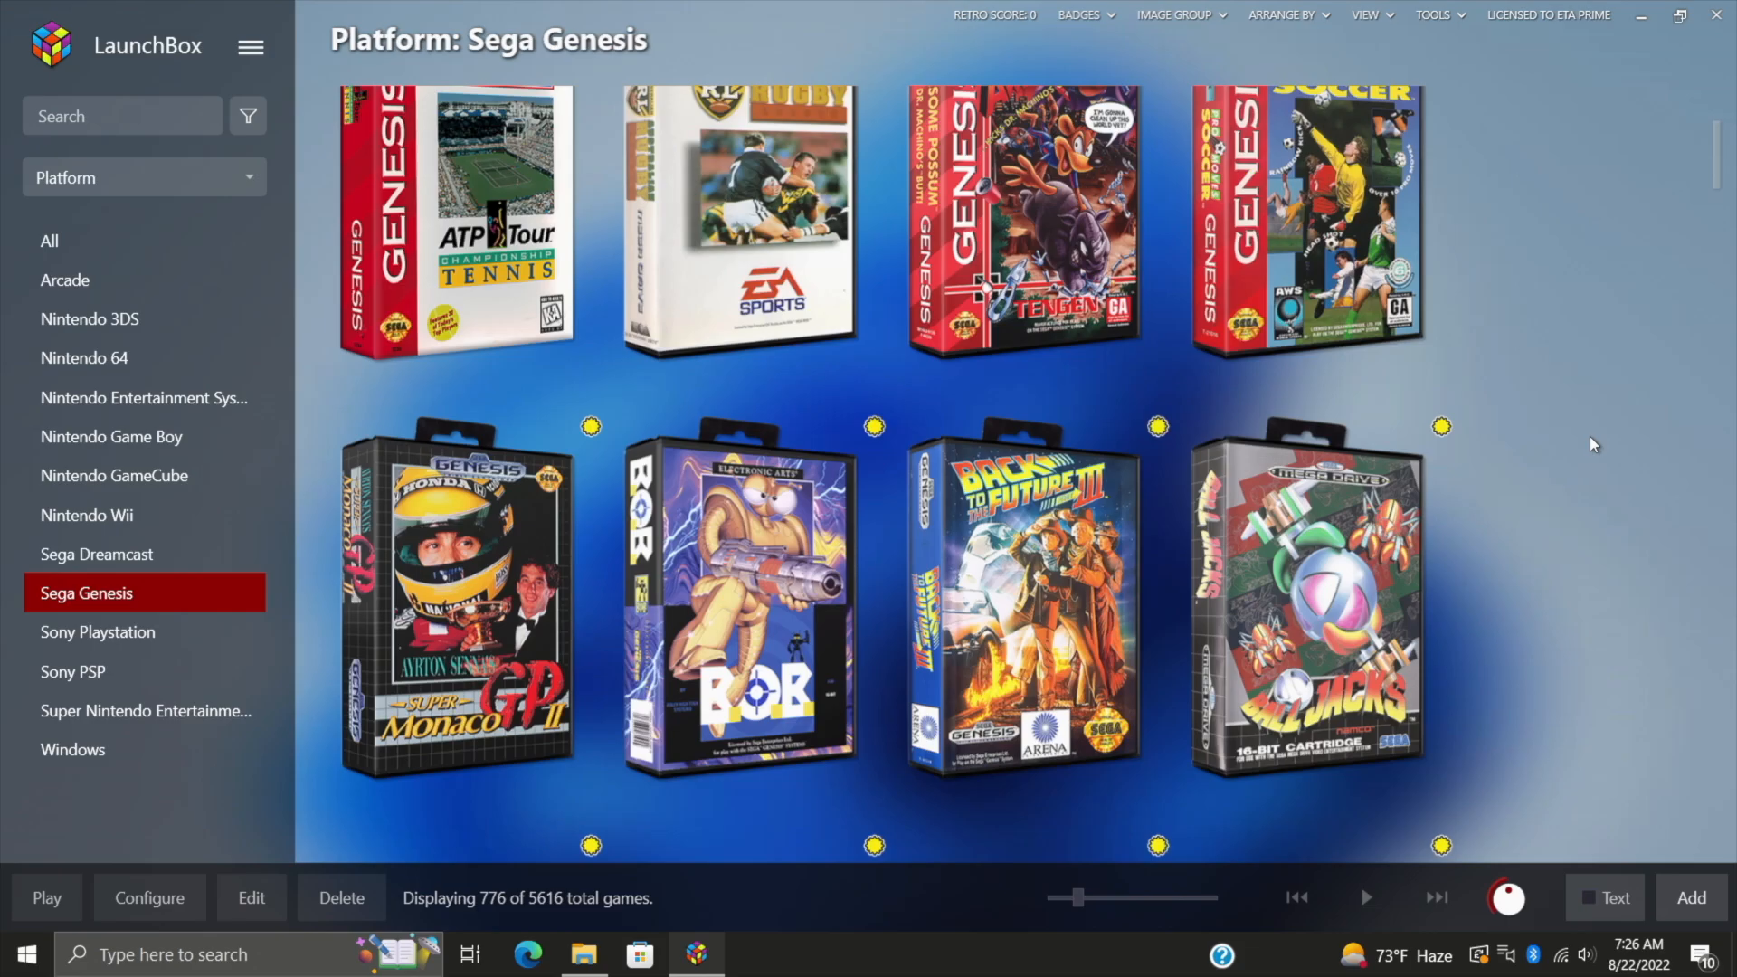
scroll("down", 3)
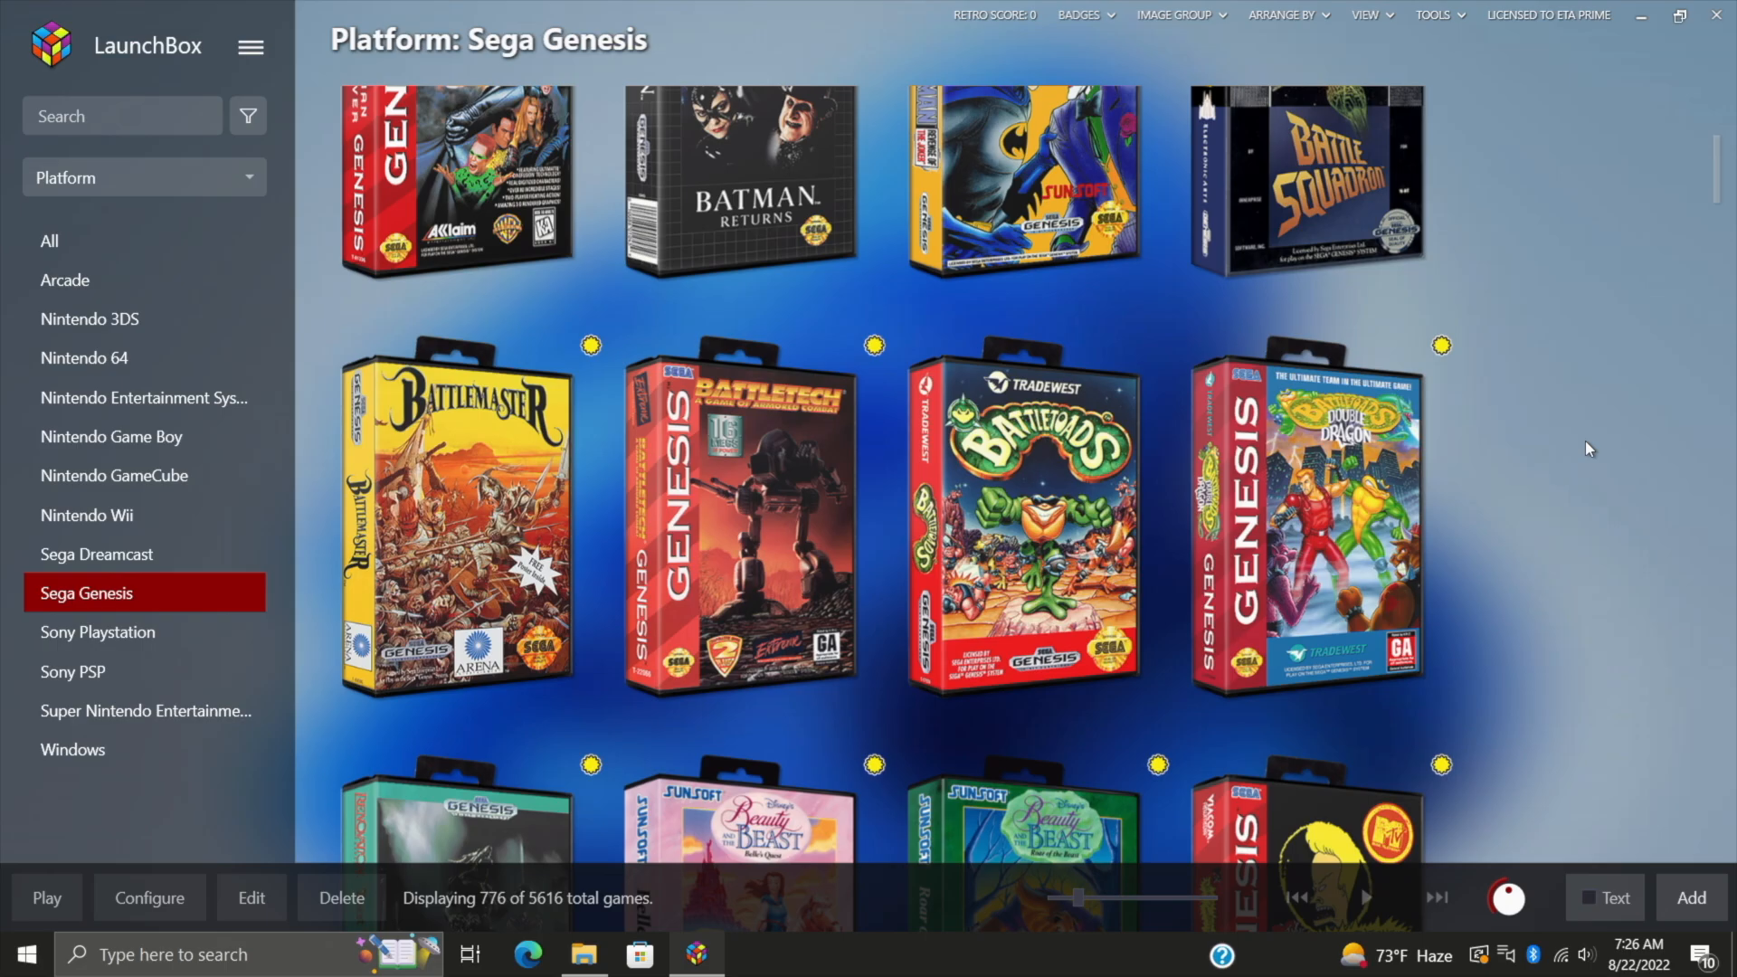
scroll("down", 3)
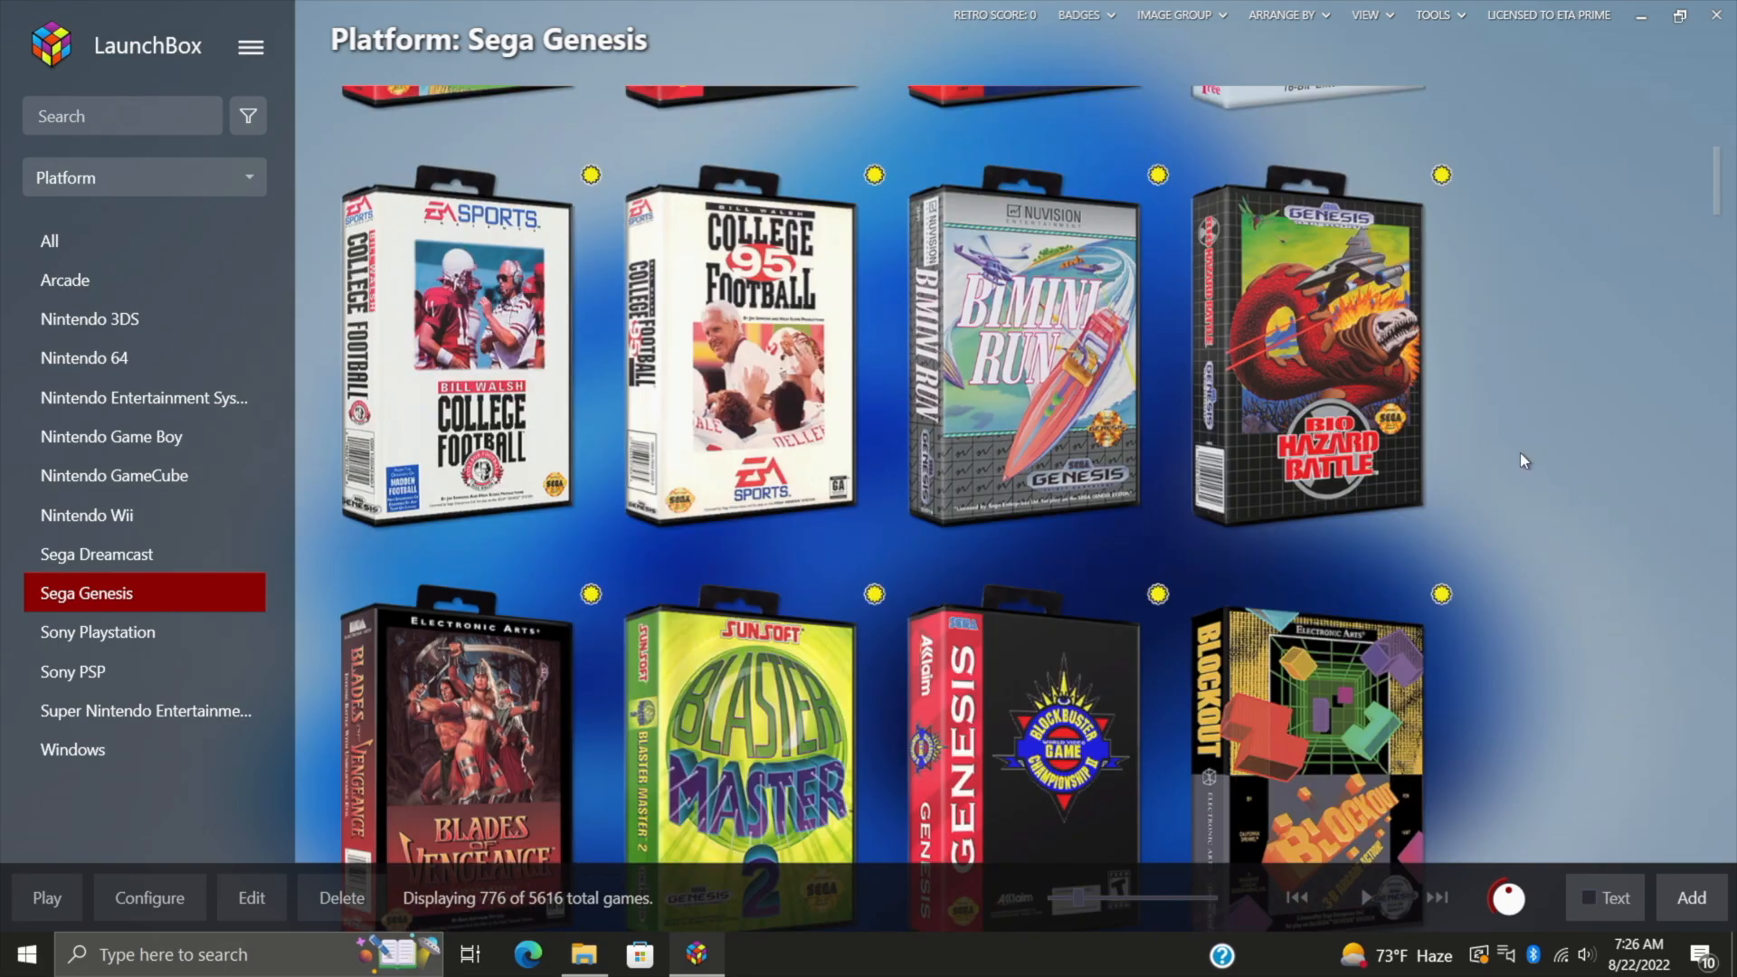
scroll("down", 3)
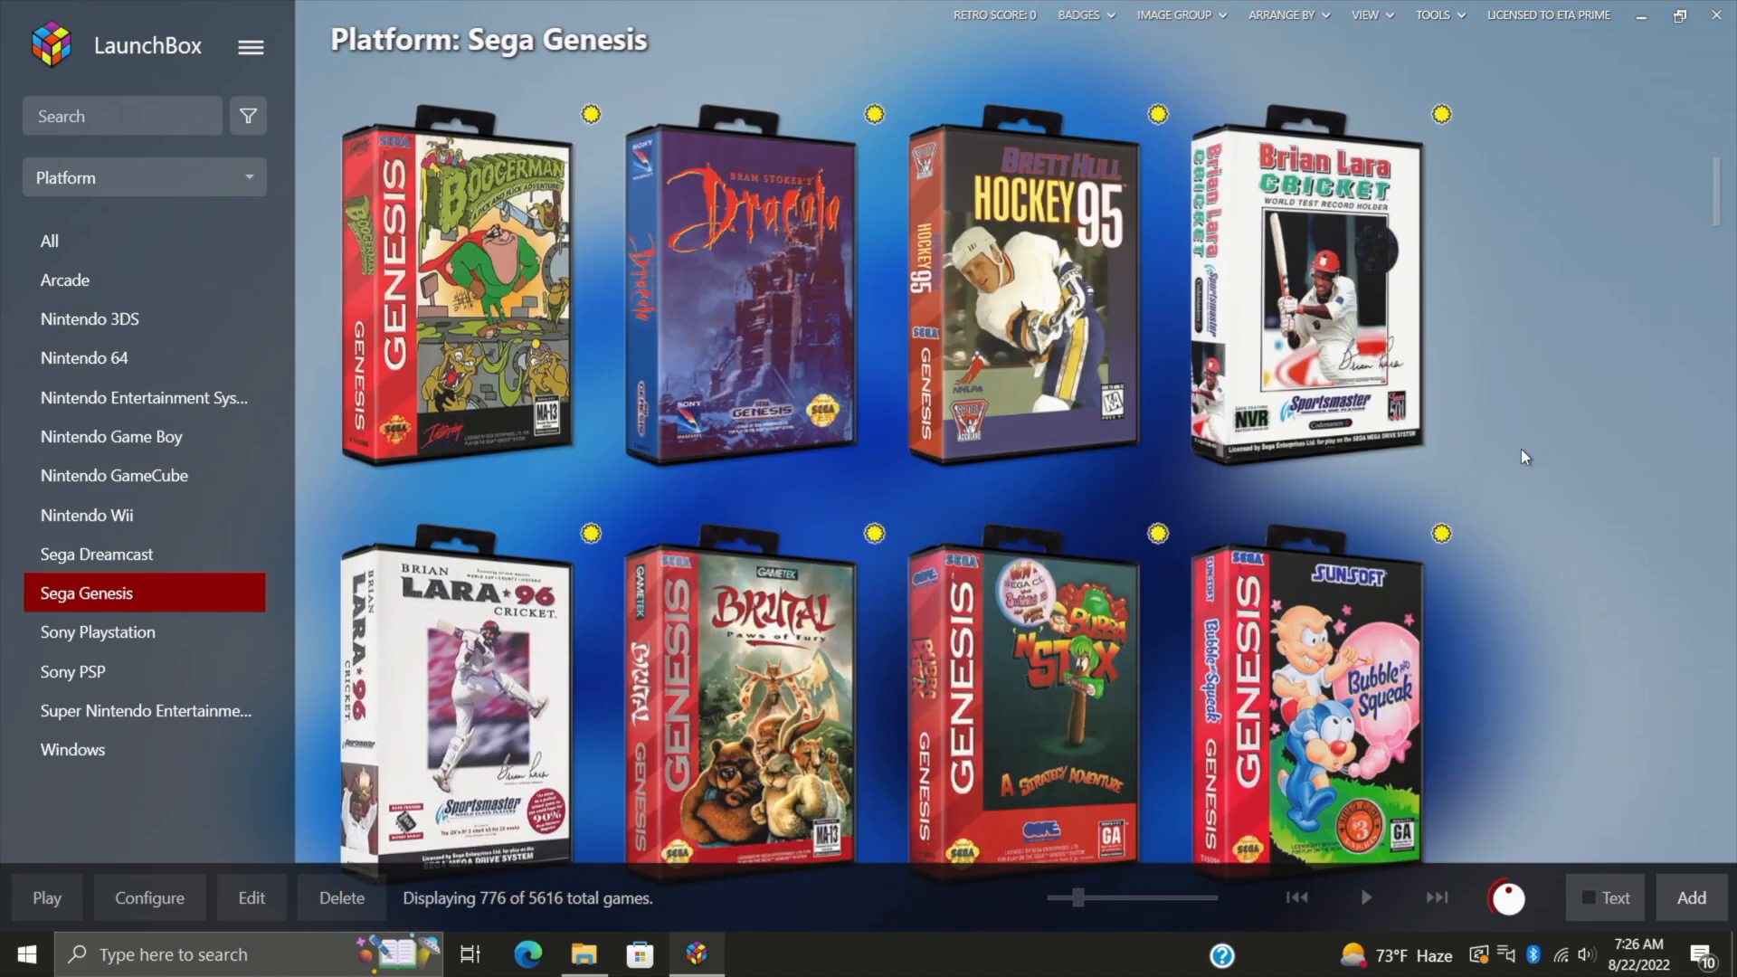
scroll("down", 3)
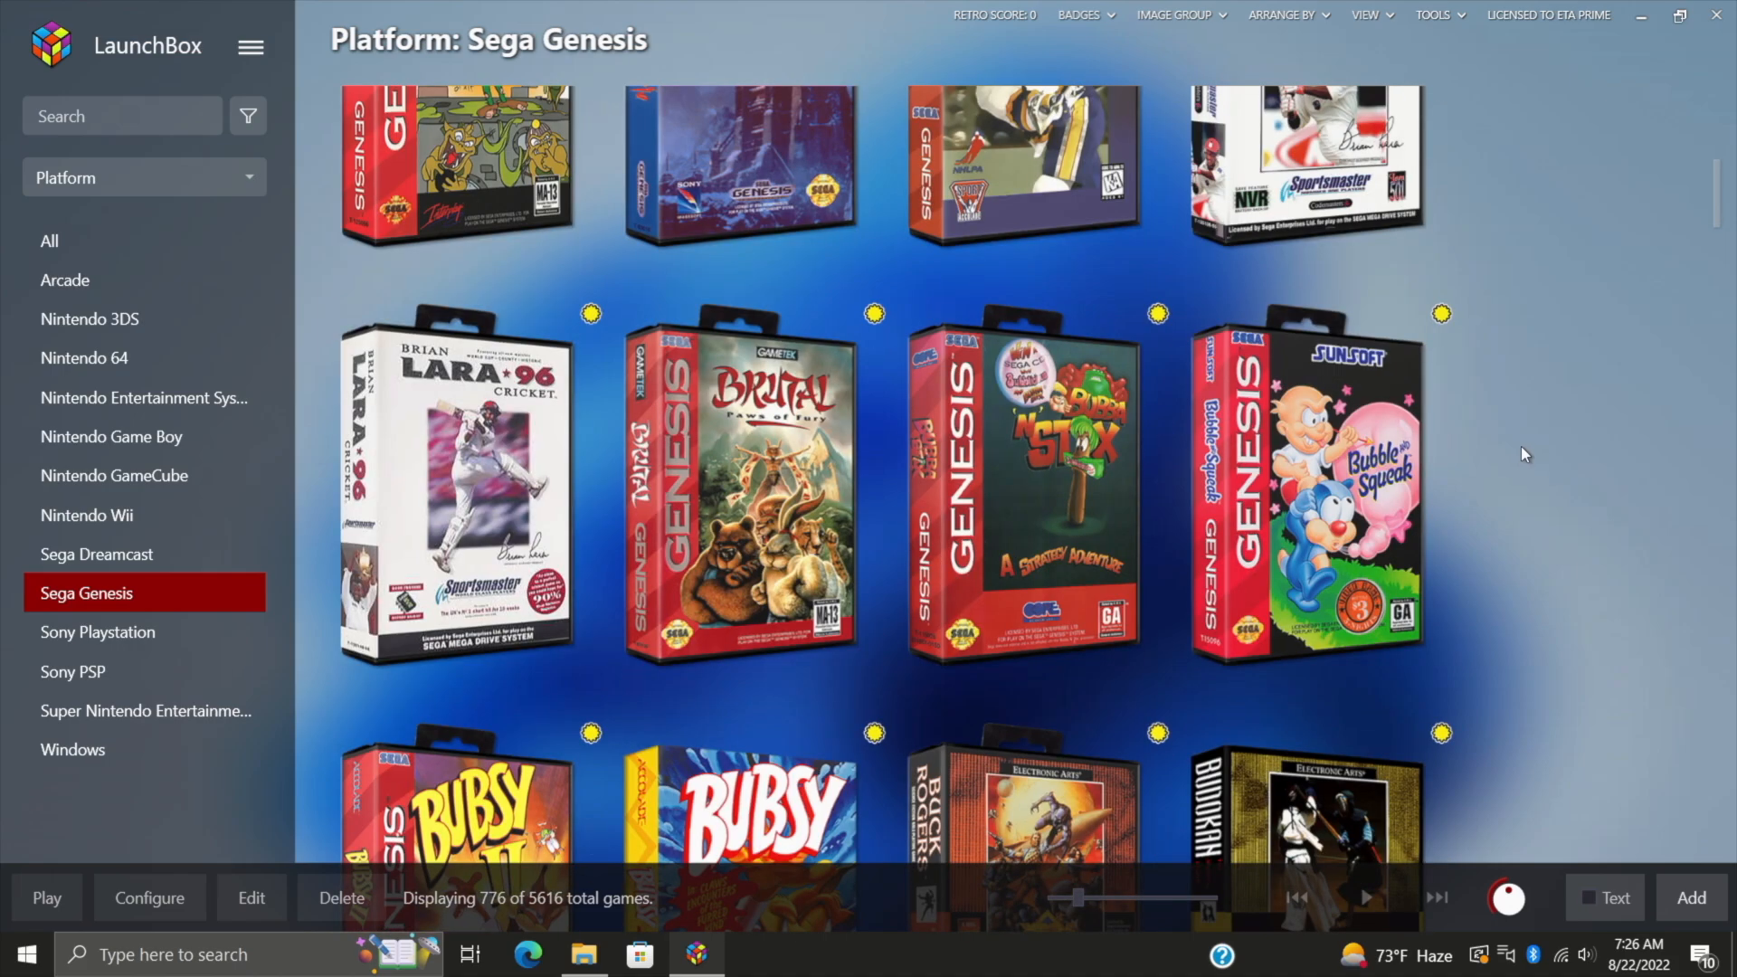
mouse_move(1528, 449)
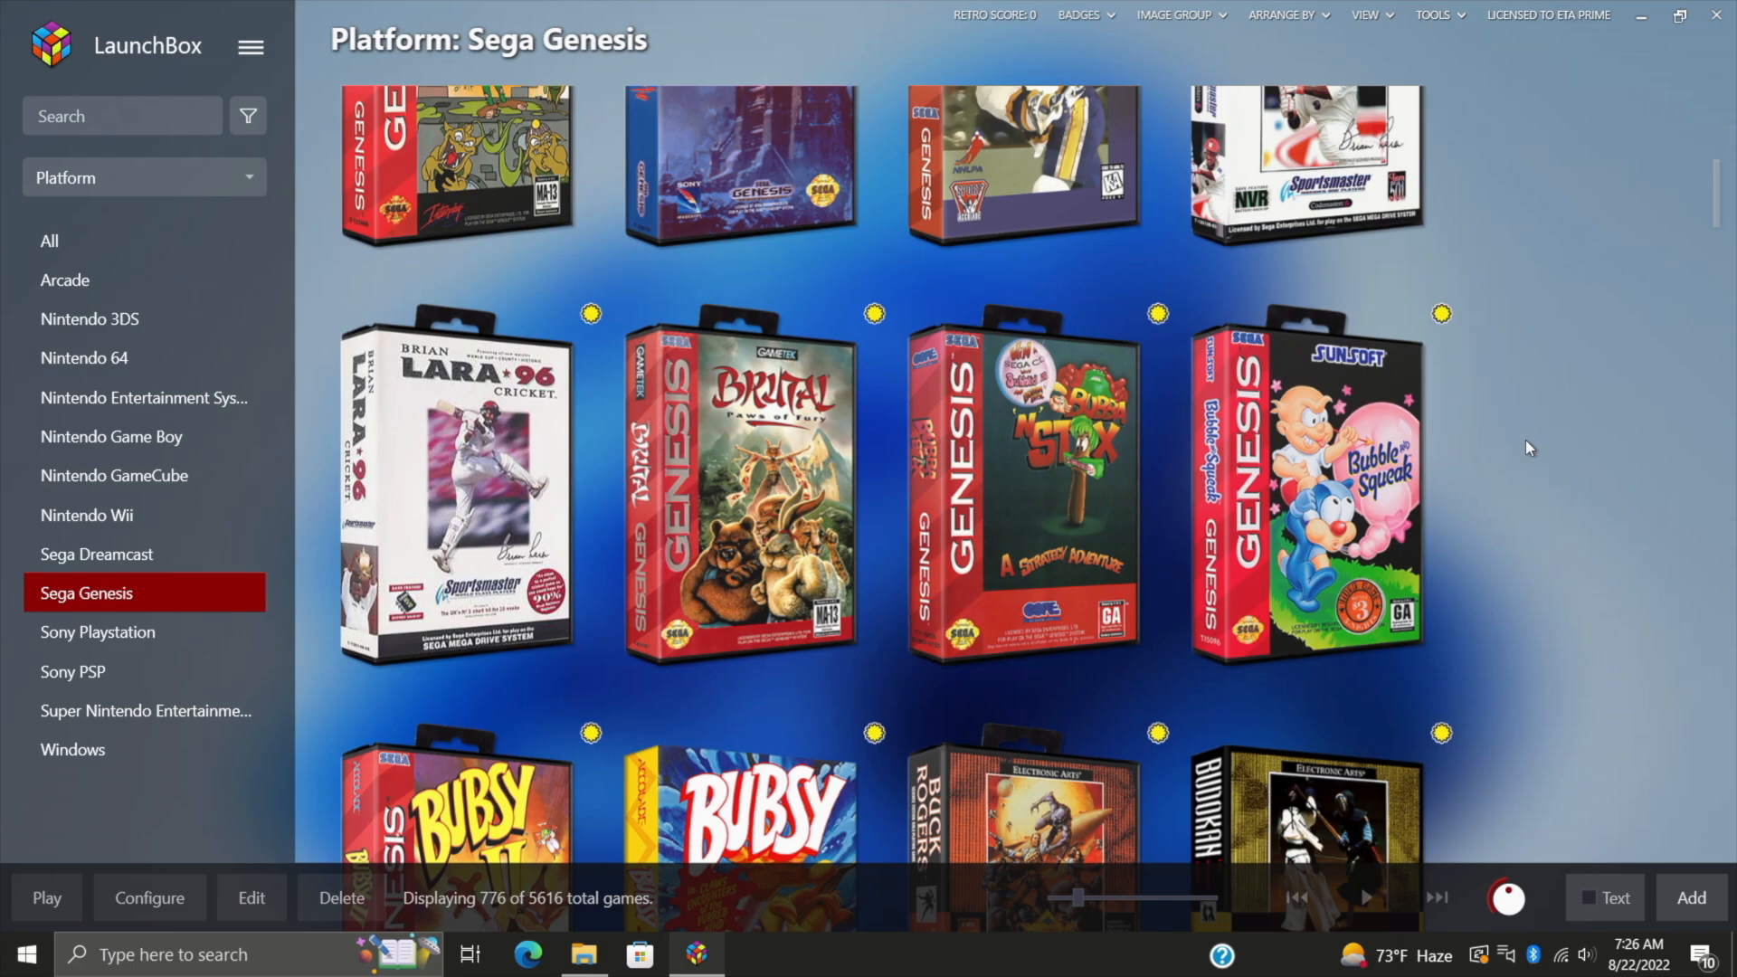
mouse_move(1525, 454)
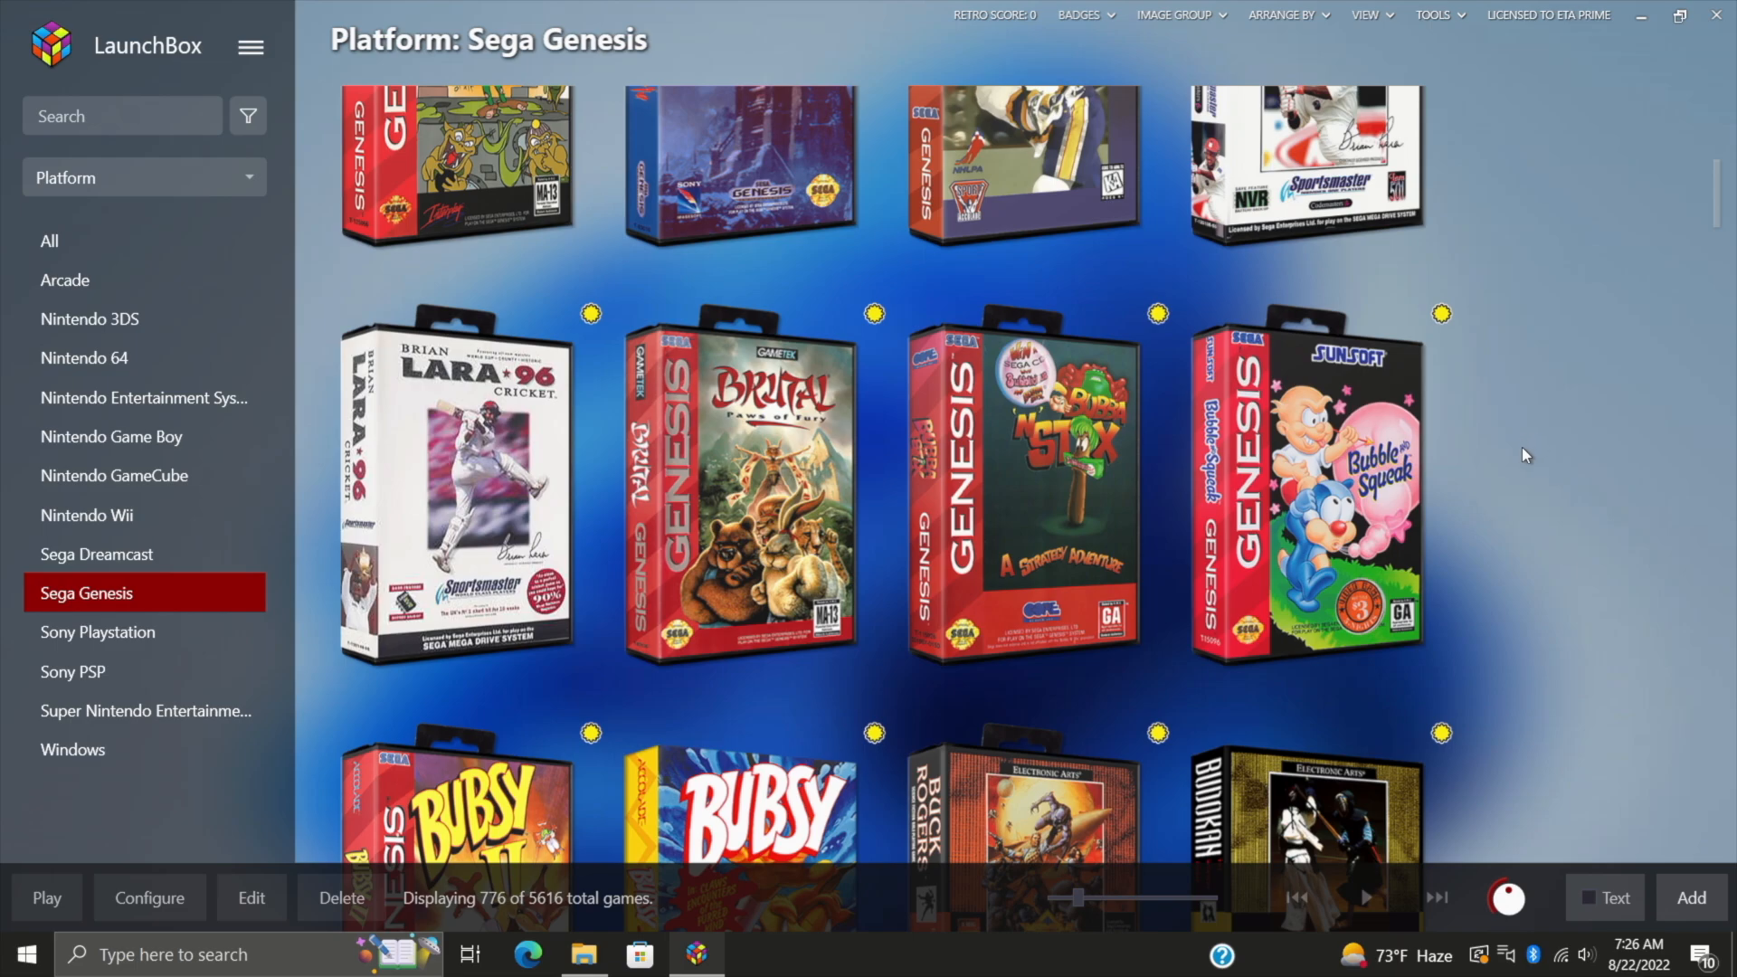
mouse_move(1520, 456)
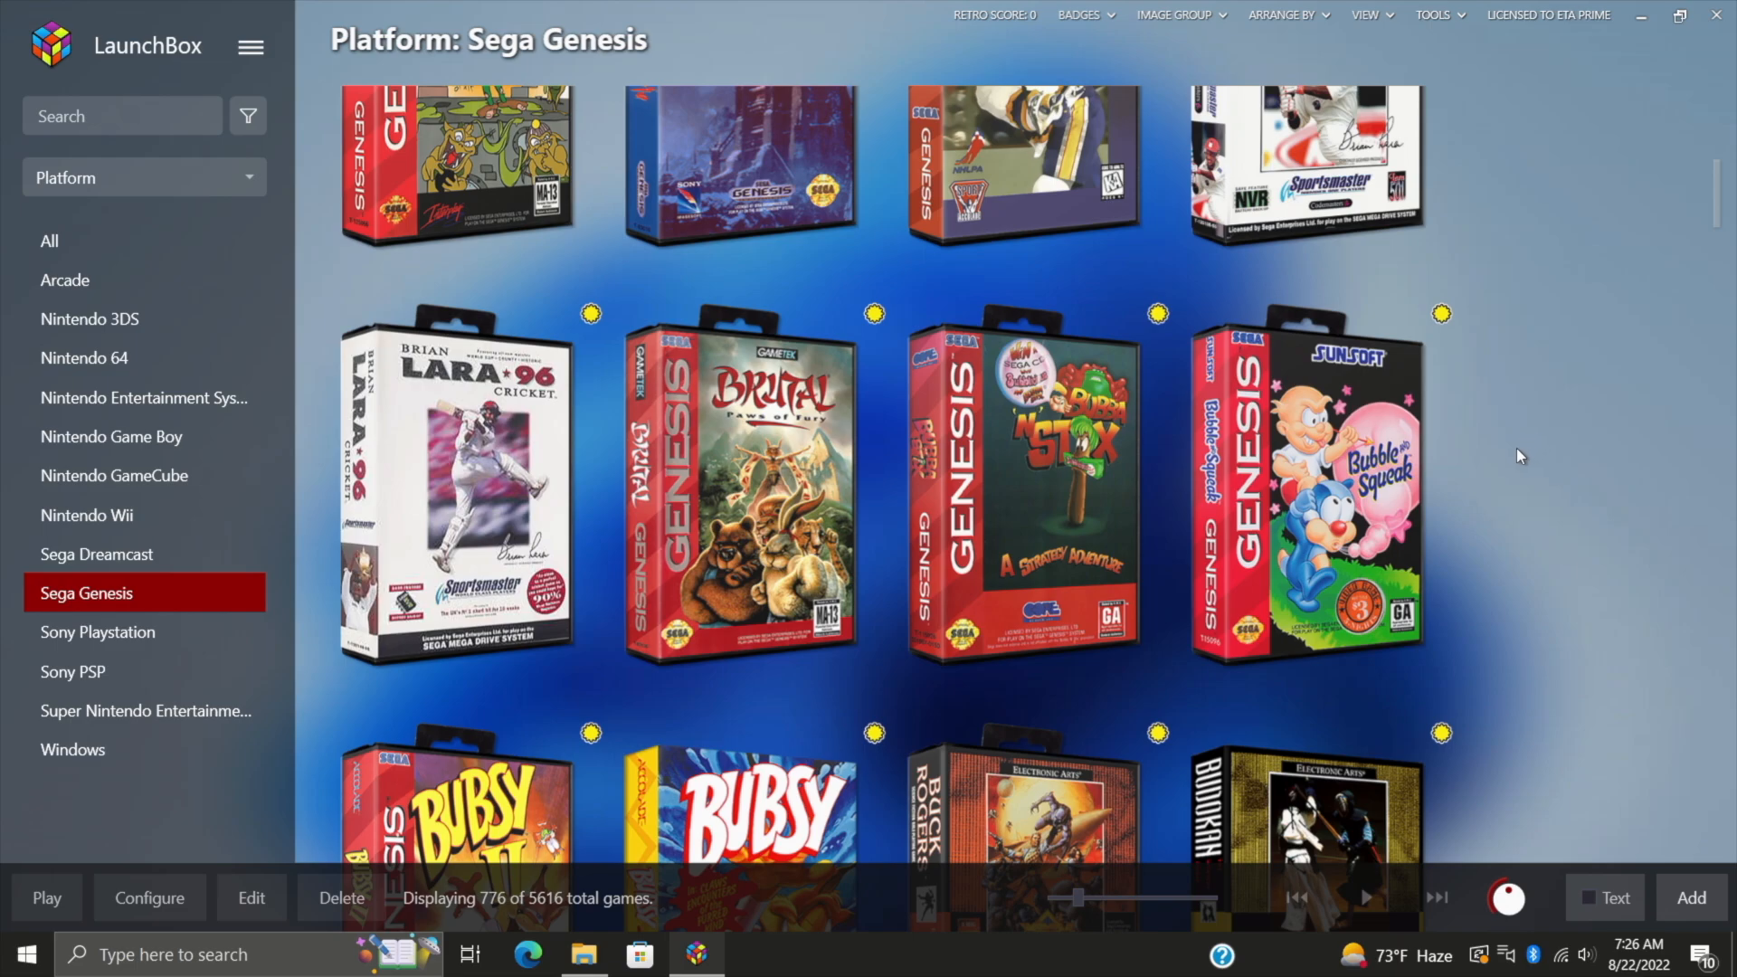
left_click(114, 474)
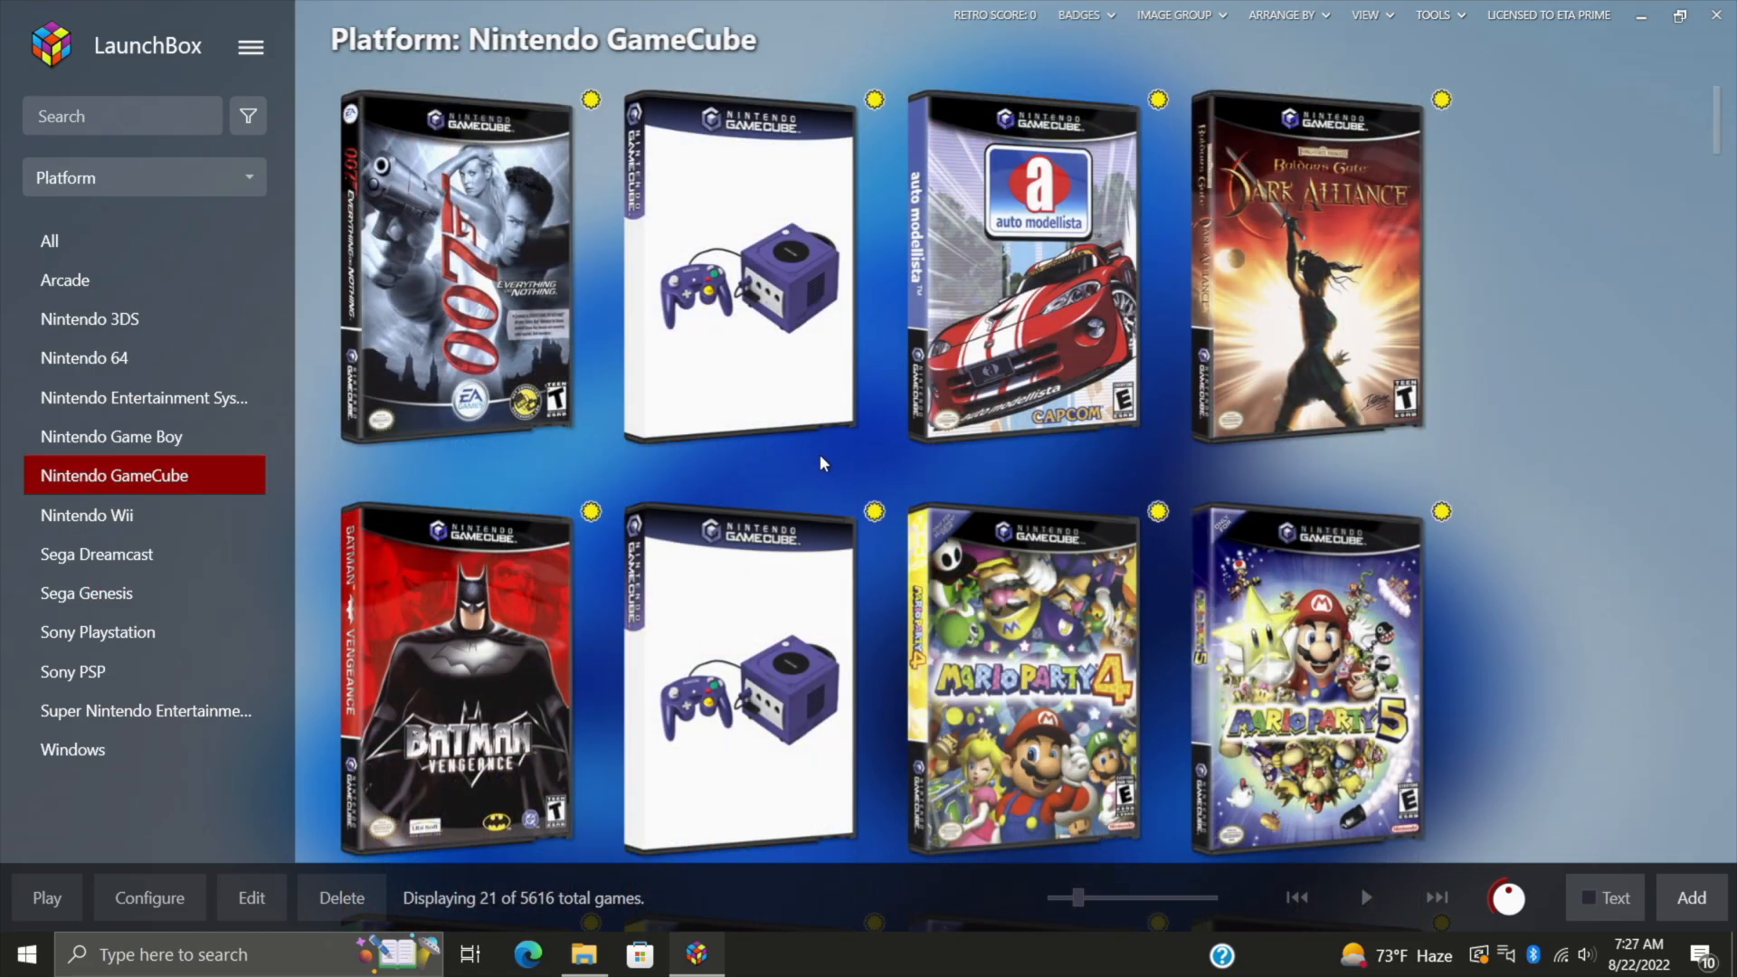
scroll("down", 3)
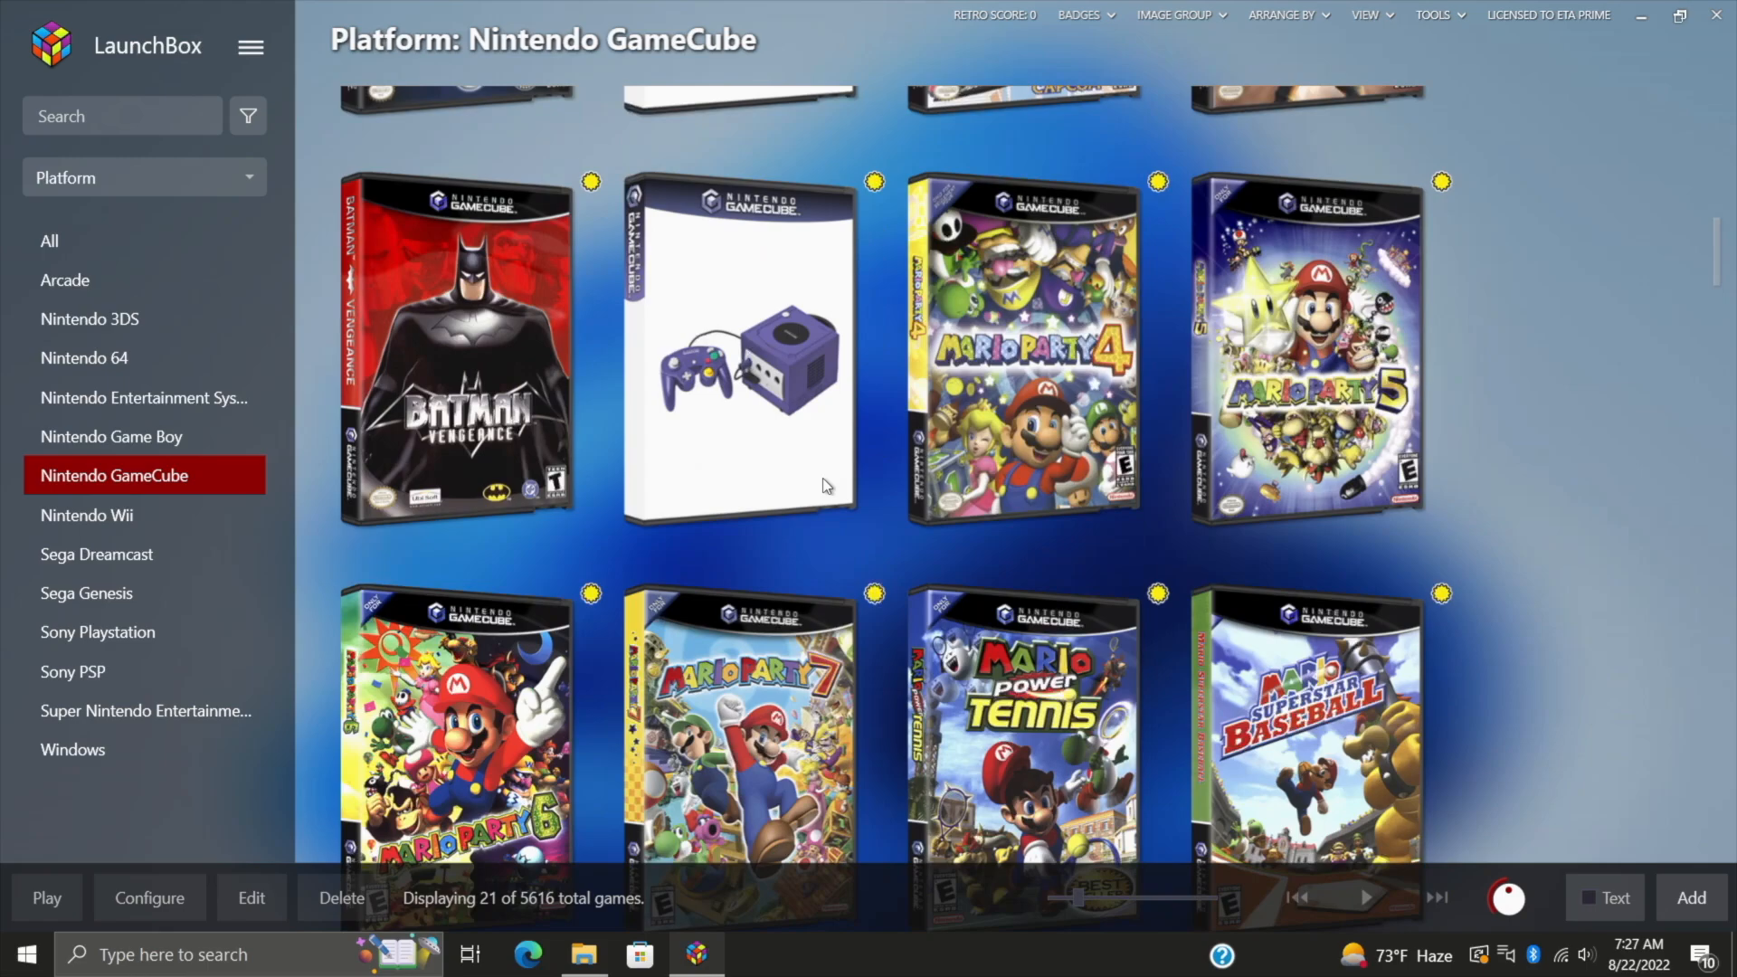
scroll("up", 3)
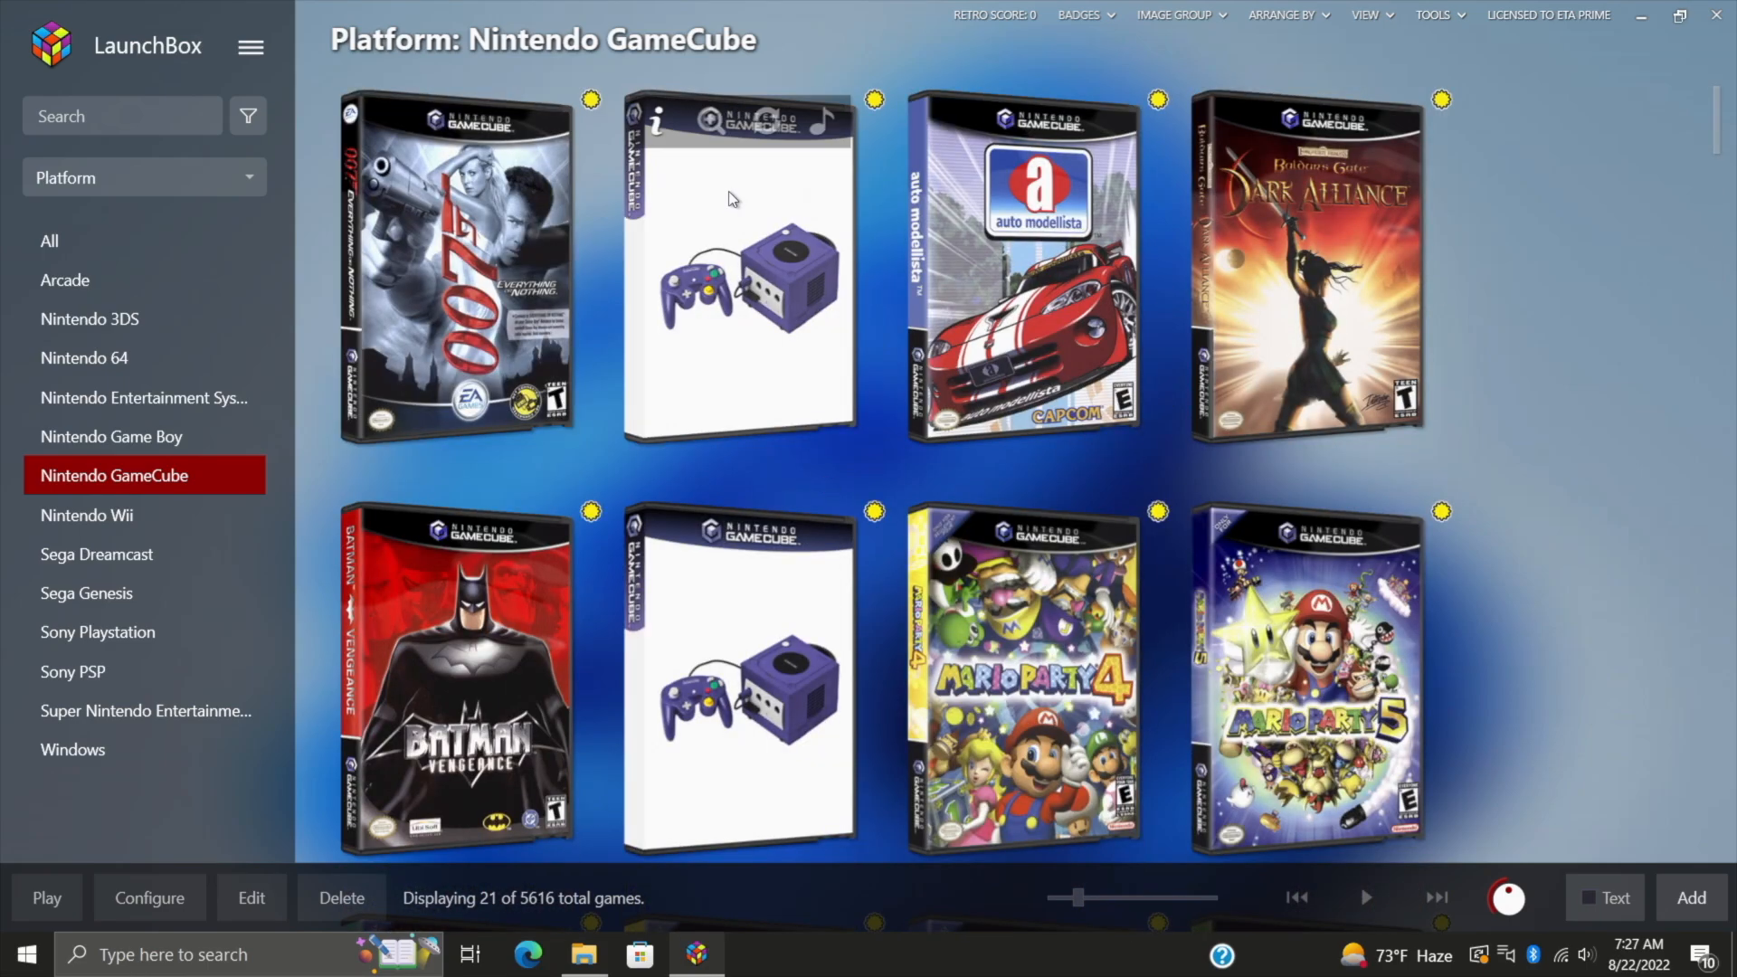
left_click(738, 266)
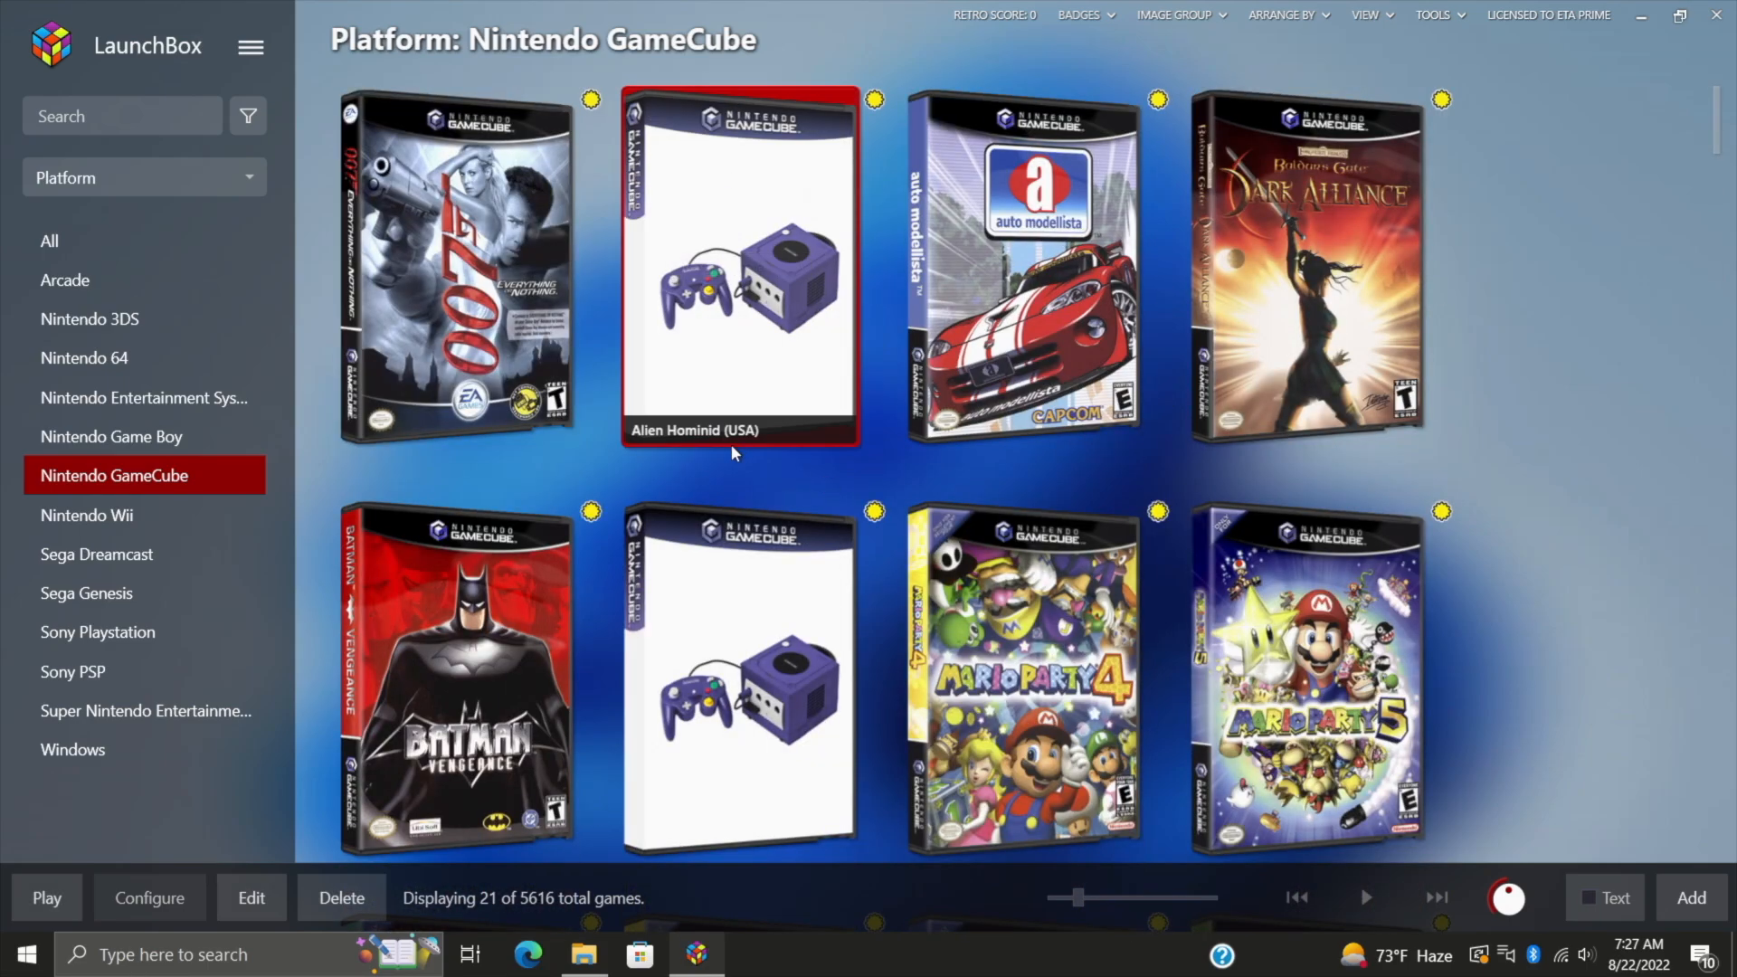
scroll("down", 3)
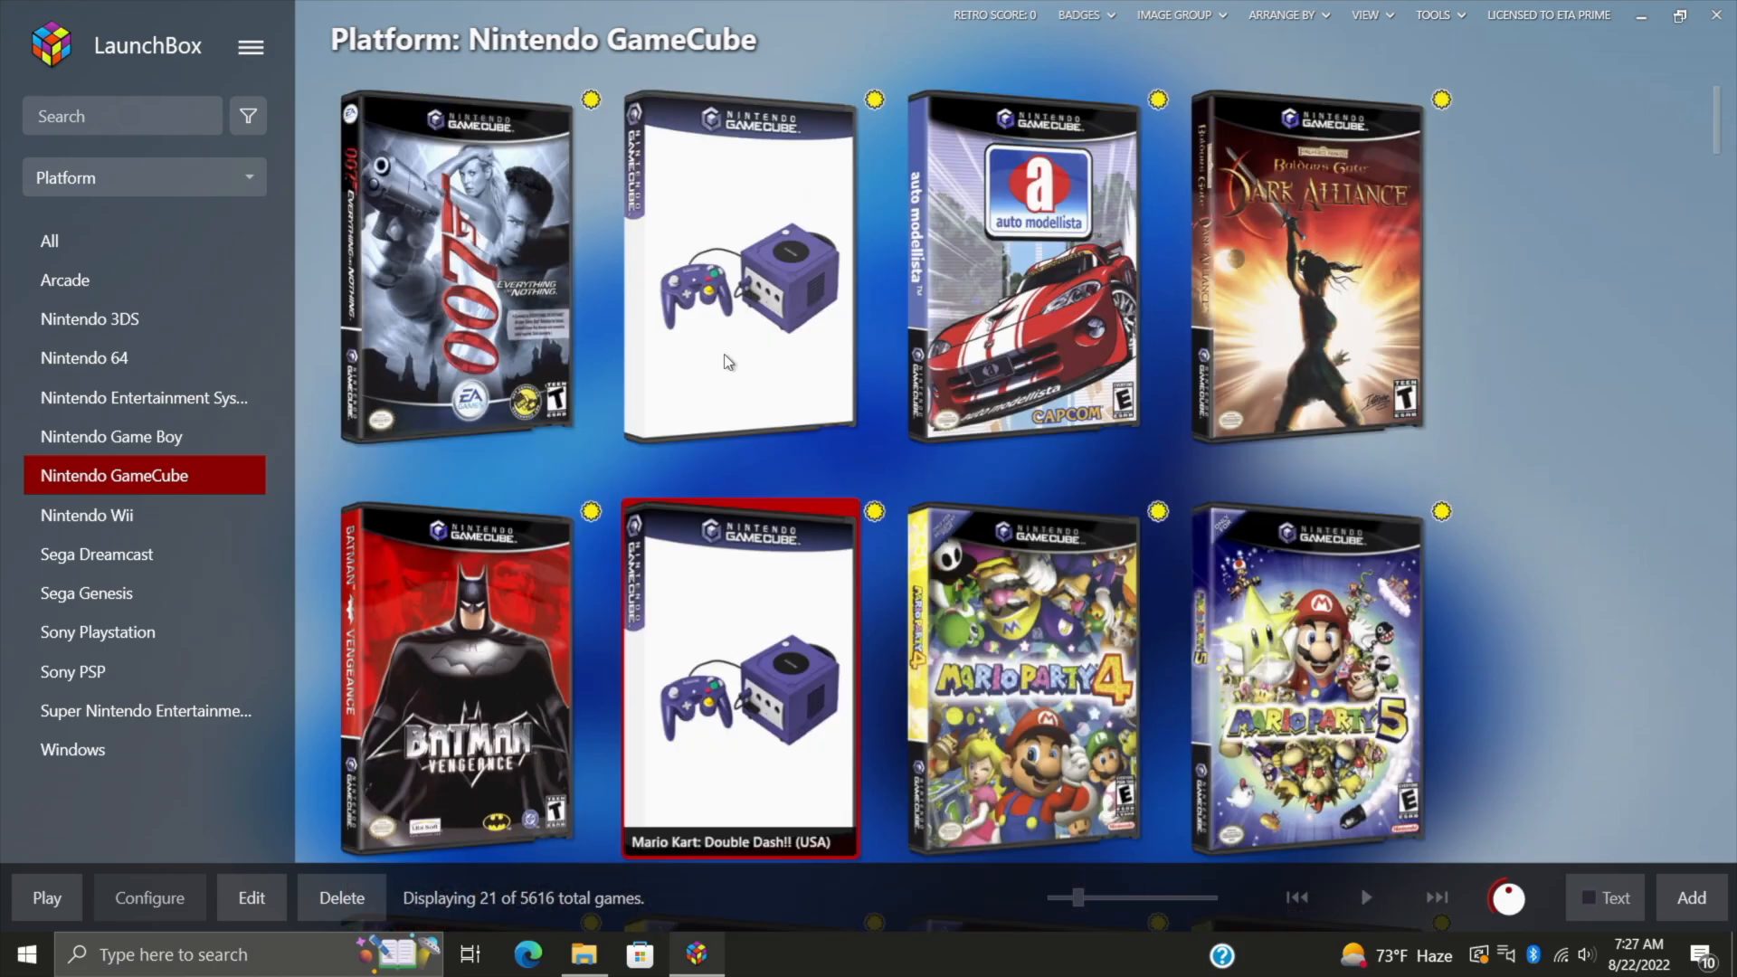
mouse_move(723, 394)
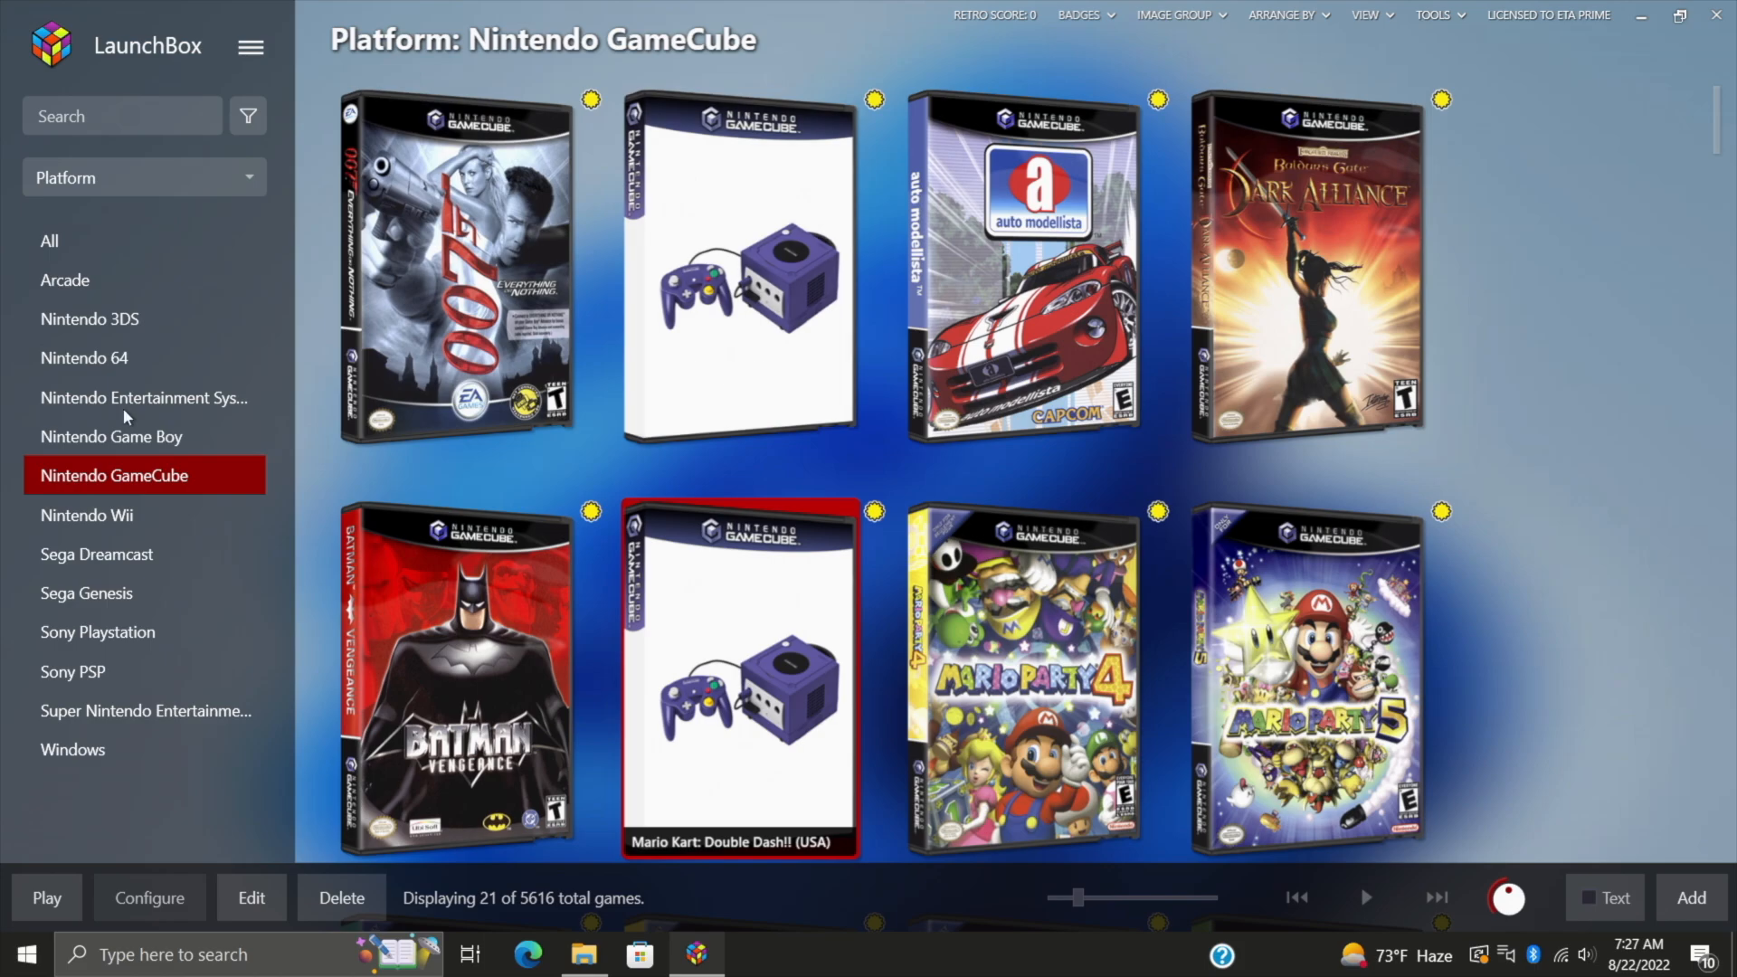
Step: Glance at the Sega Dreamcast library, then return to the GameCube games
left_click(96, 554)
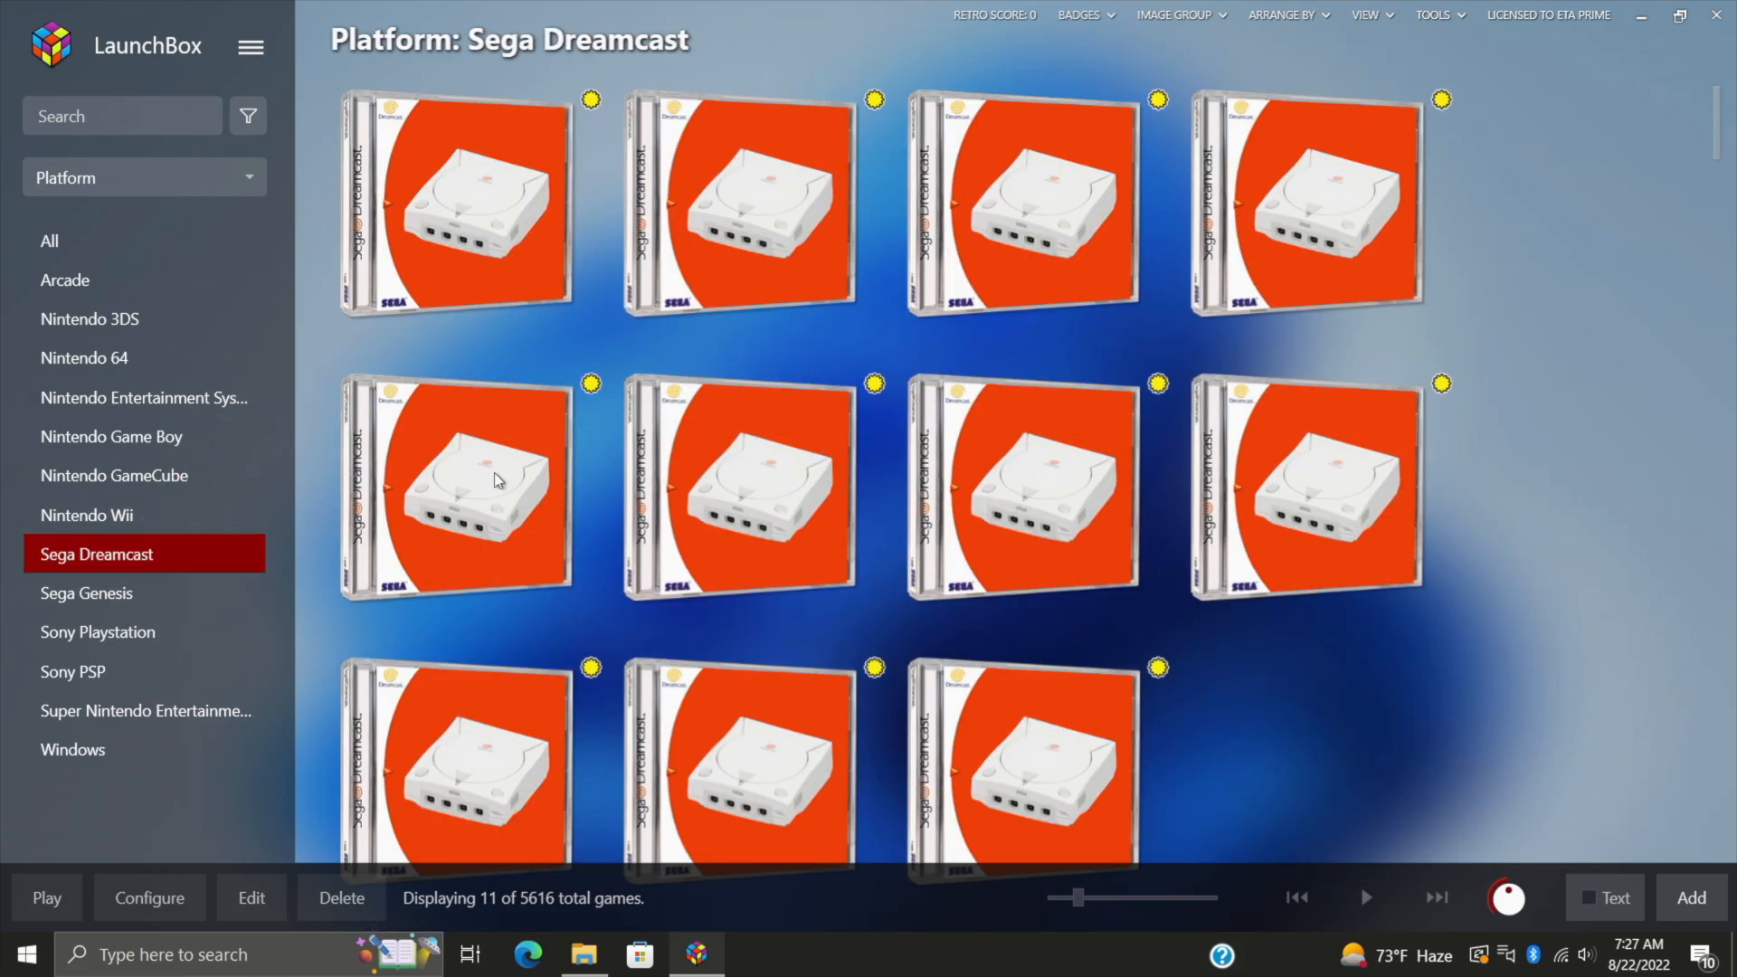
mouse_move(886, 497)
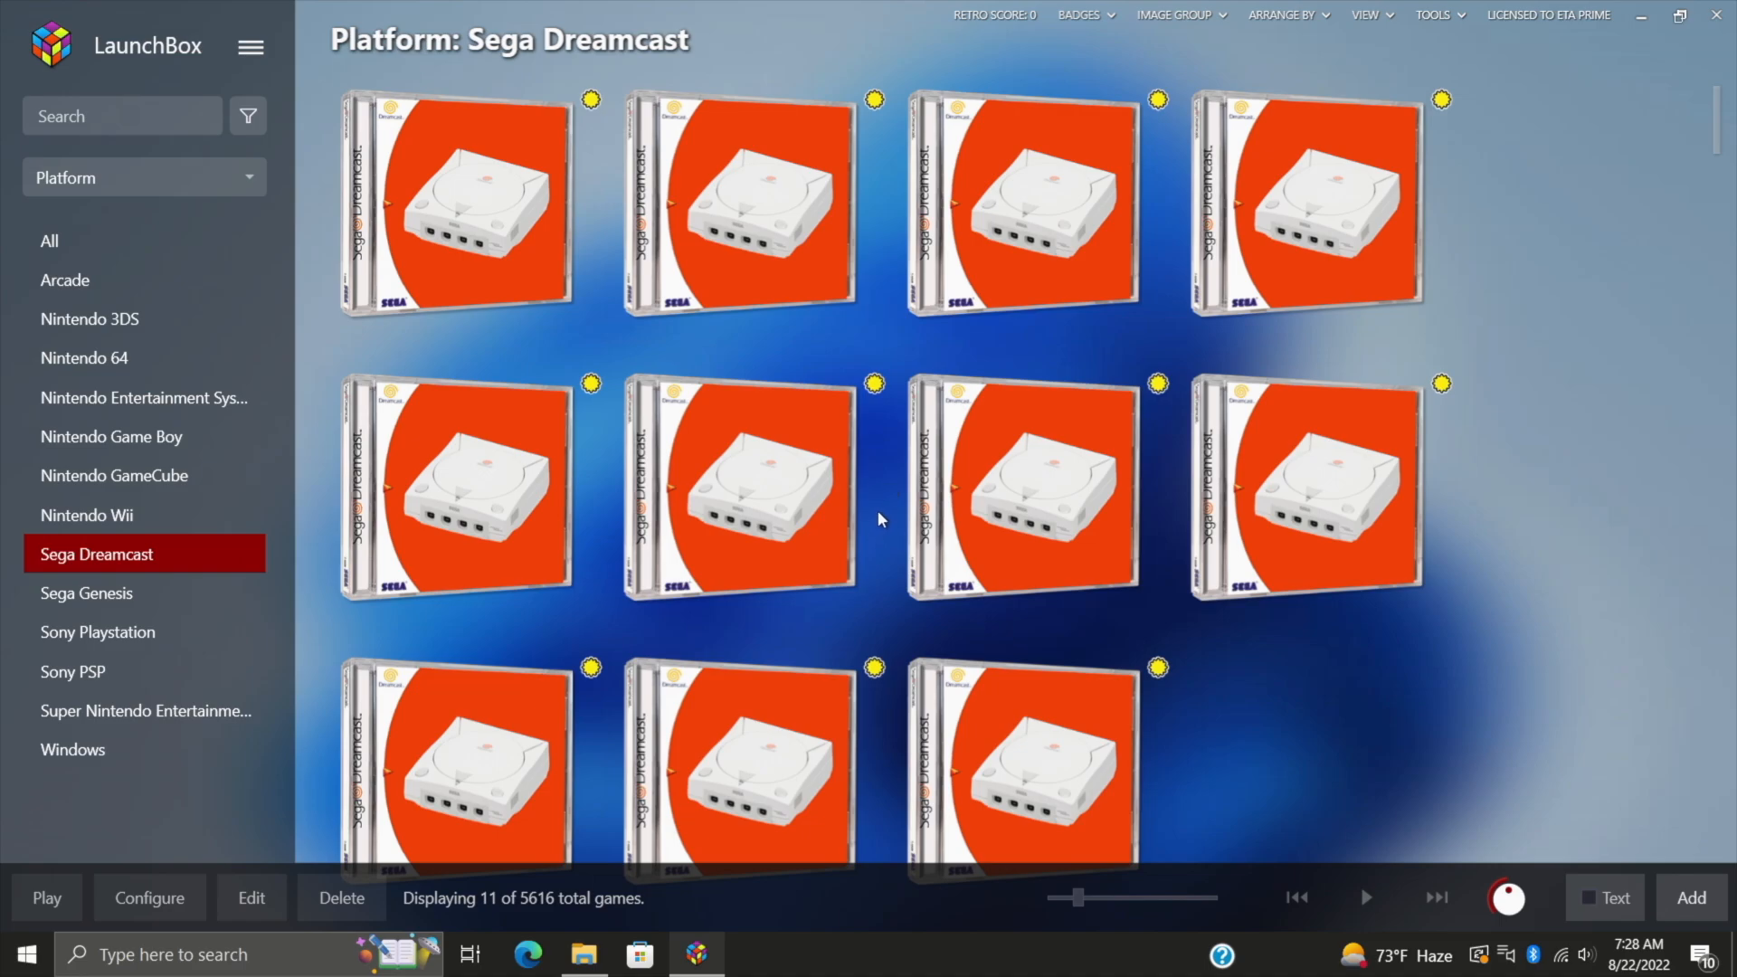
mouse_move(137, 476)
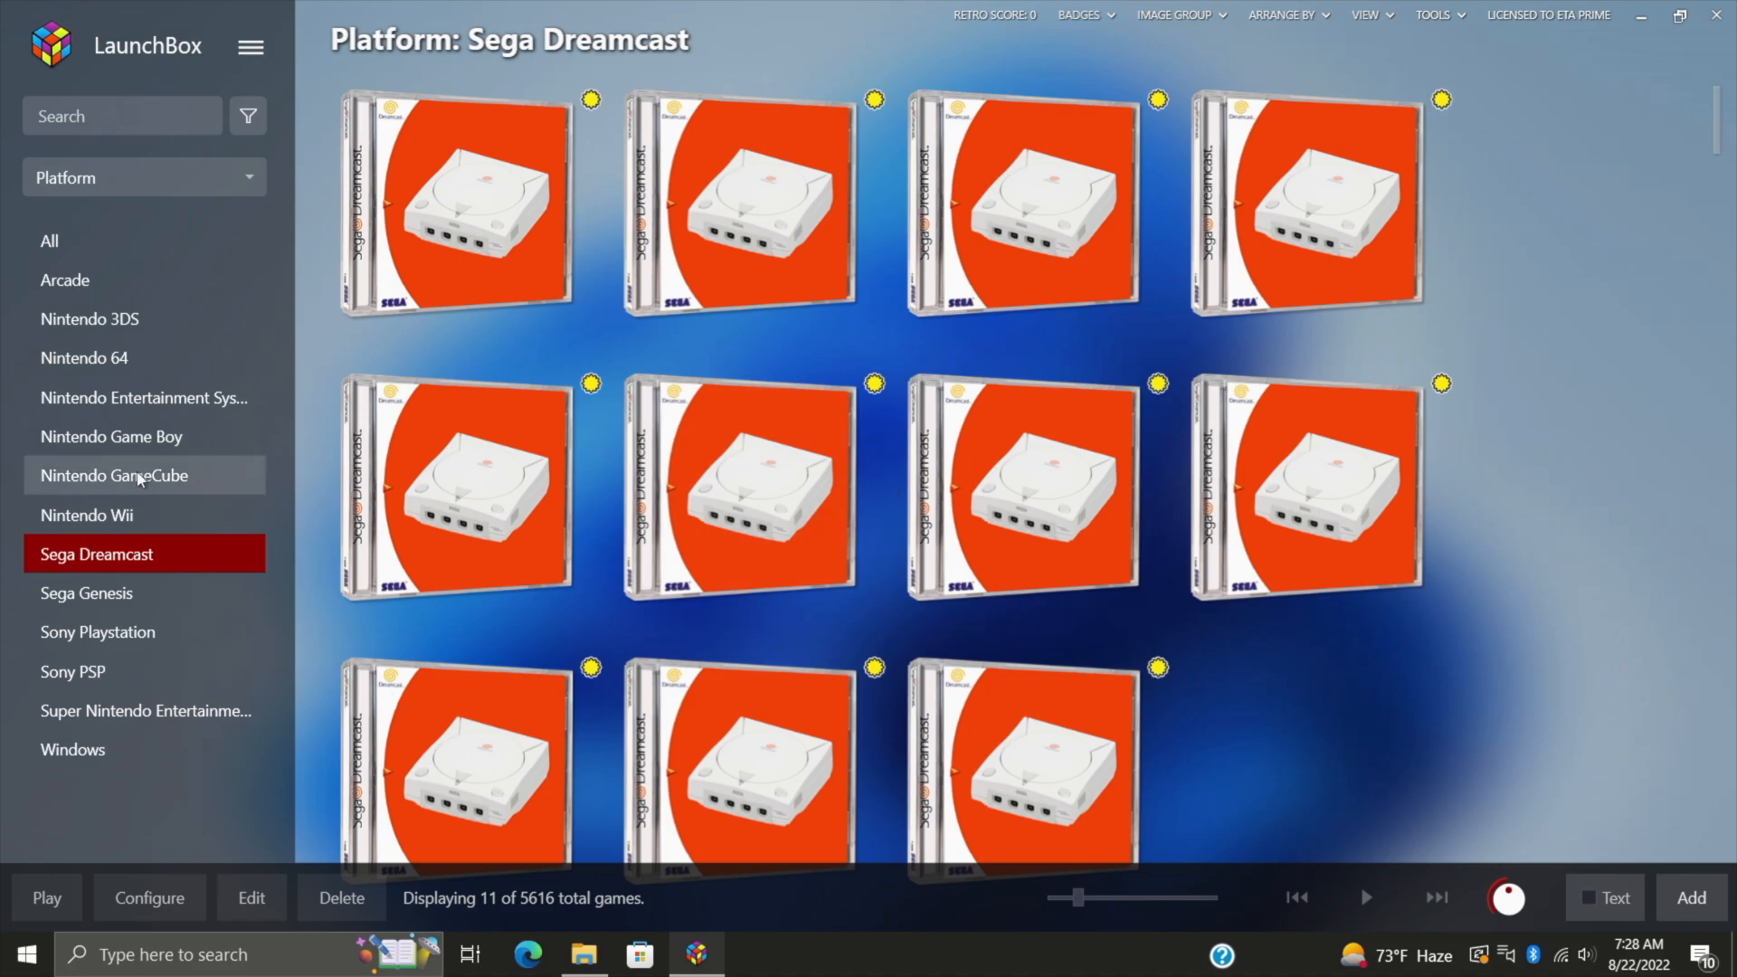
left_click(112, 474)
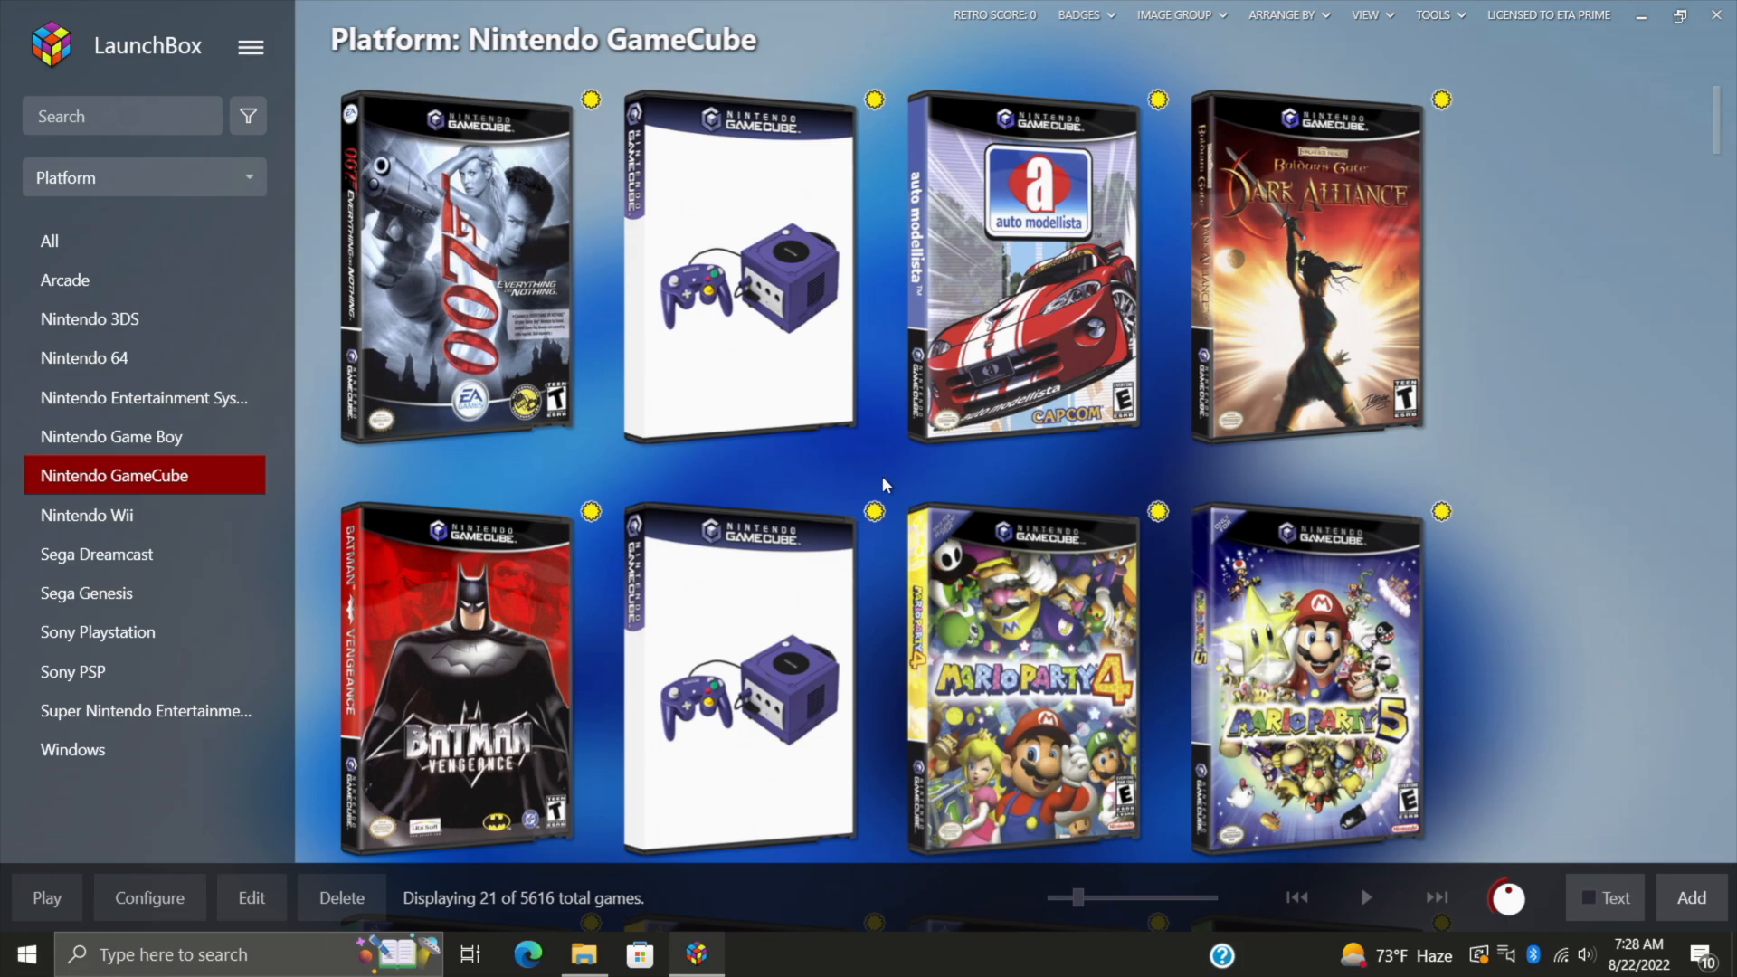
Step: Start a media download for Alien Hominid from its empty image list in the metadata editor
right_click(736, 266)
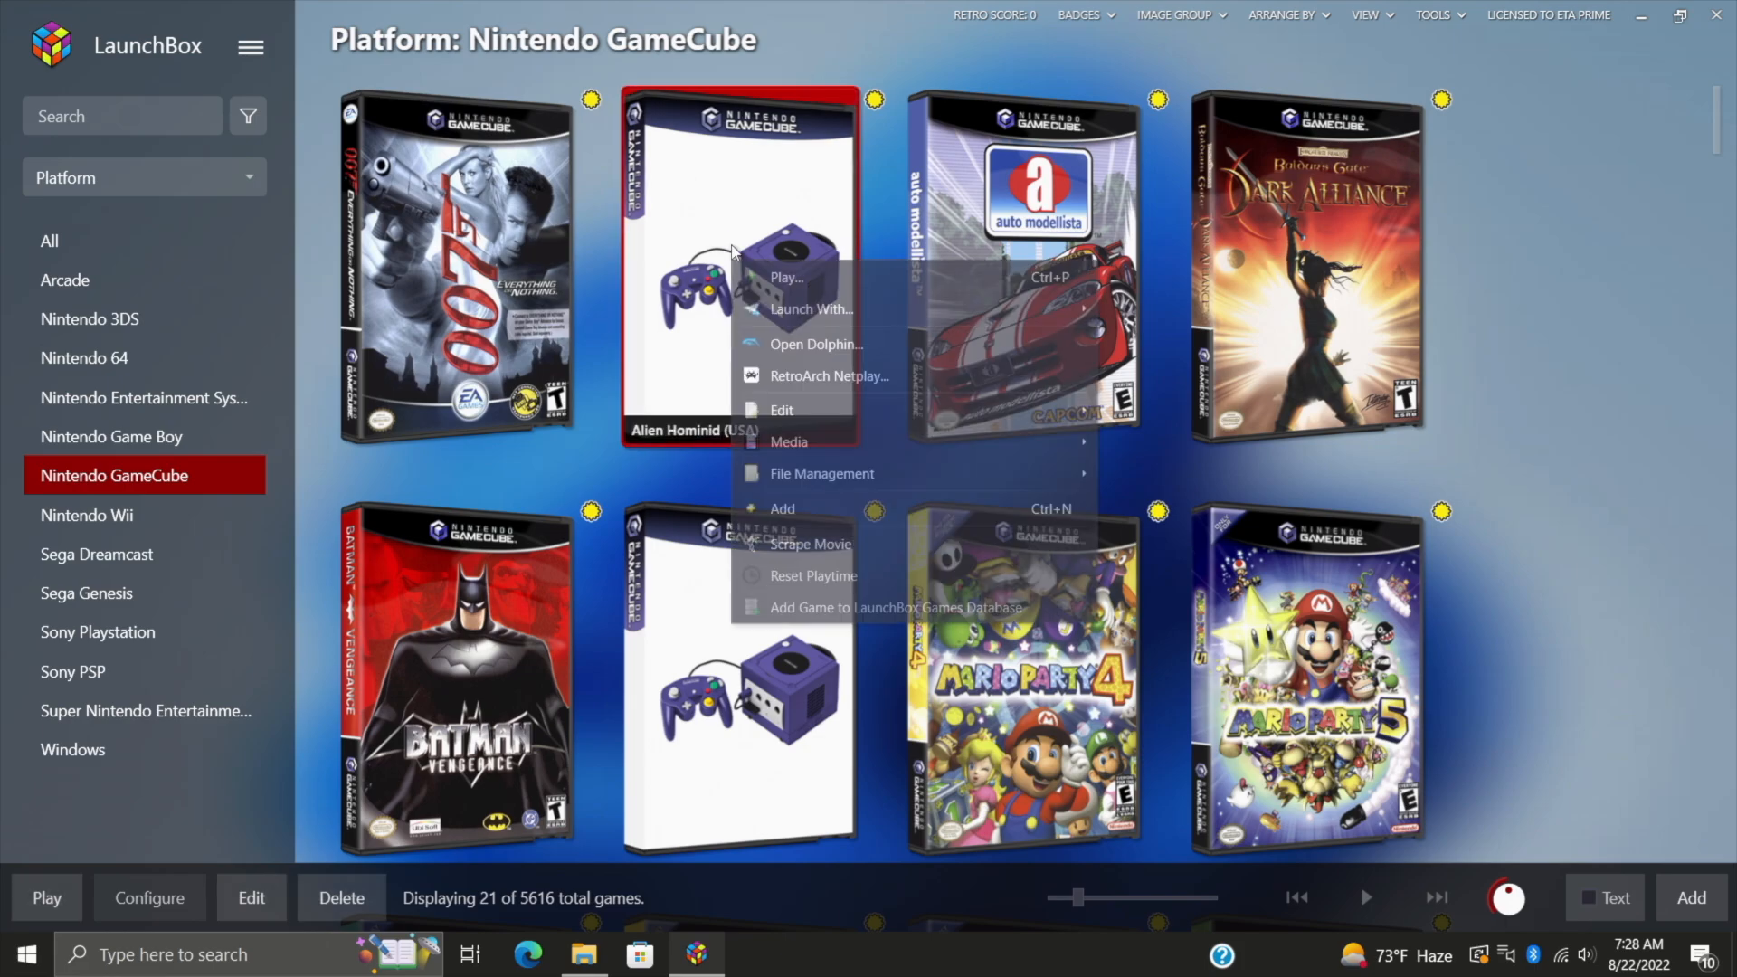
mouse_move(782, 410)
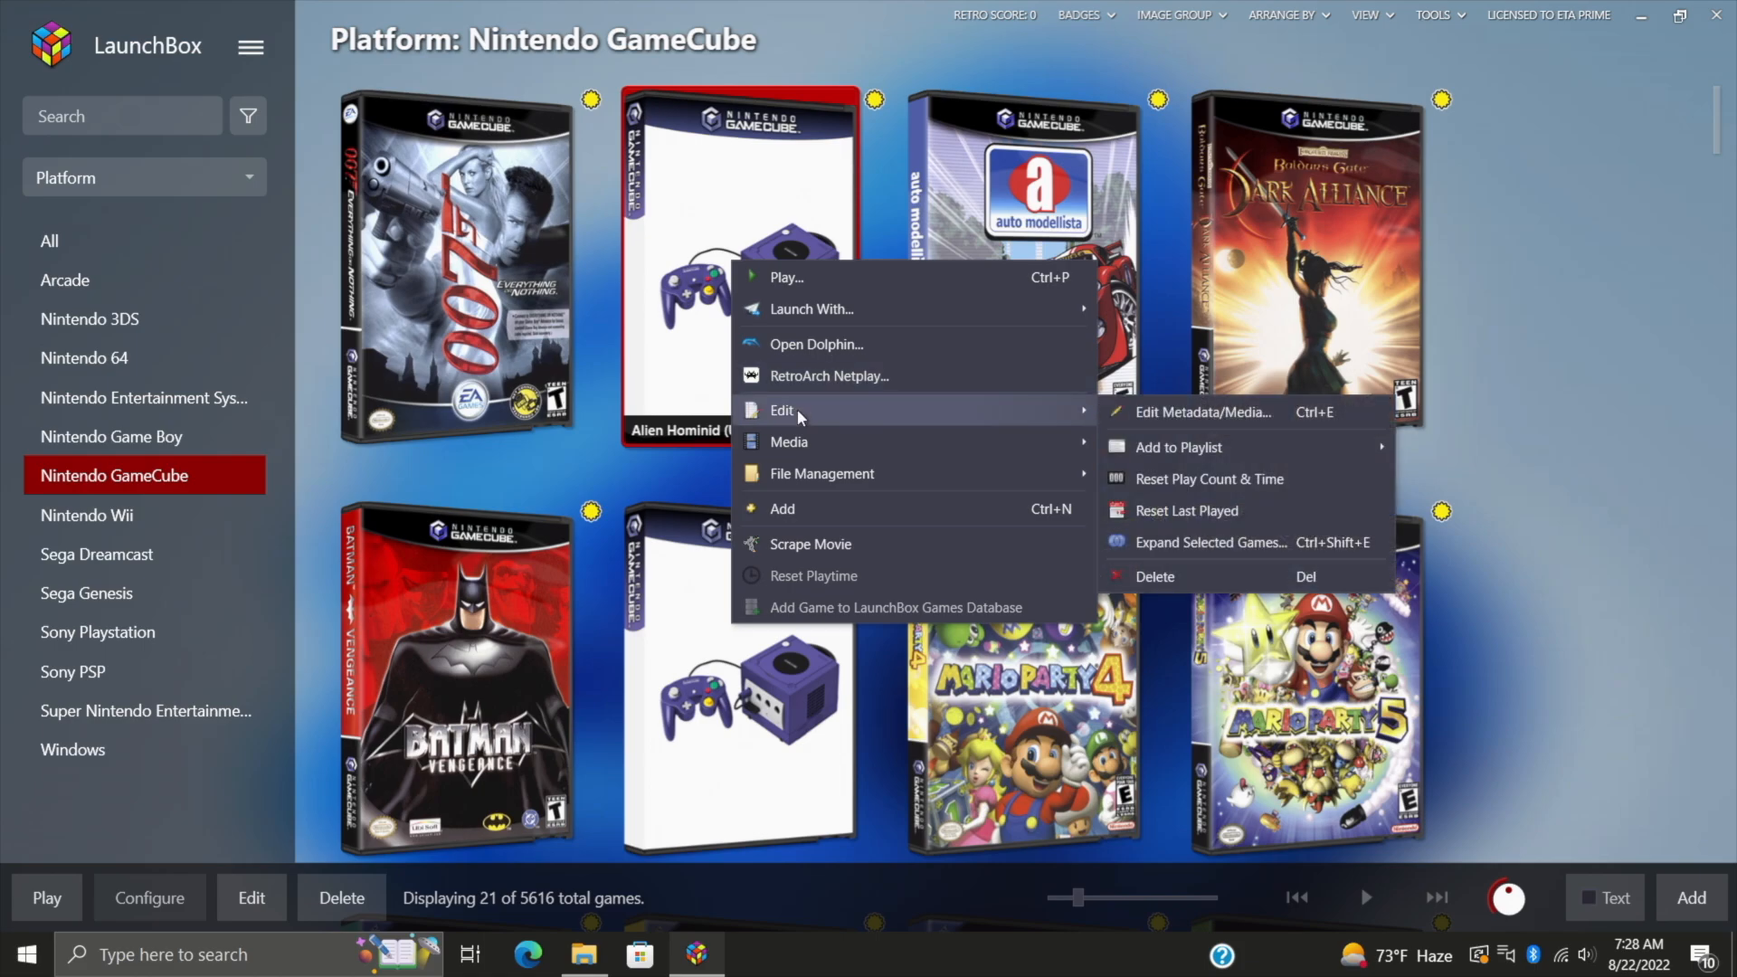
mouse_move(1203, 413)
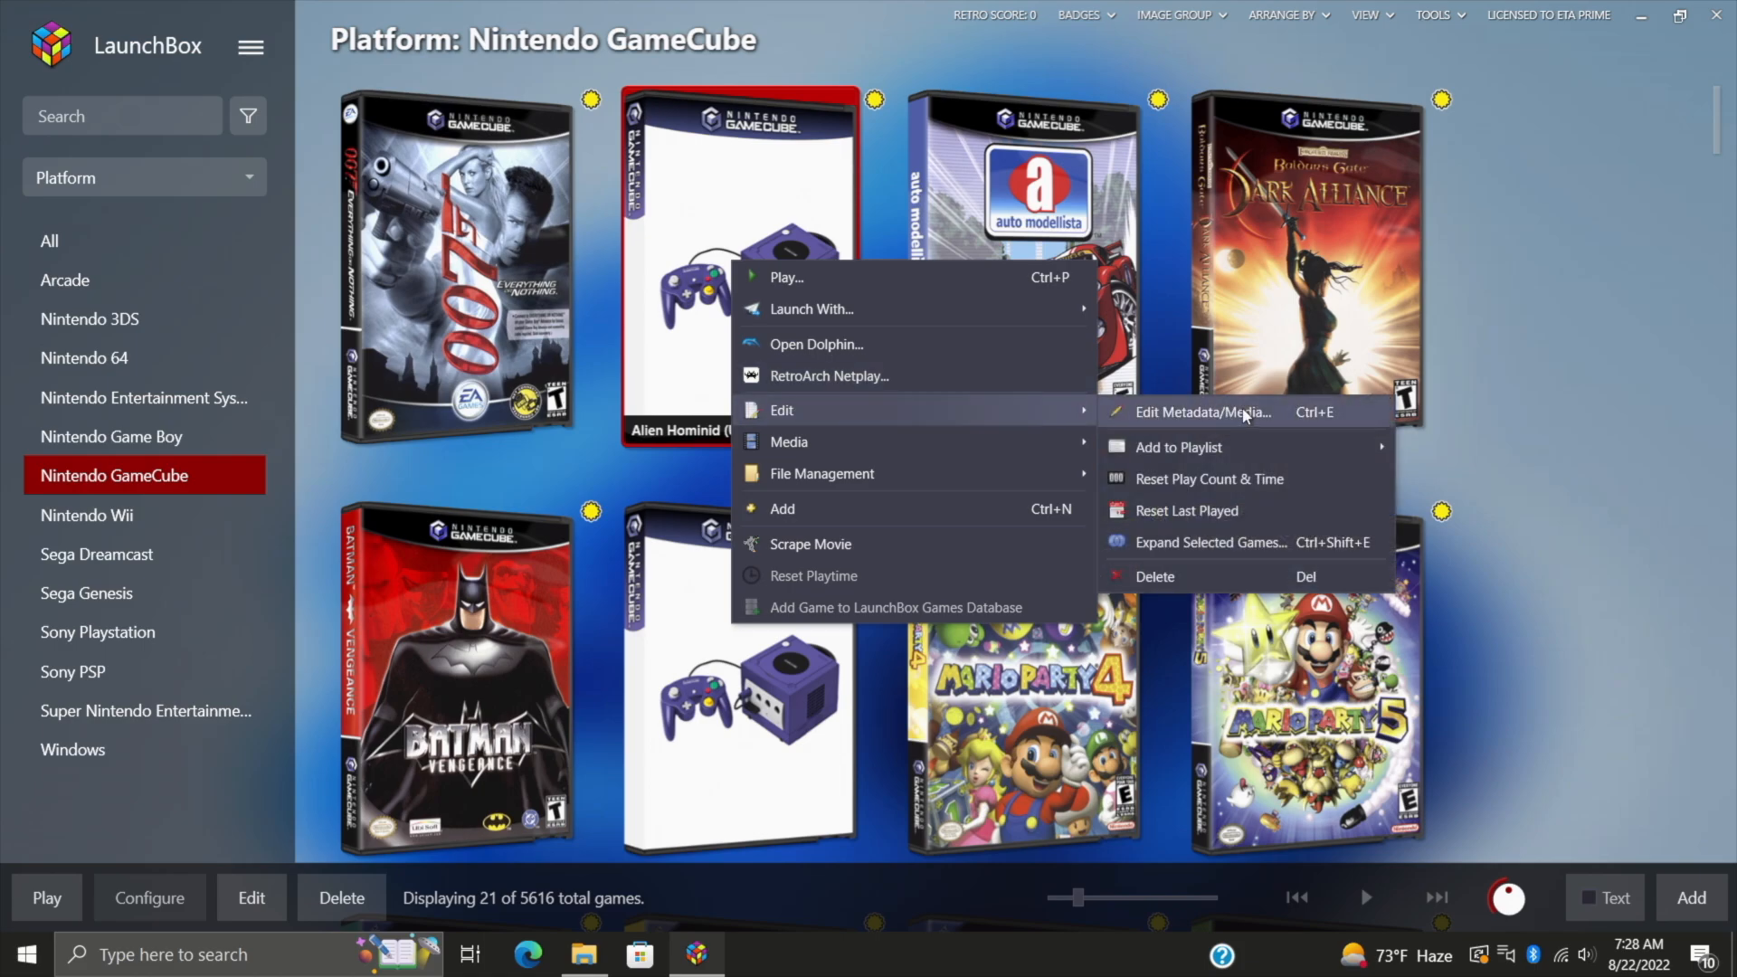
left_click(1188, 412)
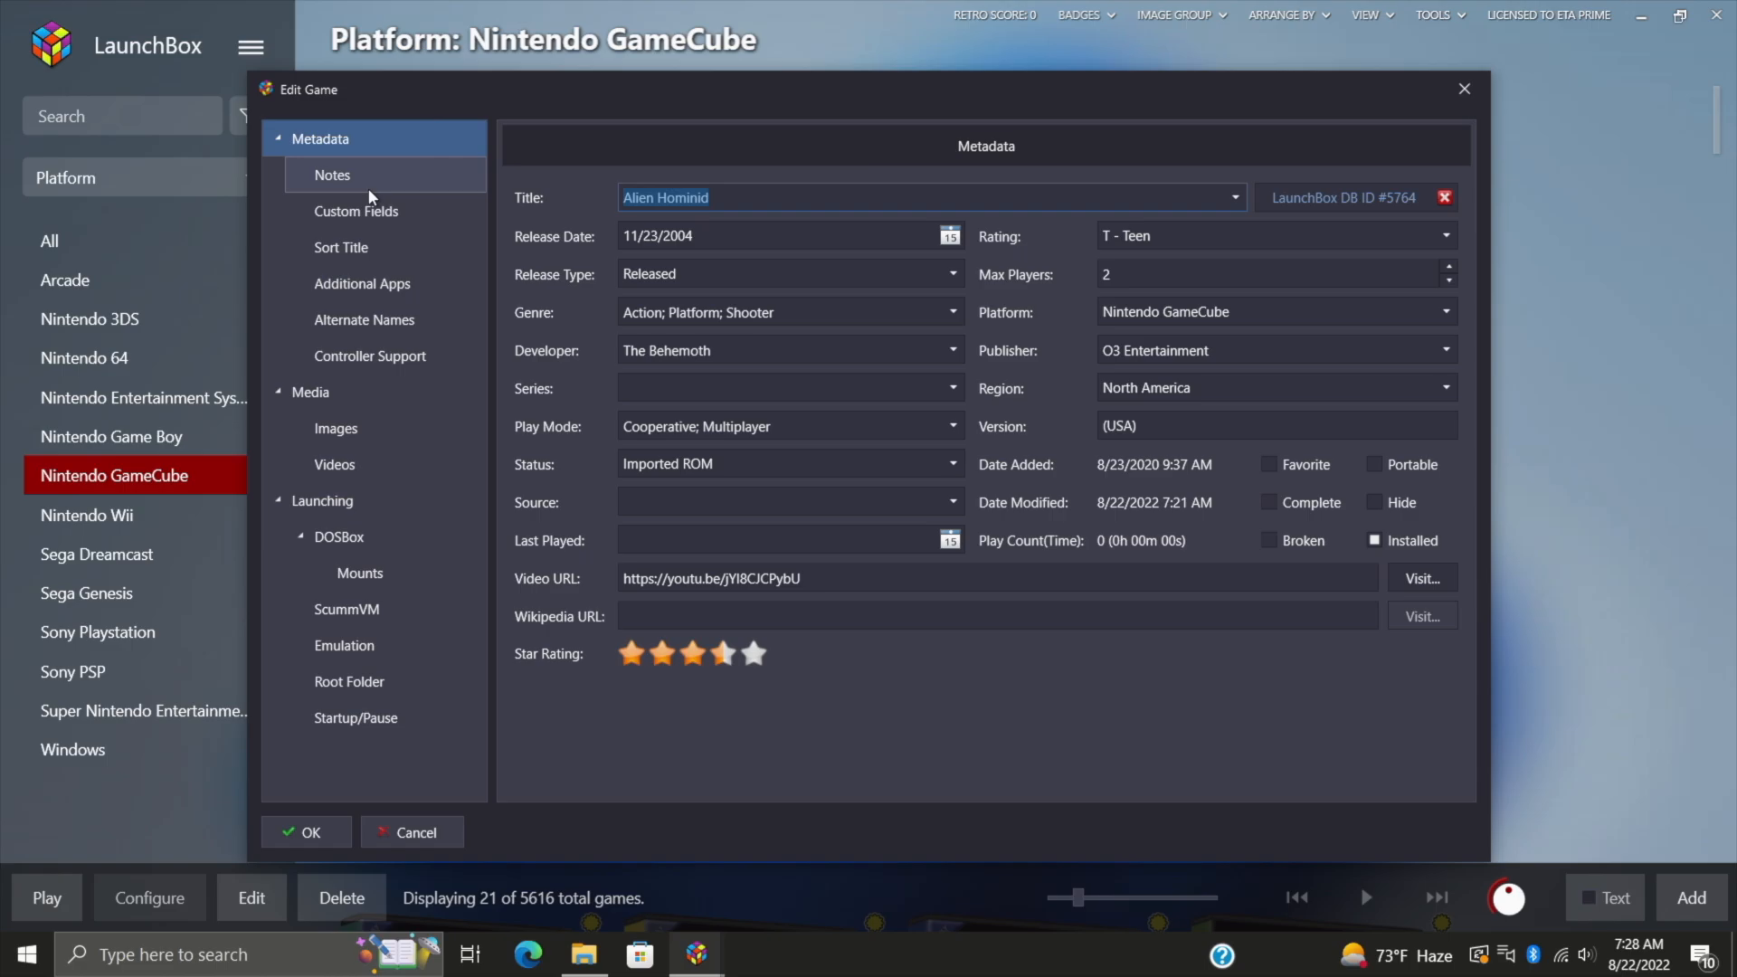
left_click(336, 429)
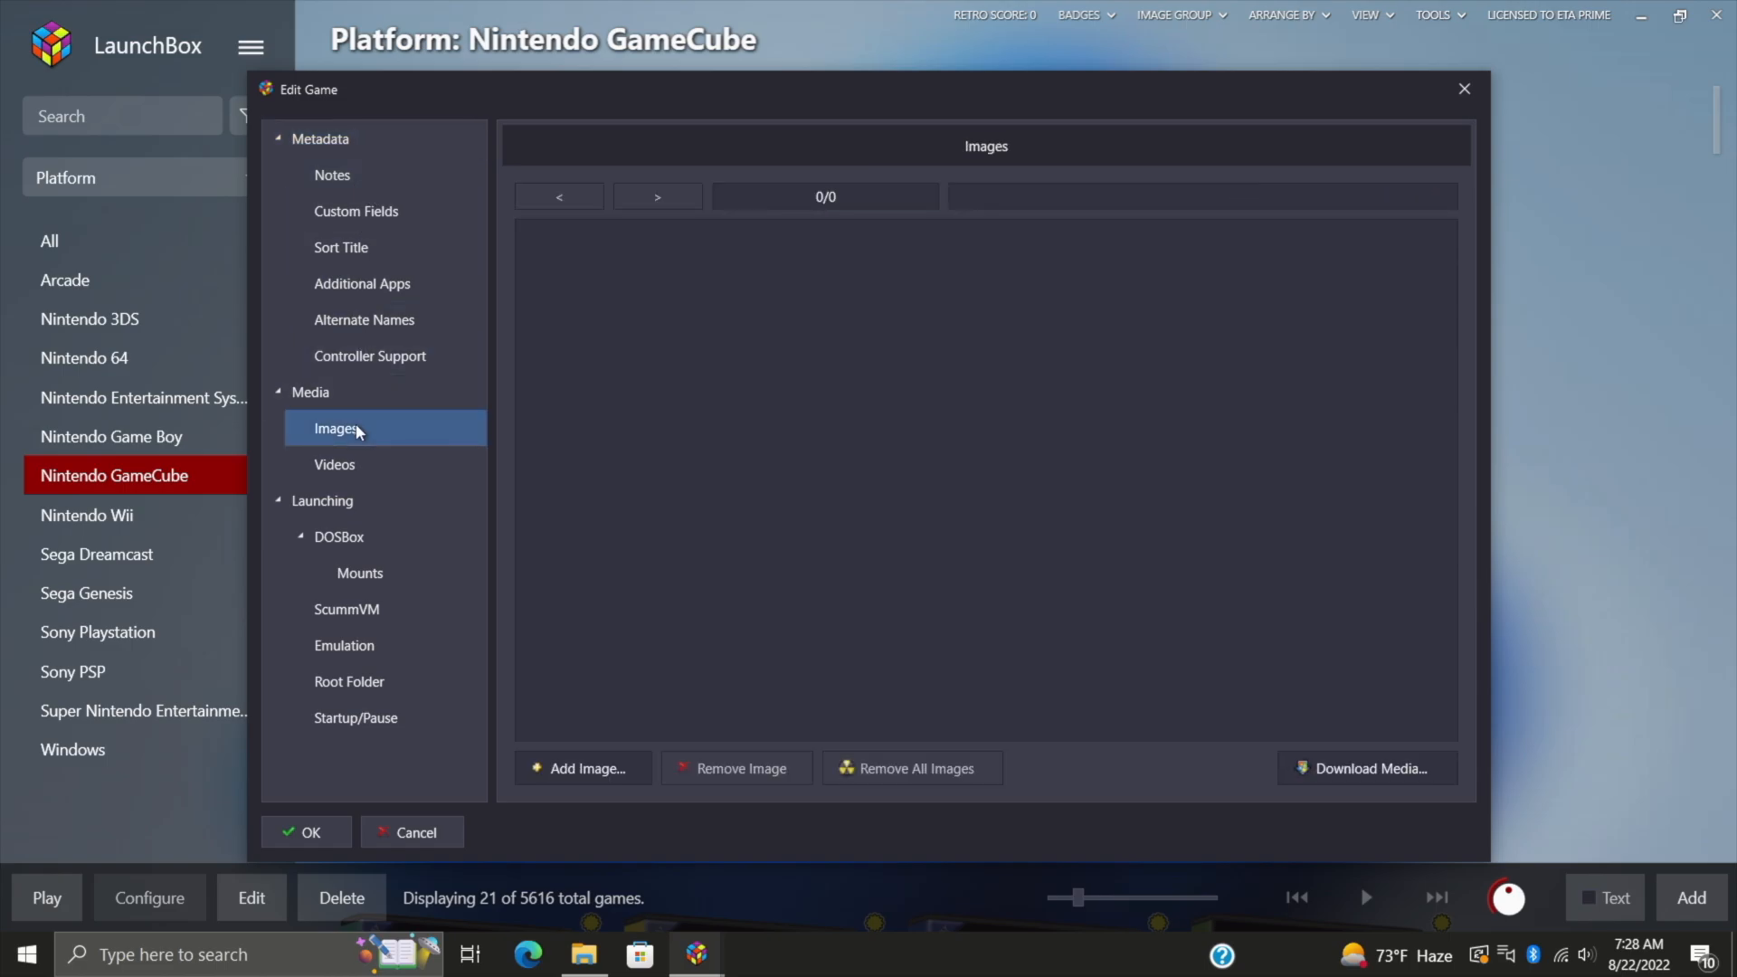
mouse_move(1393, 784)
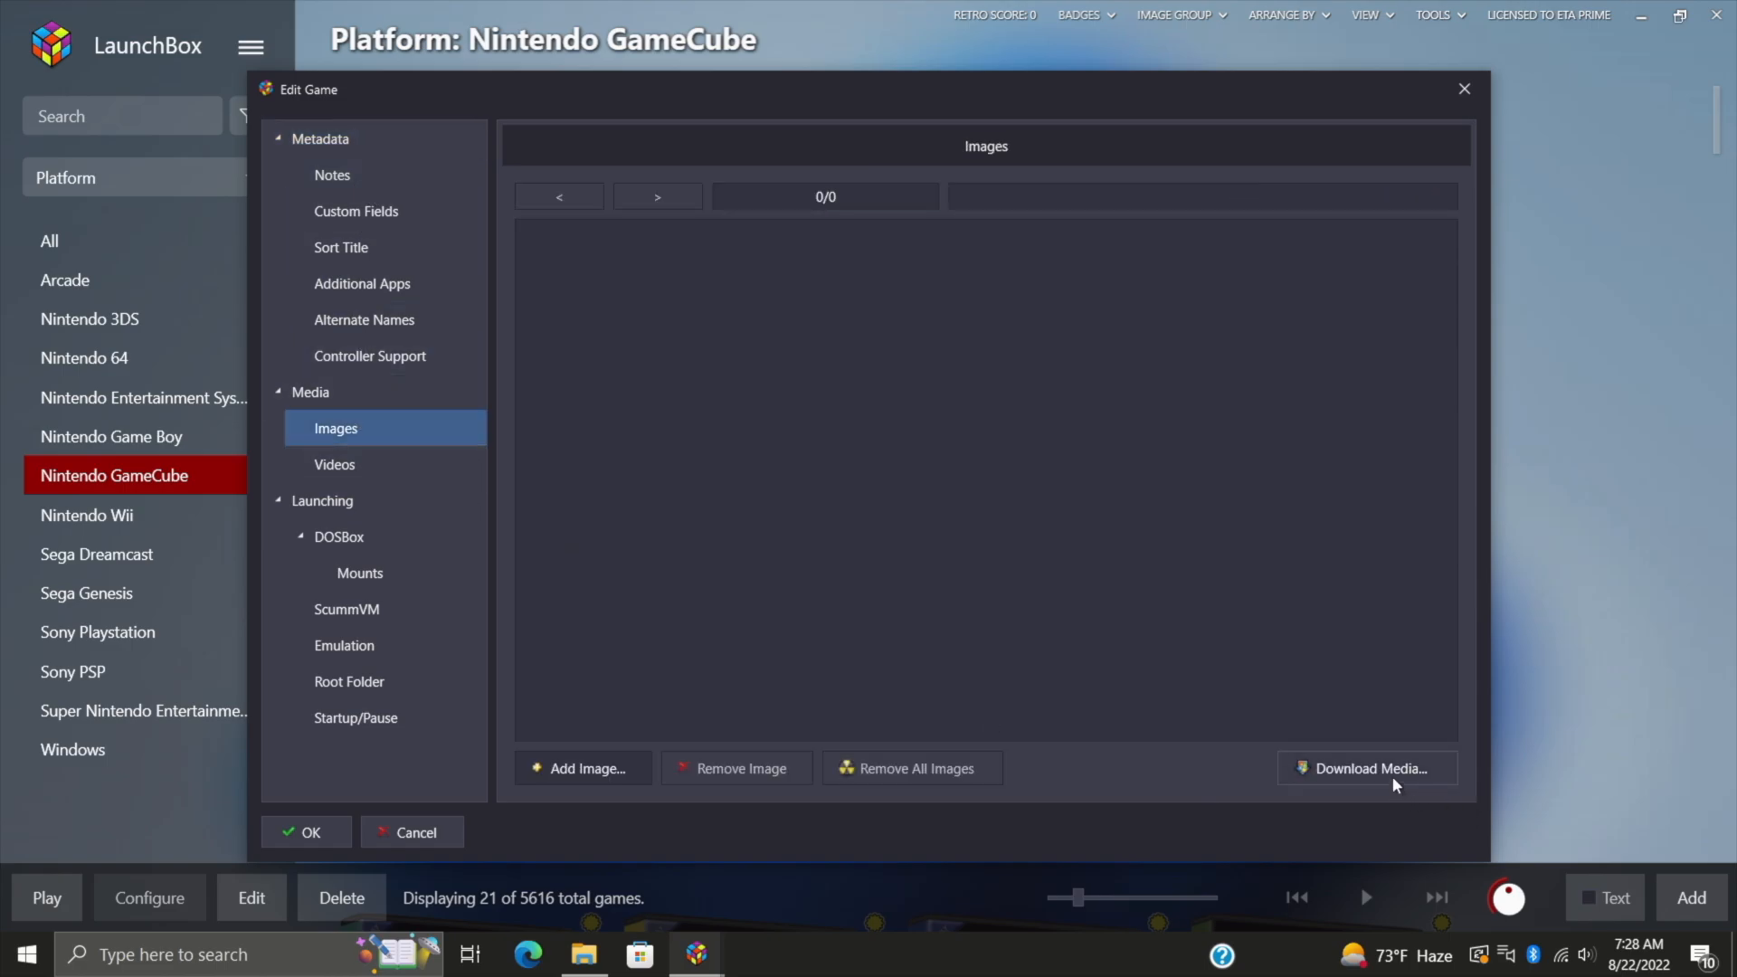
left_click(1365, 767)
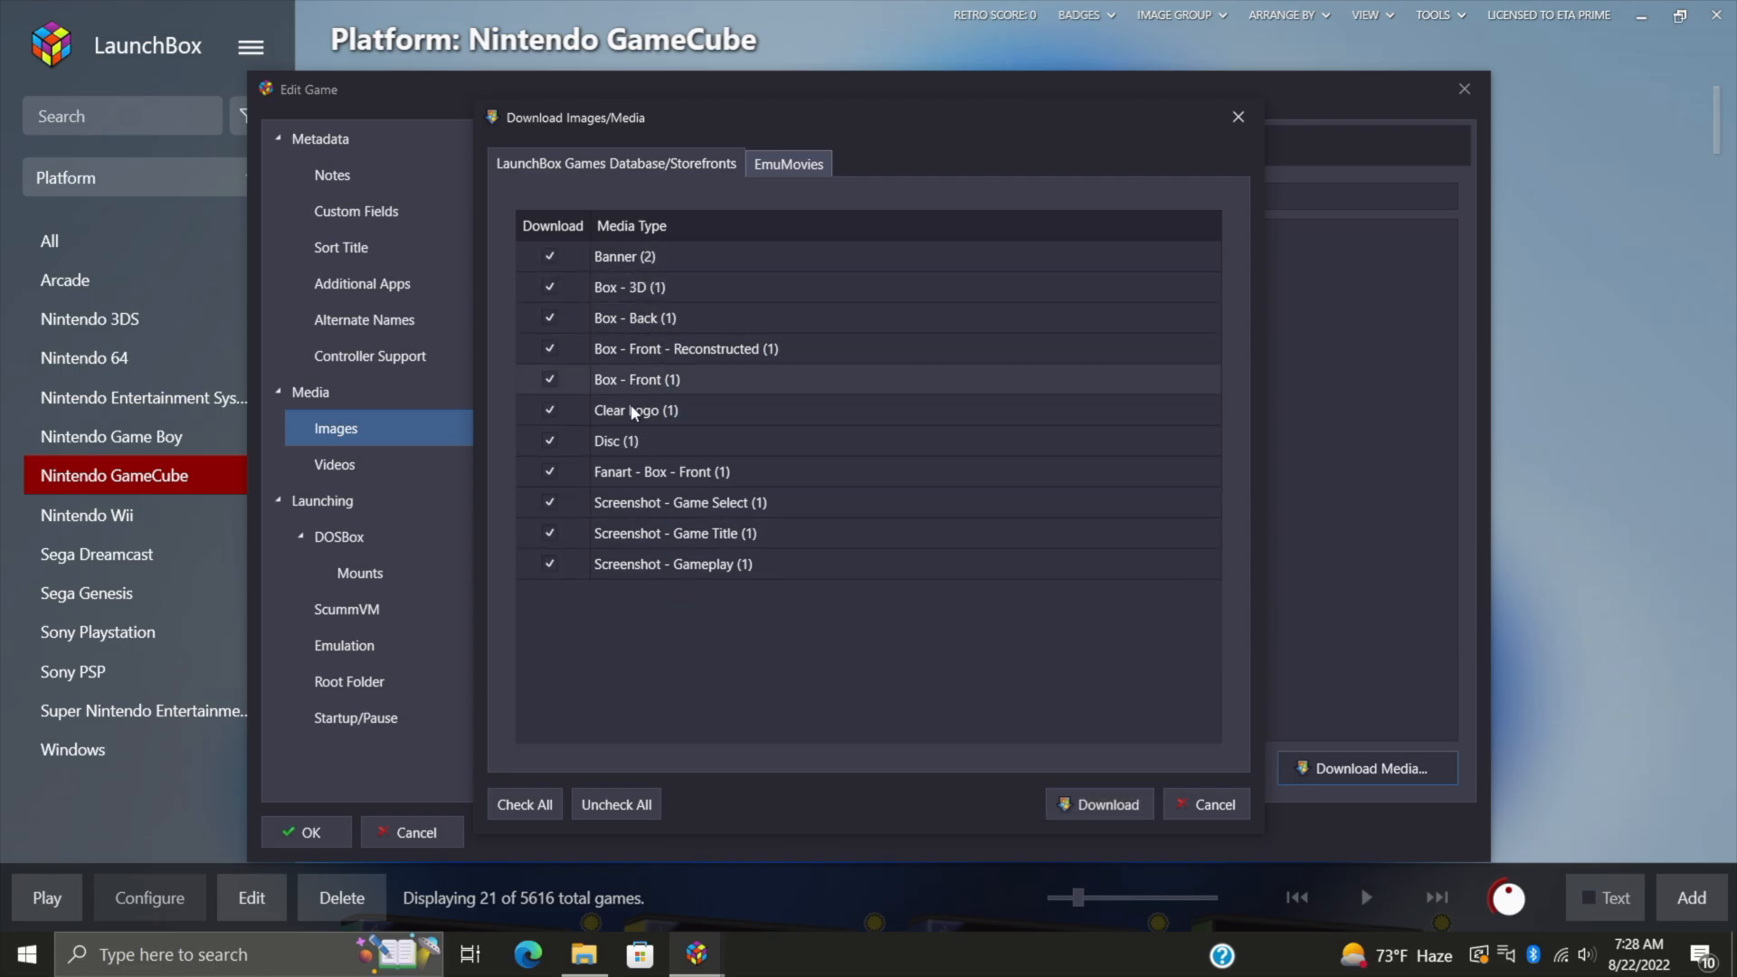
Step: Download all ticked media for Alien Hominid, flip through the new images and return to the library
left_click(1098, 803)
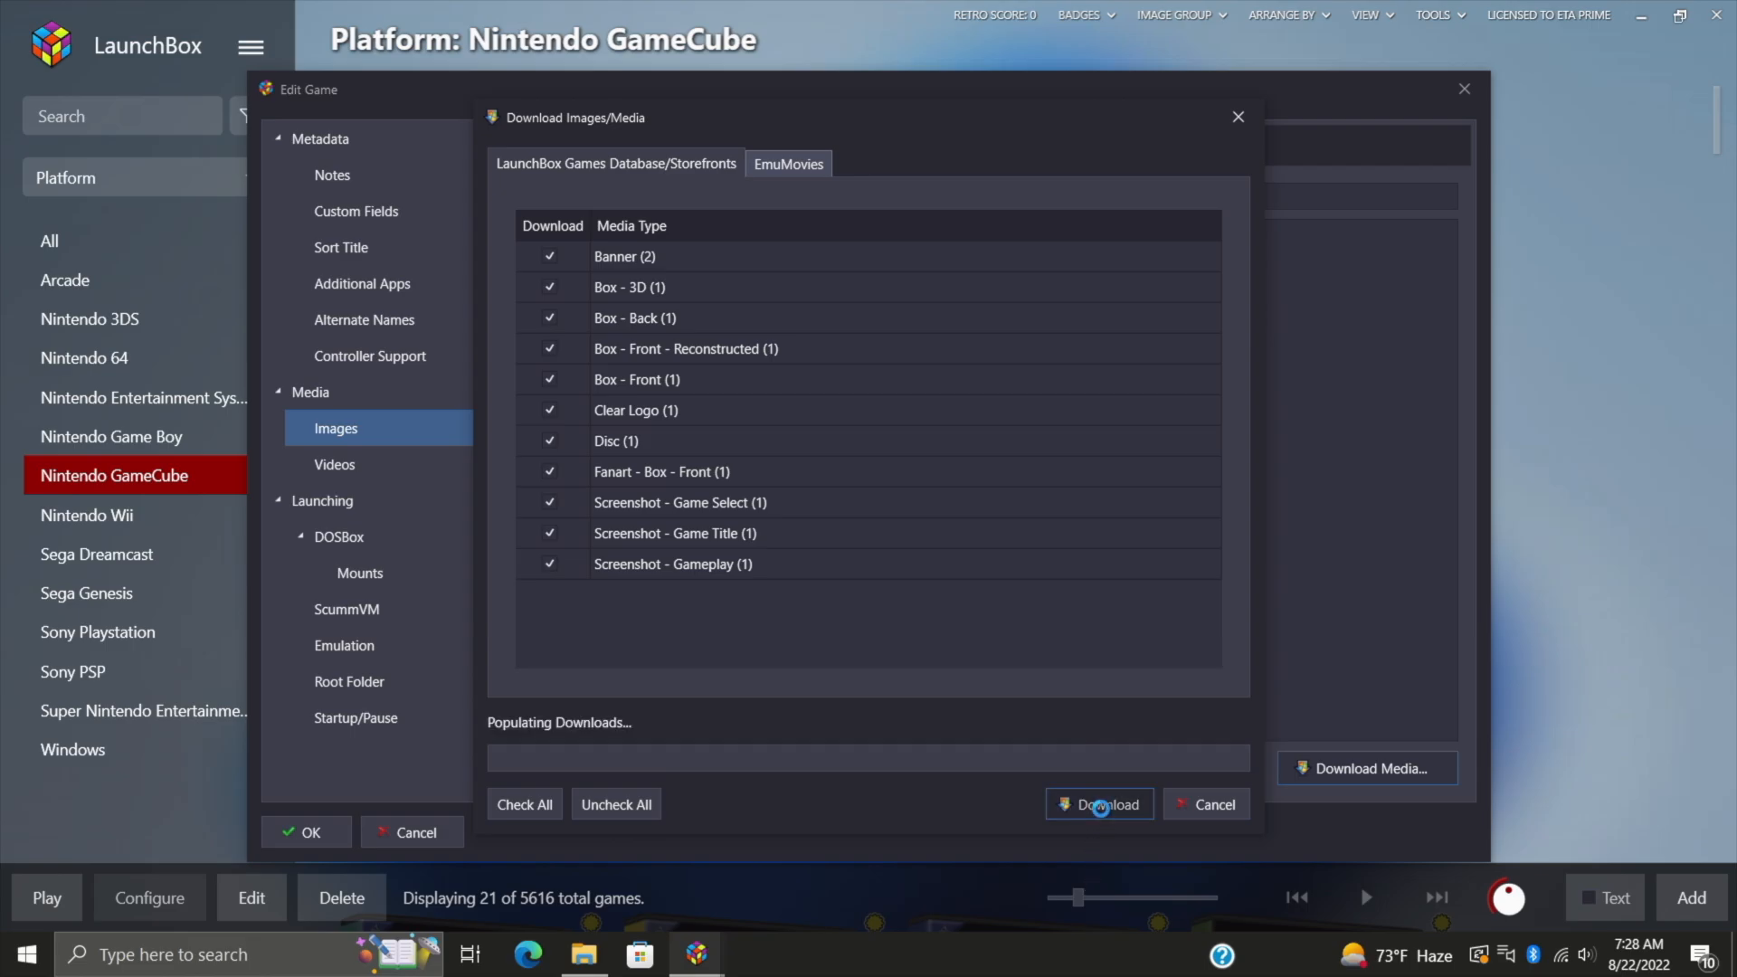
left_click(1099, 803)
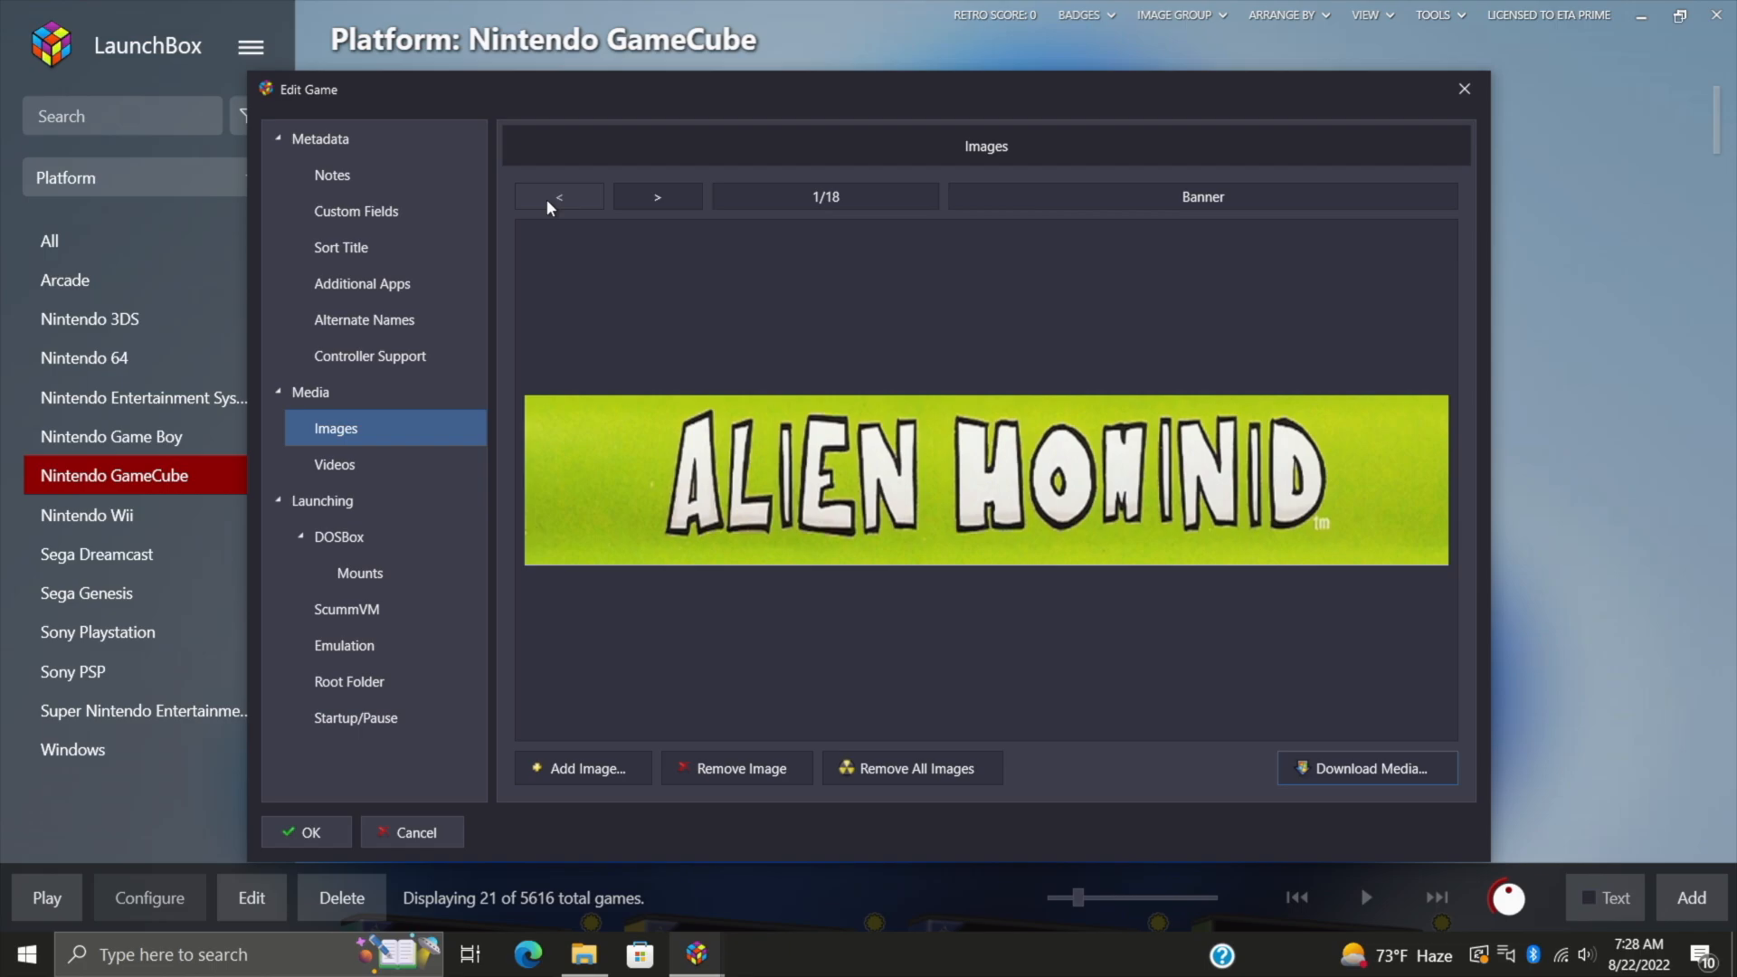
left_click(656, 196)
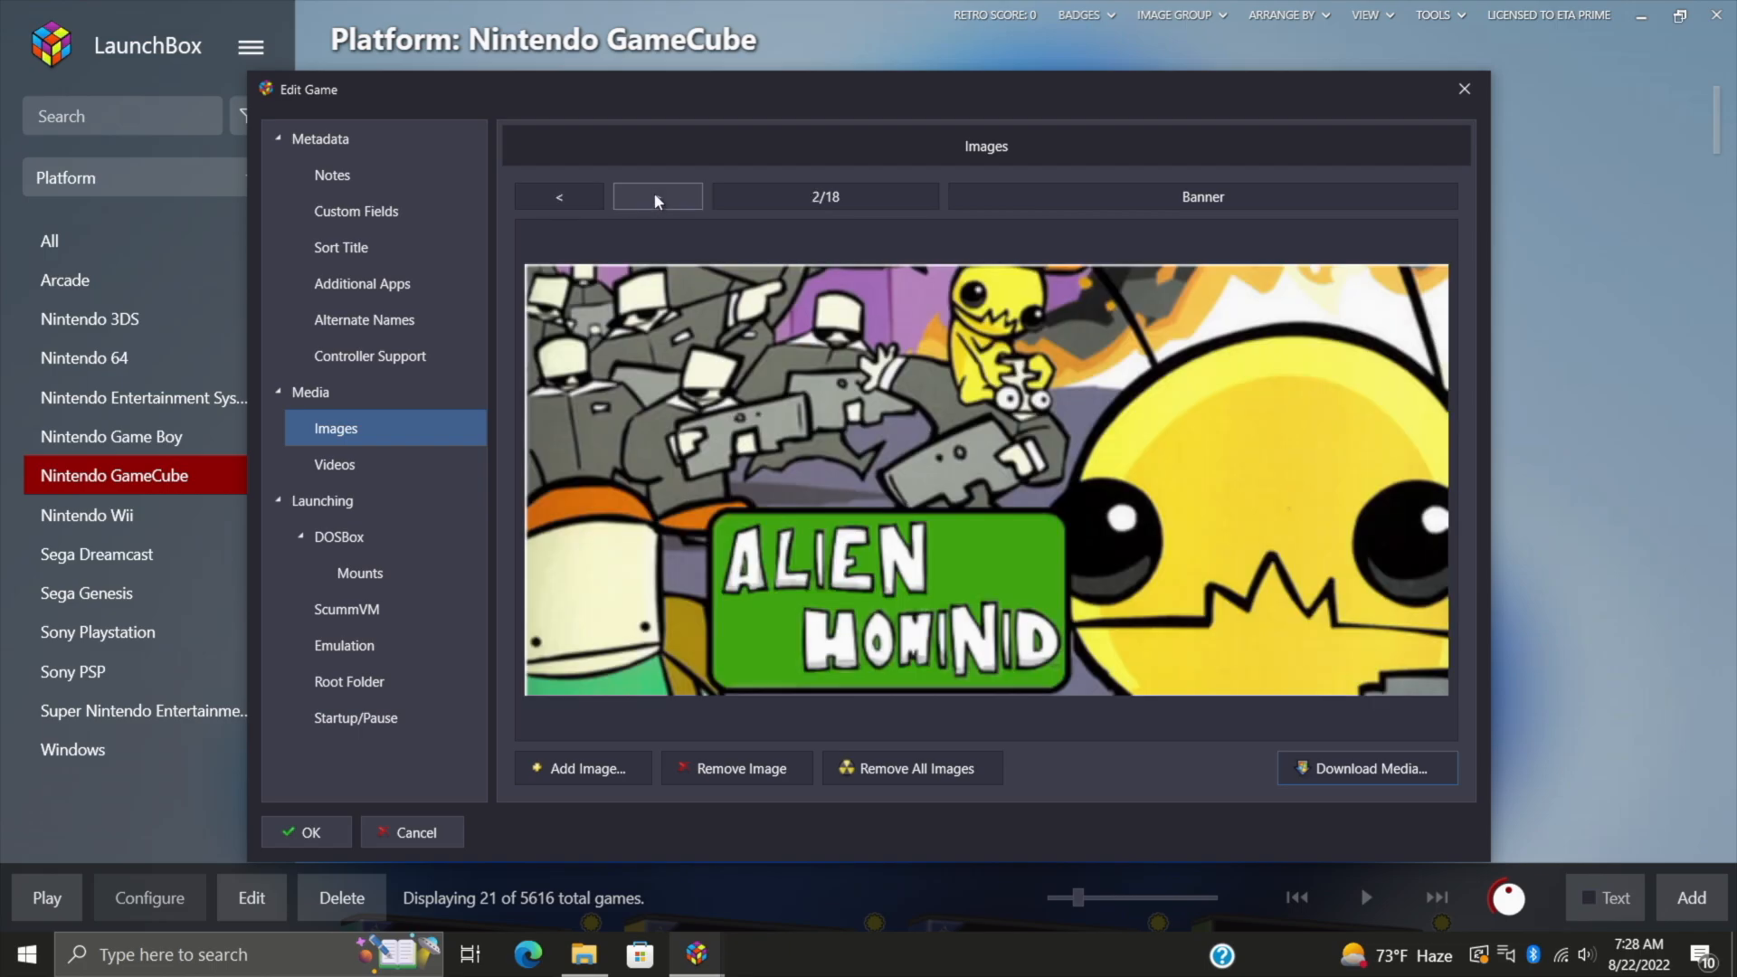
left_click(657, 196)
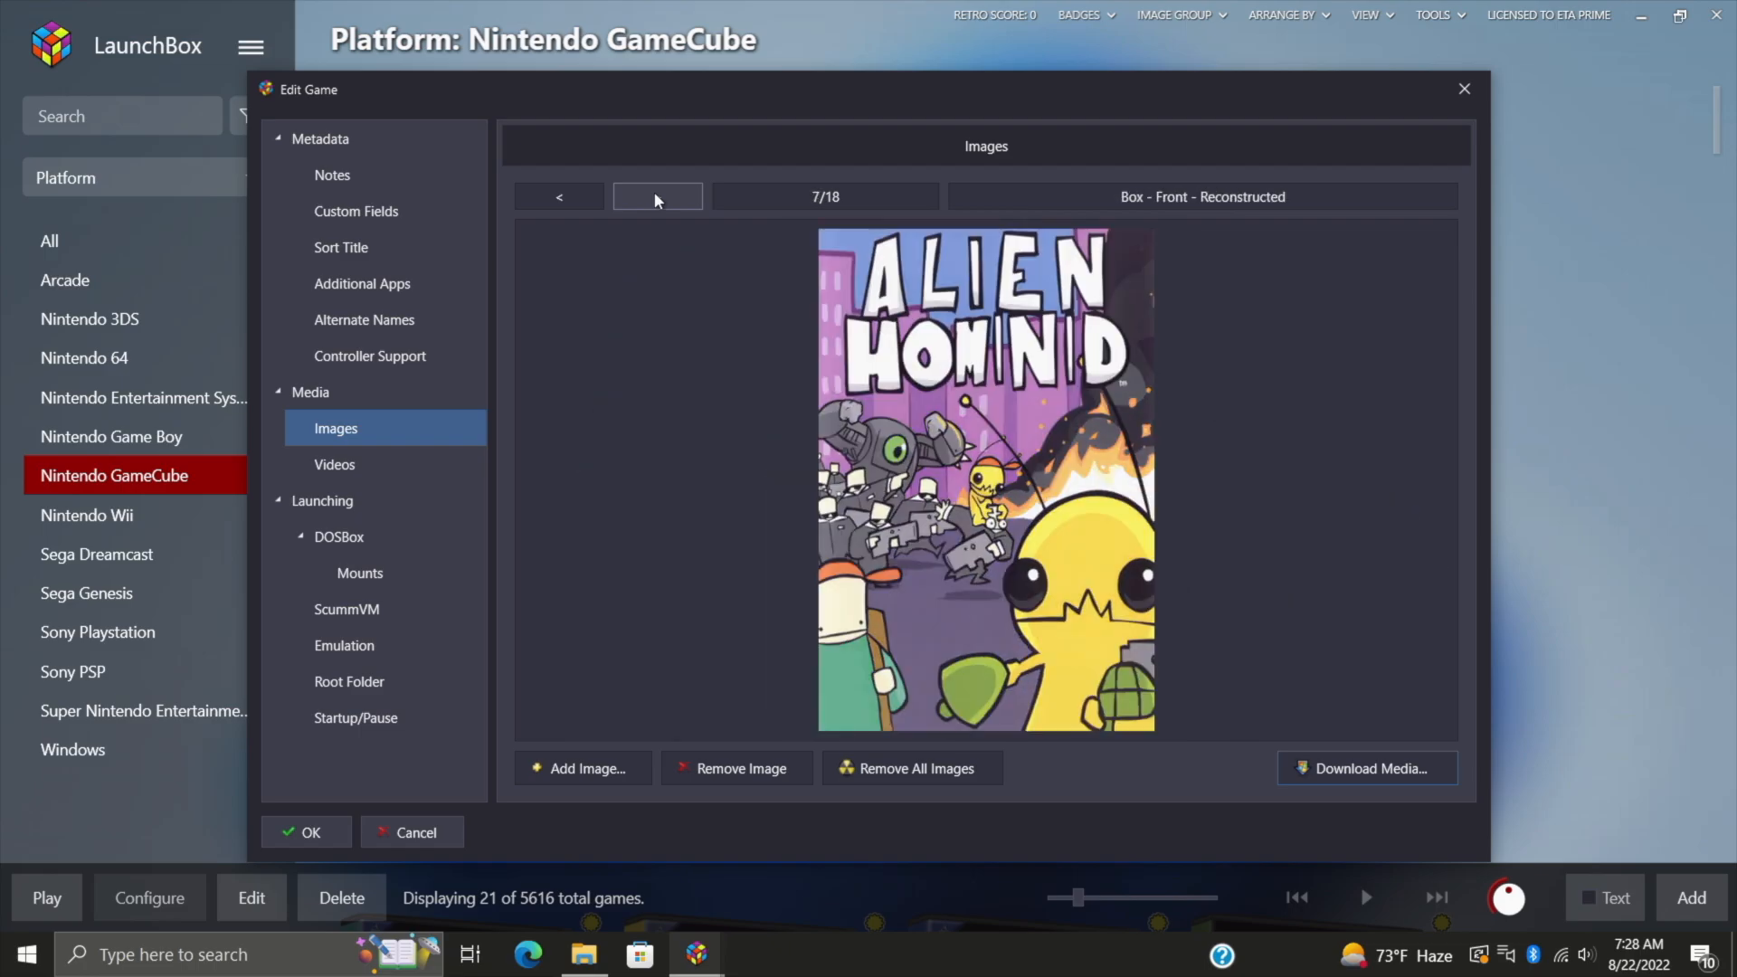
left_click(657, 197)
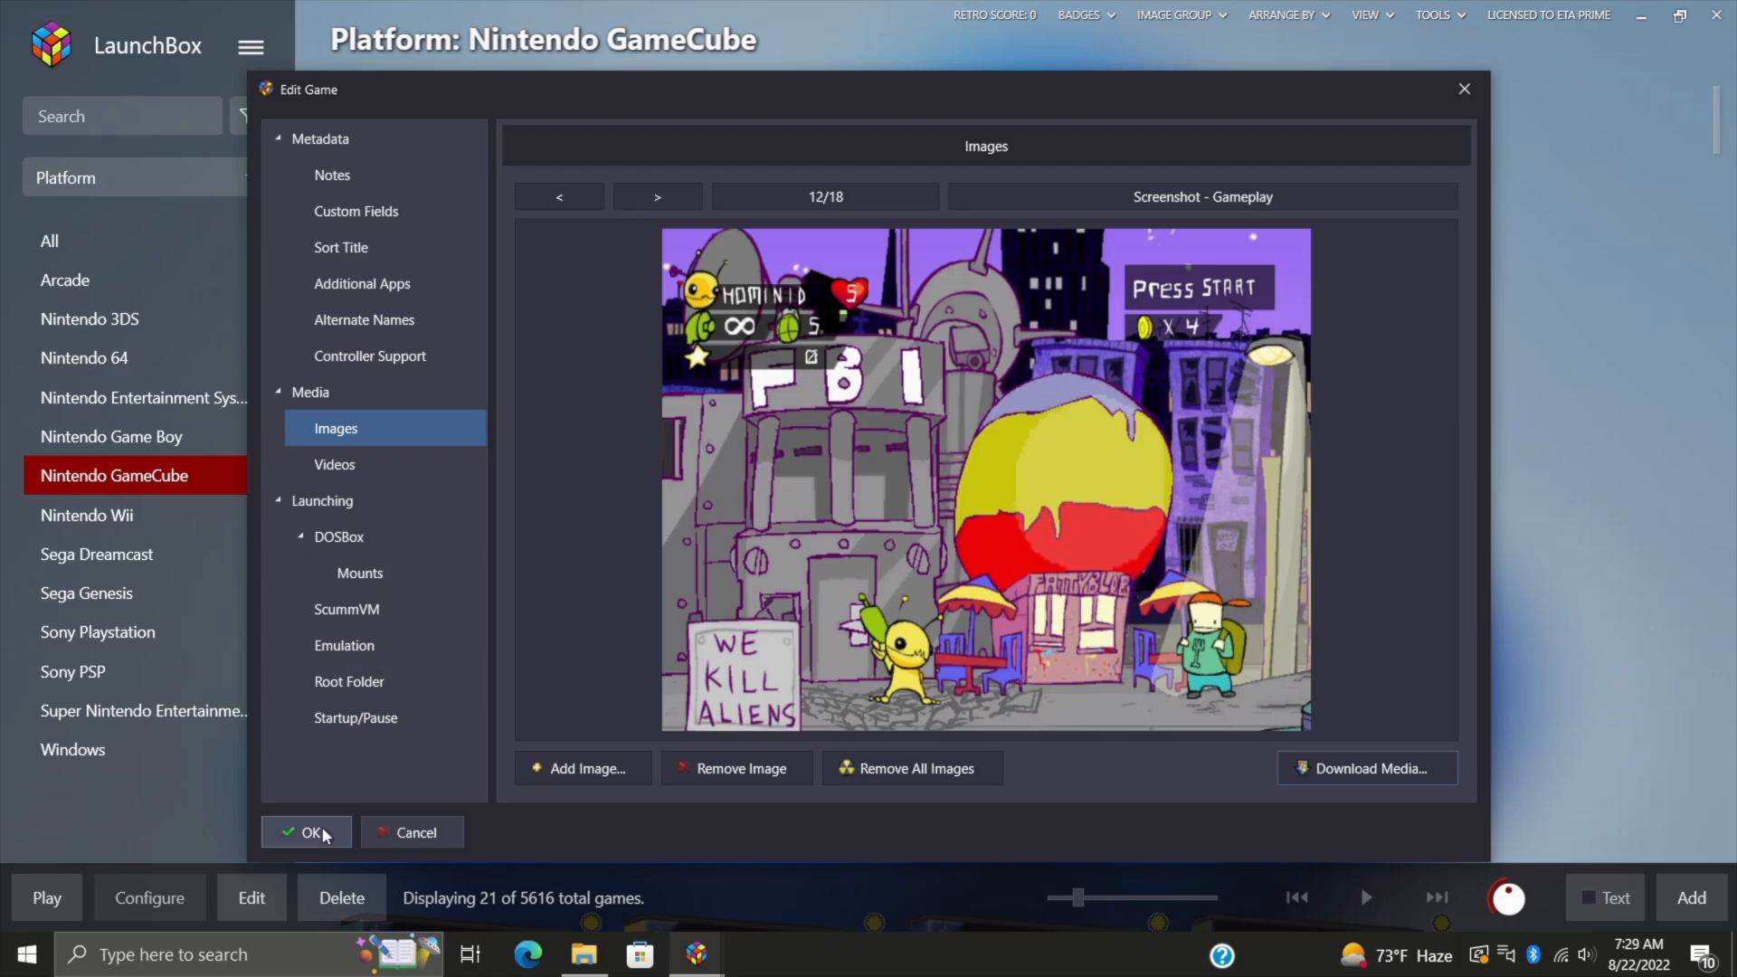
left_click(308, 832)
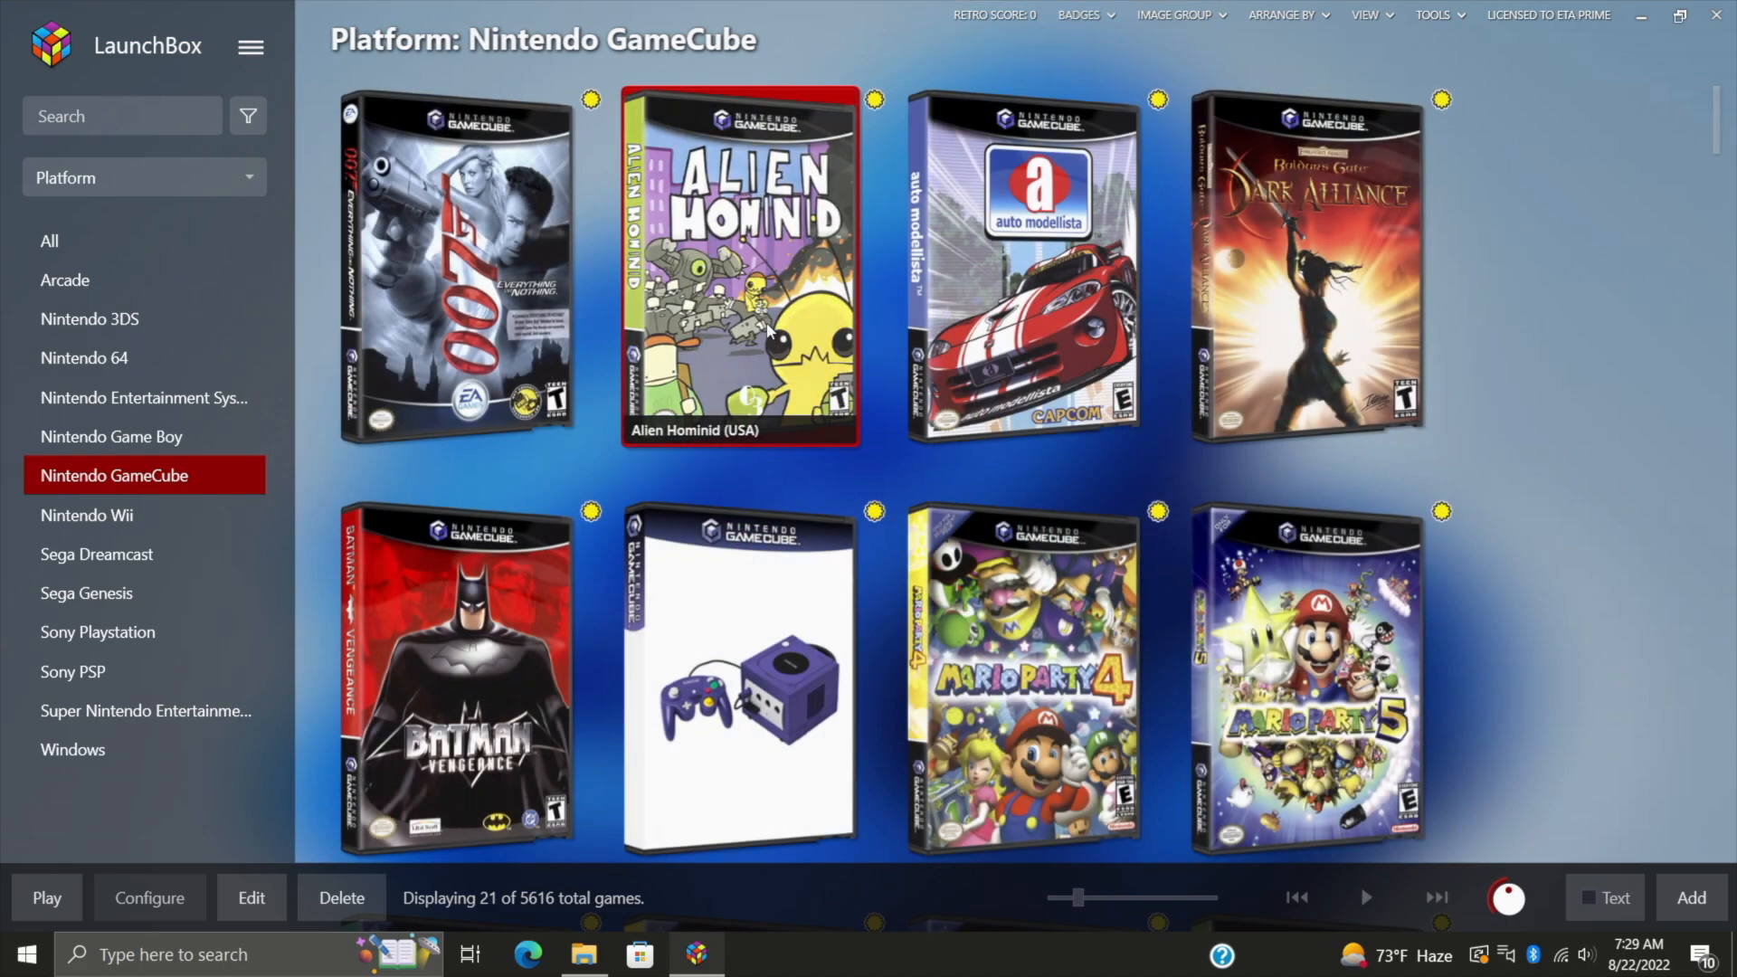
mouse_move(730, 387)
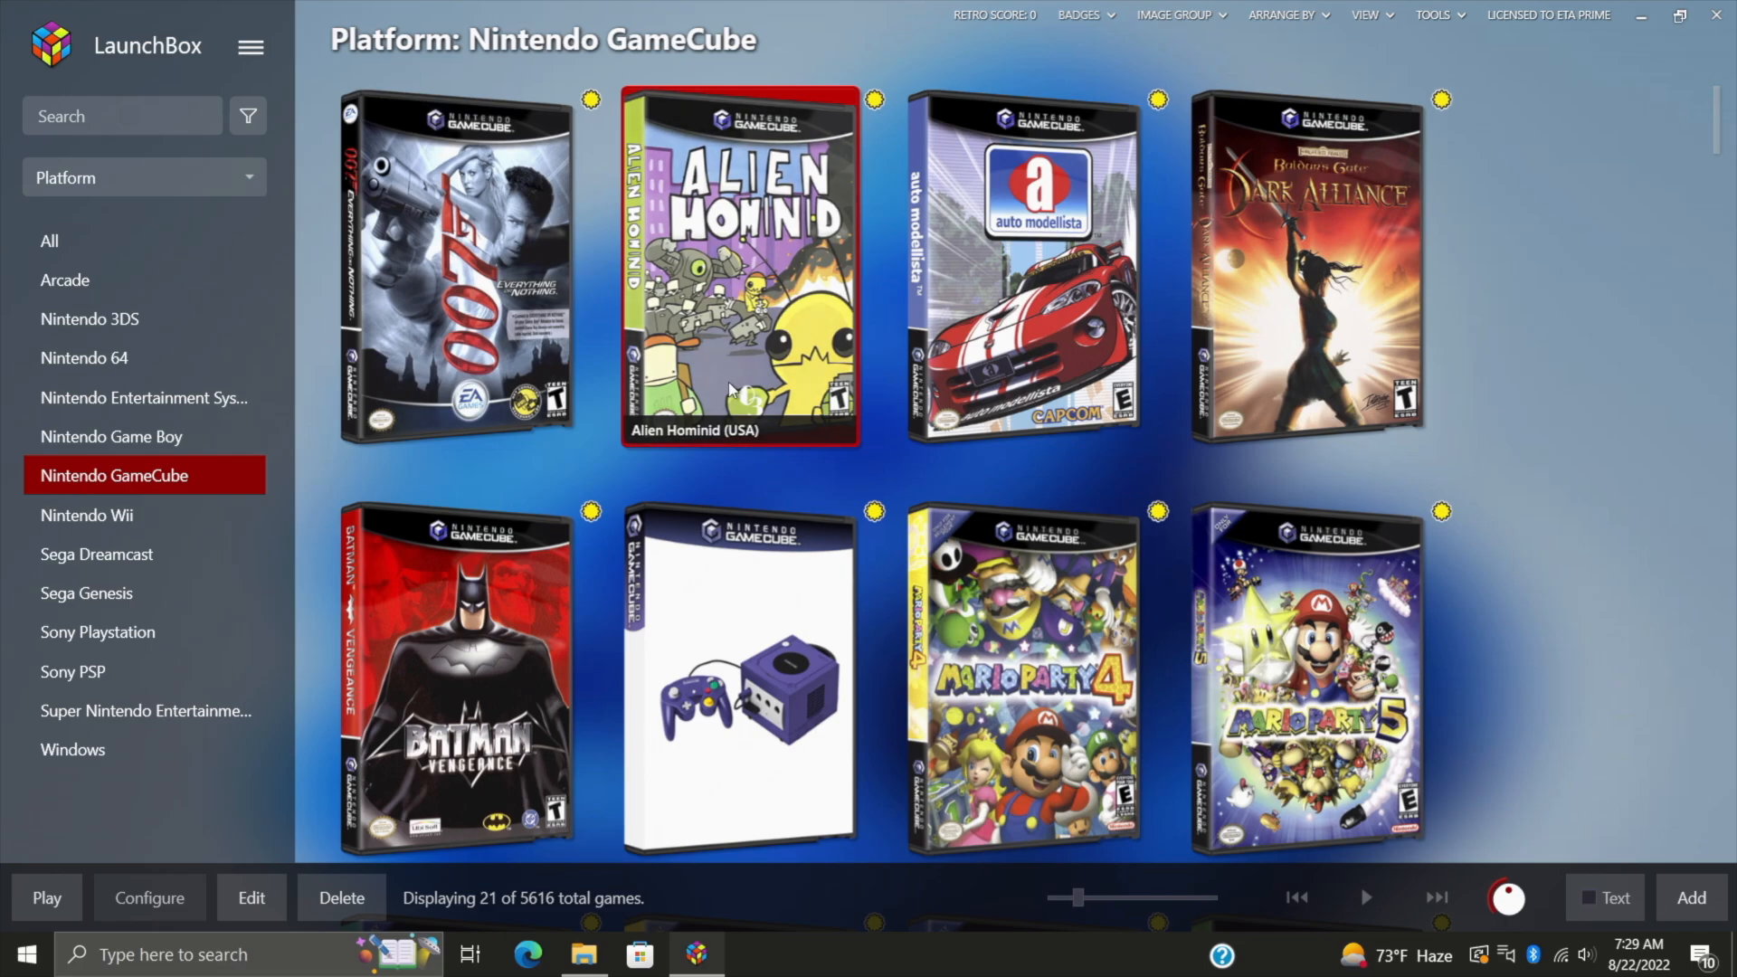
Step: Show the empty image list for Mario Kart: Double Dash!! in its metadata editor
scroll("down", 3)
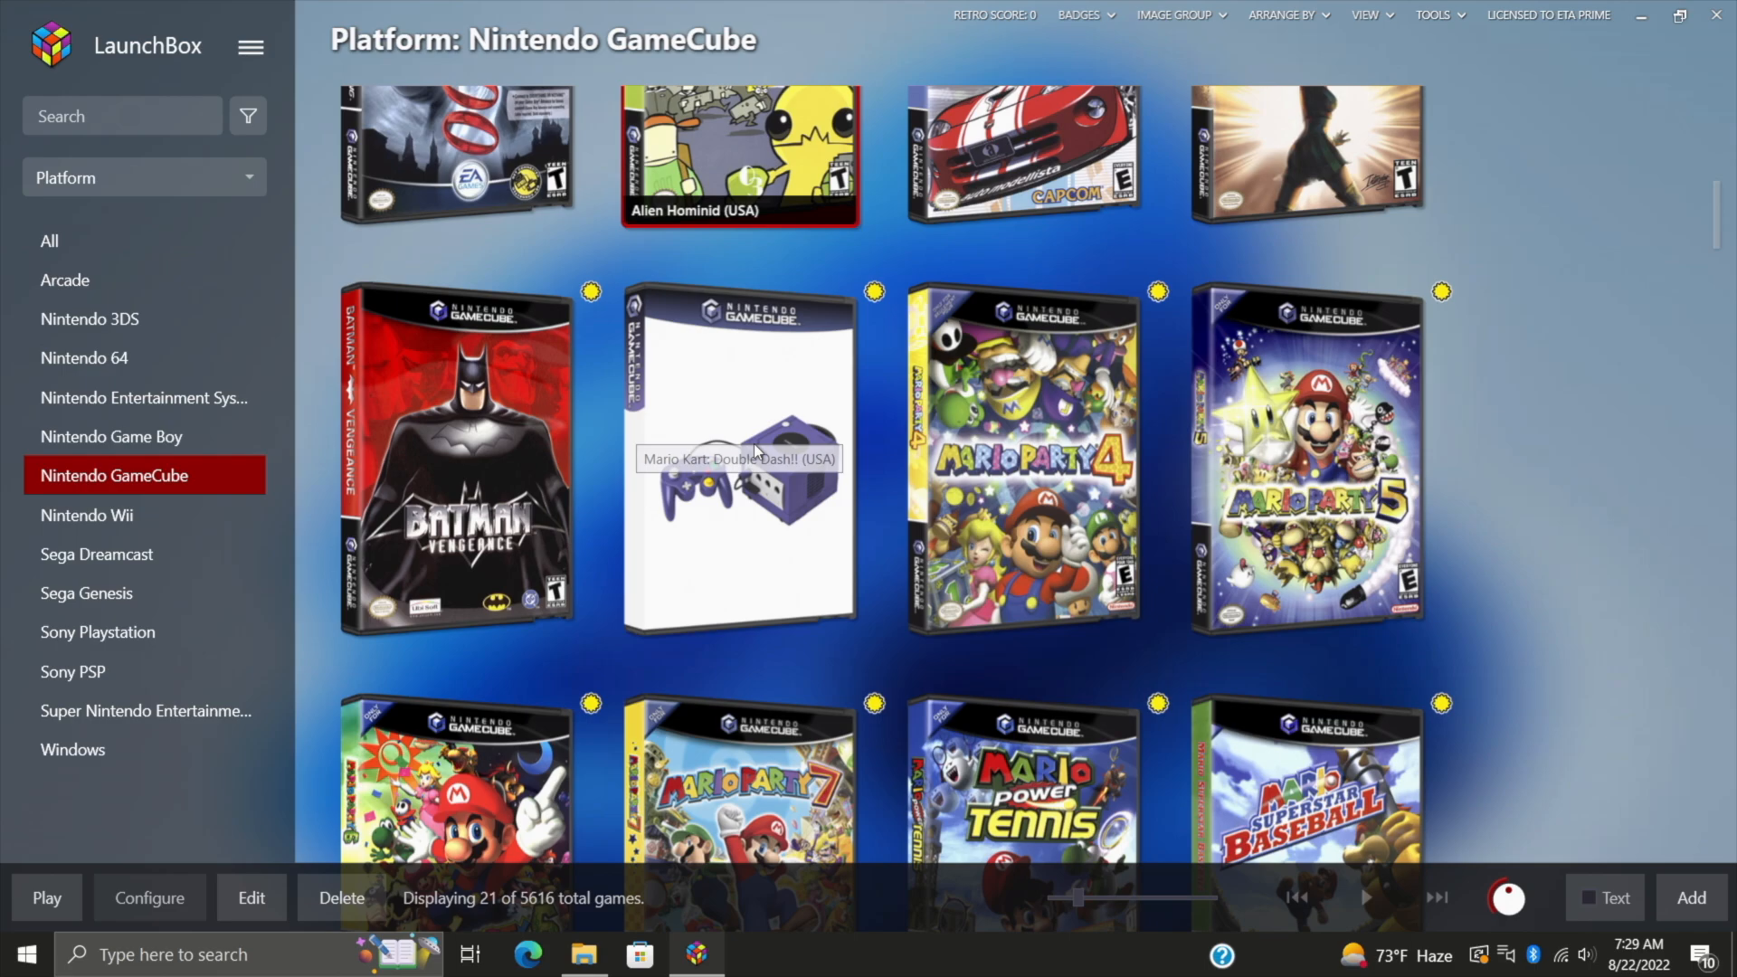
mouse_move(761, 414)
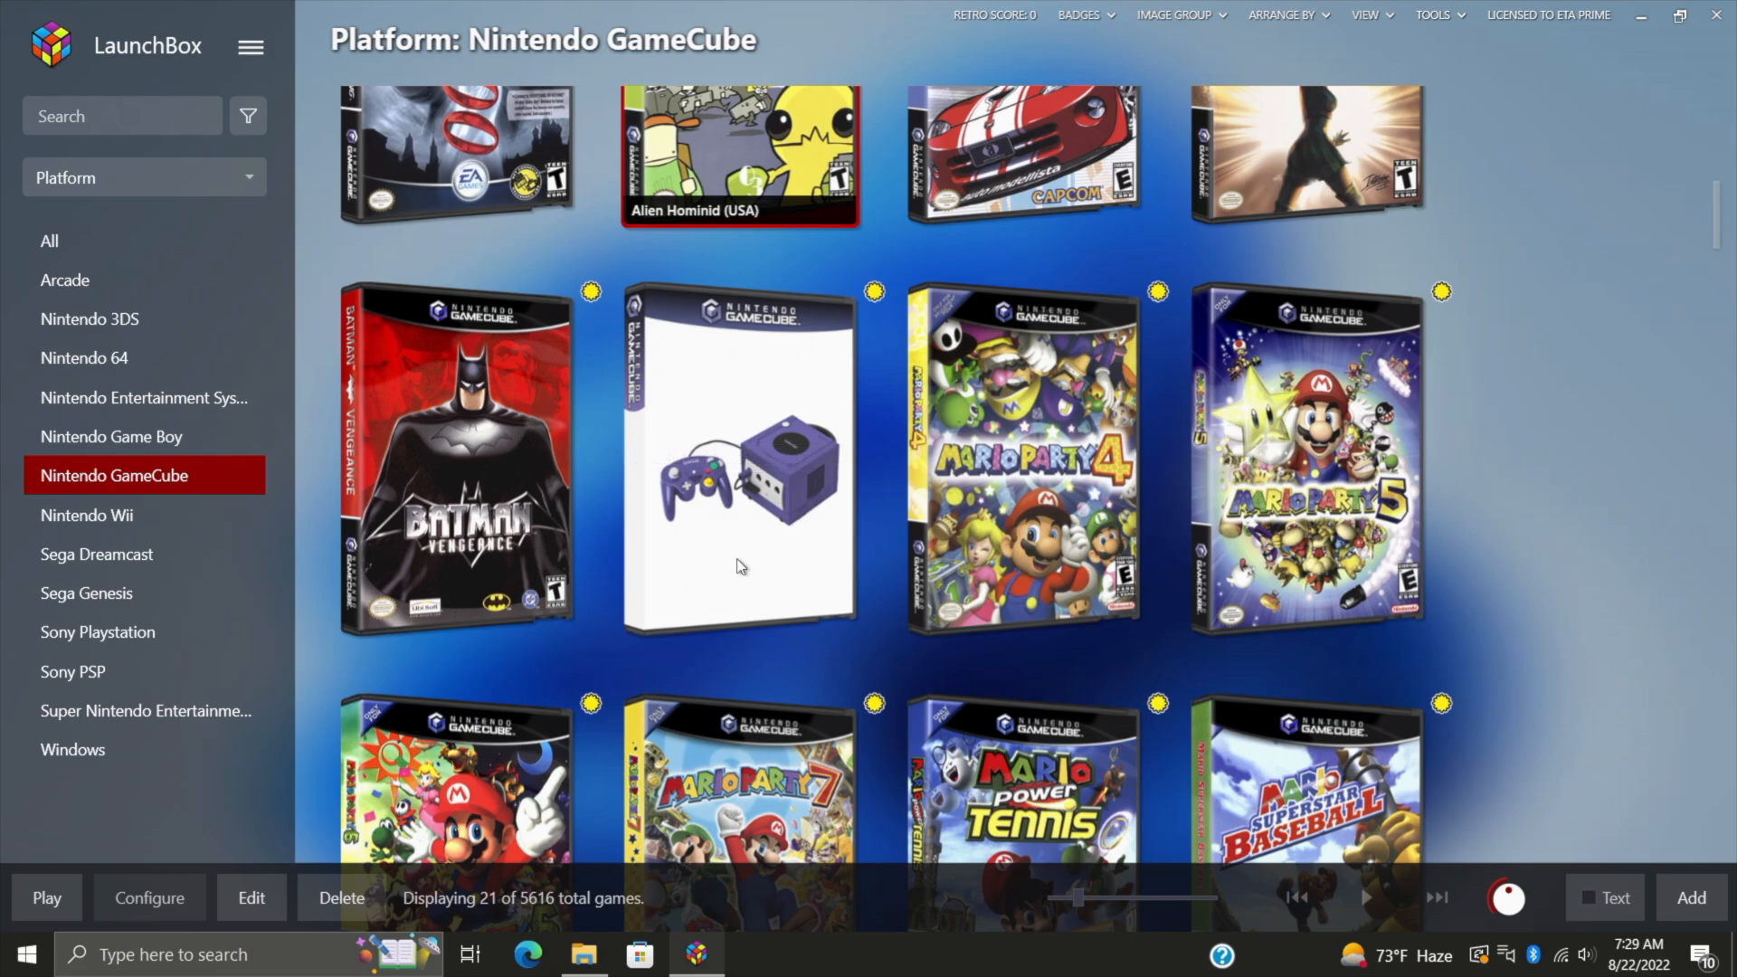
left_click(738, 457)
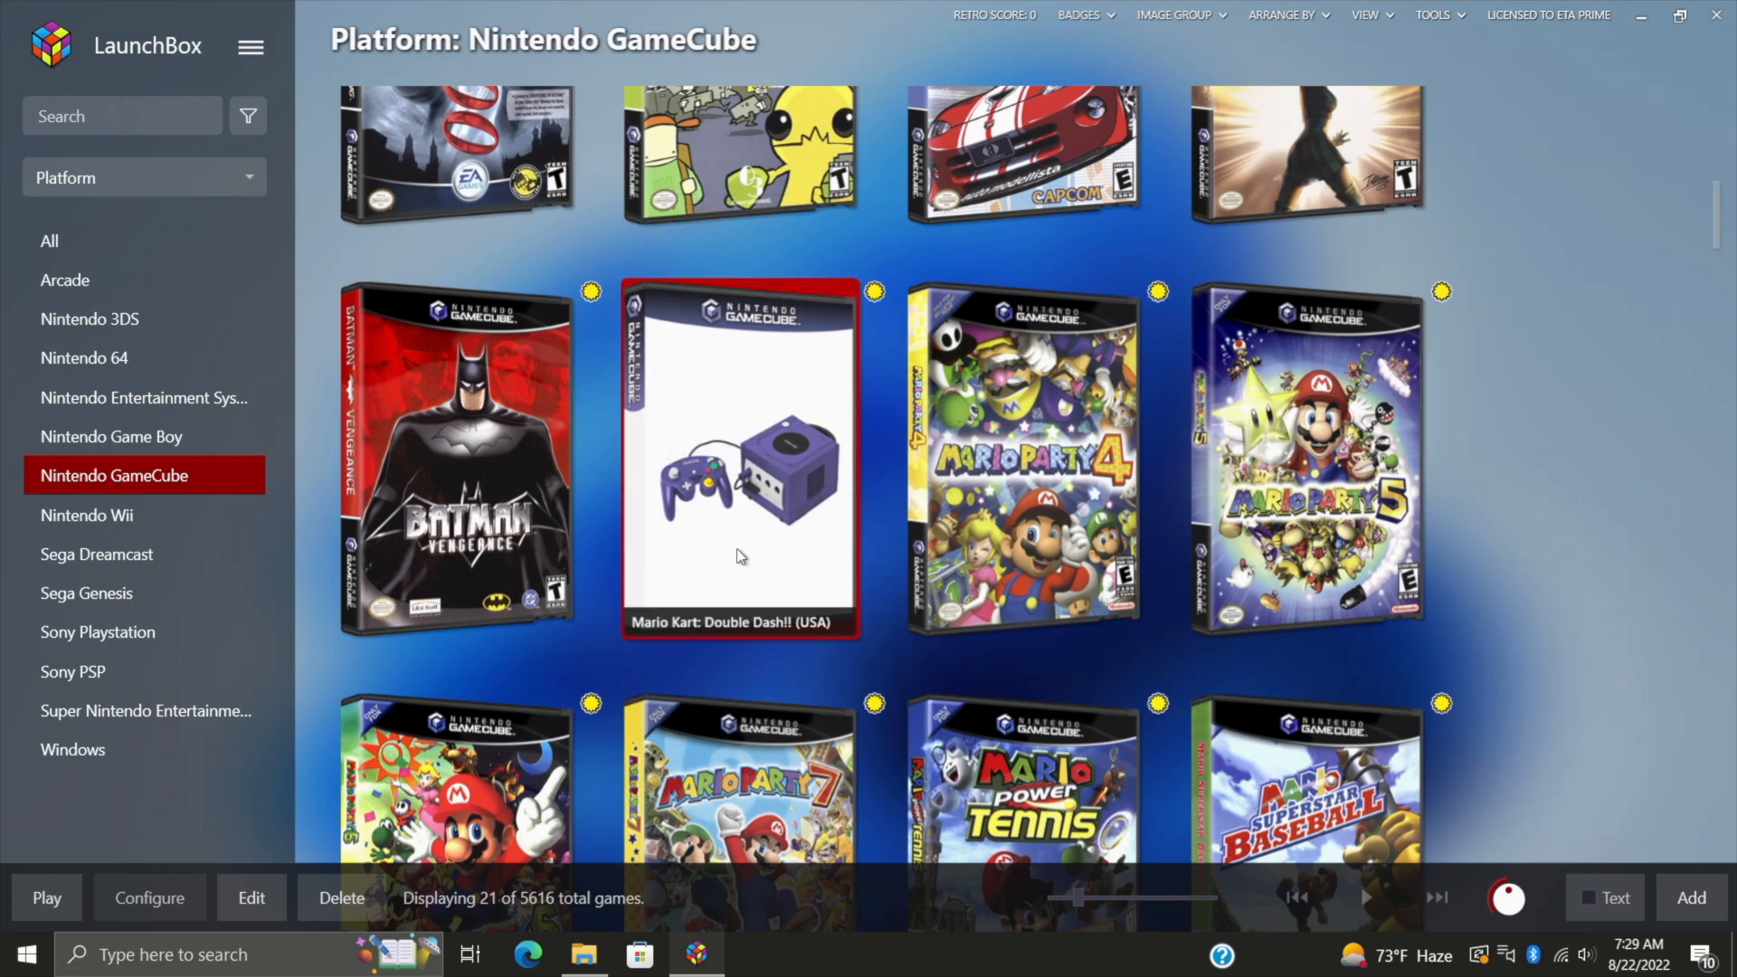
right_click(724, 474)
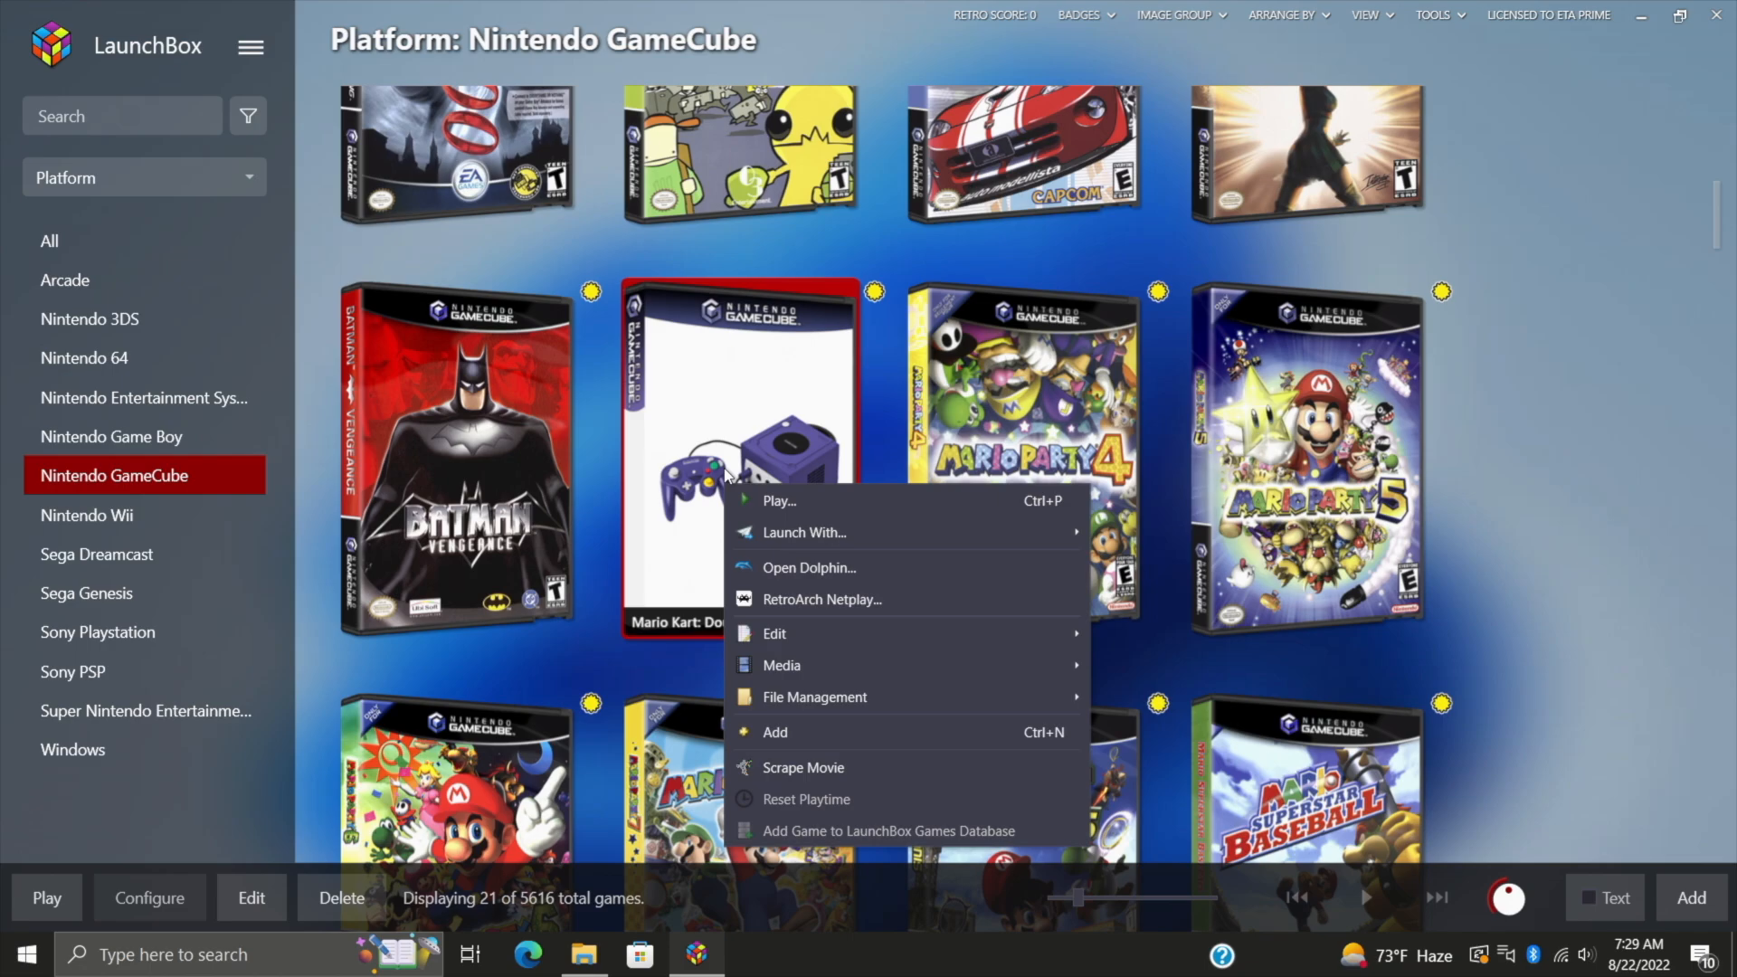
mouse_move(776, 633)
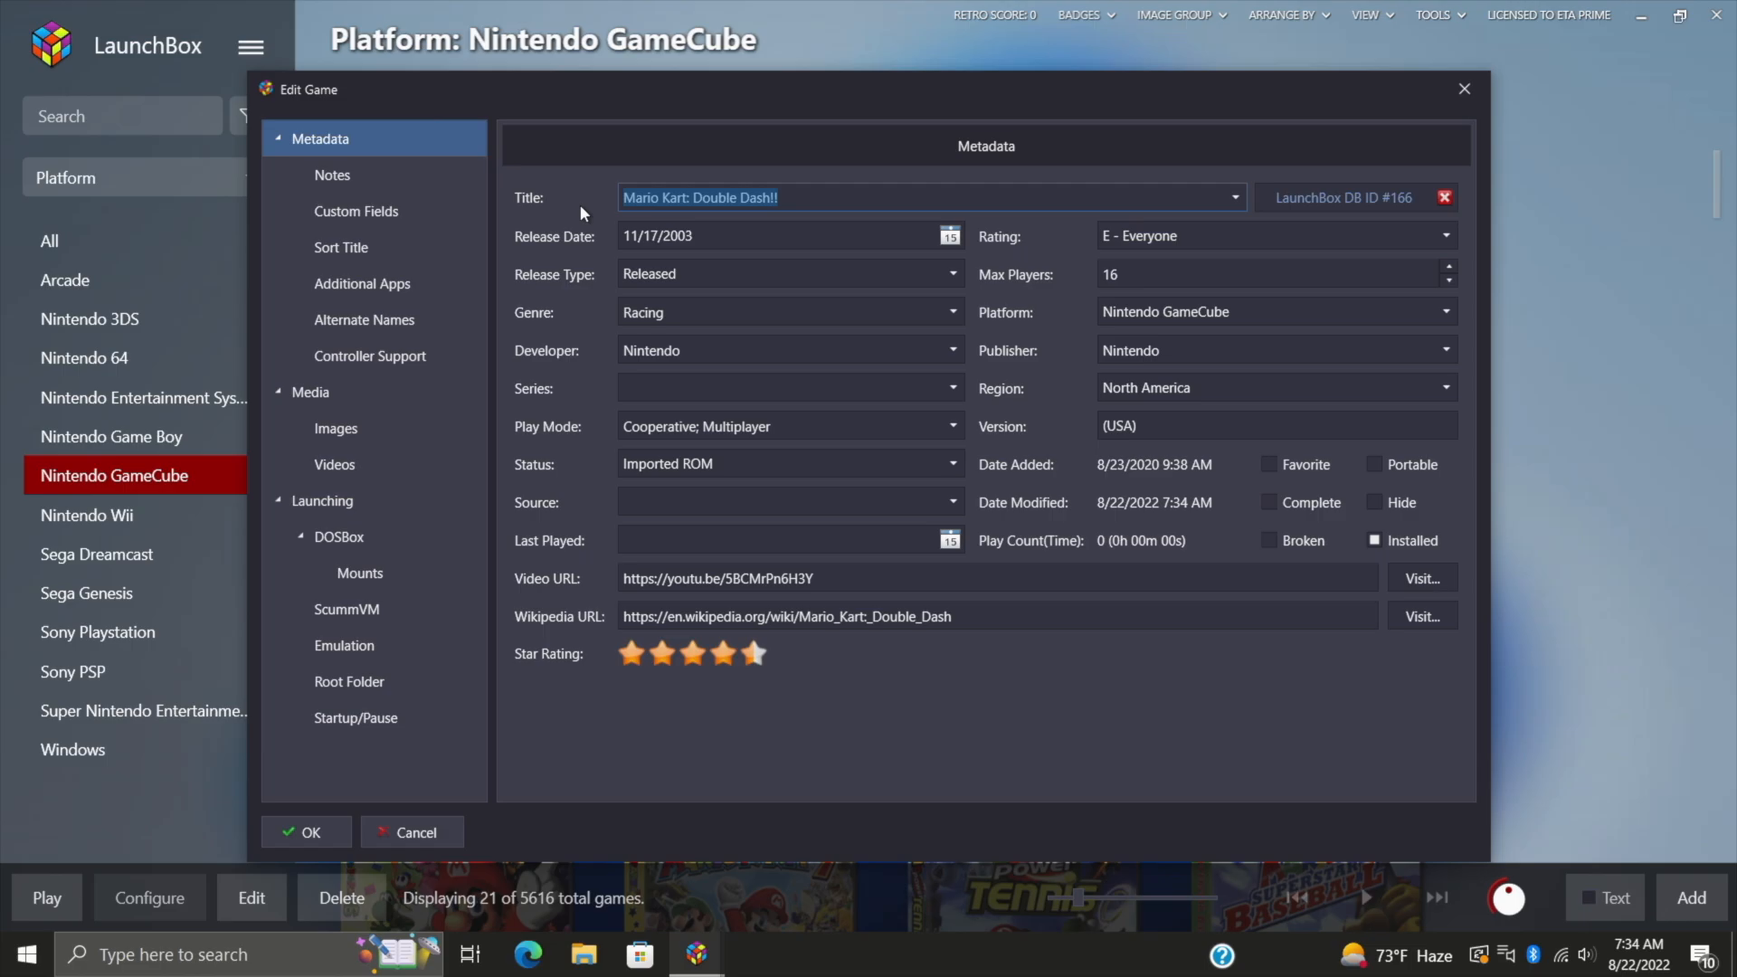
mouse_move(595, 226)
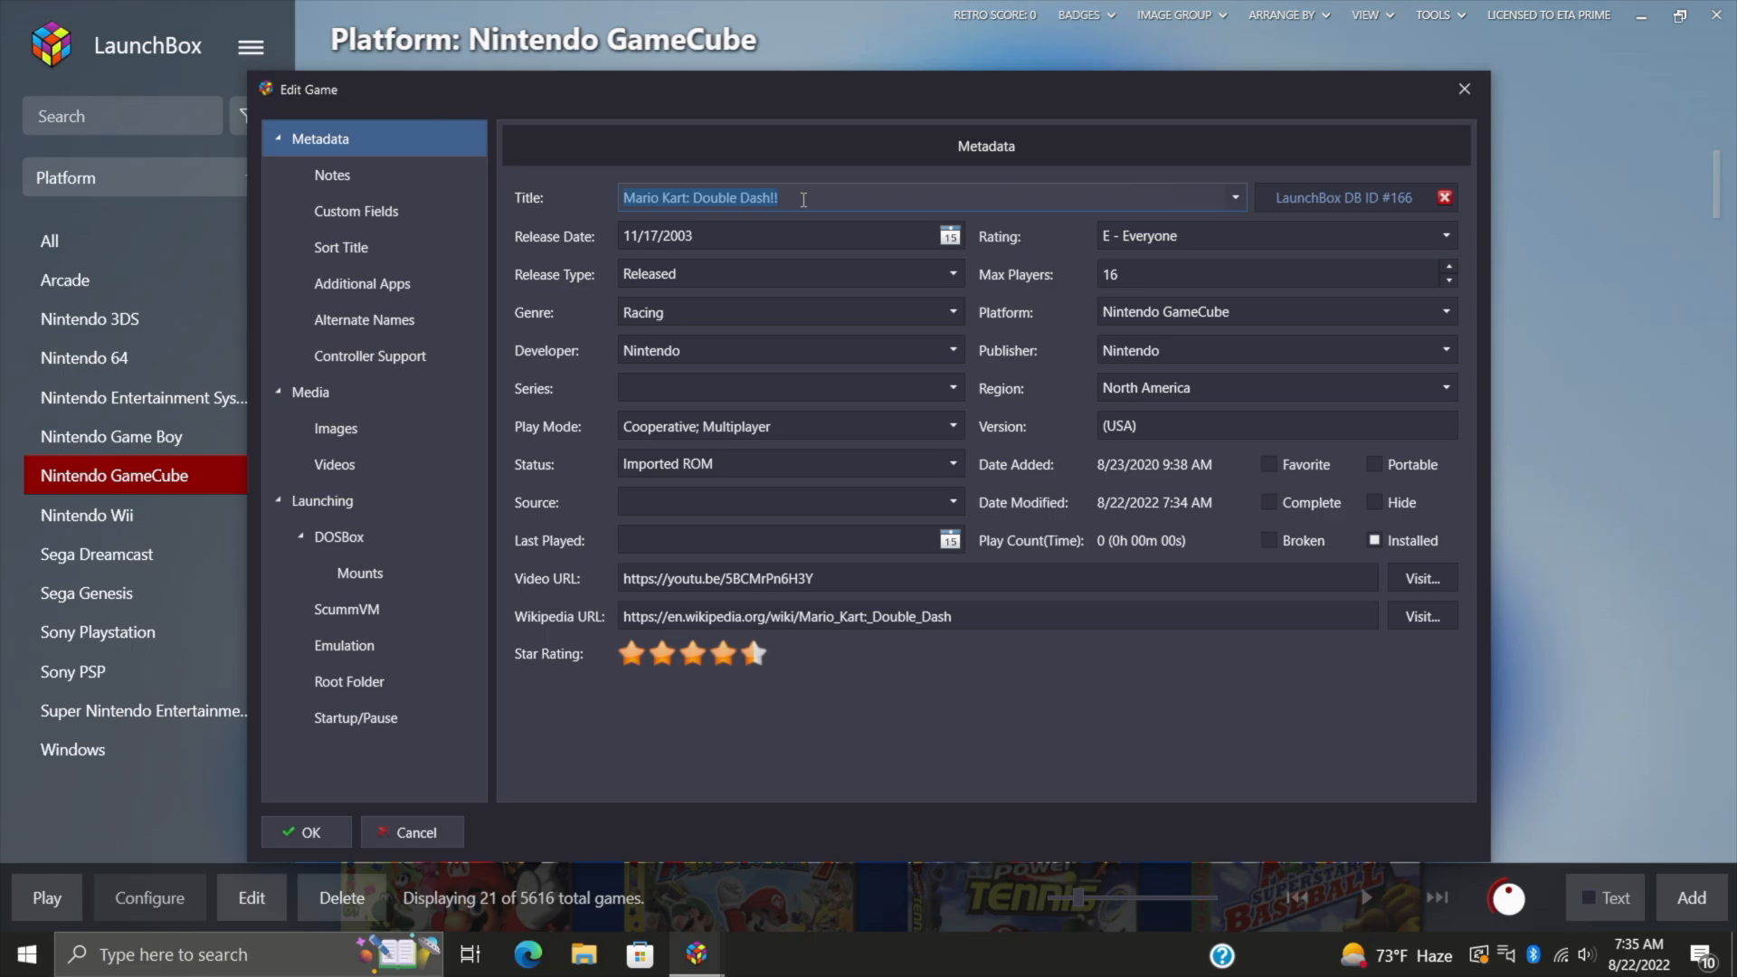
left_click(335, 429)
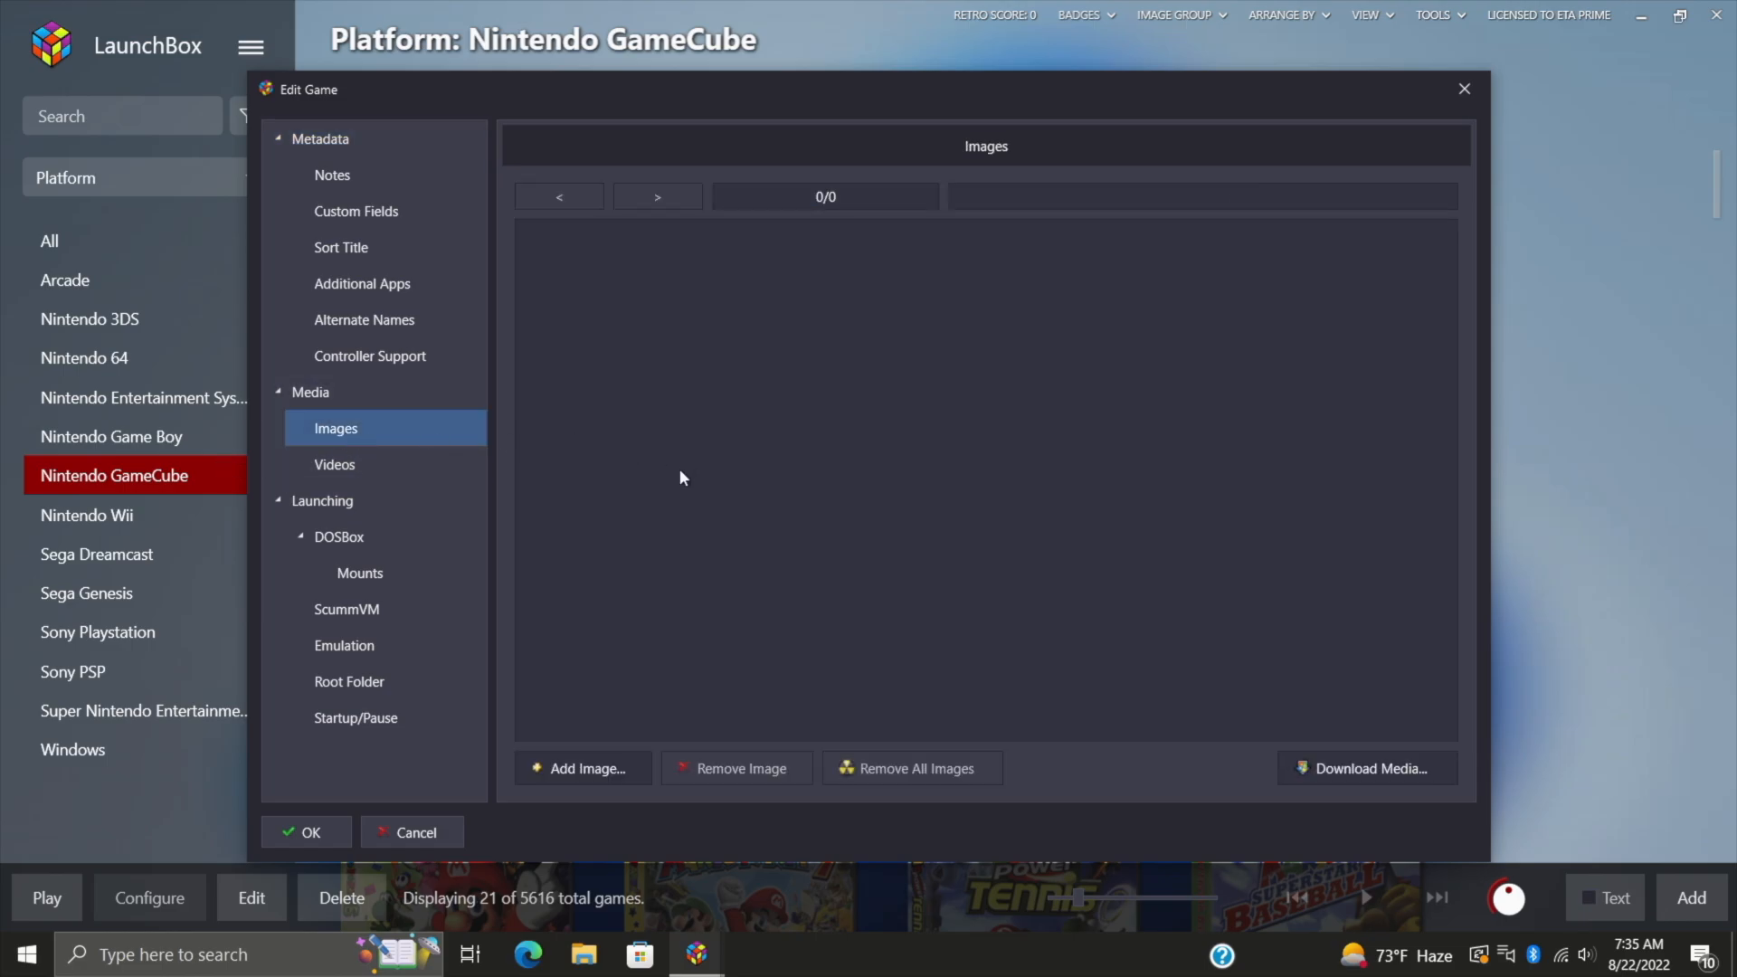
Step: Add the mario-kart-double-dash front cover JPG from the desktop as the game's box-front image
left_click(584, 767)
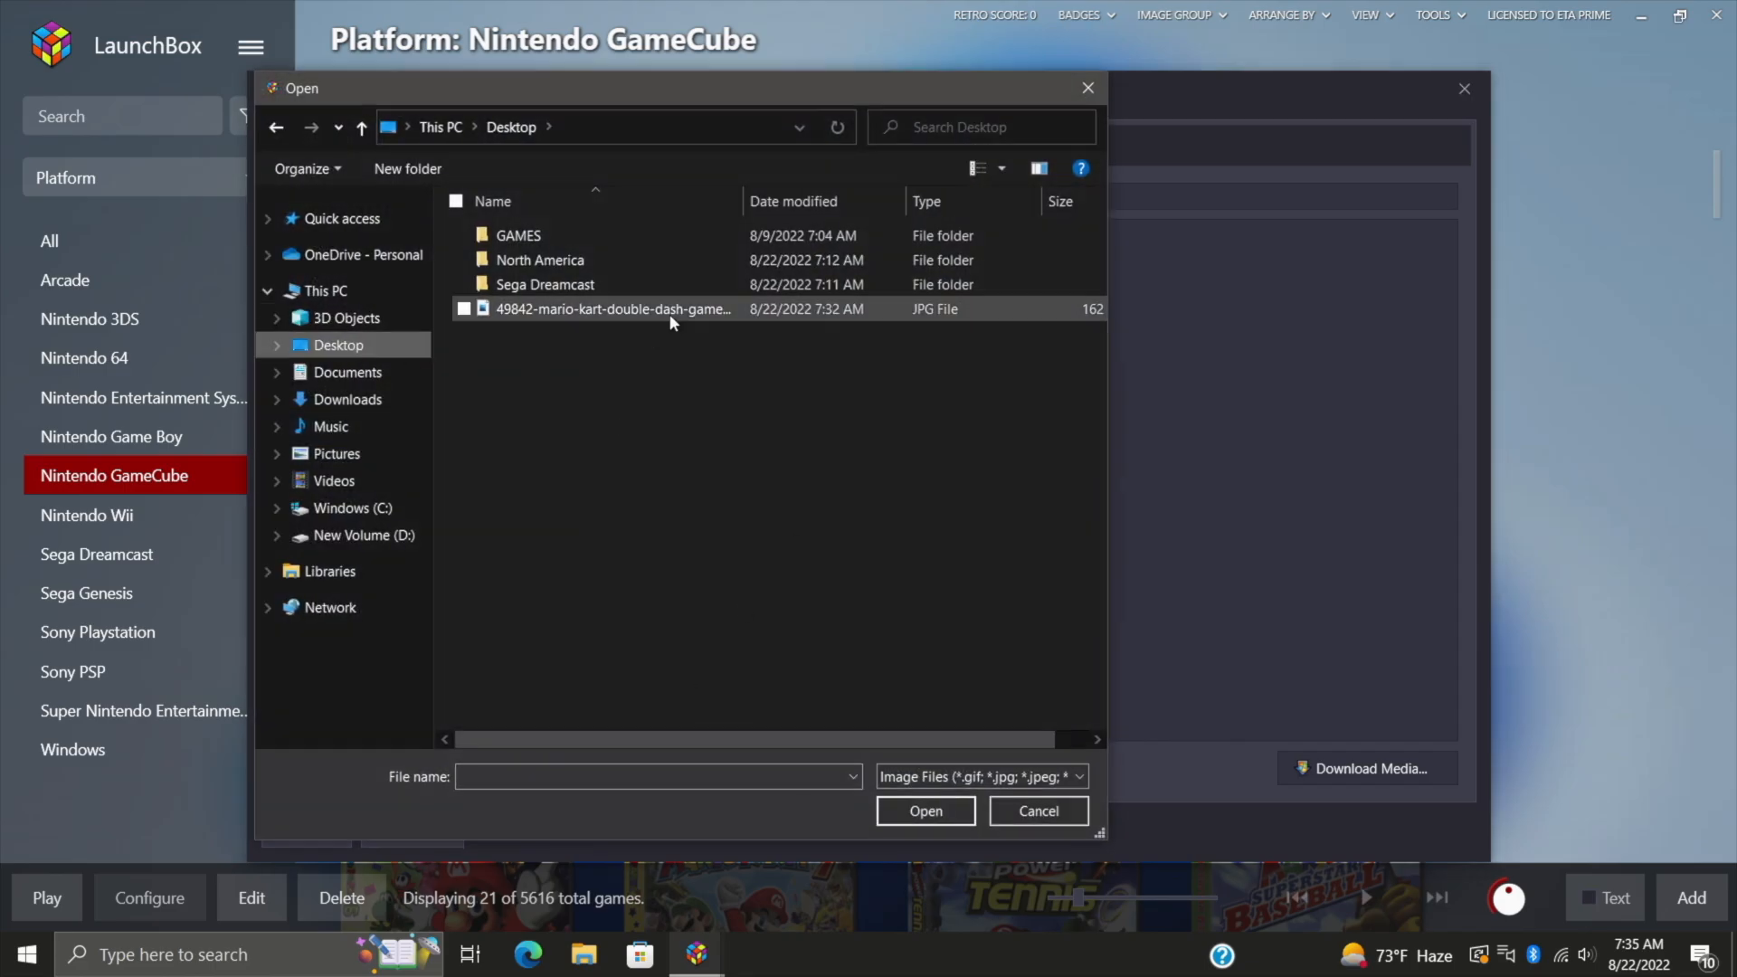
mouse_move(614, 309)
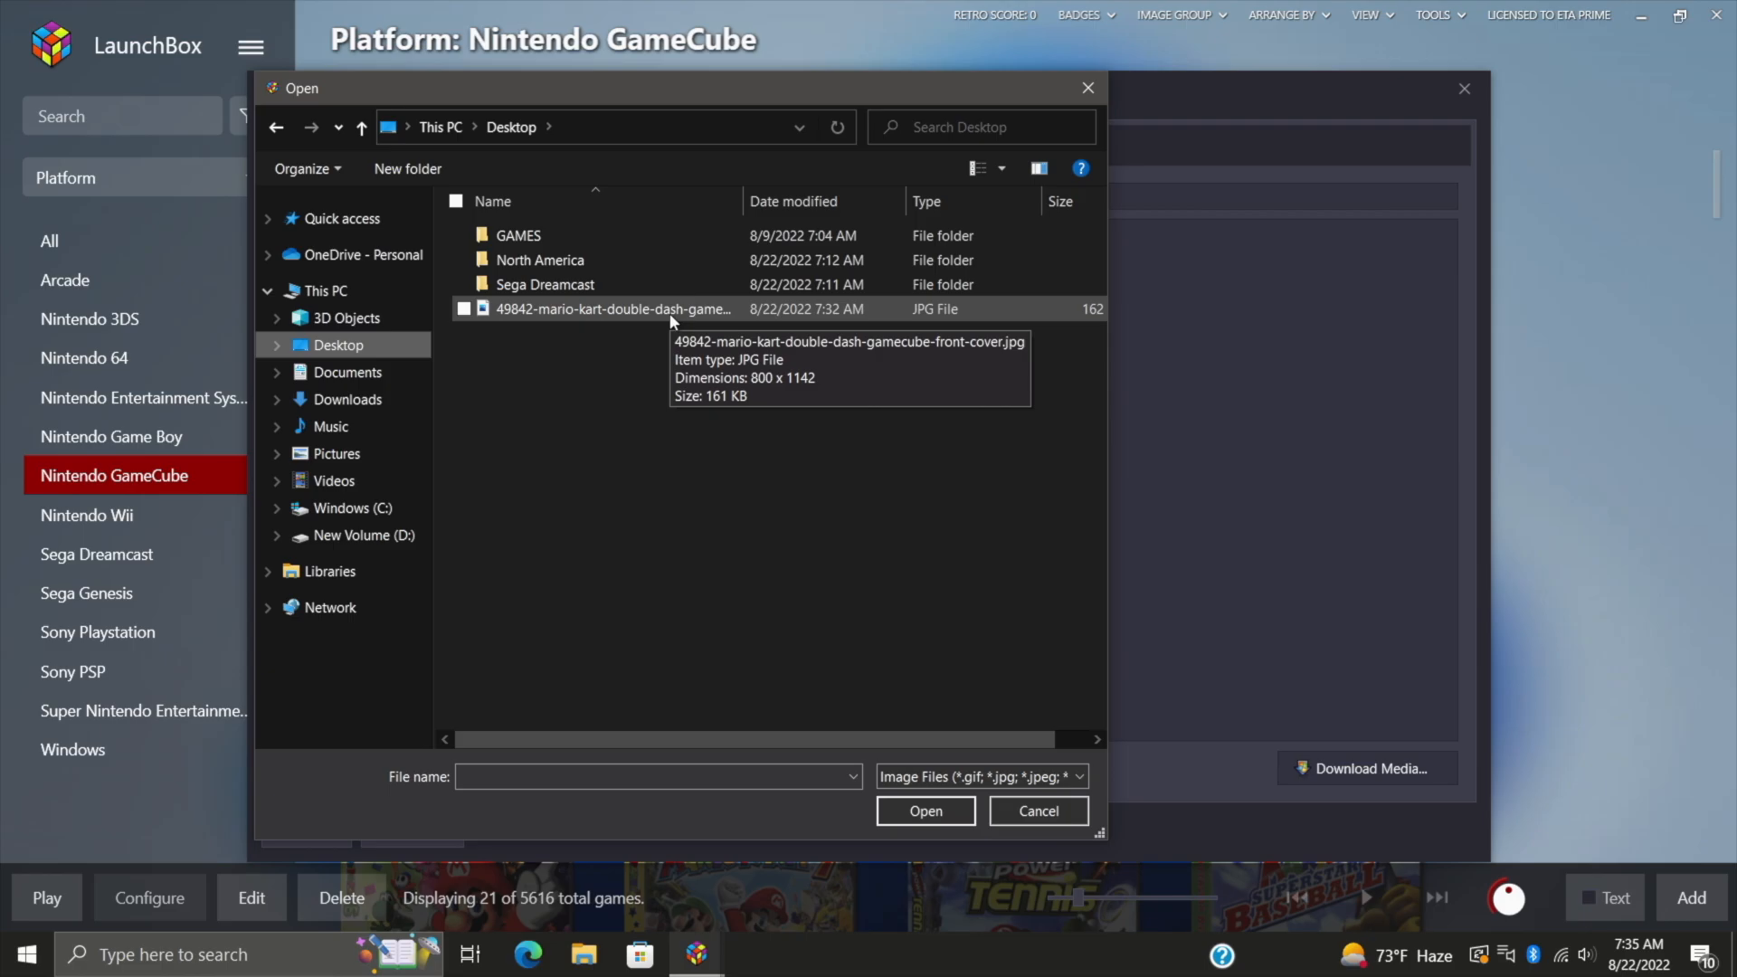
mouse_move(557, 314)
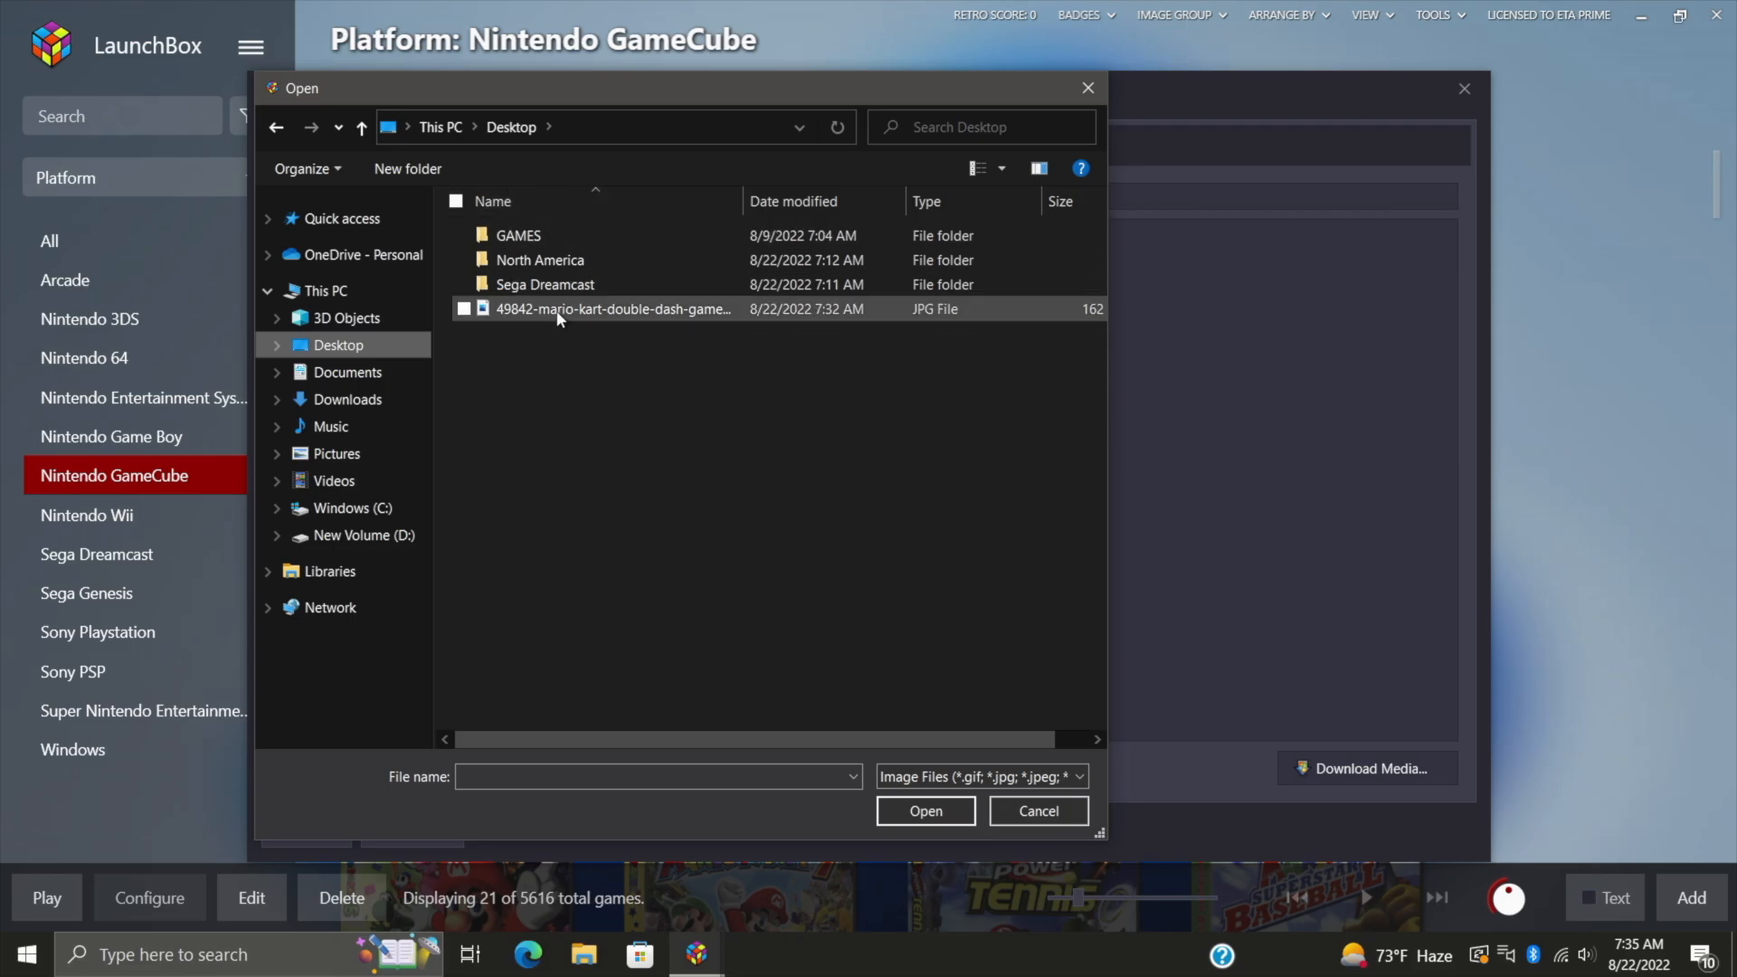
mouse_move(557, 314)
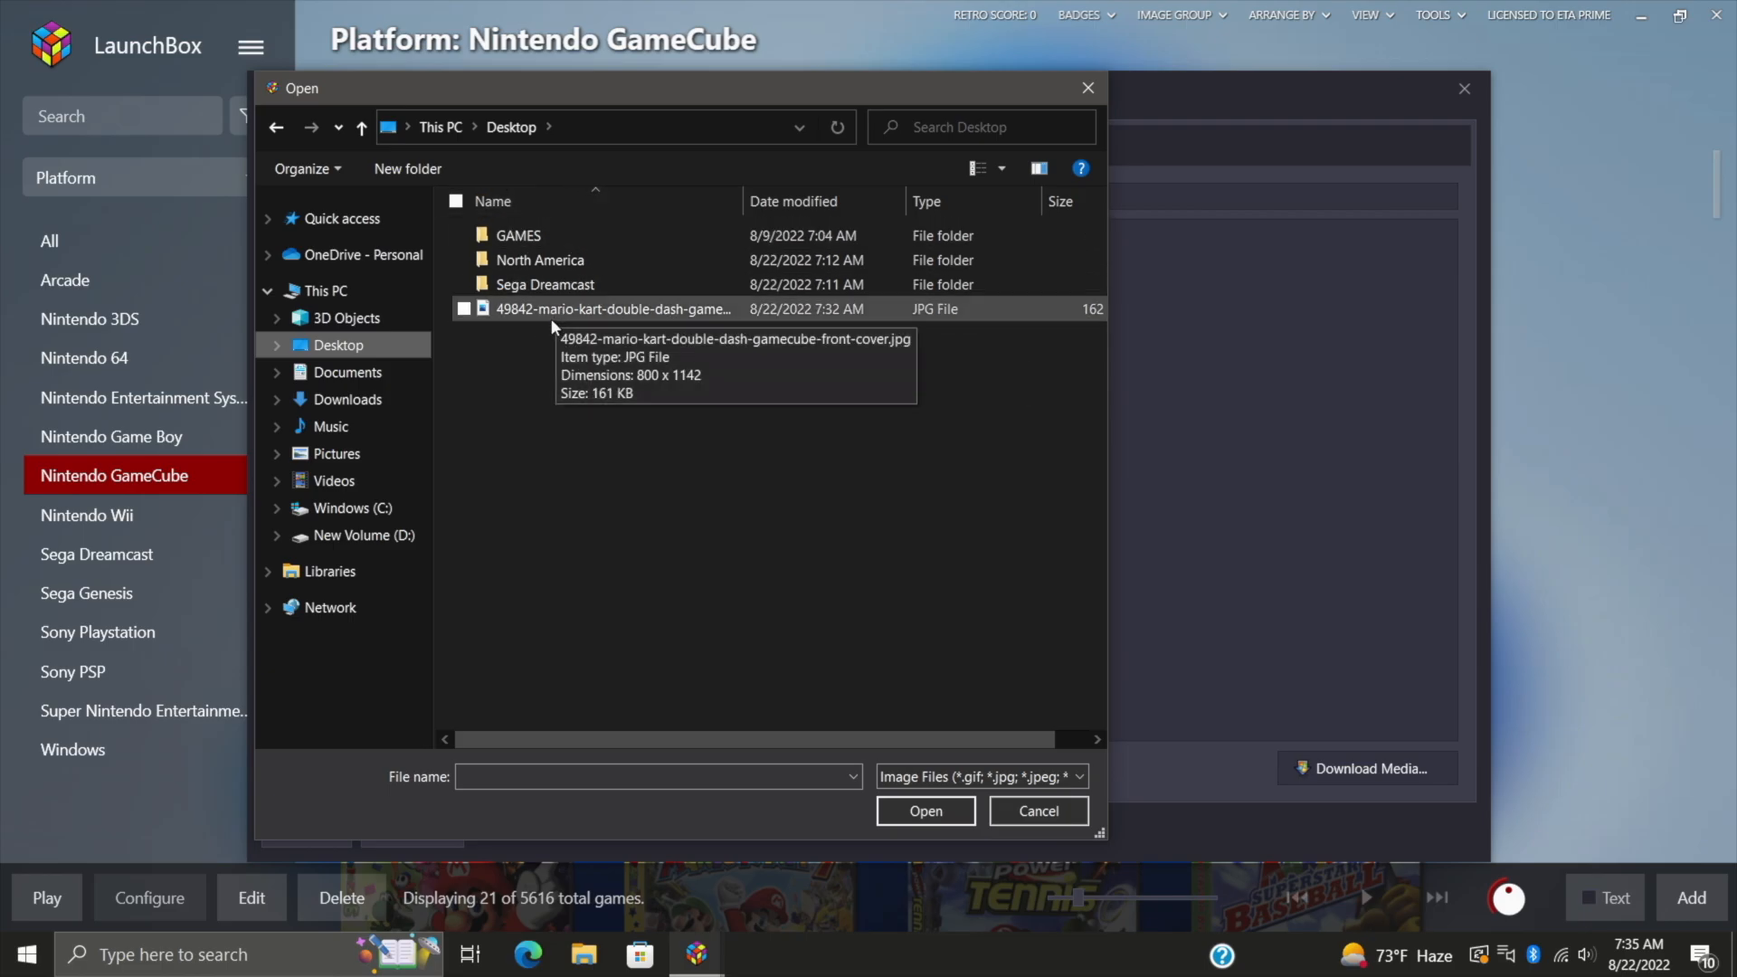
left_click(924, 810)
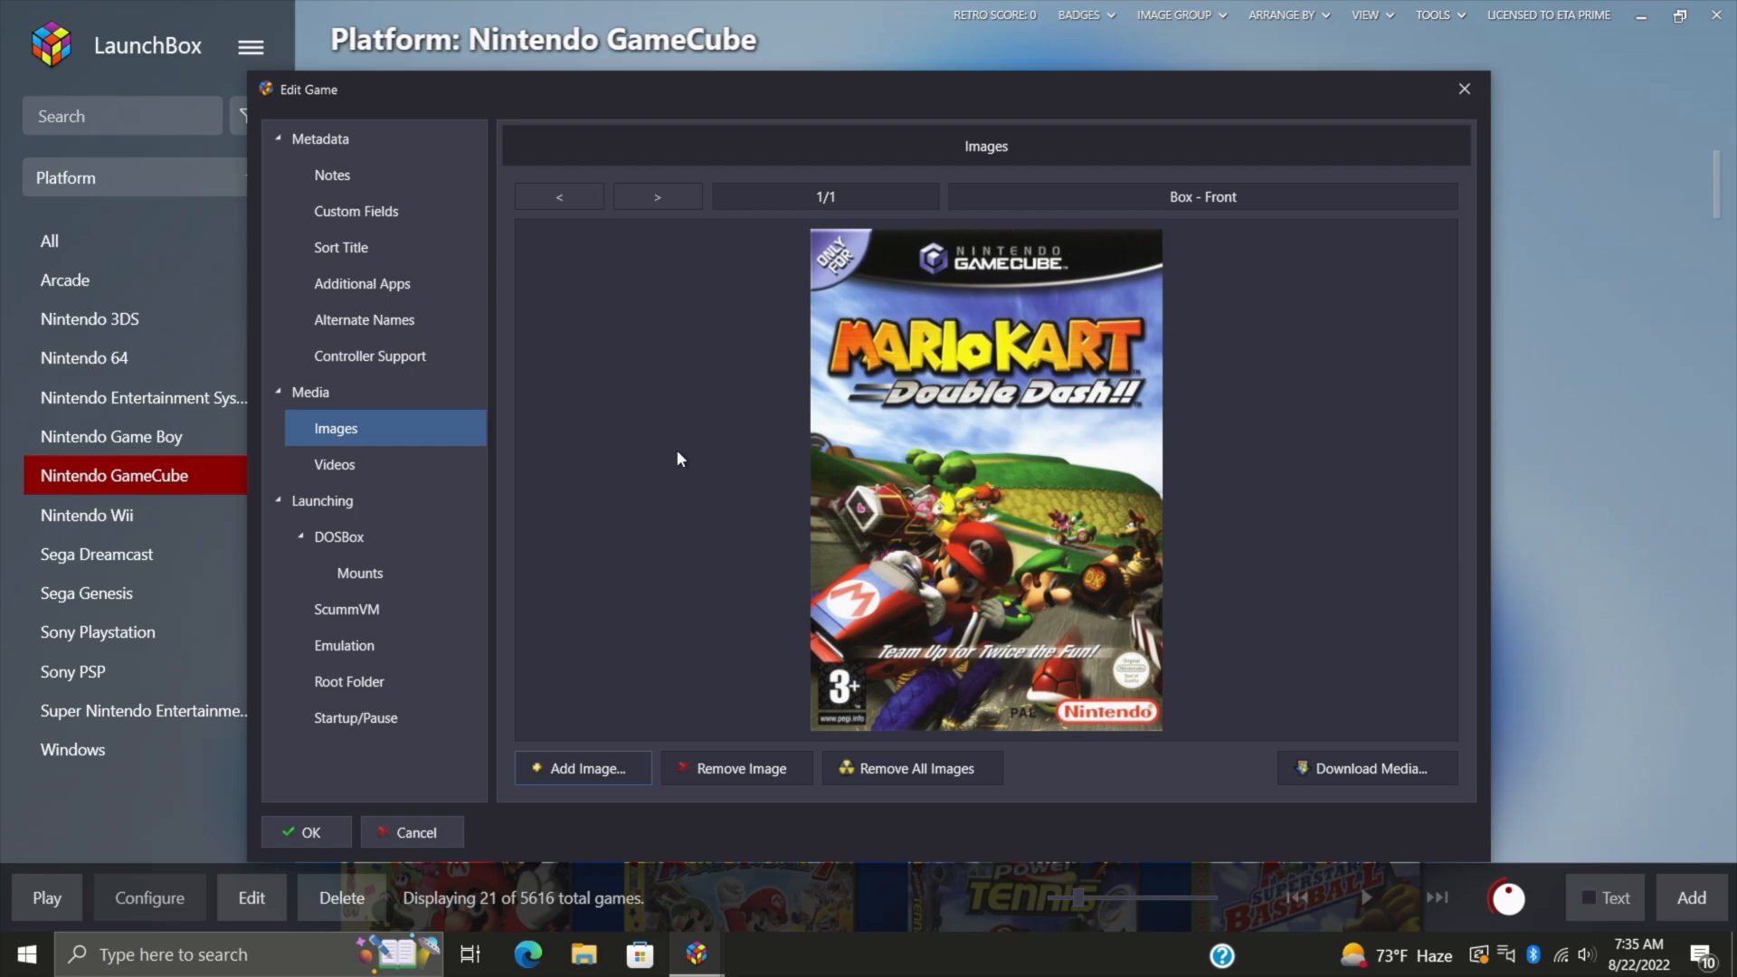
mouse_move(570, 758)
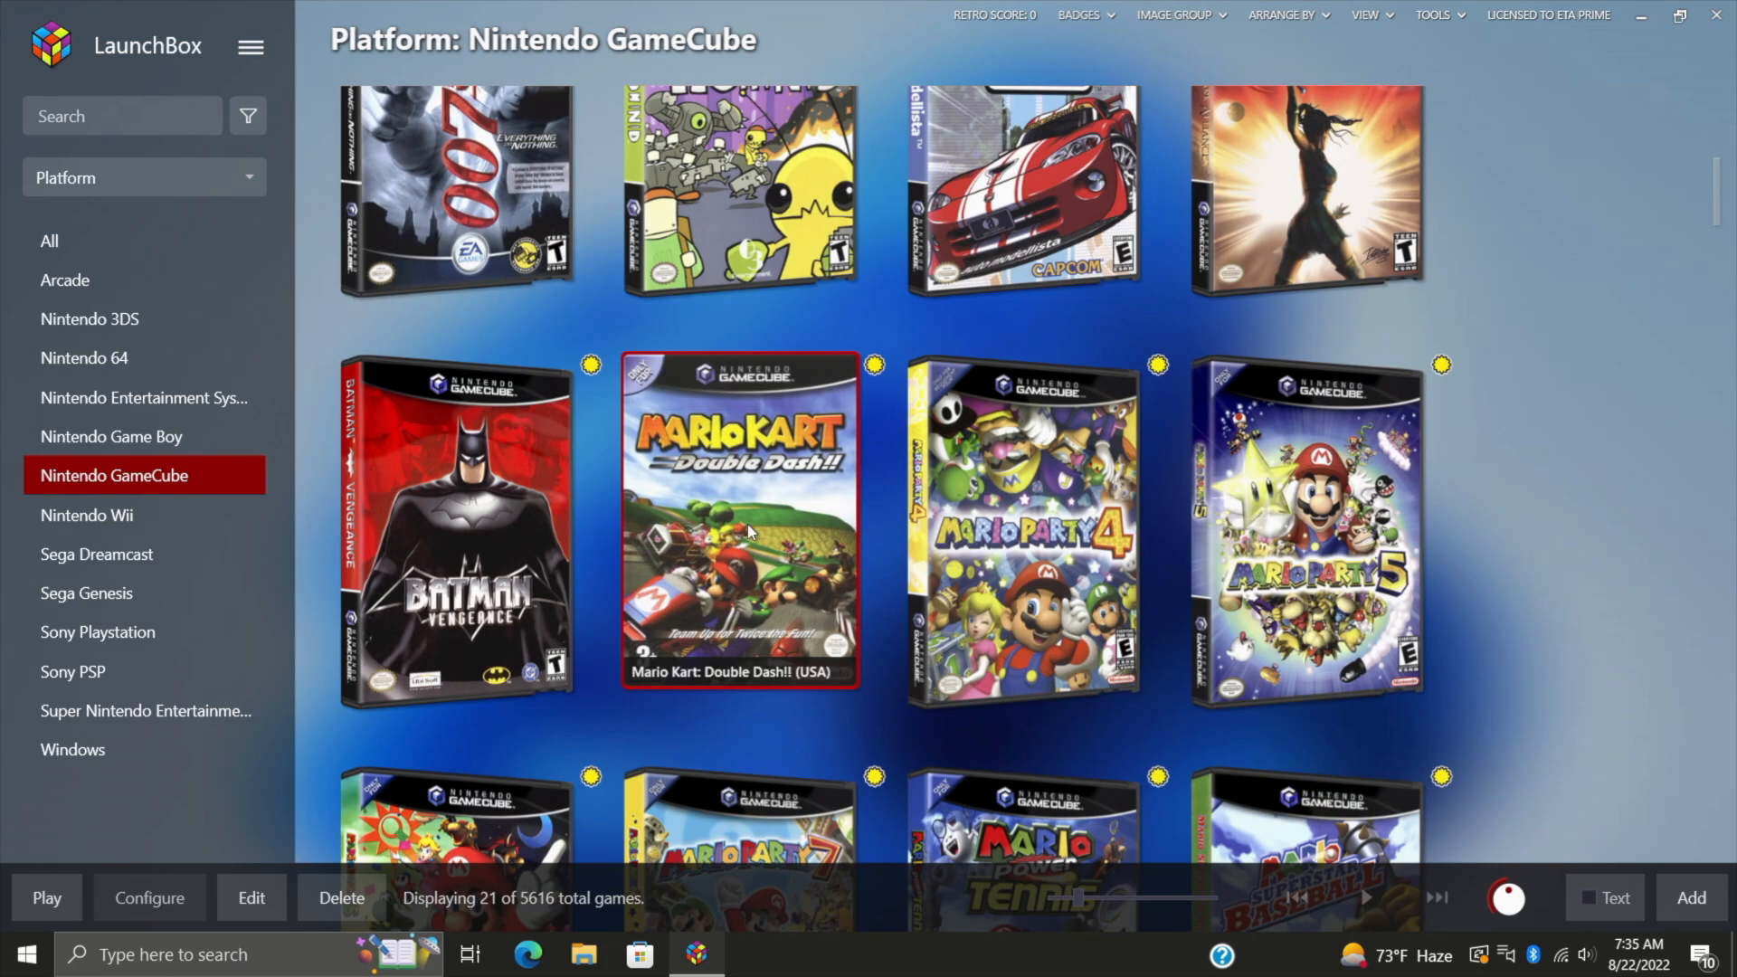
scroll("down", 3)
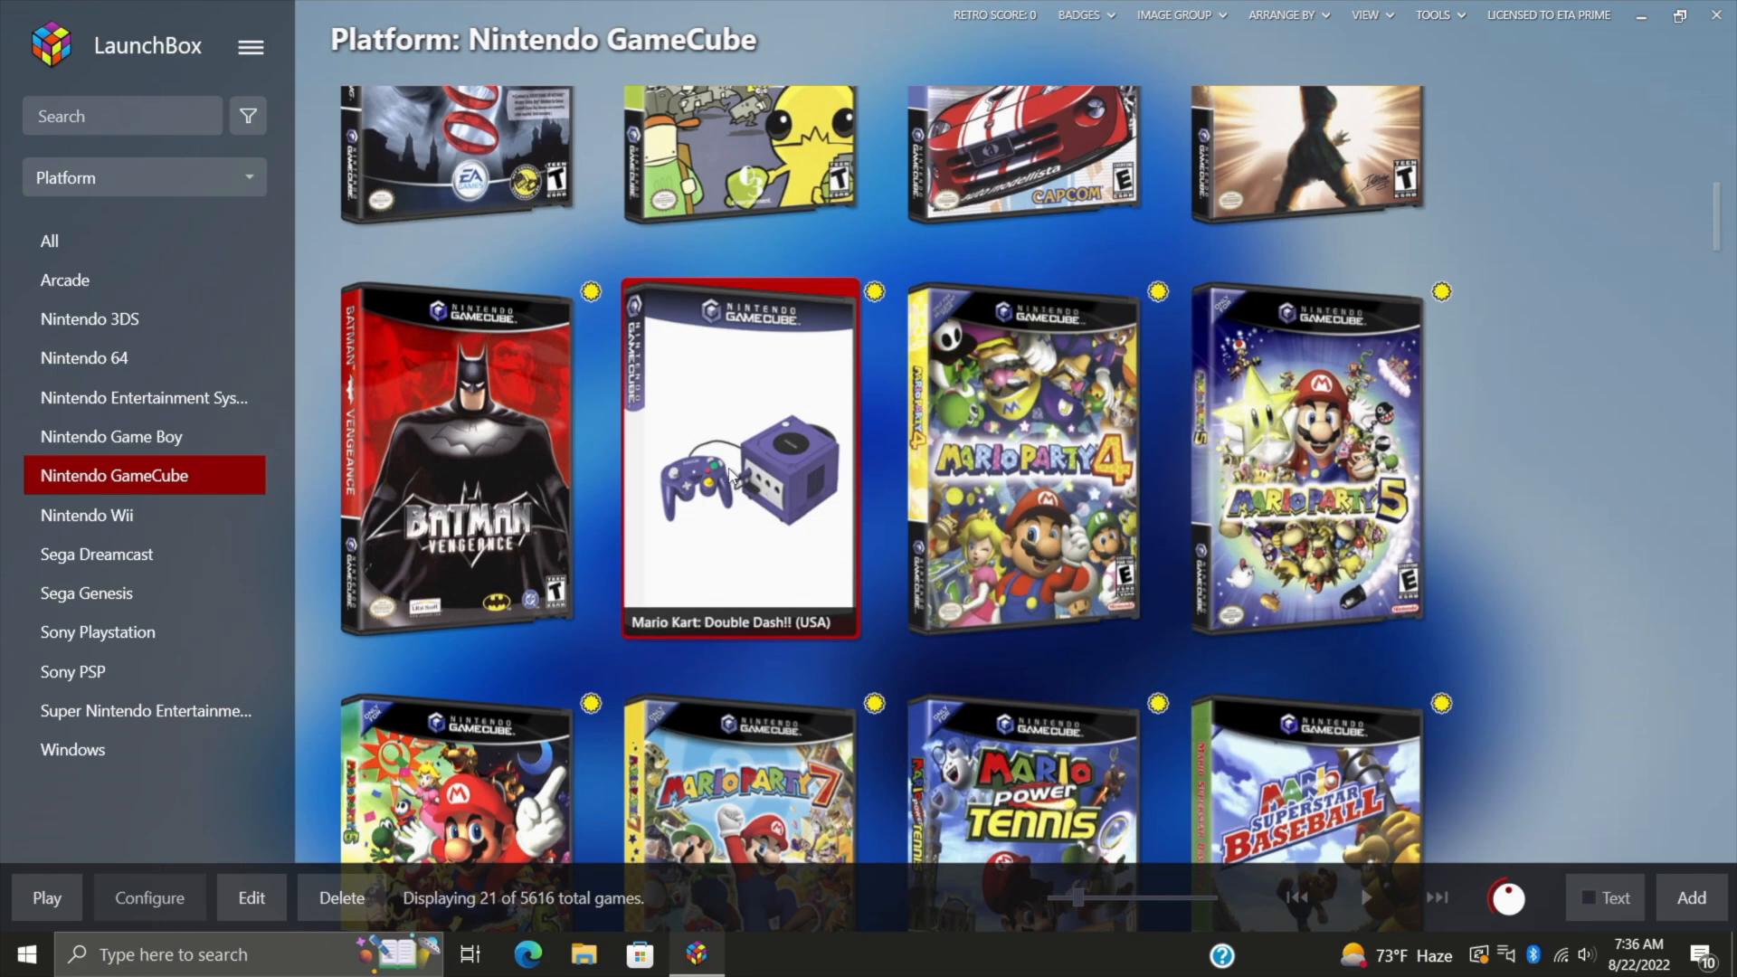
Step: Copy the title Mario Kart: Double Dash!! from the game's metadata and close the editor
right_click(731, 459)
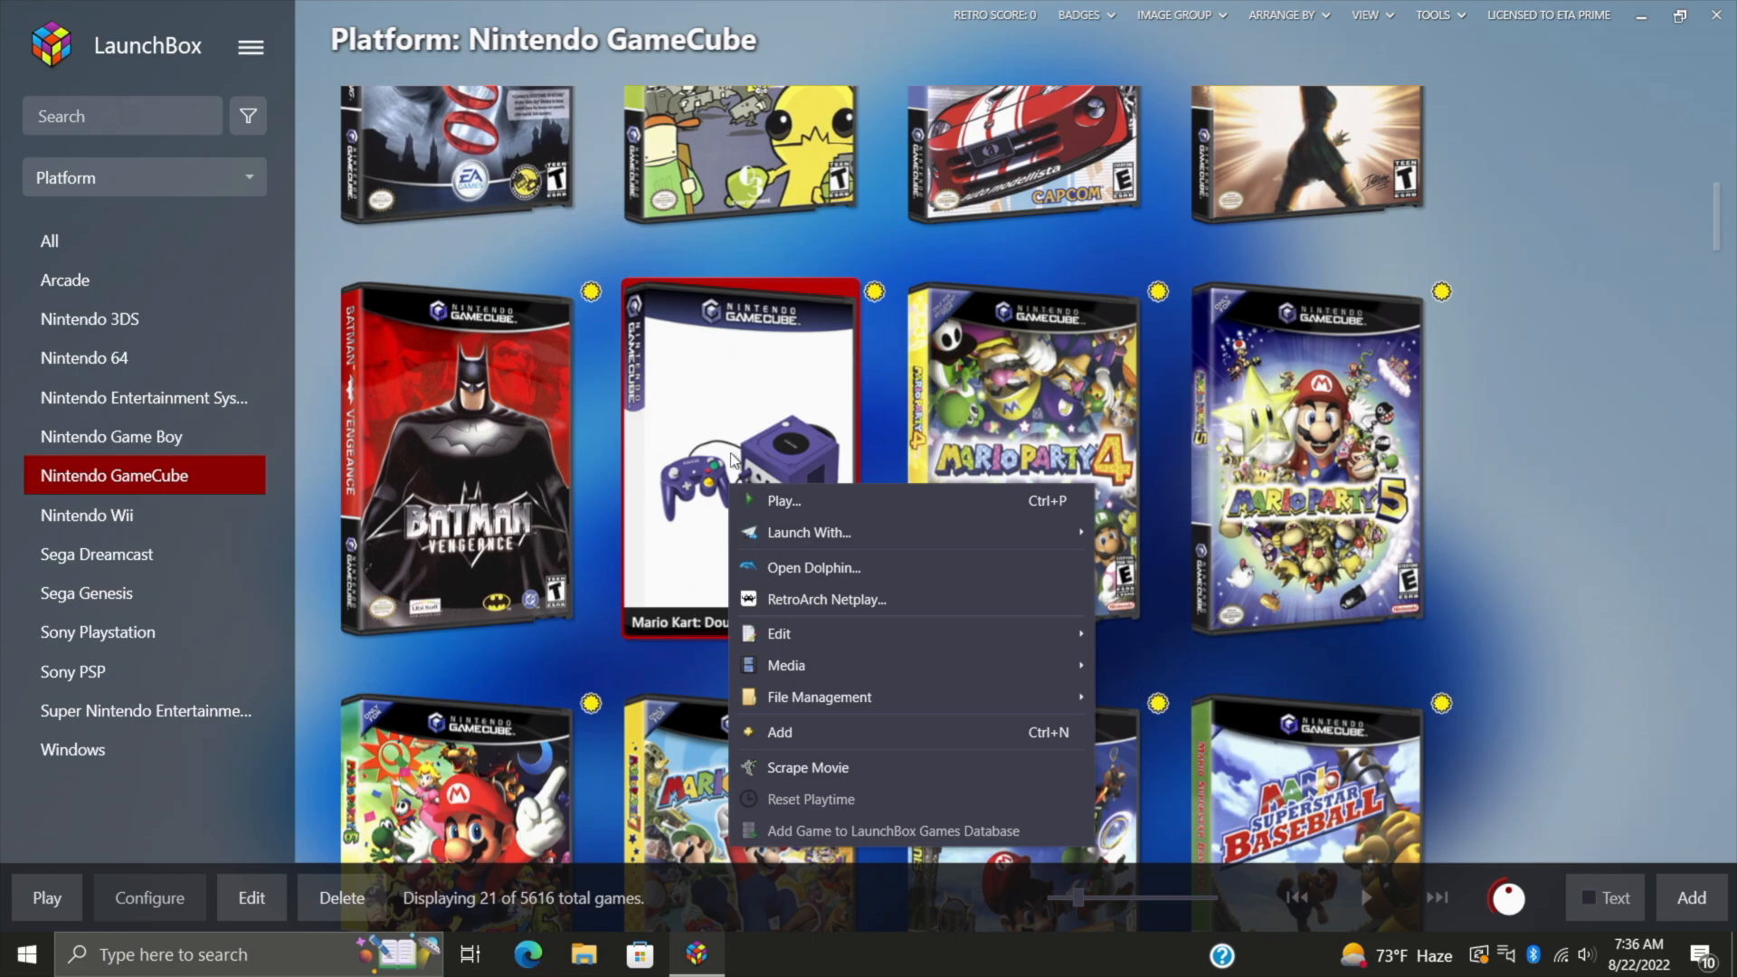
mouse_move(733, 448)
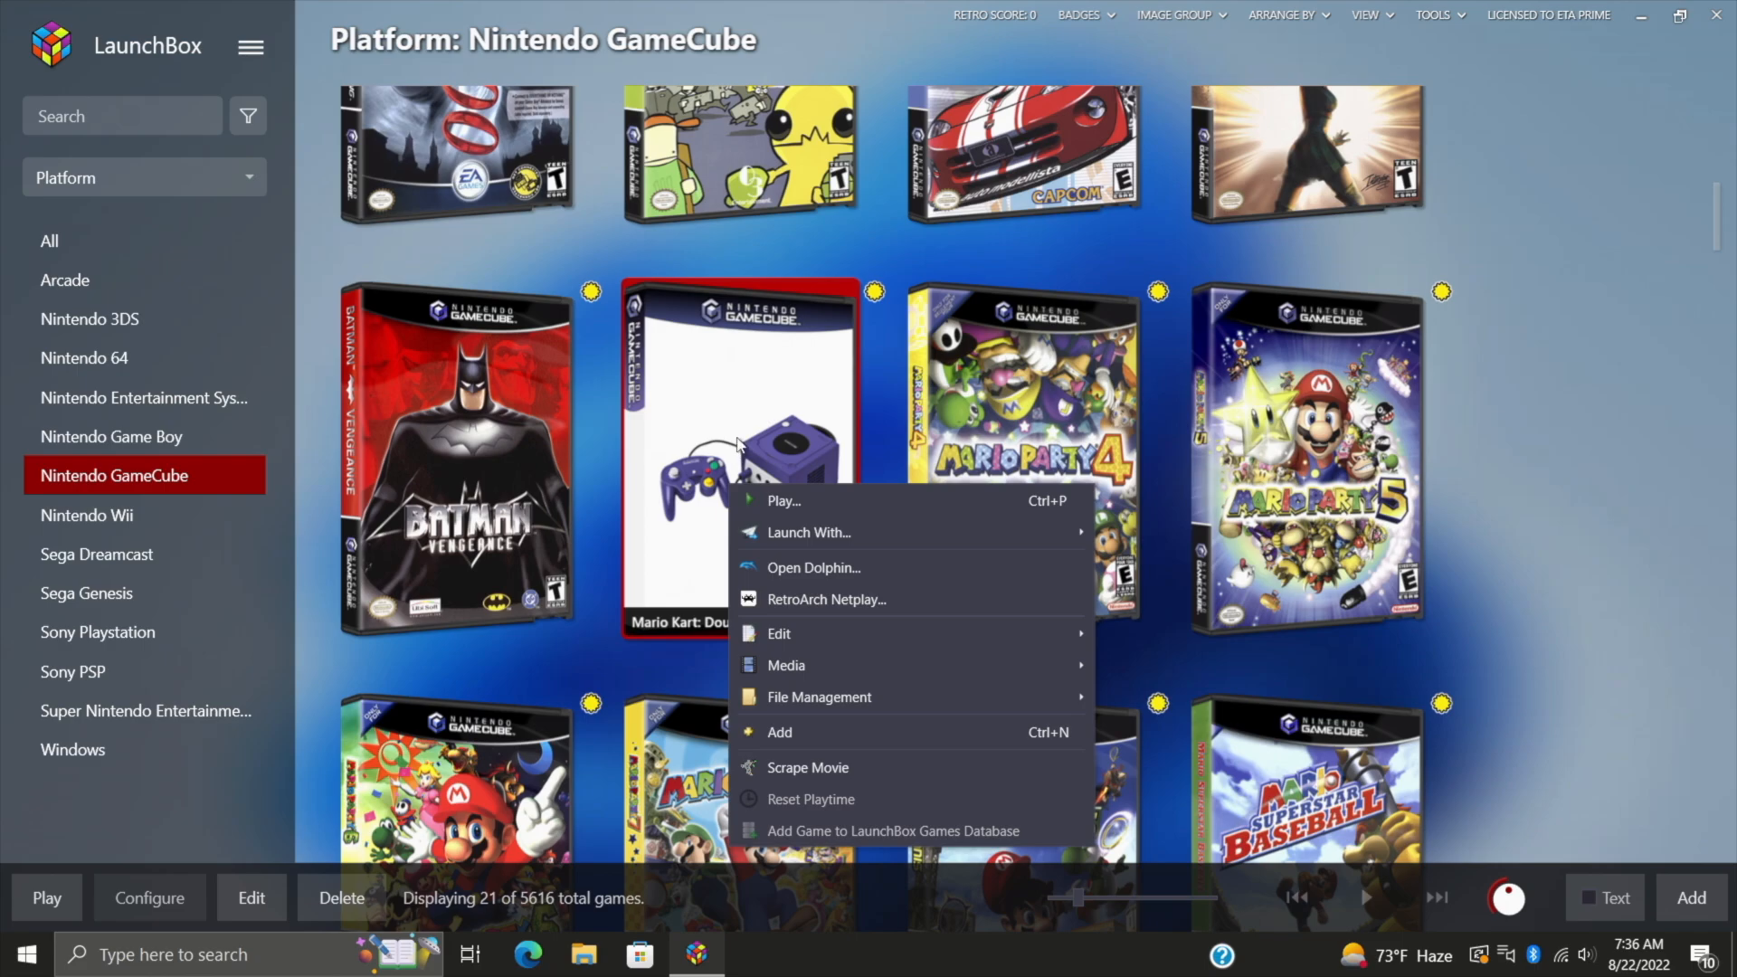
mouse_move(723, 407)
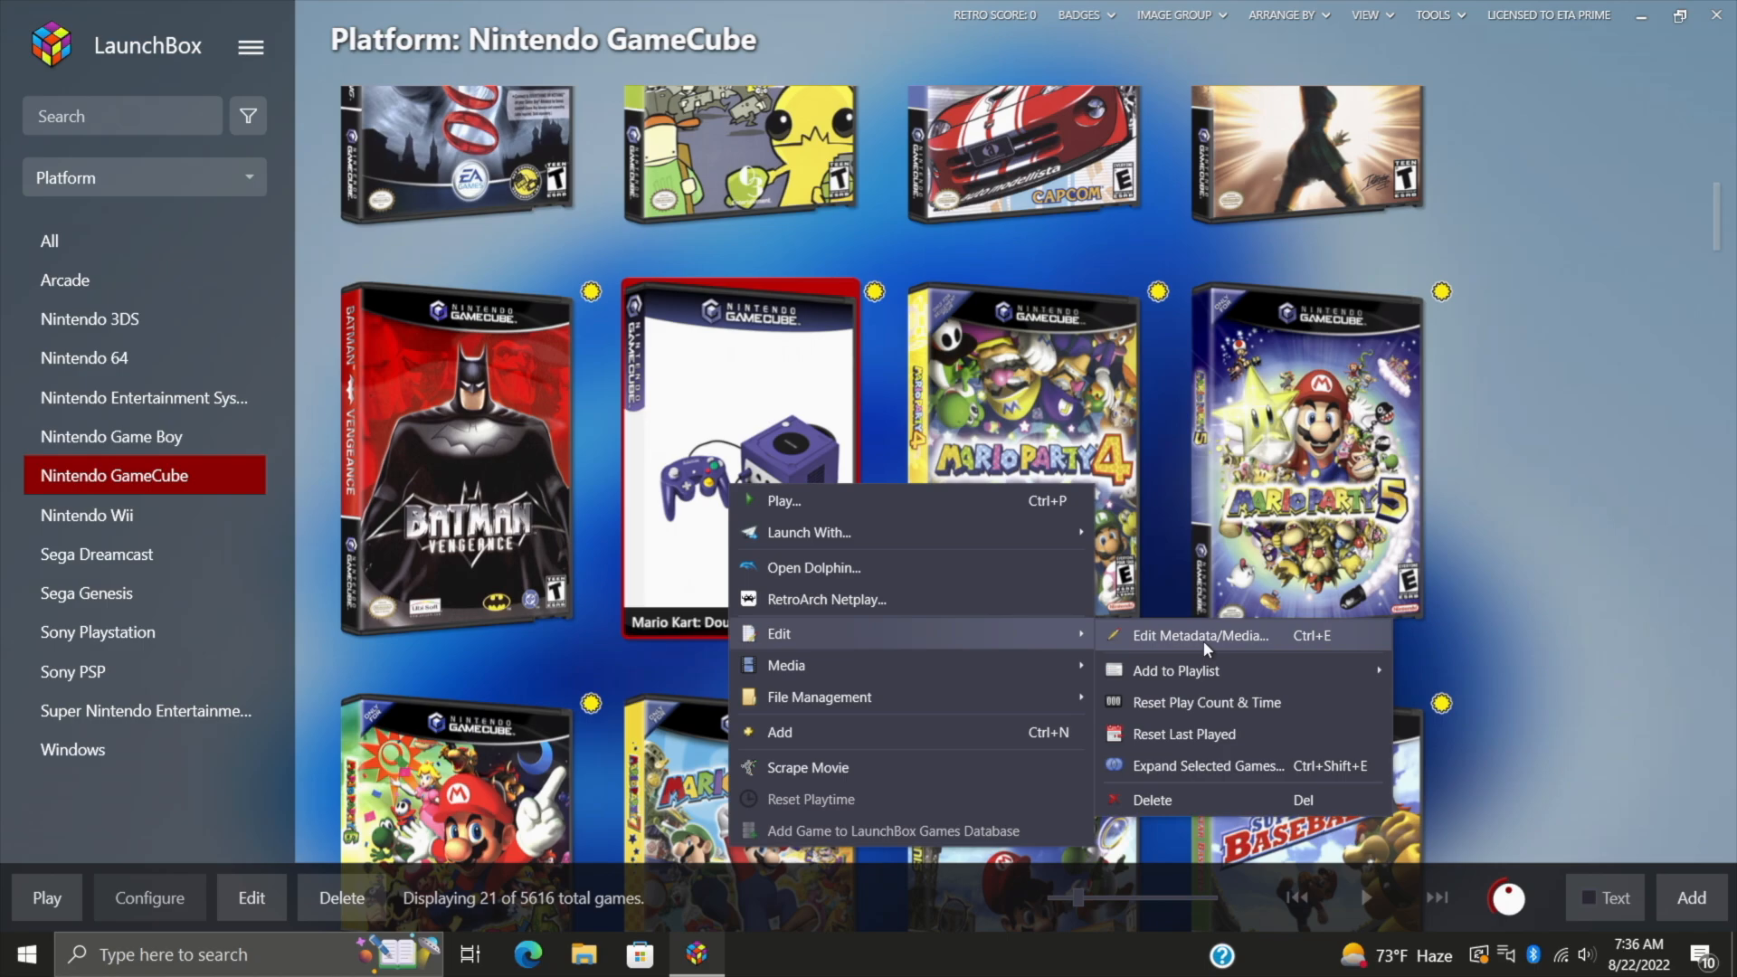
left_click(1202, 635)
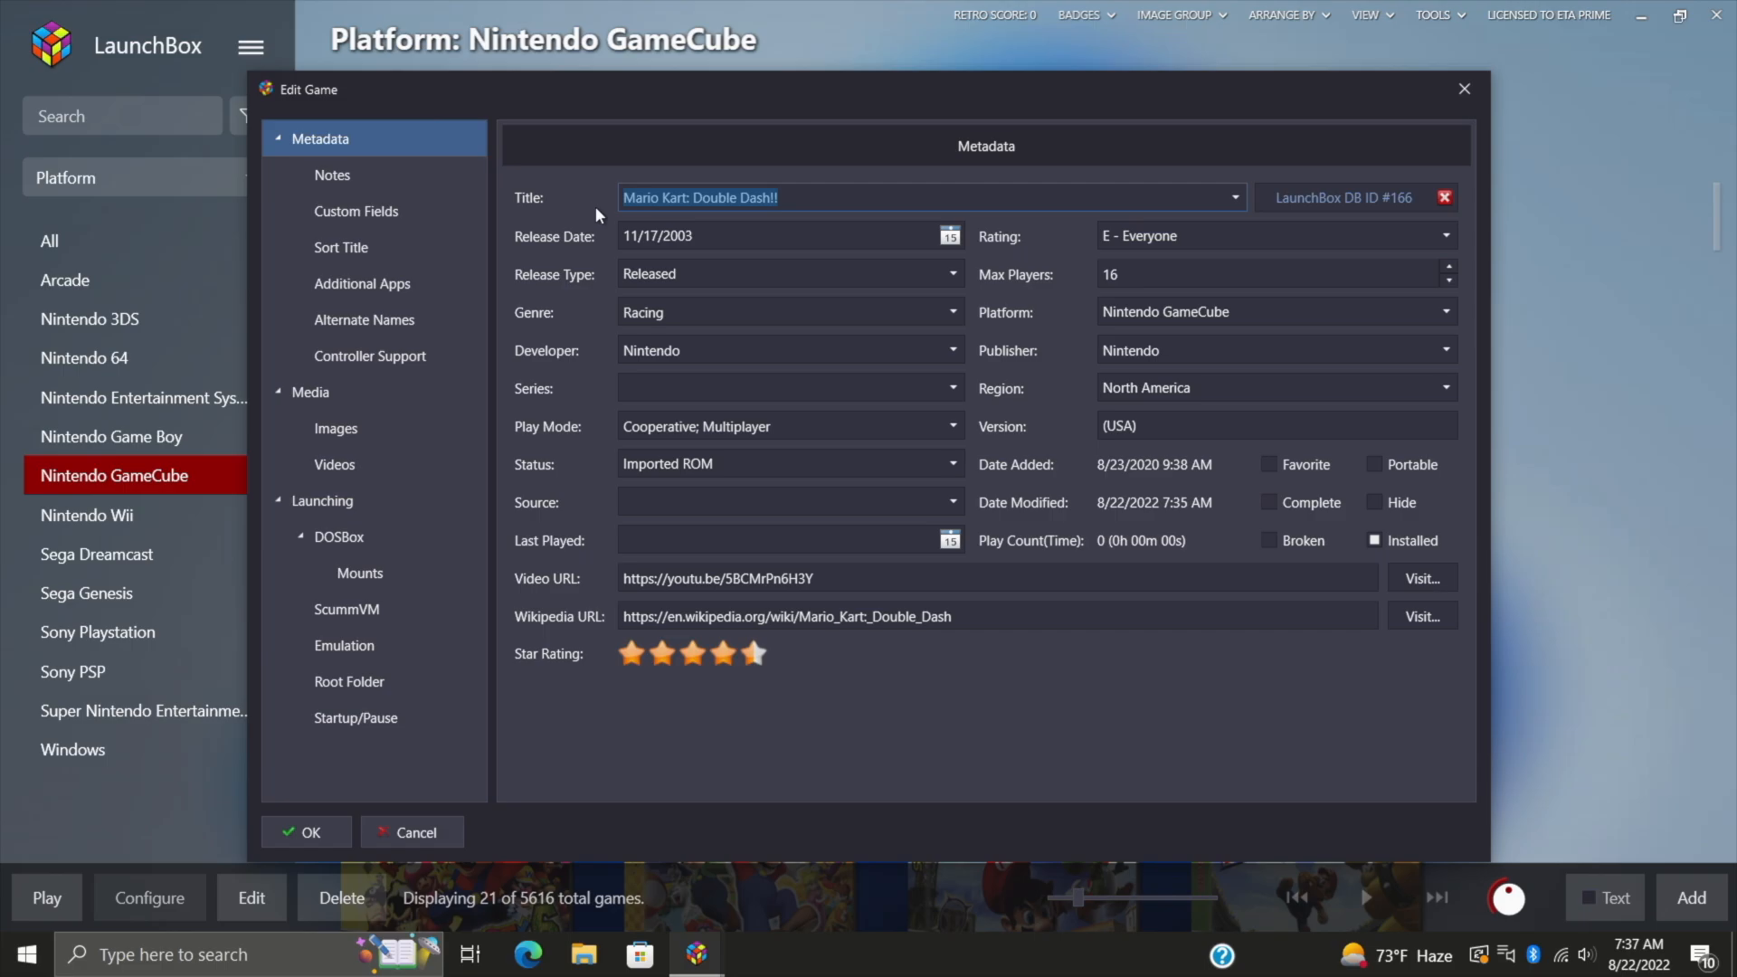
left_click(805, 198)
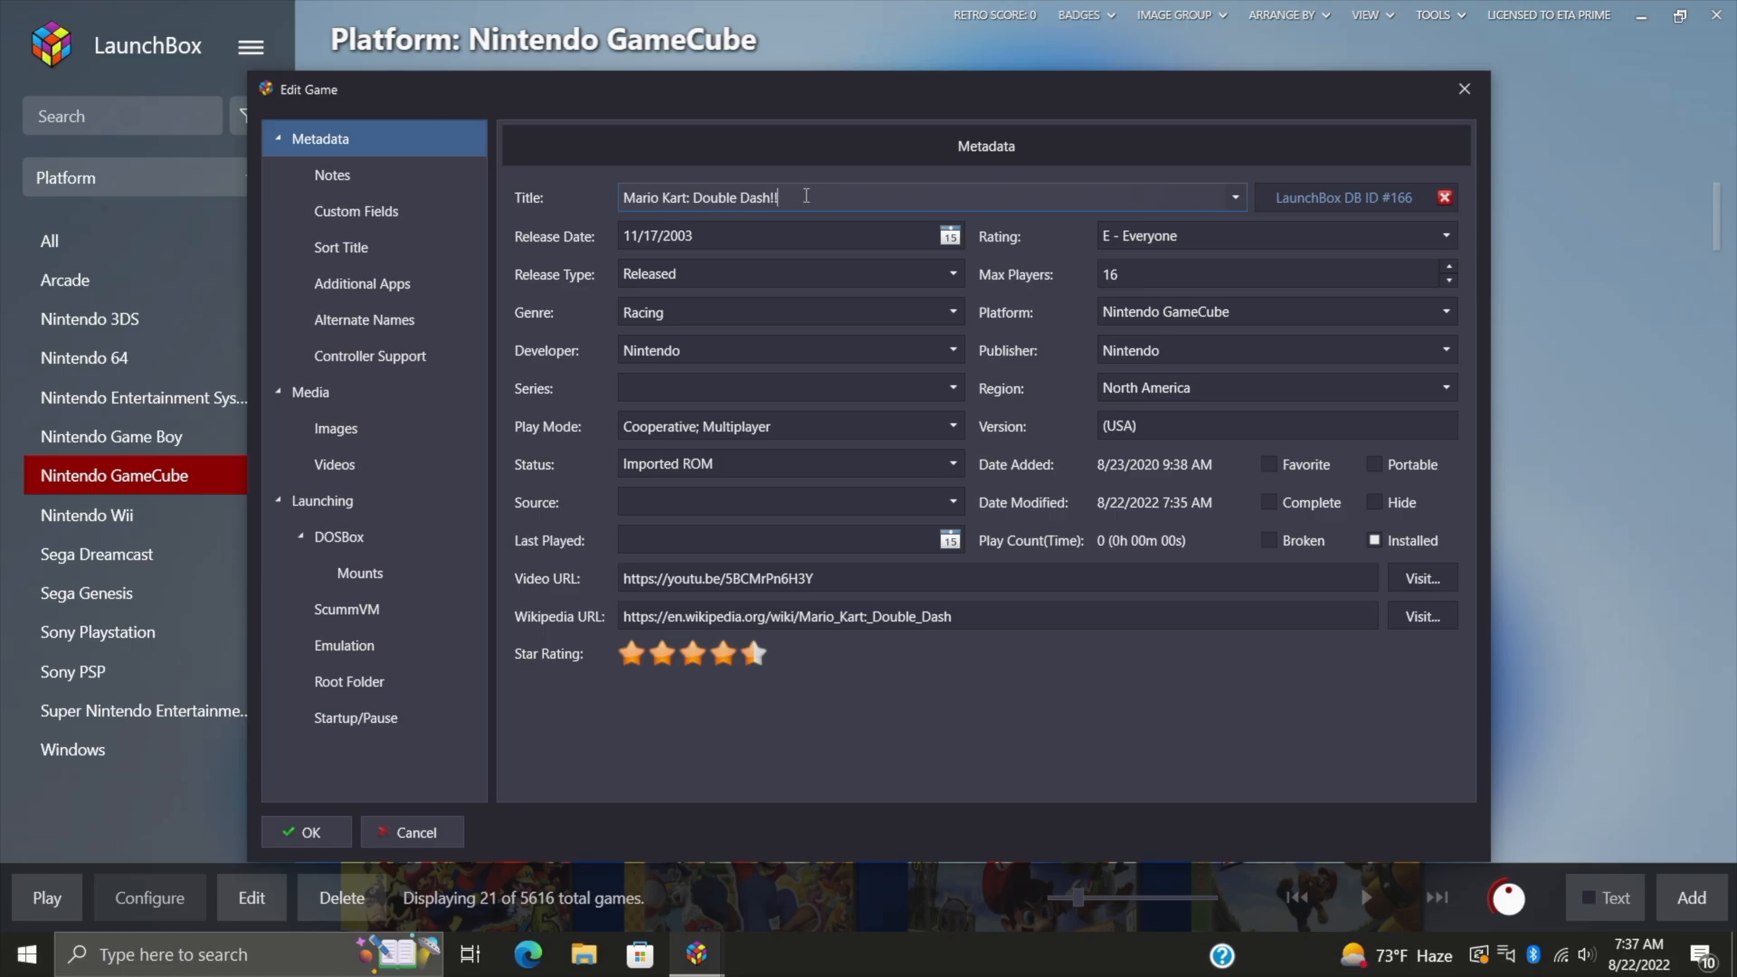
right_click(776, 197)
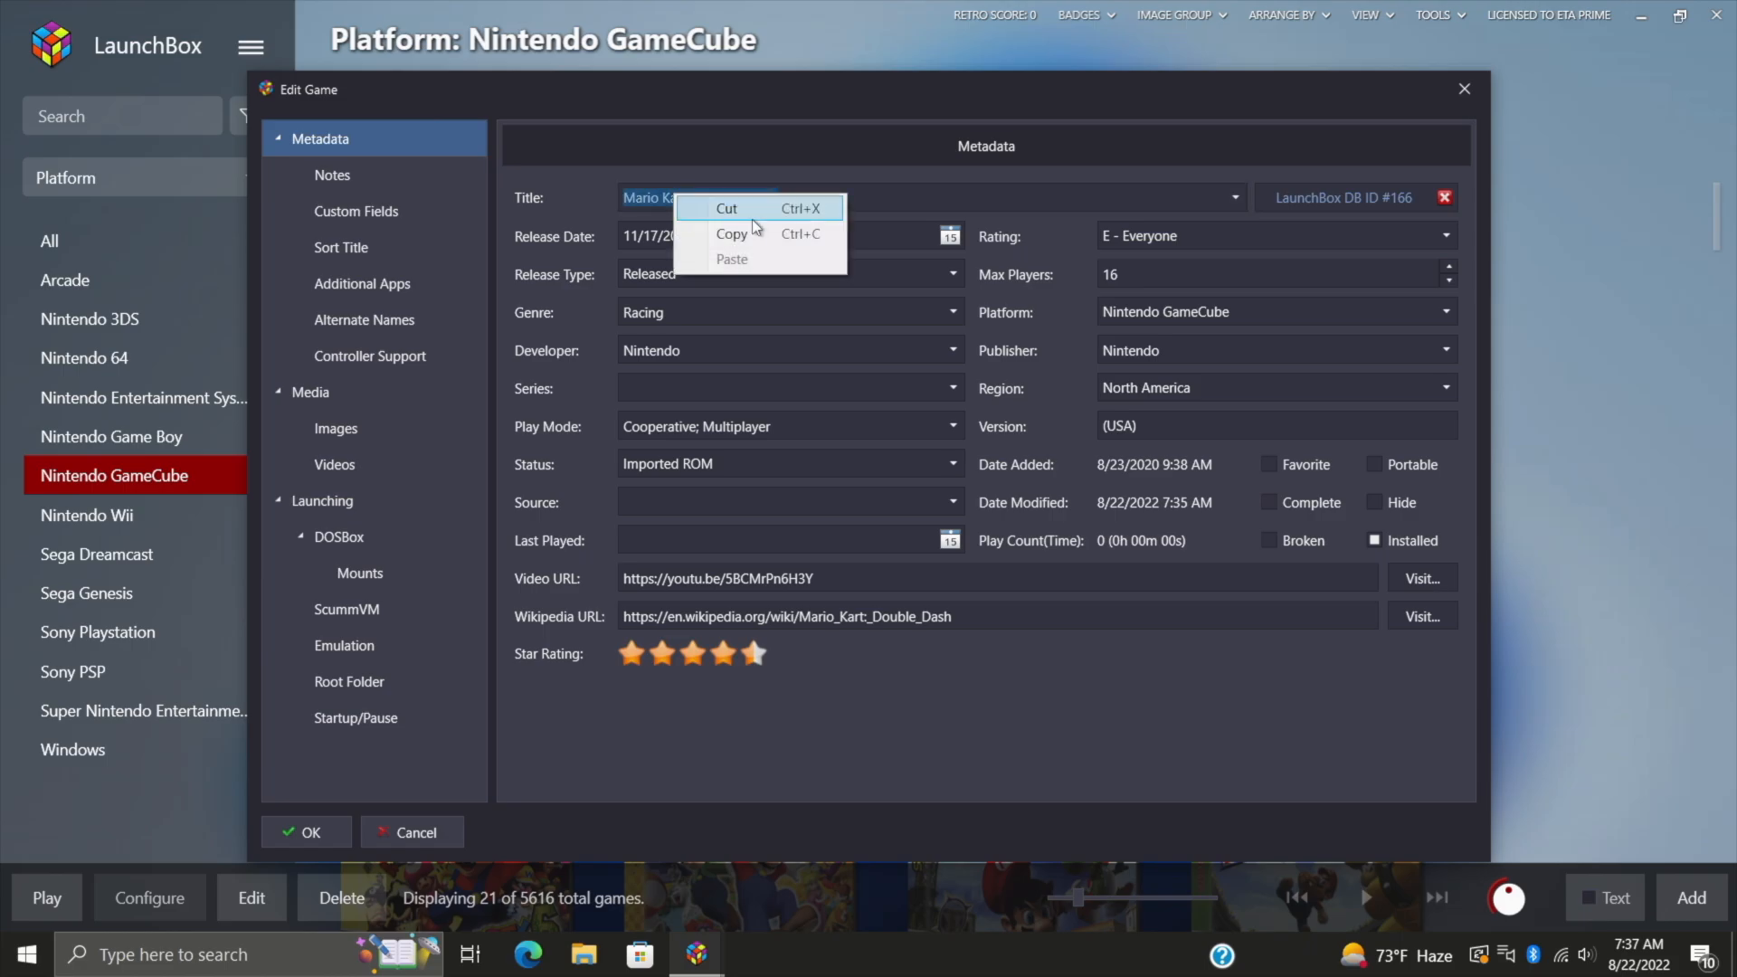
mouse_move(1462, 91)
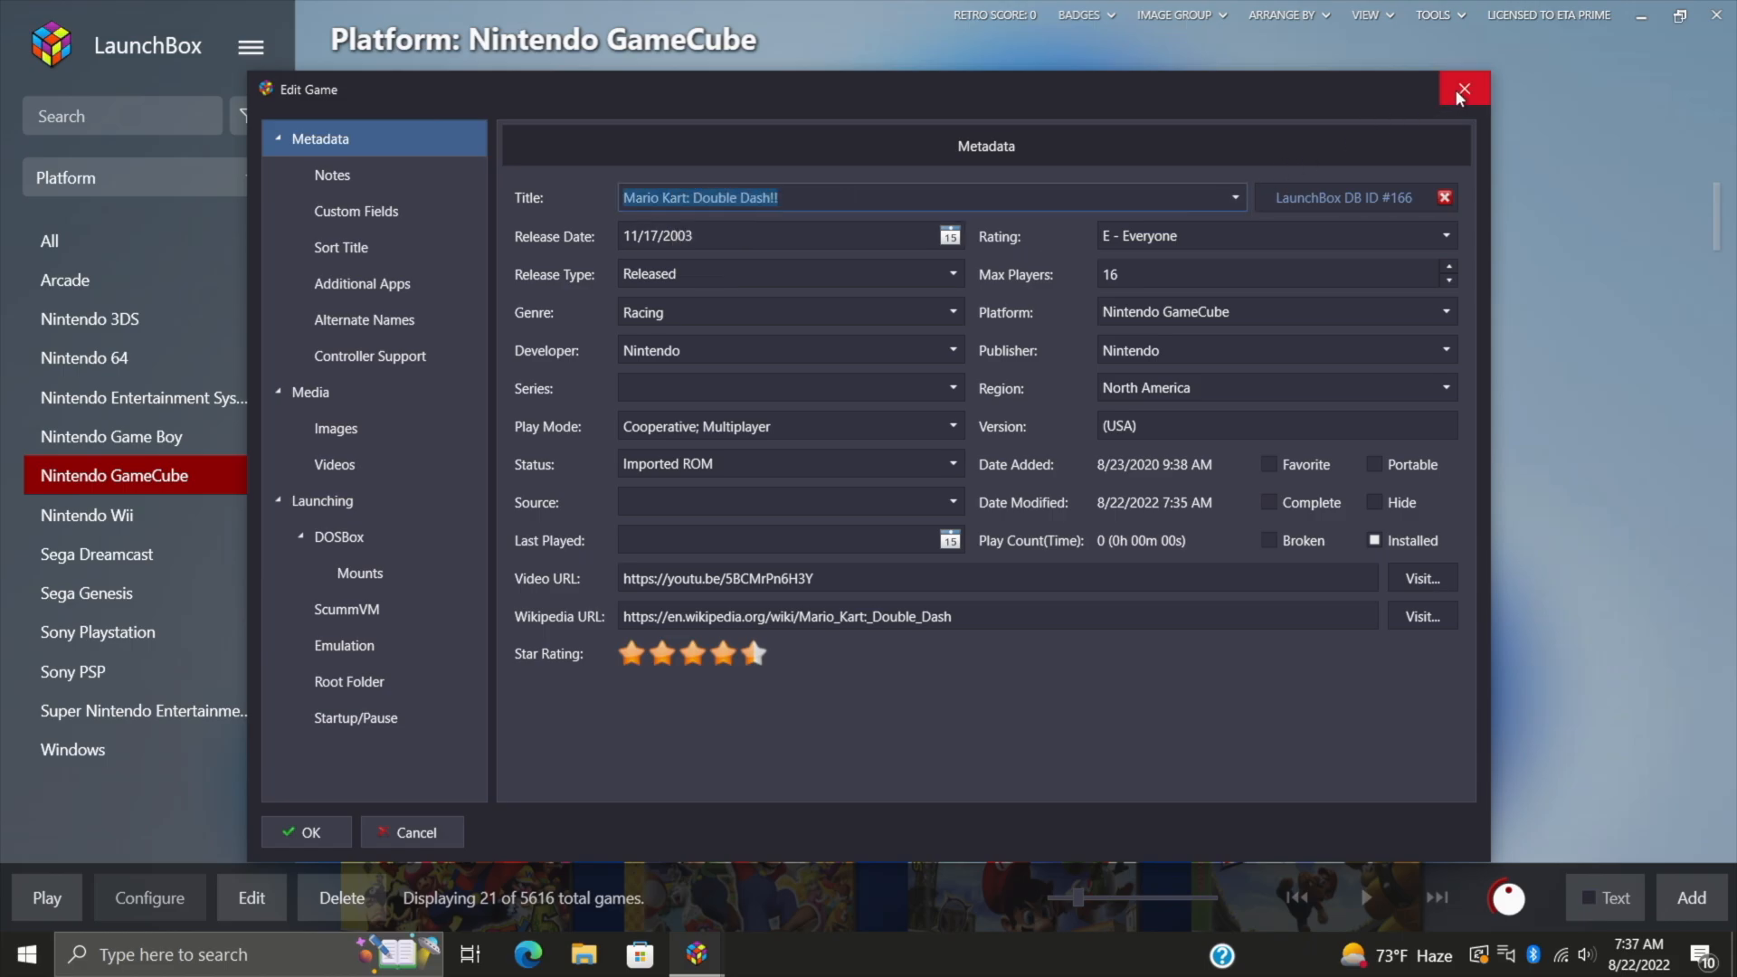
left_click(1462, 89)
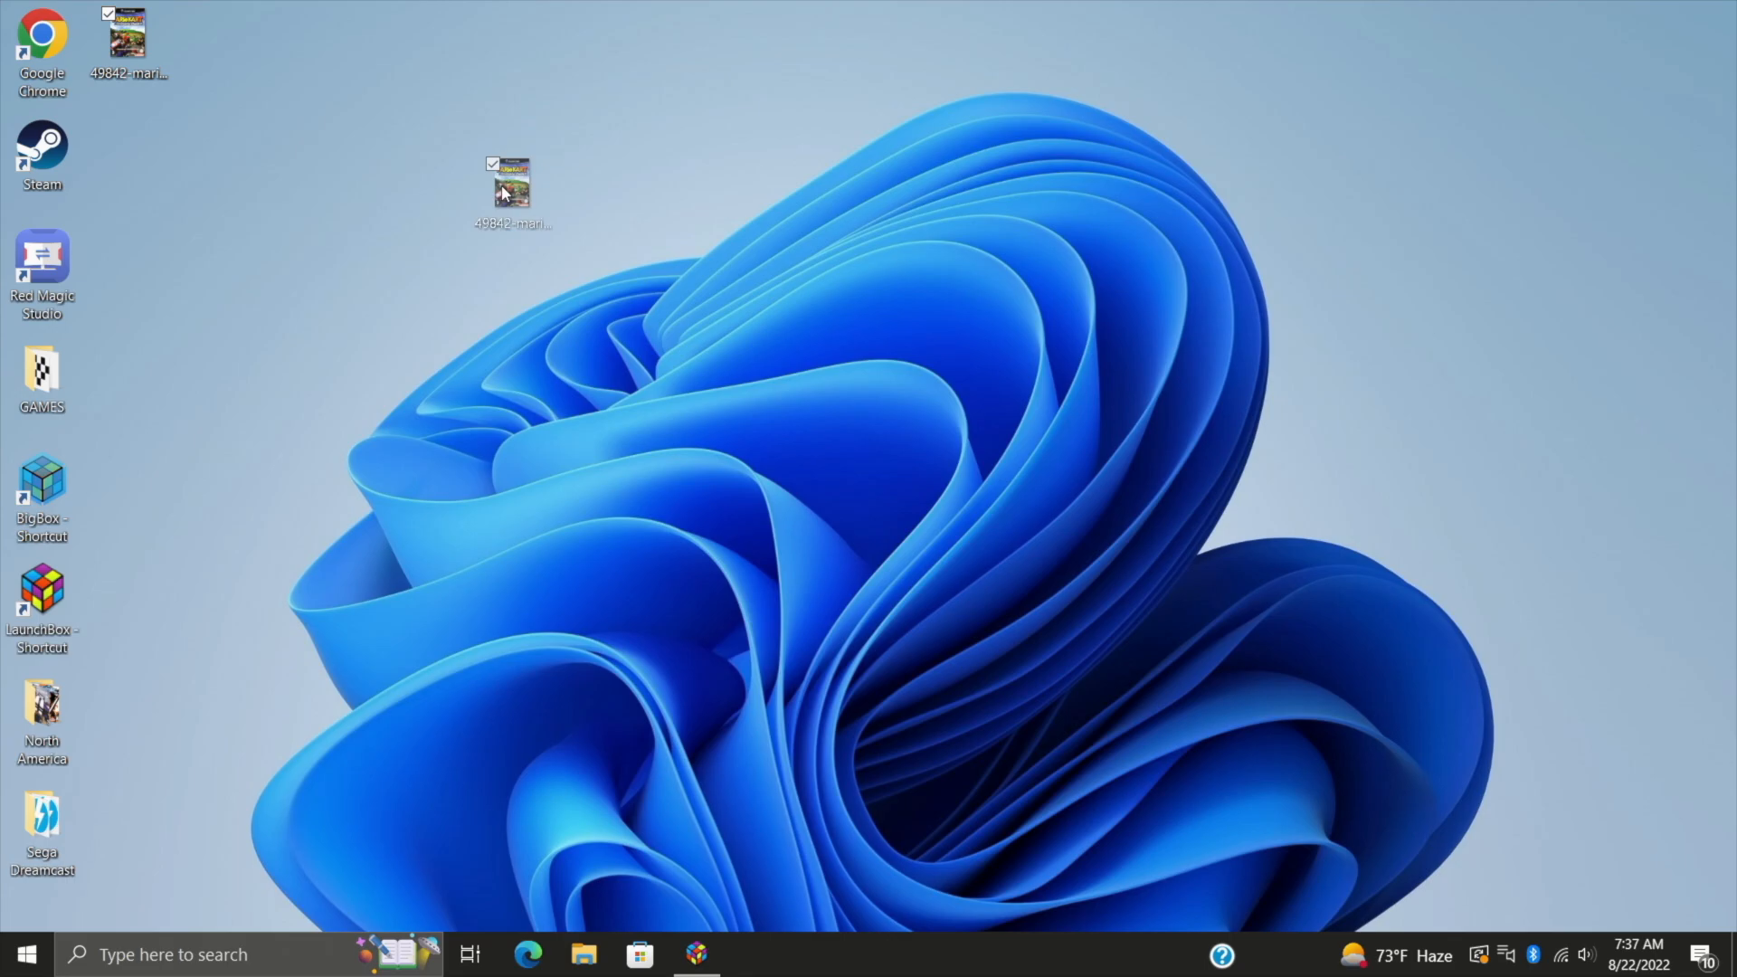
Step: Preview the Mario Kart cover in Photos, then rename the desktop file with the copied title
double_click(510, 185)
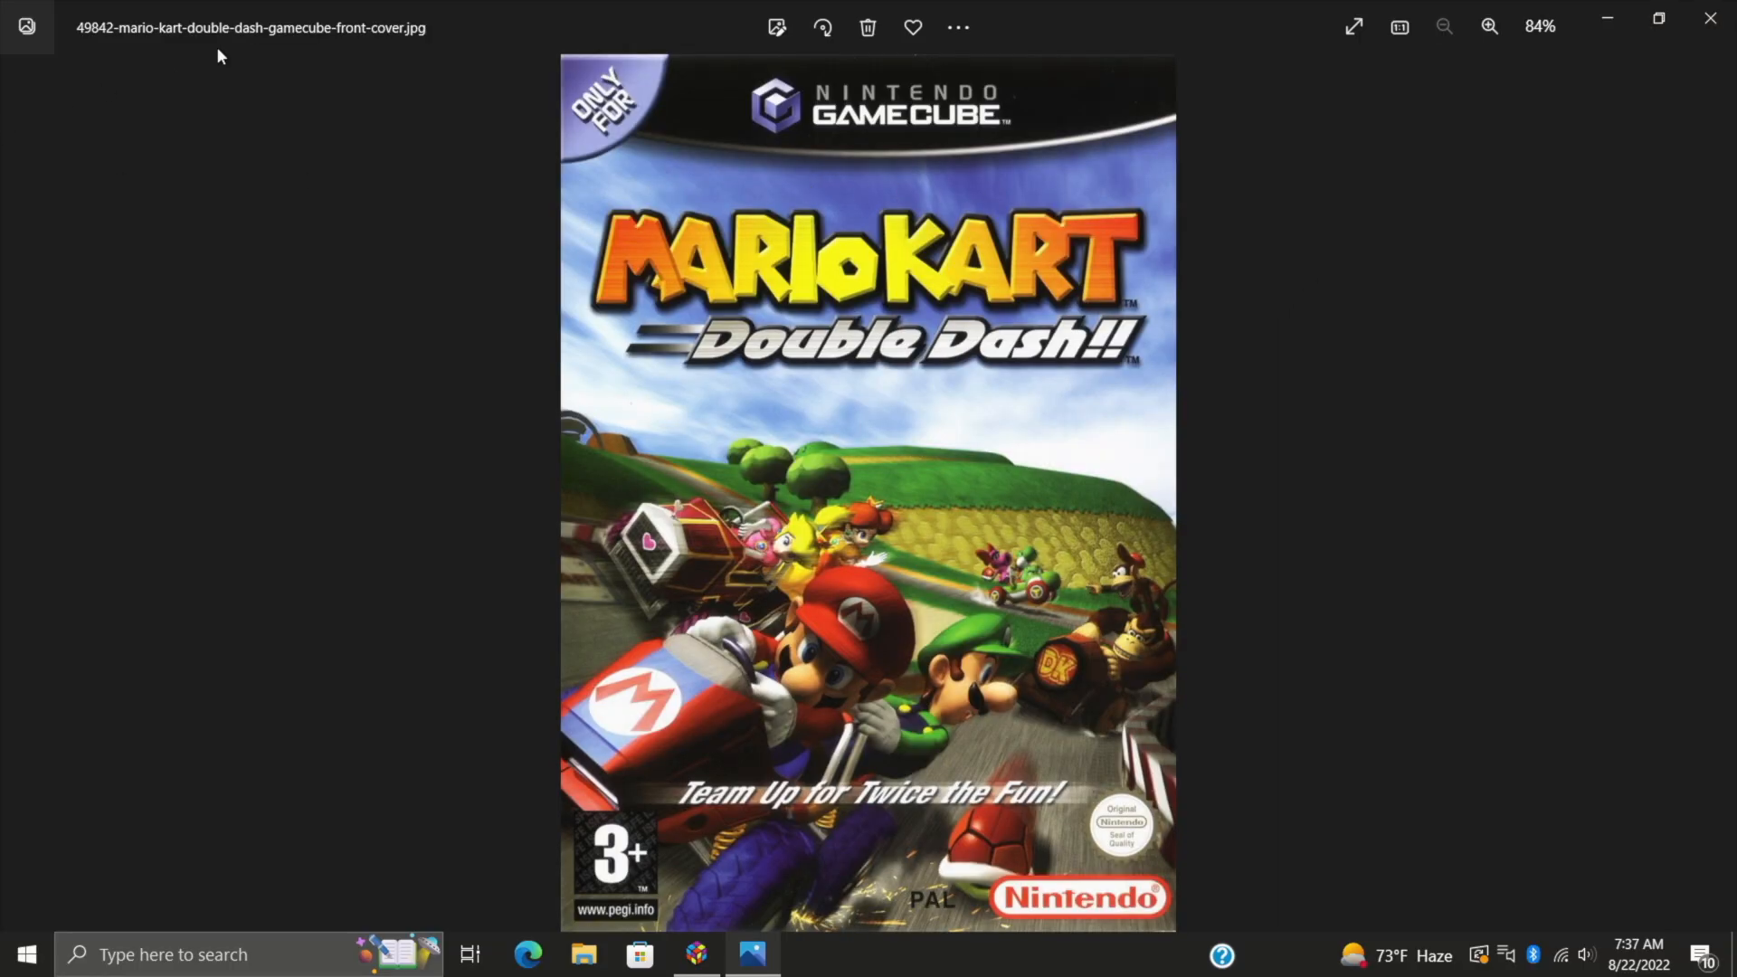
mouse_move(356, 58)
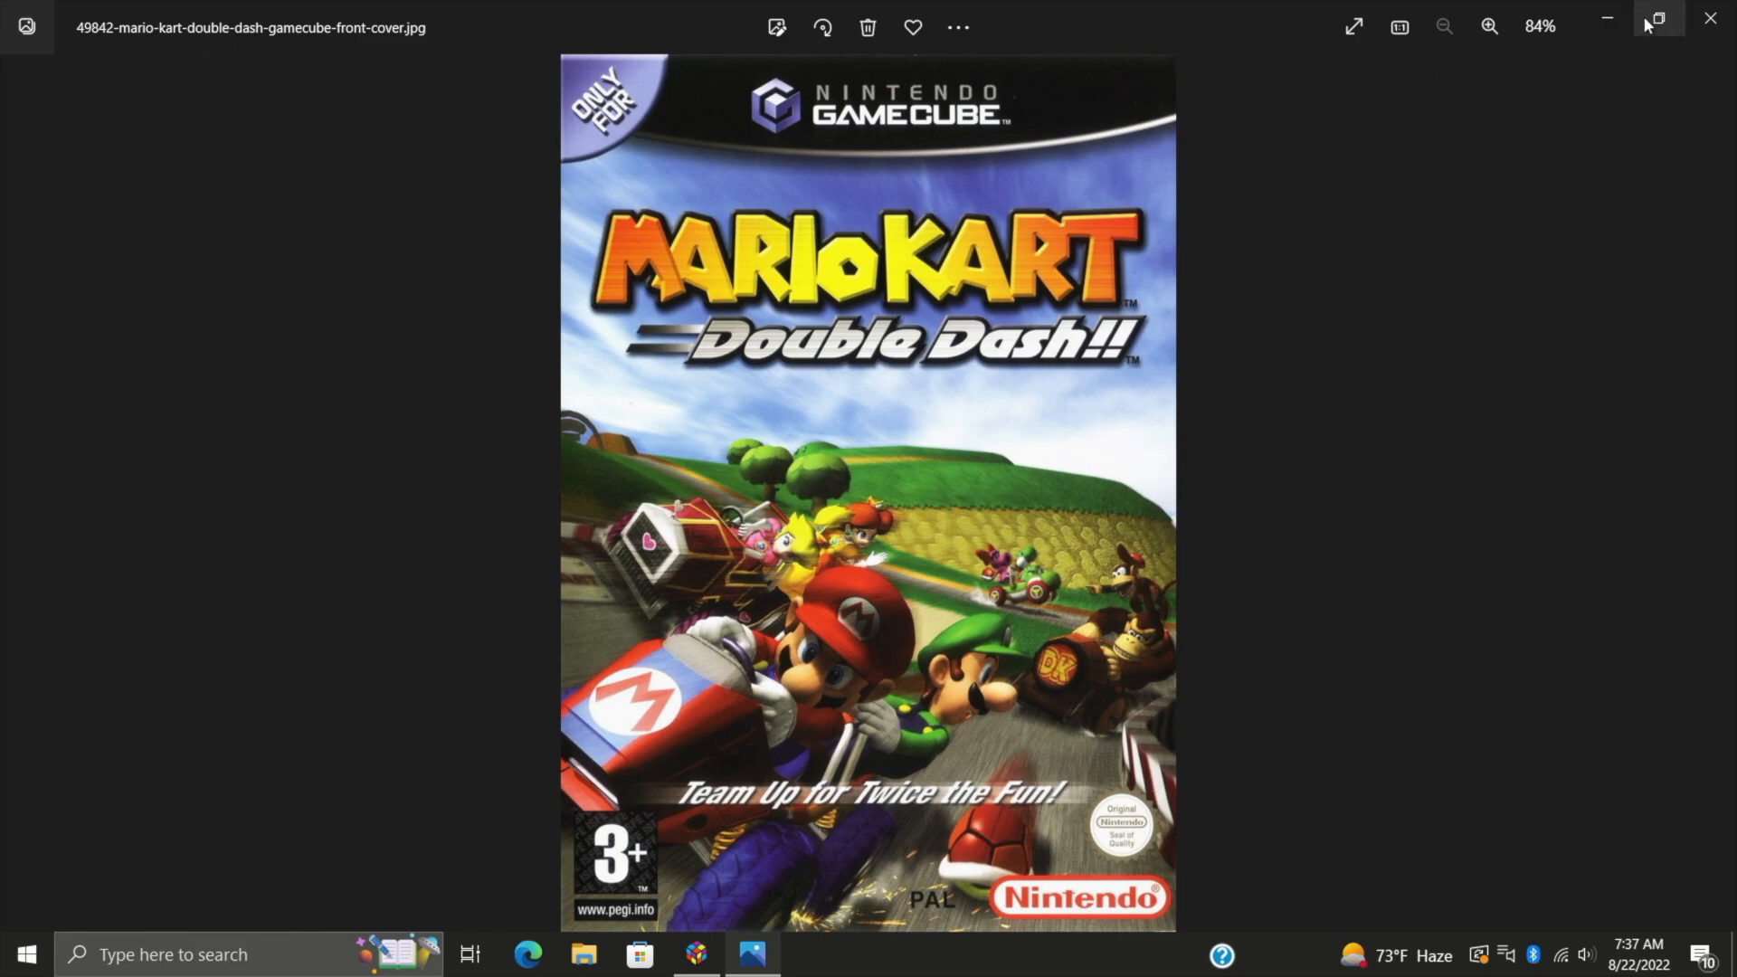
left_click(1709, 18)
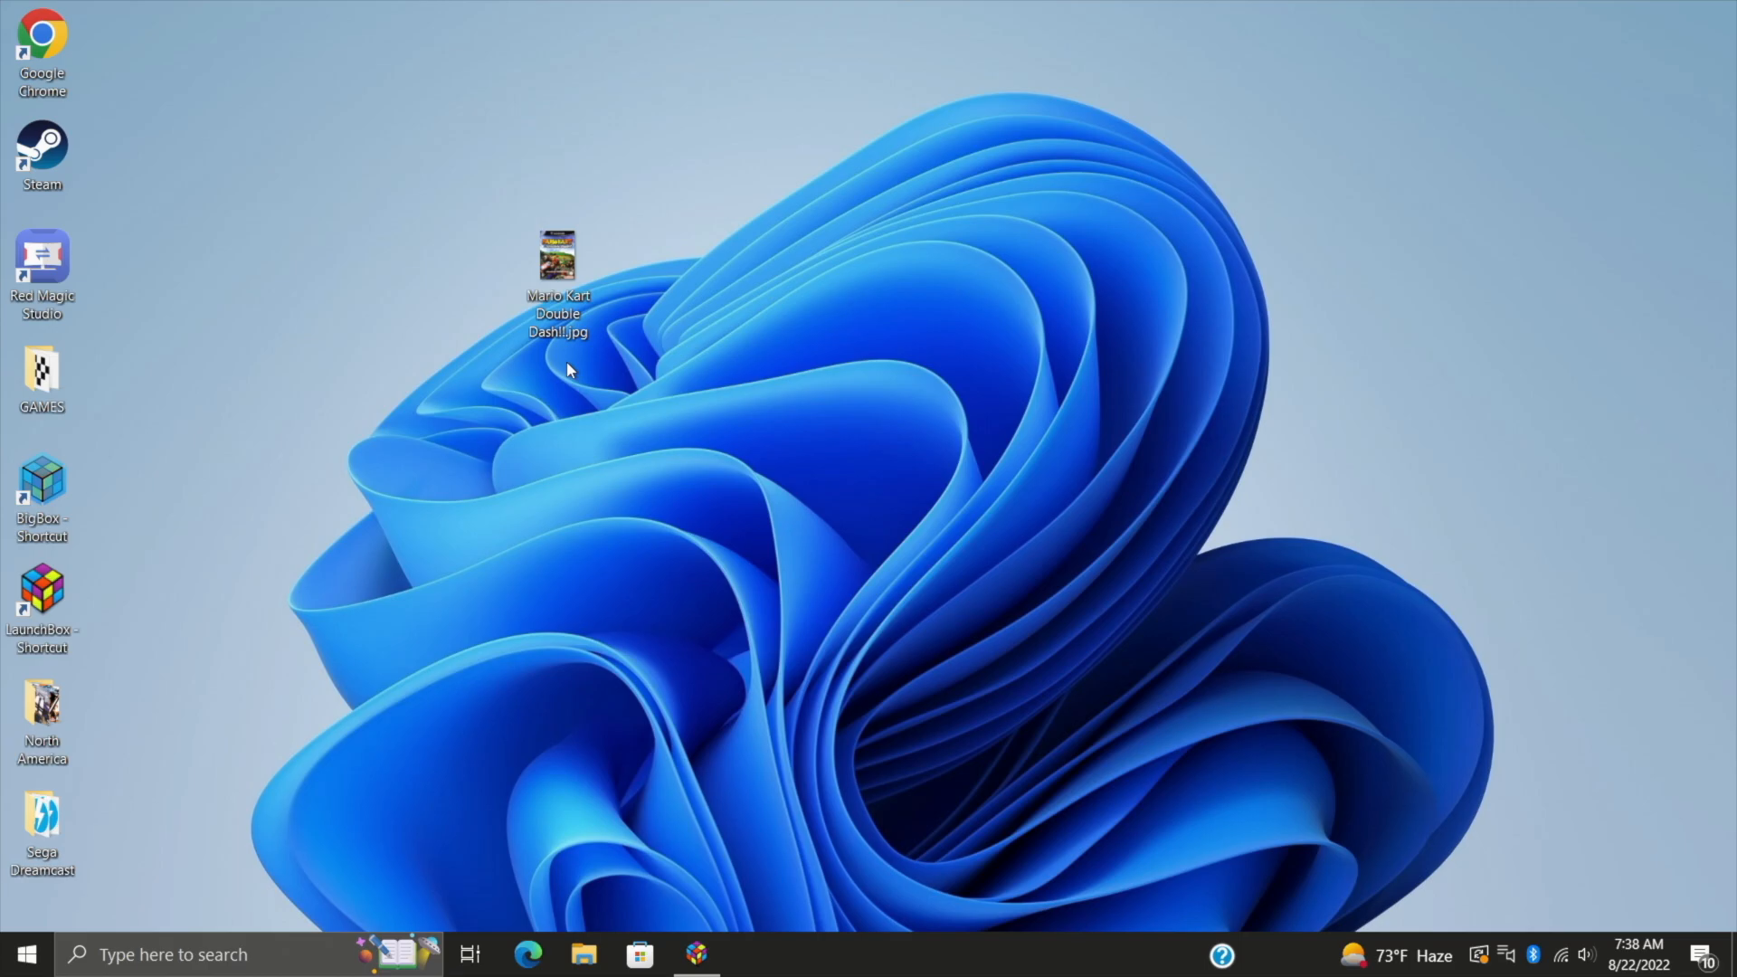
Step: Browse to Images > Nintendo GameCube > Box - Front > North America and confirm Mario Kart Double Dash!!.jpg is there
left_click(584, 954)
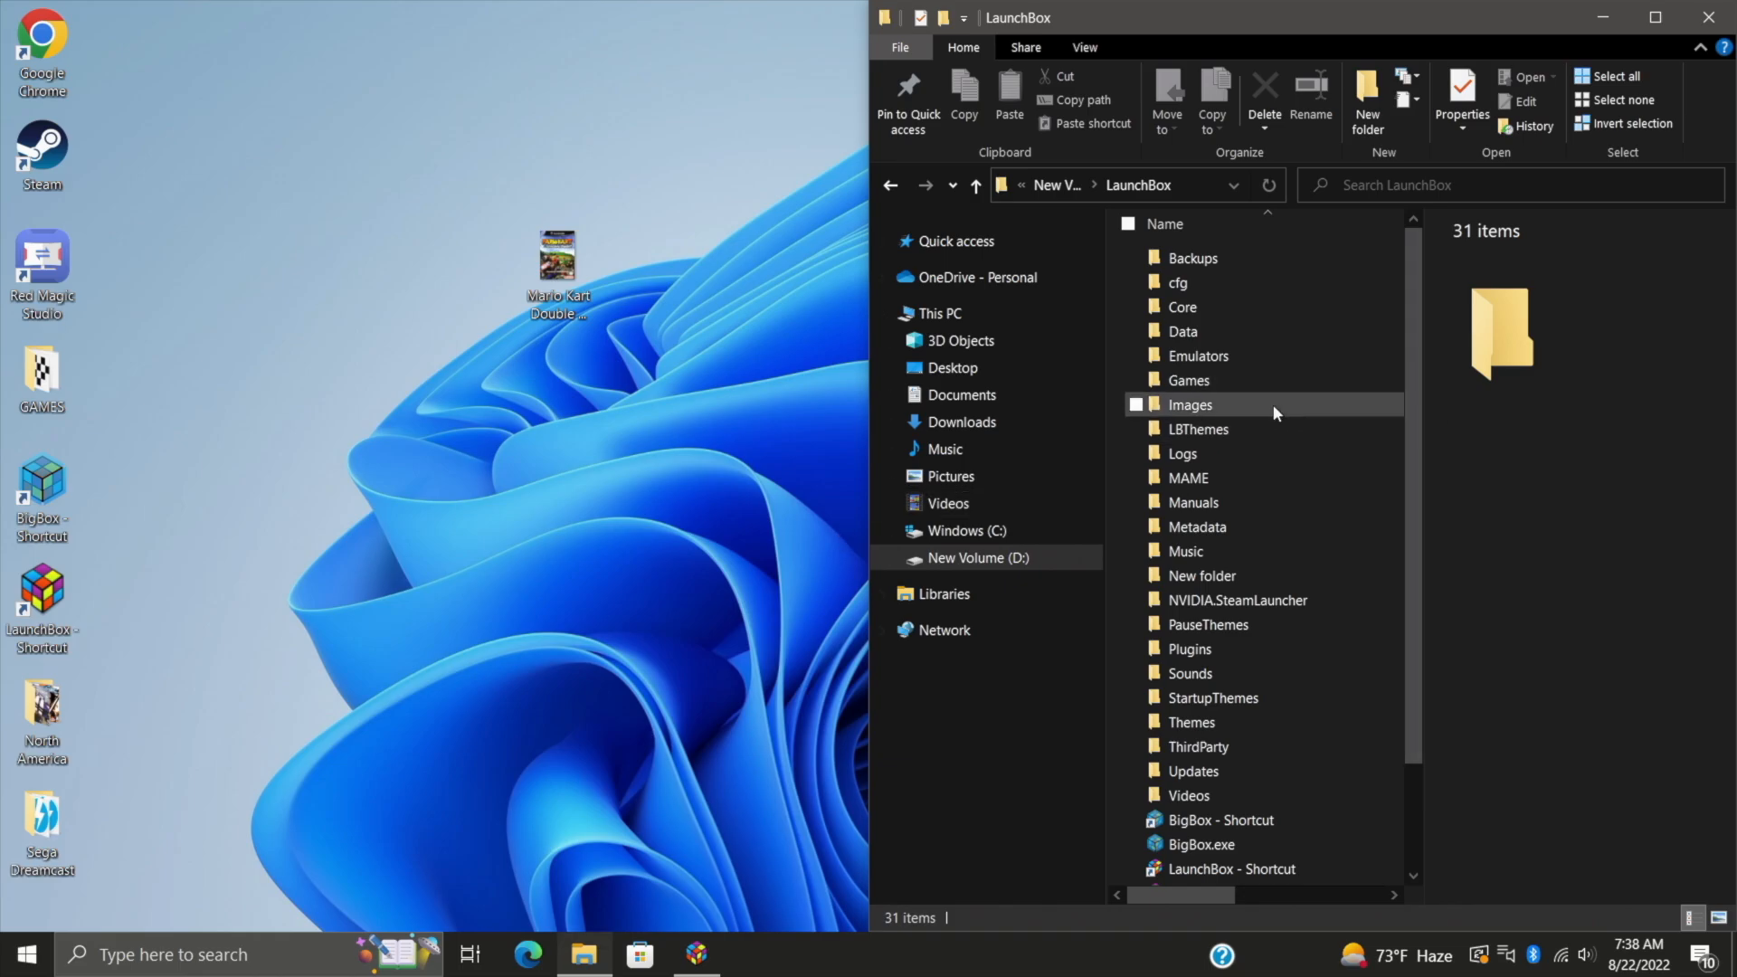
double_click(1191, 404)
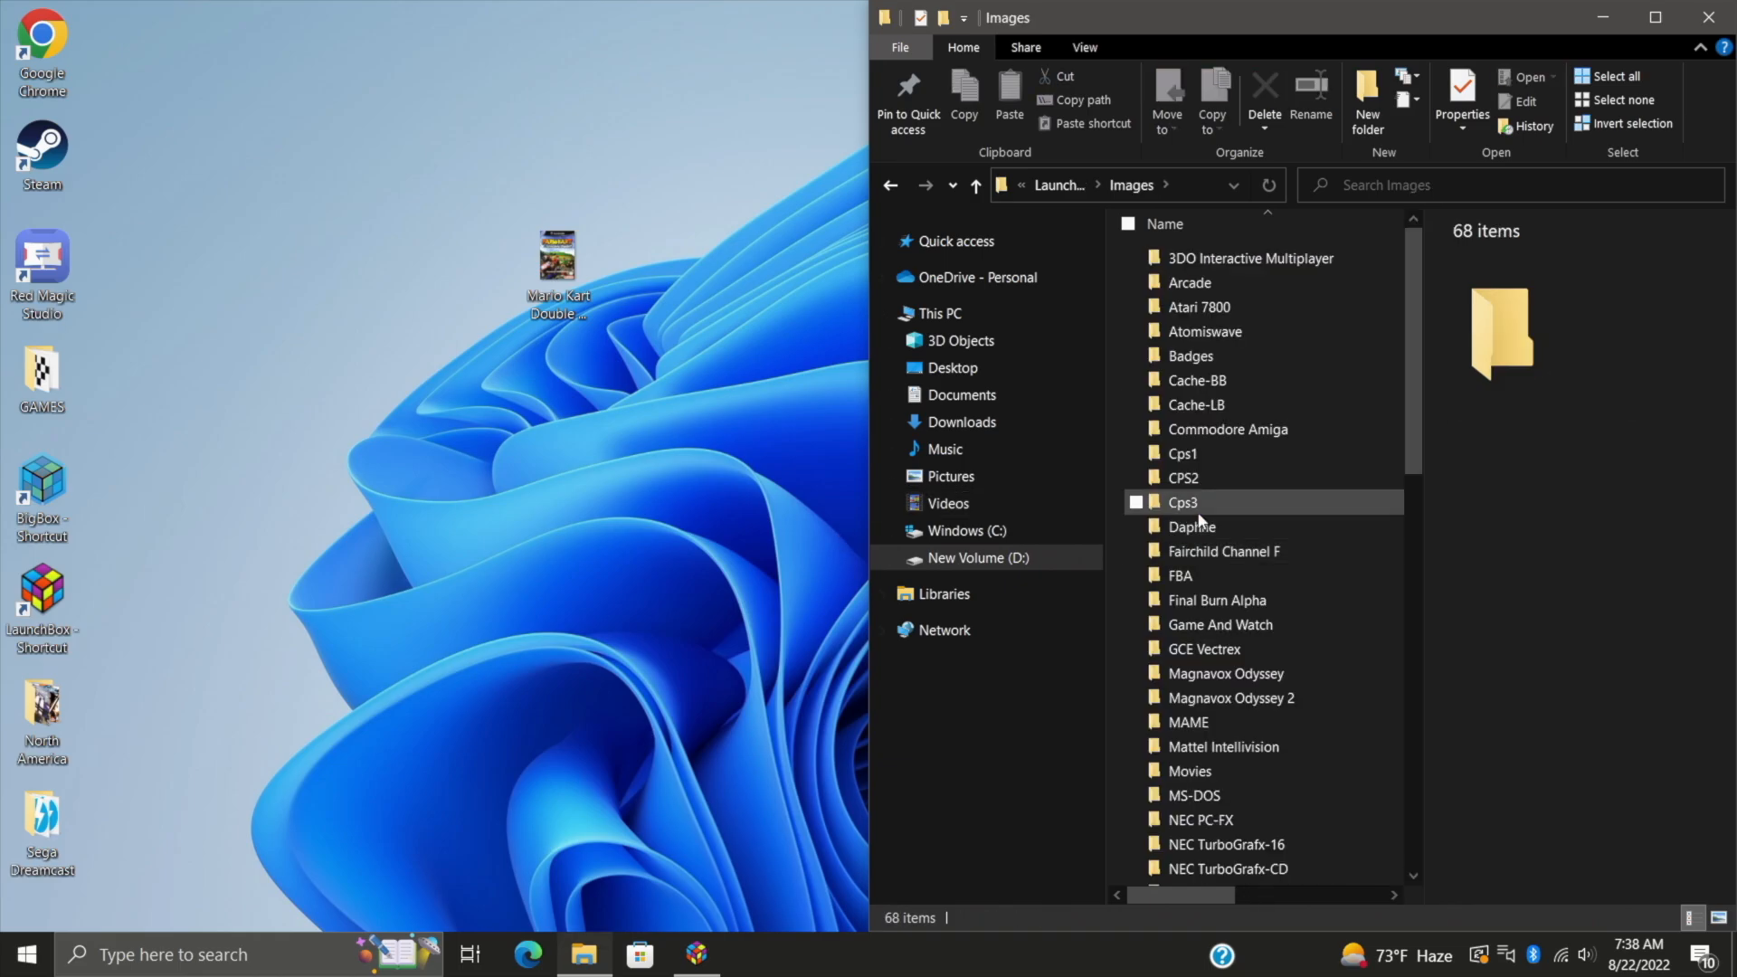
scroll("down", 3)
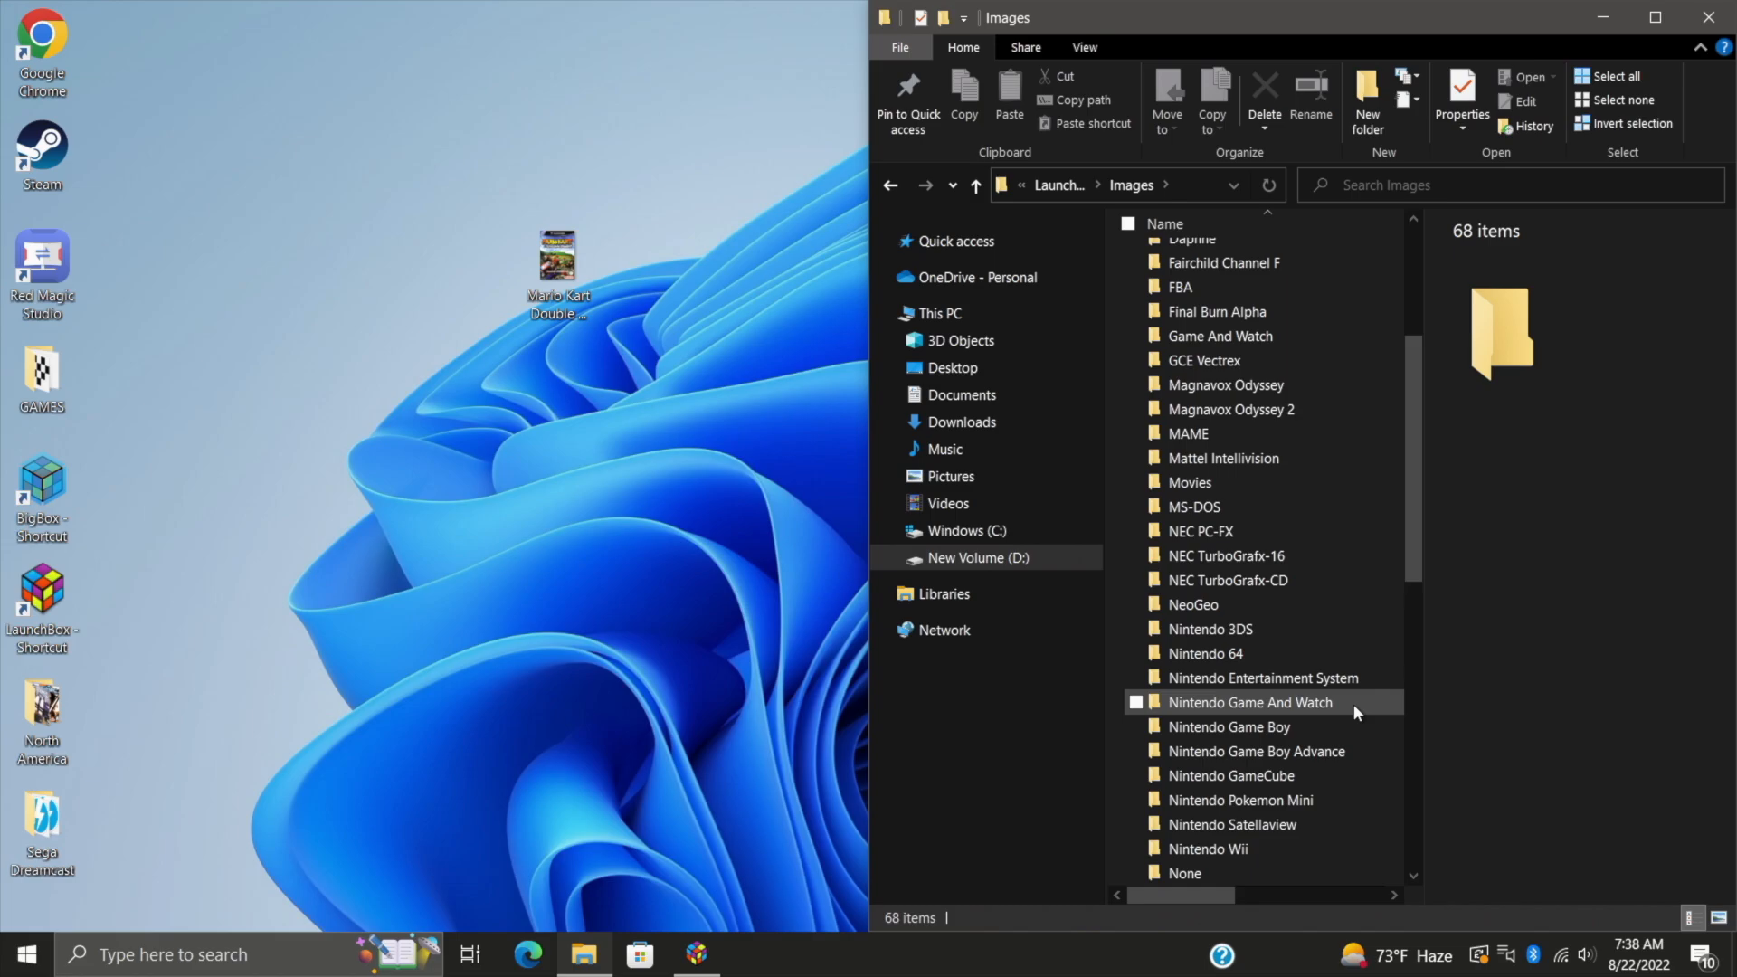
left_click(1230, 776)
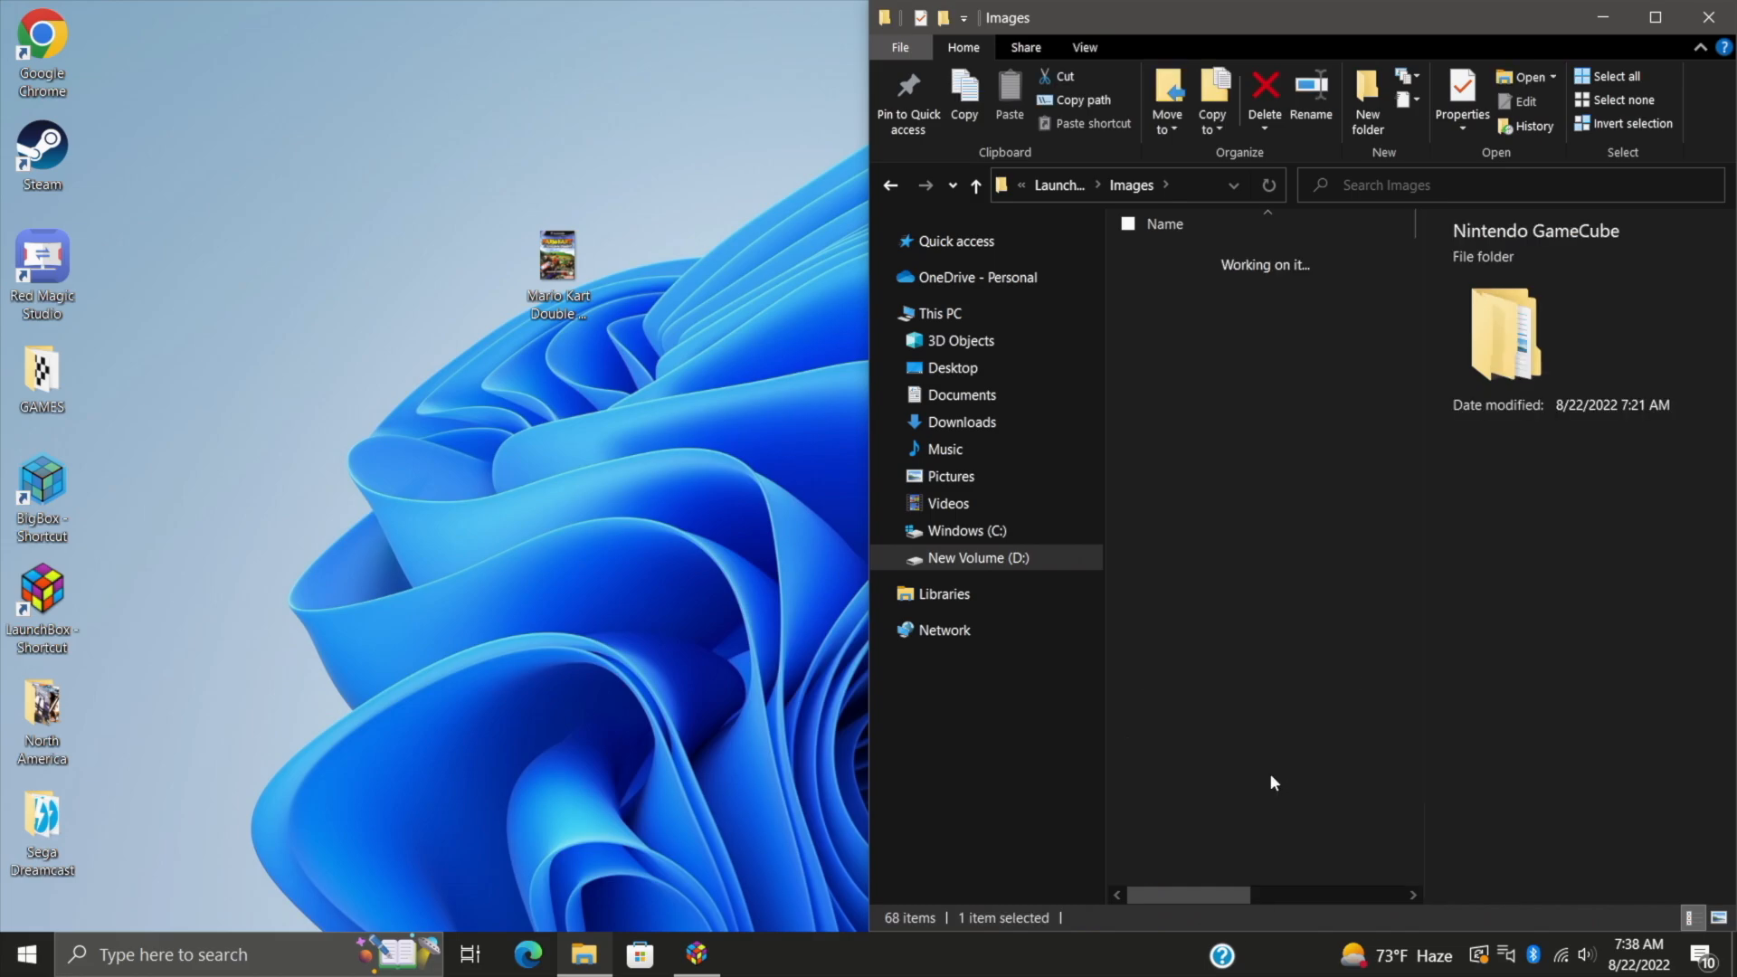
double_click(1503, 333)
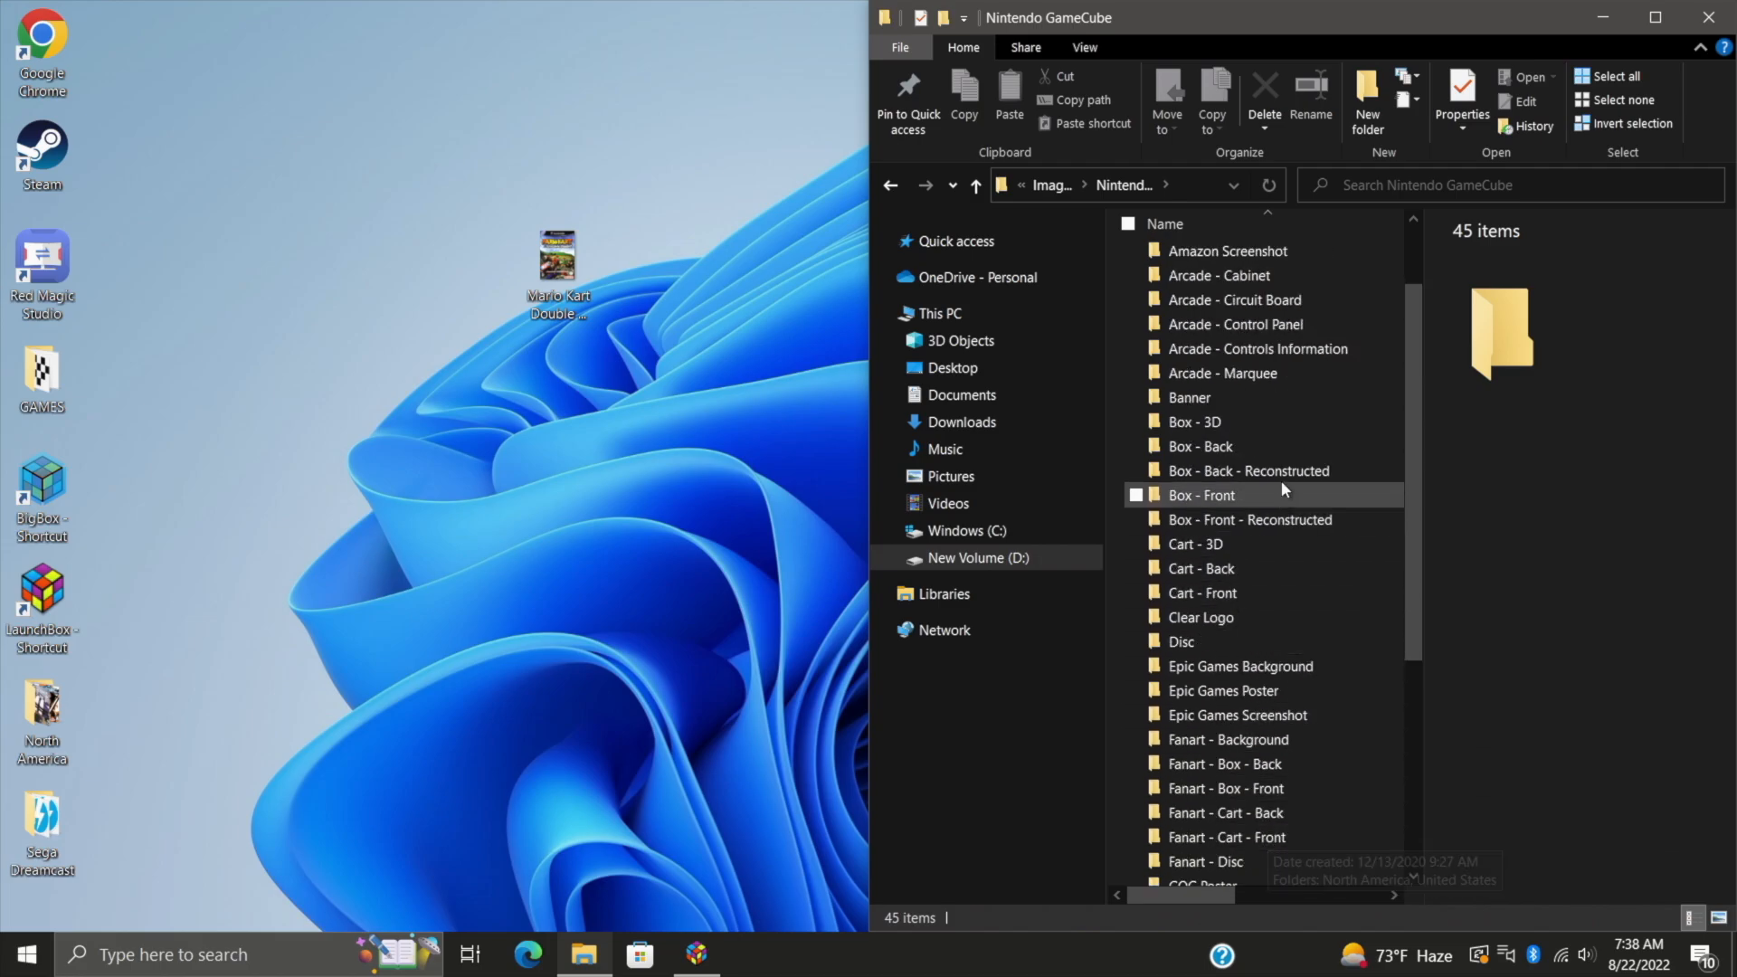
double_click(1199, 495)
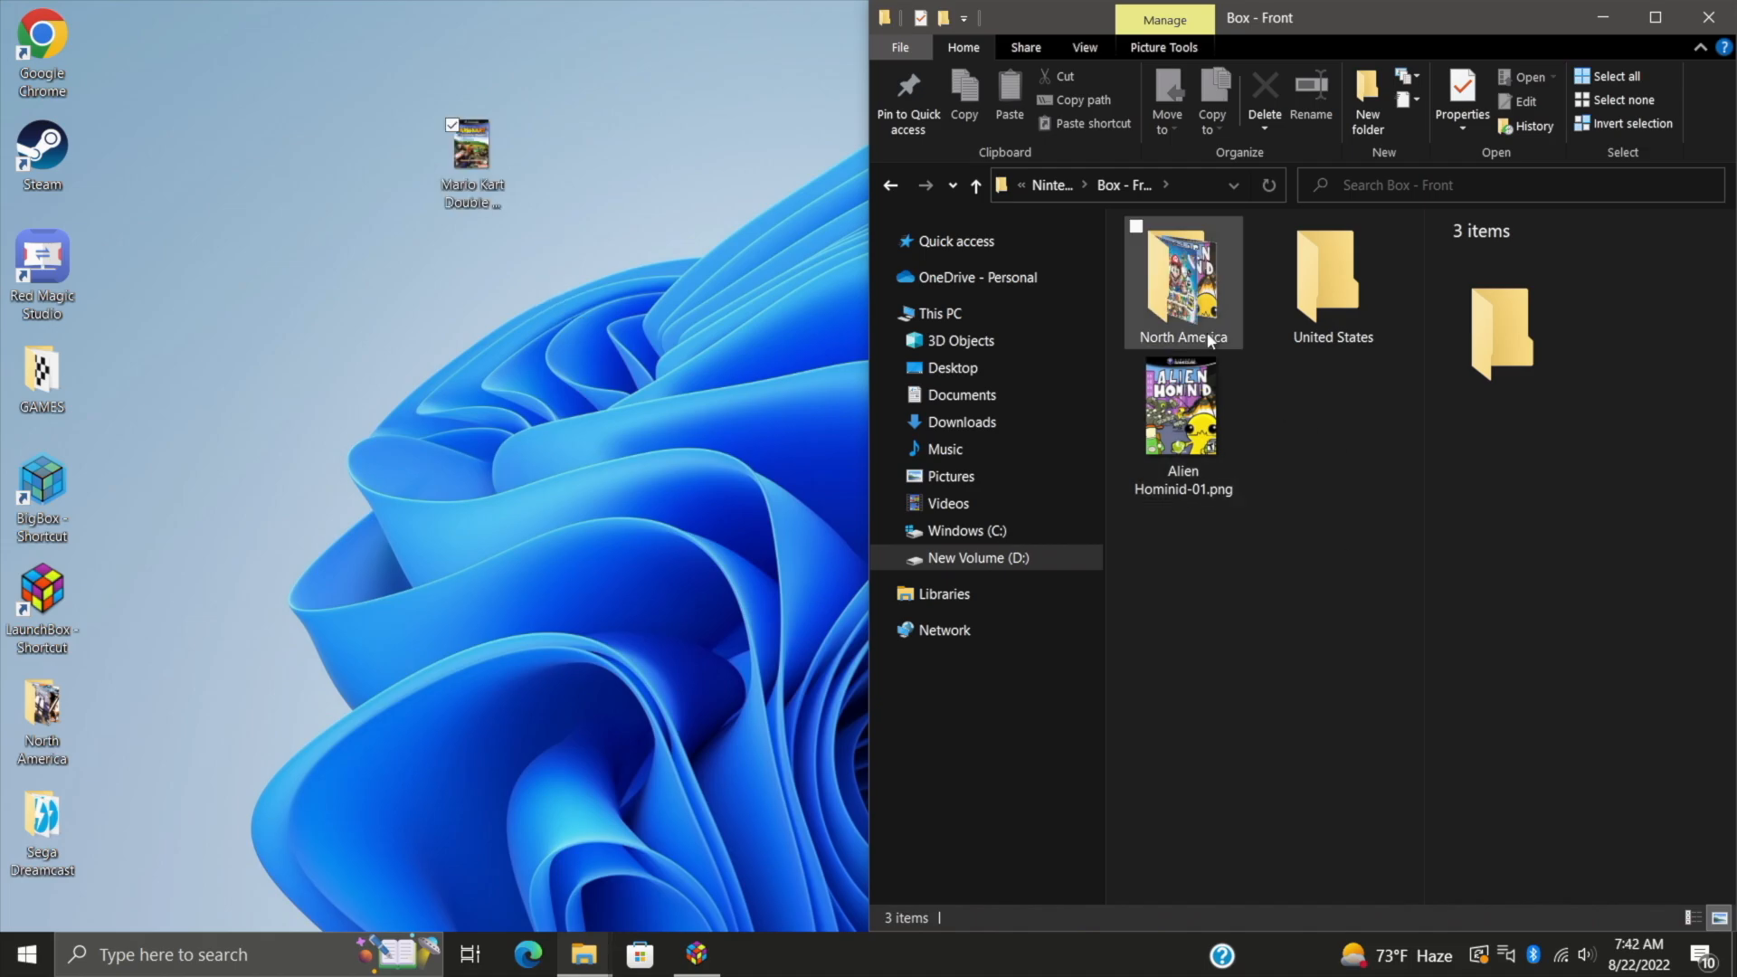
mouse_move(1182, 299)
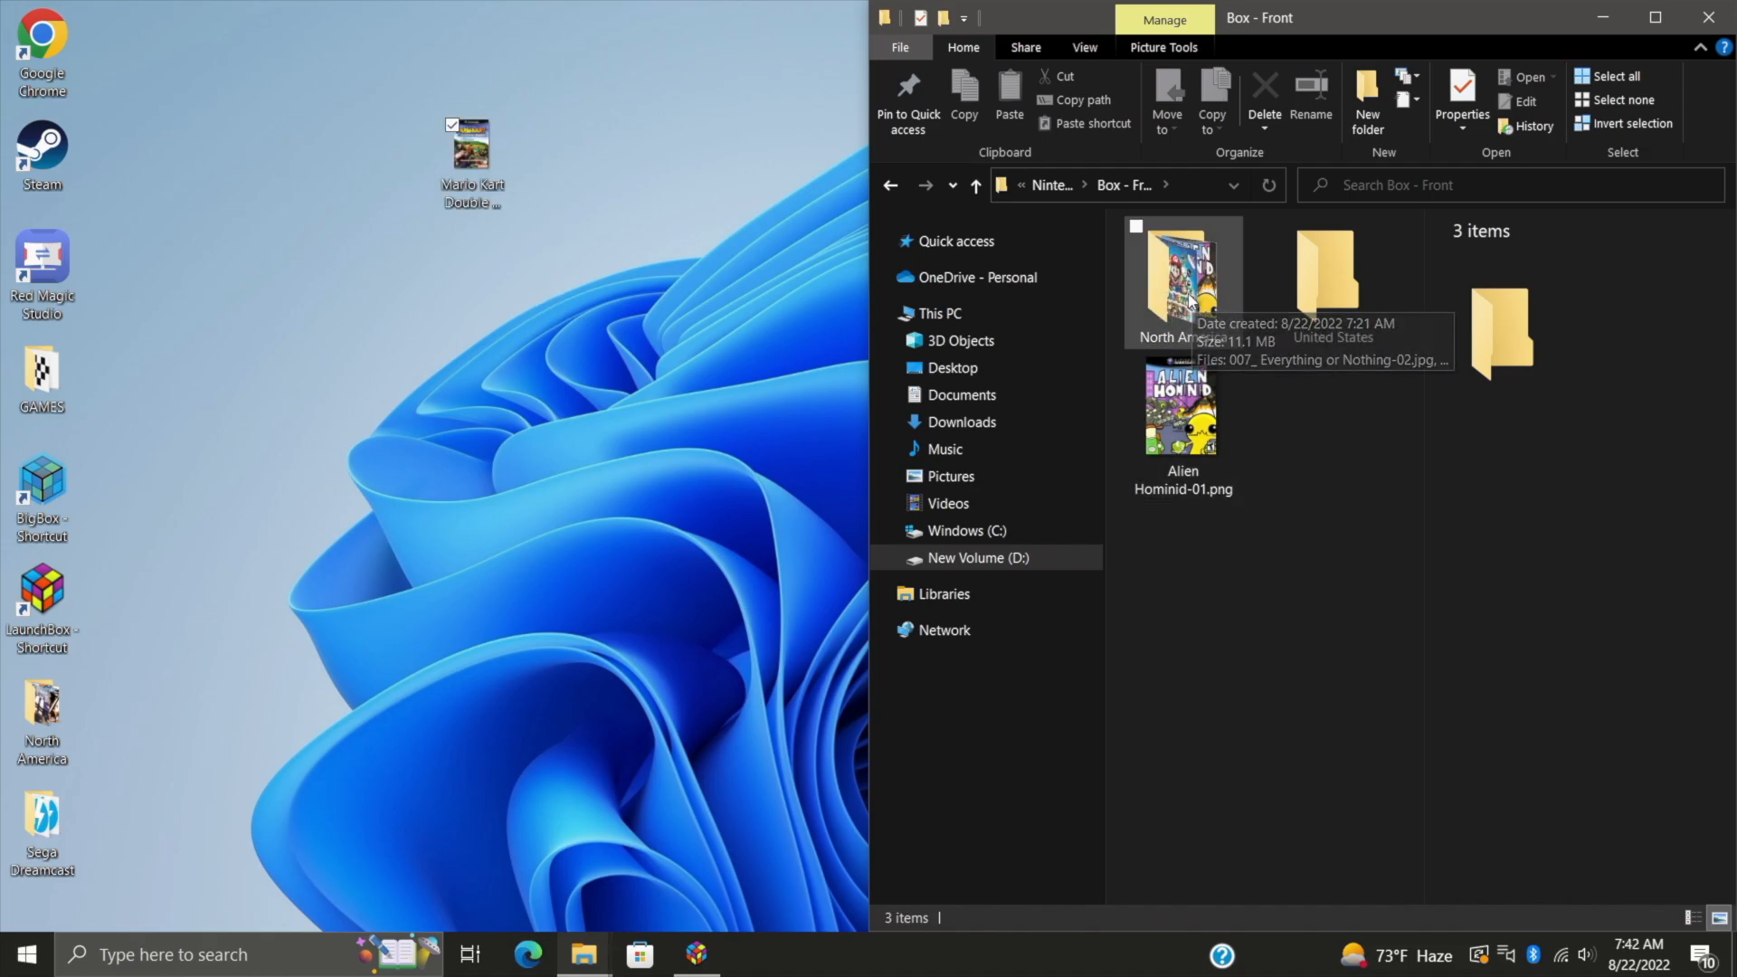
left_click(1181, 277)
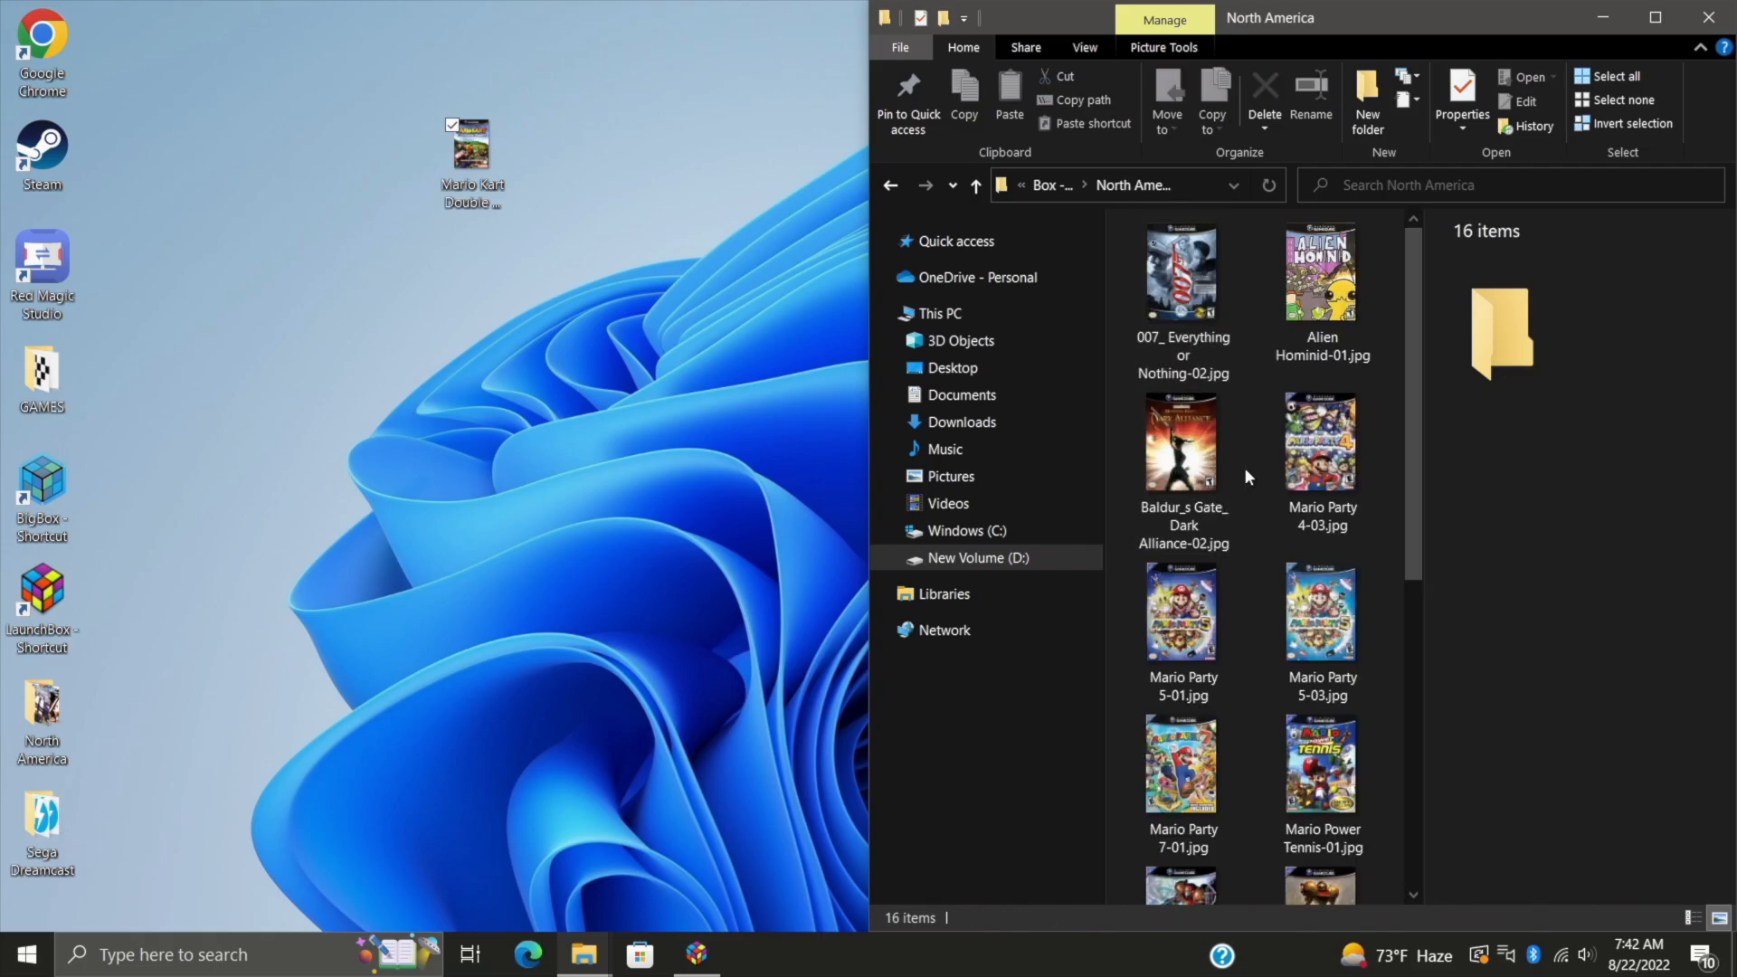
scroll("down", 3)
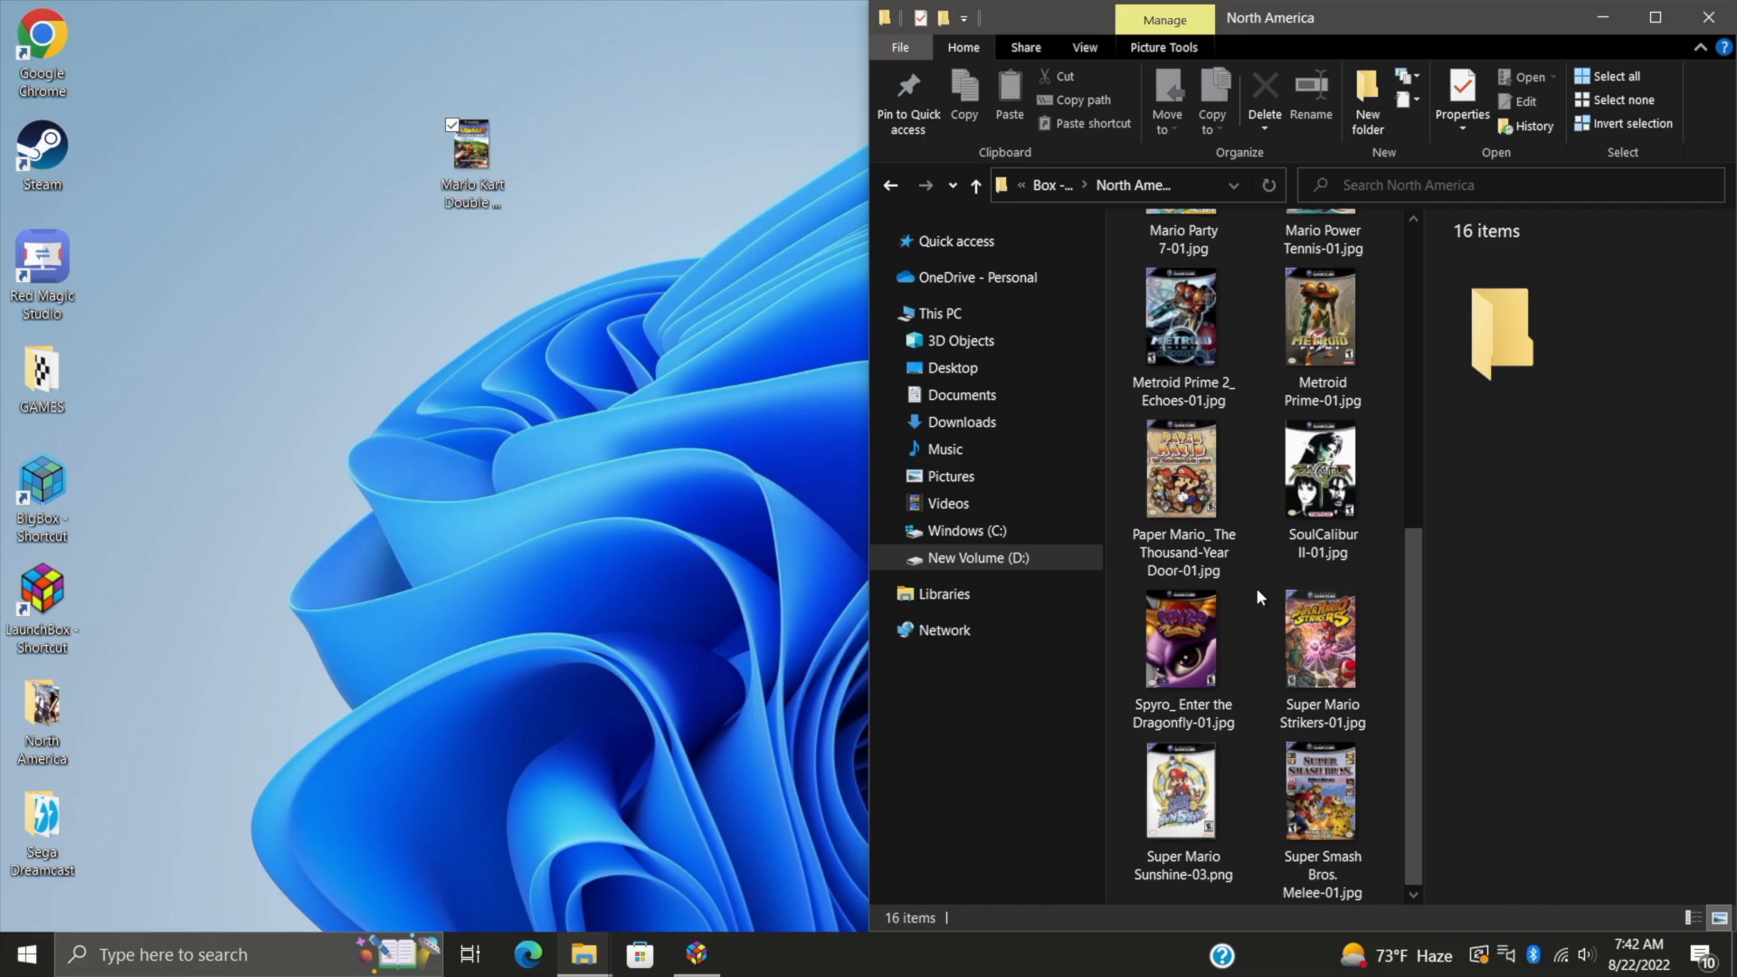
scroll("up", 3)
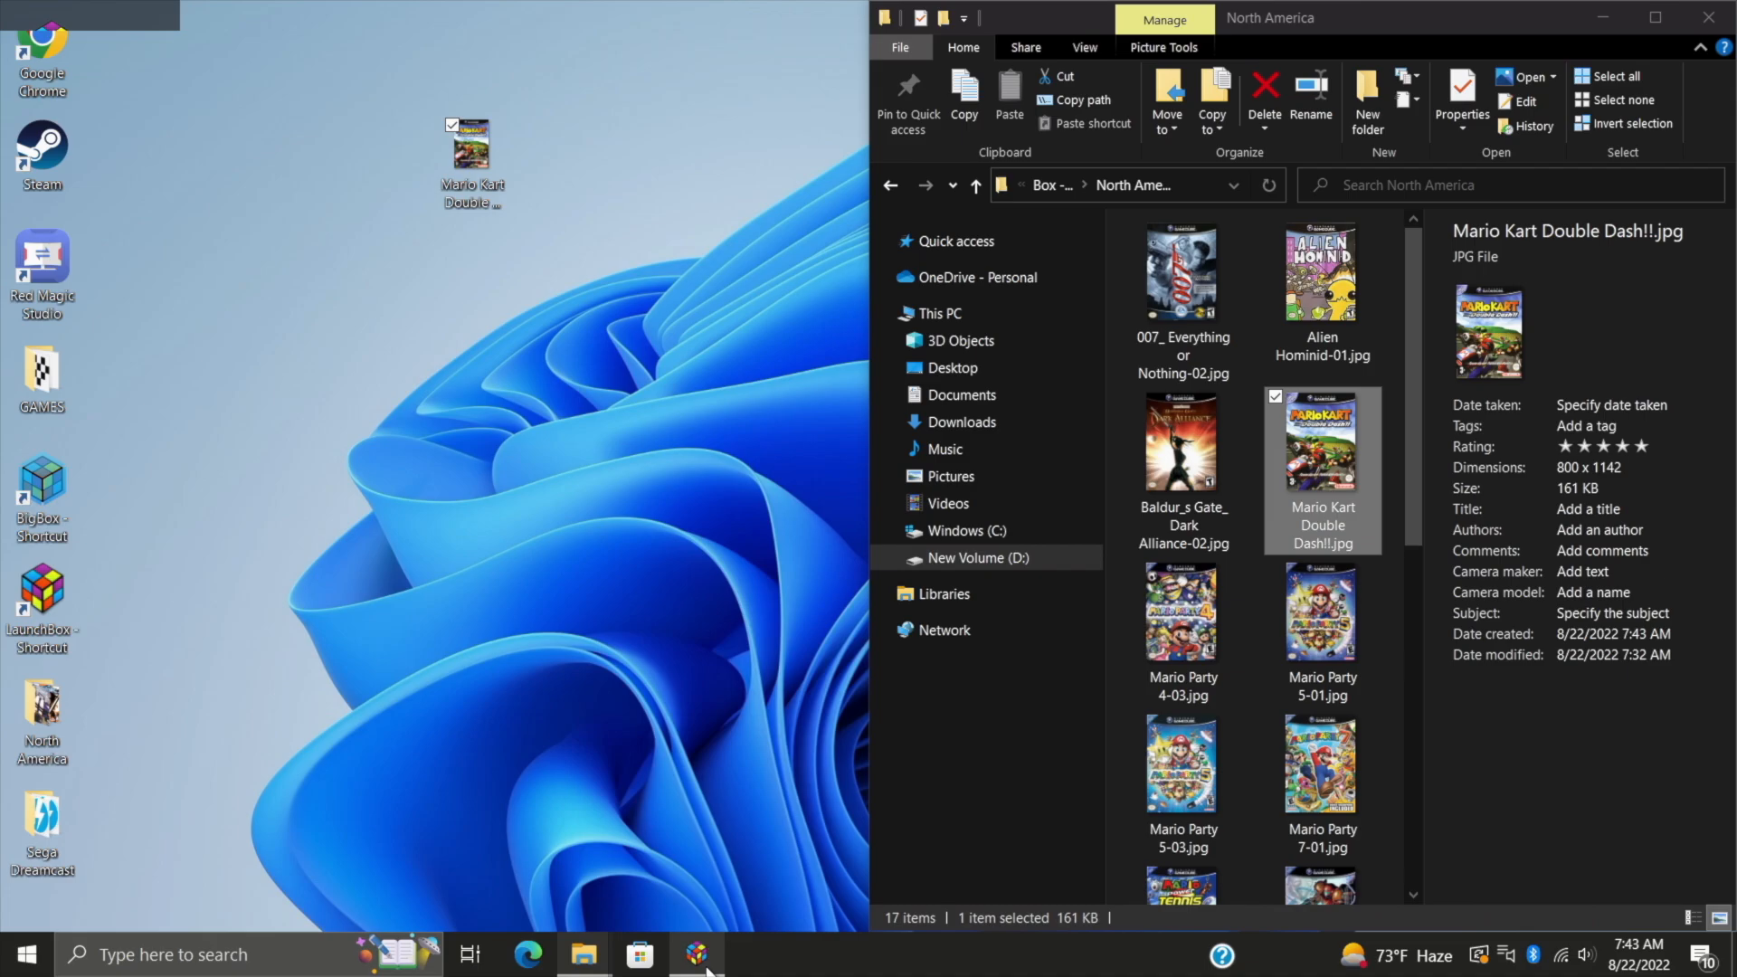
Step: Refresh Mario Kart: Double Dash!!'s images so its real box cover appears, then move to Sega Dreamcast
left_click(697, 953)
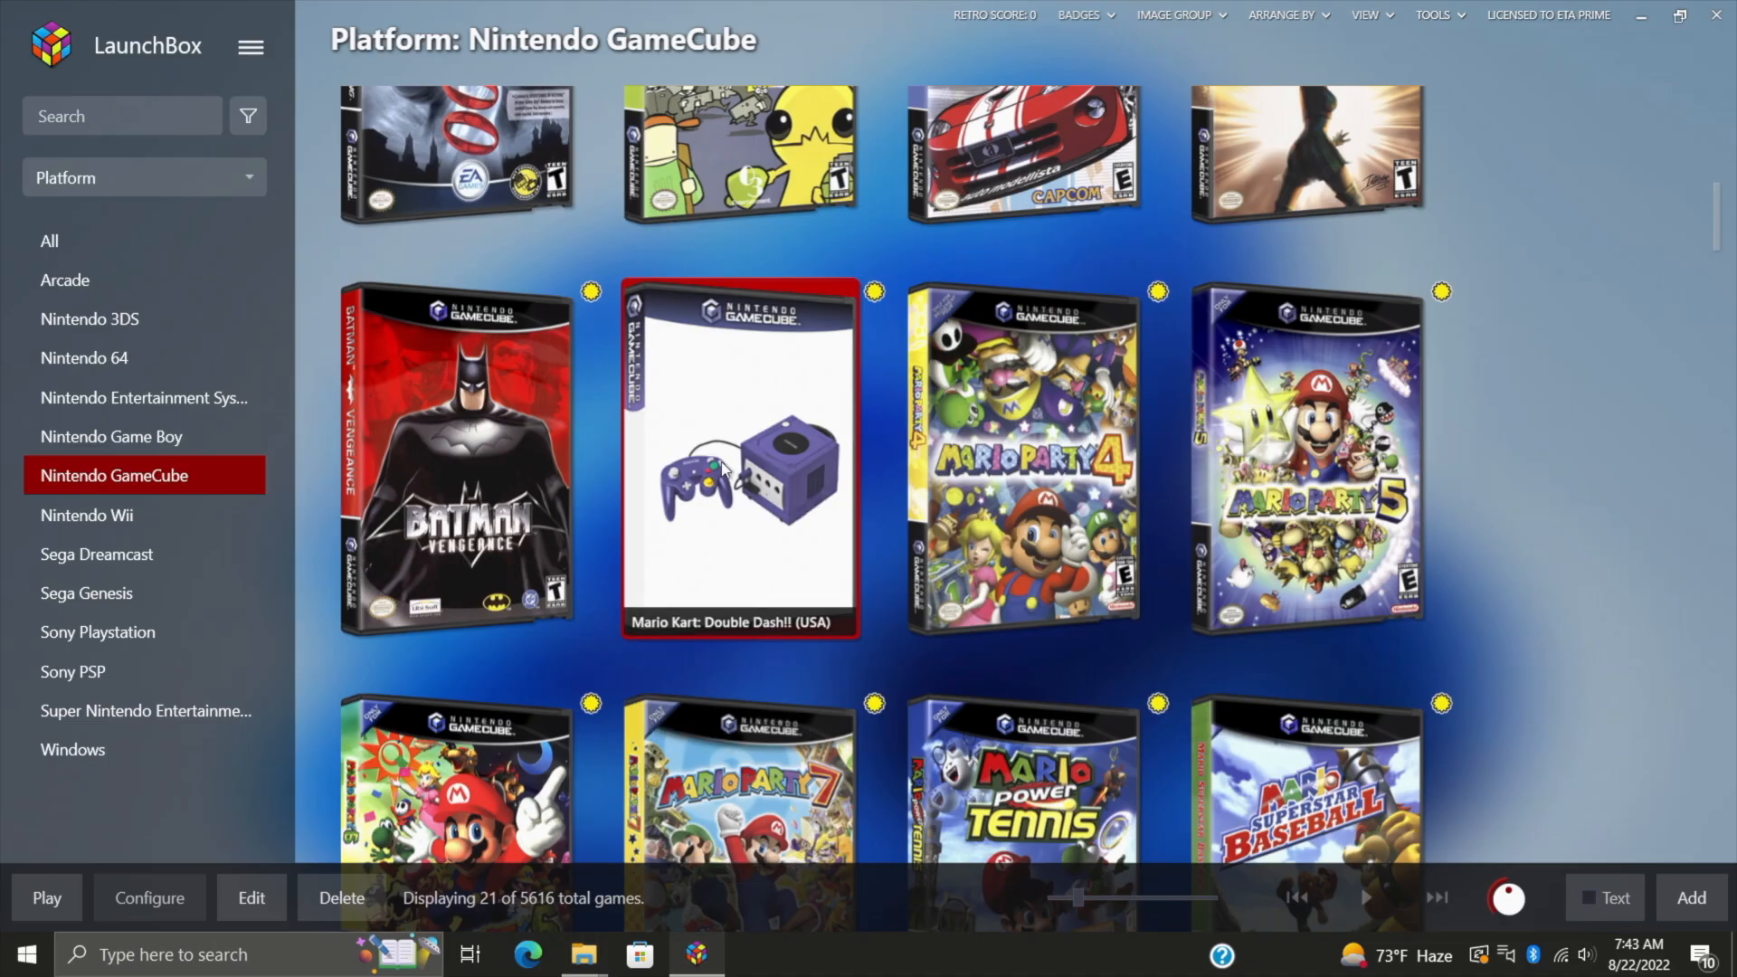
right_click(738, 465)
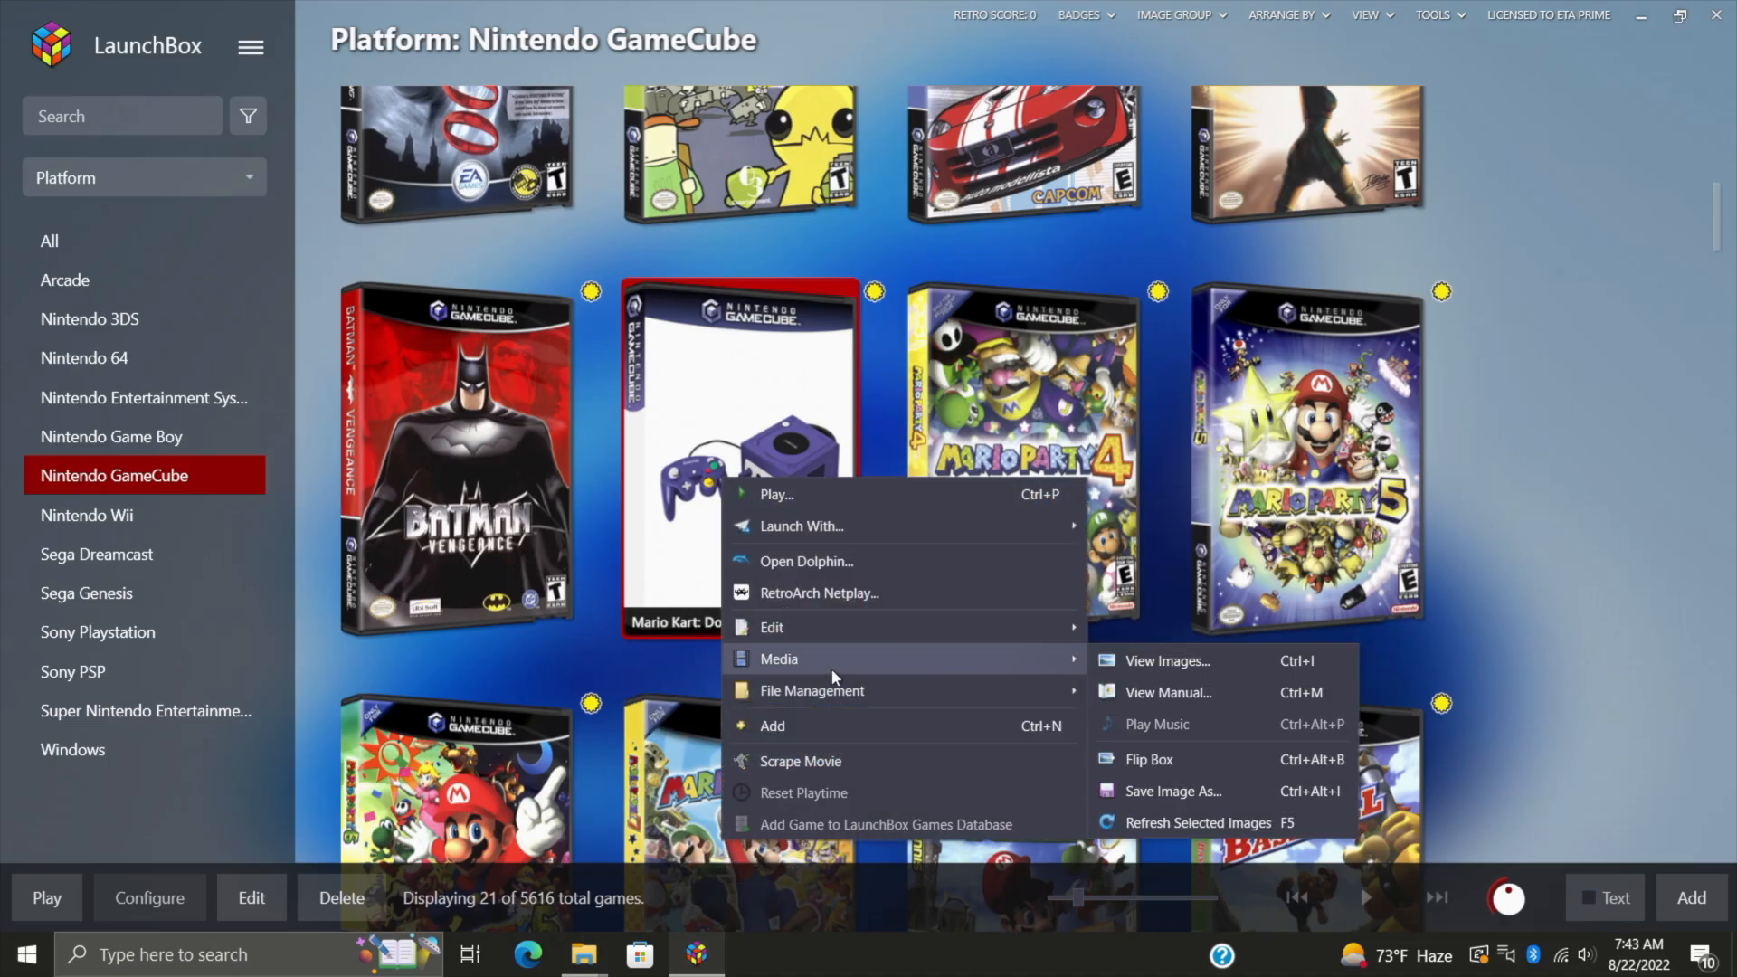
mouse_move(1185, 828)
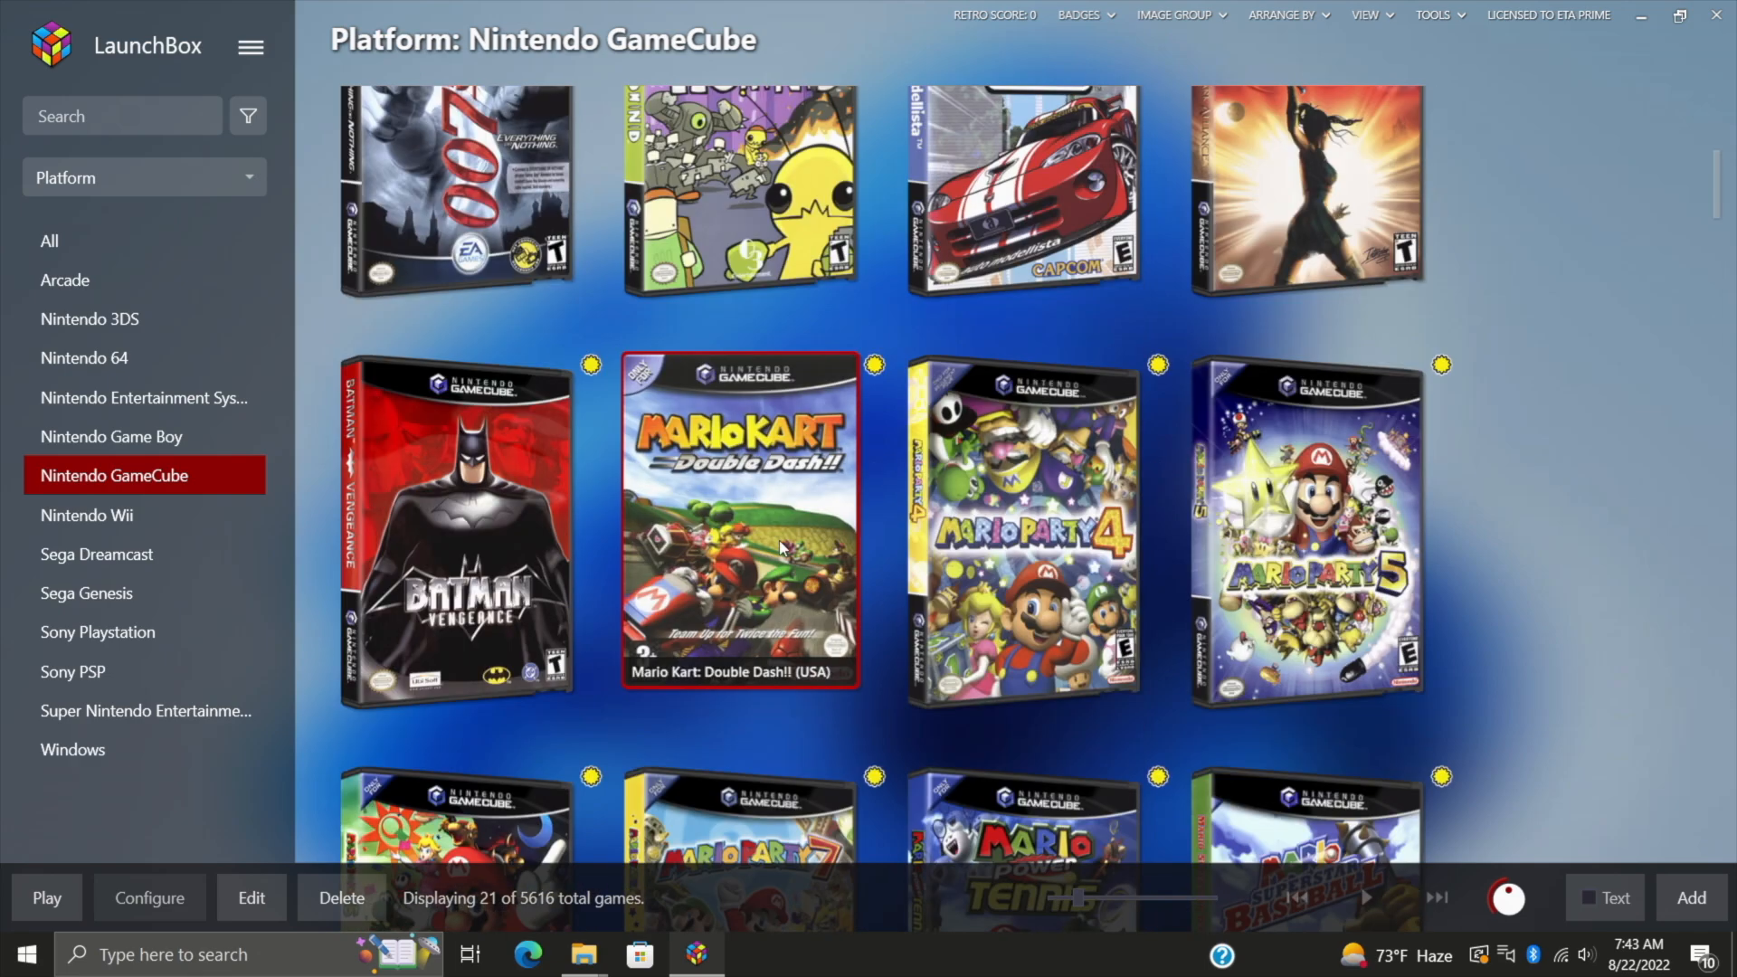
mouse_move(742, 562)
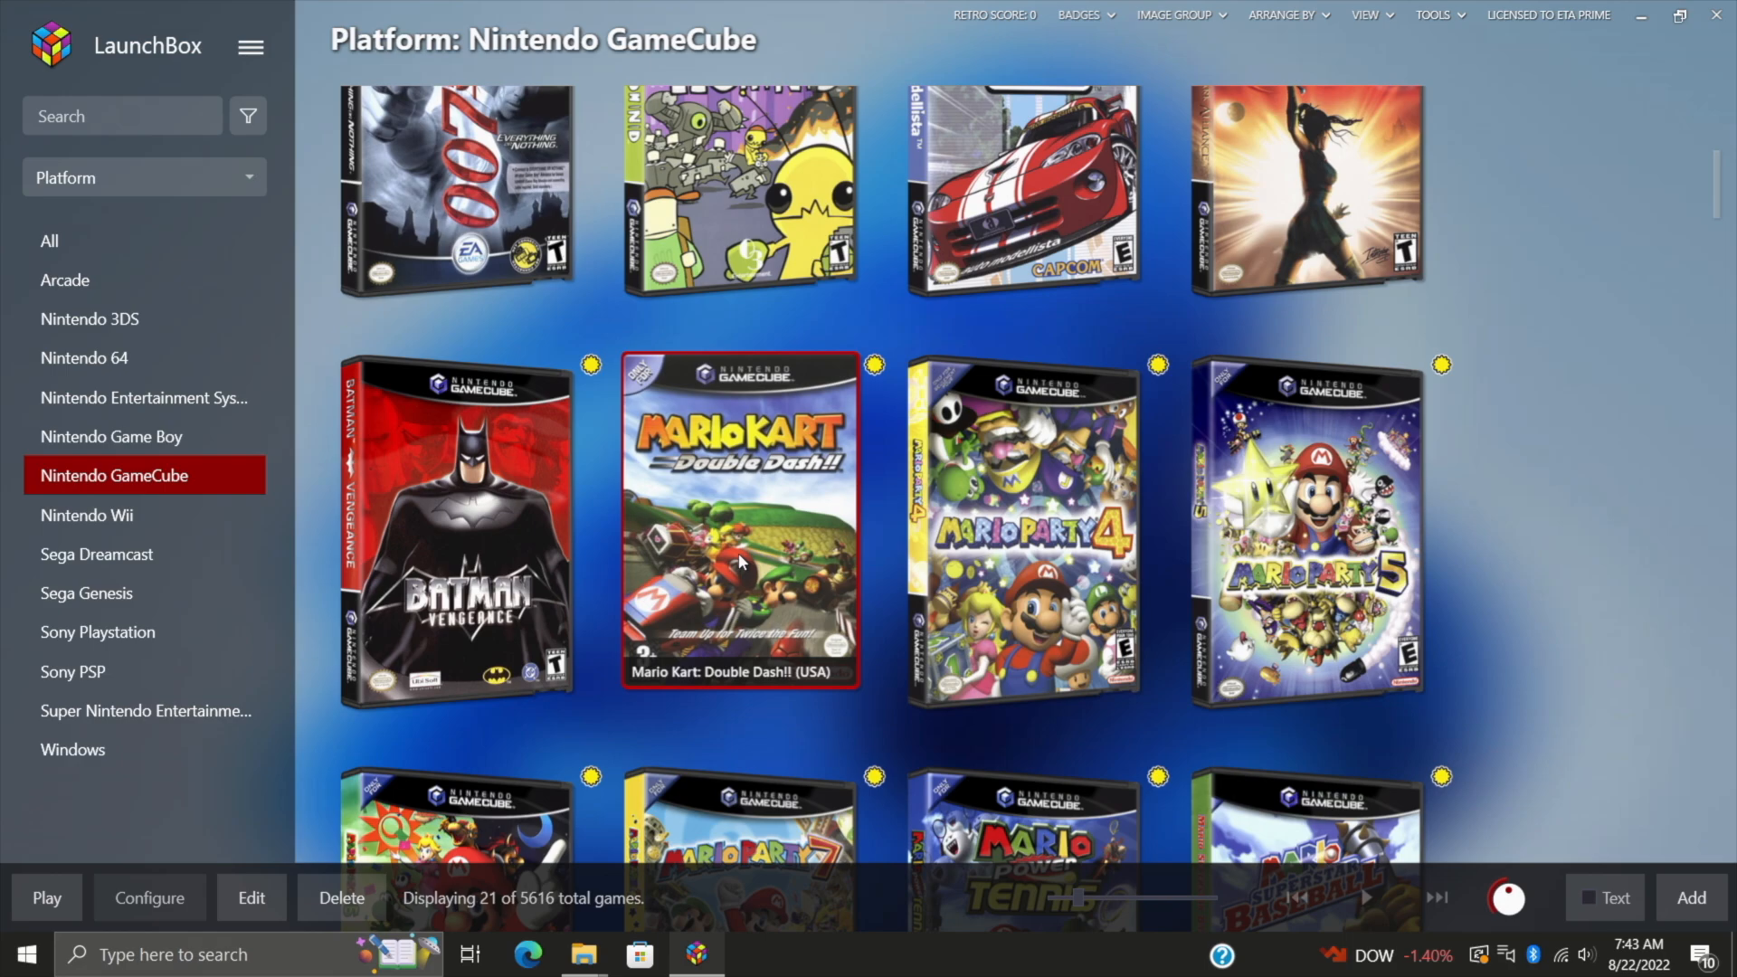
left_click(145, 553)
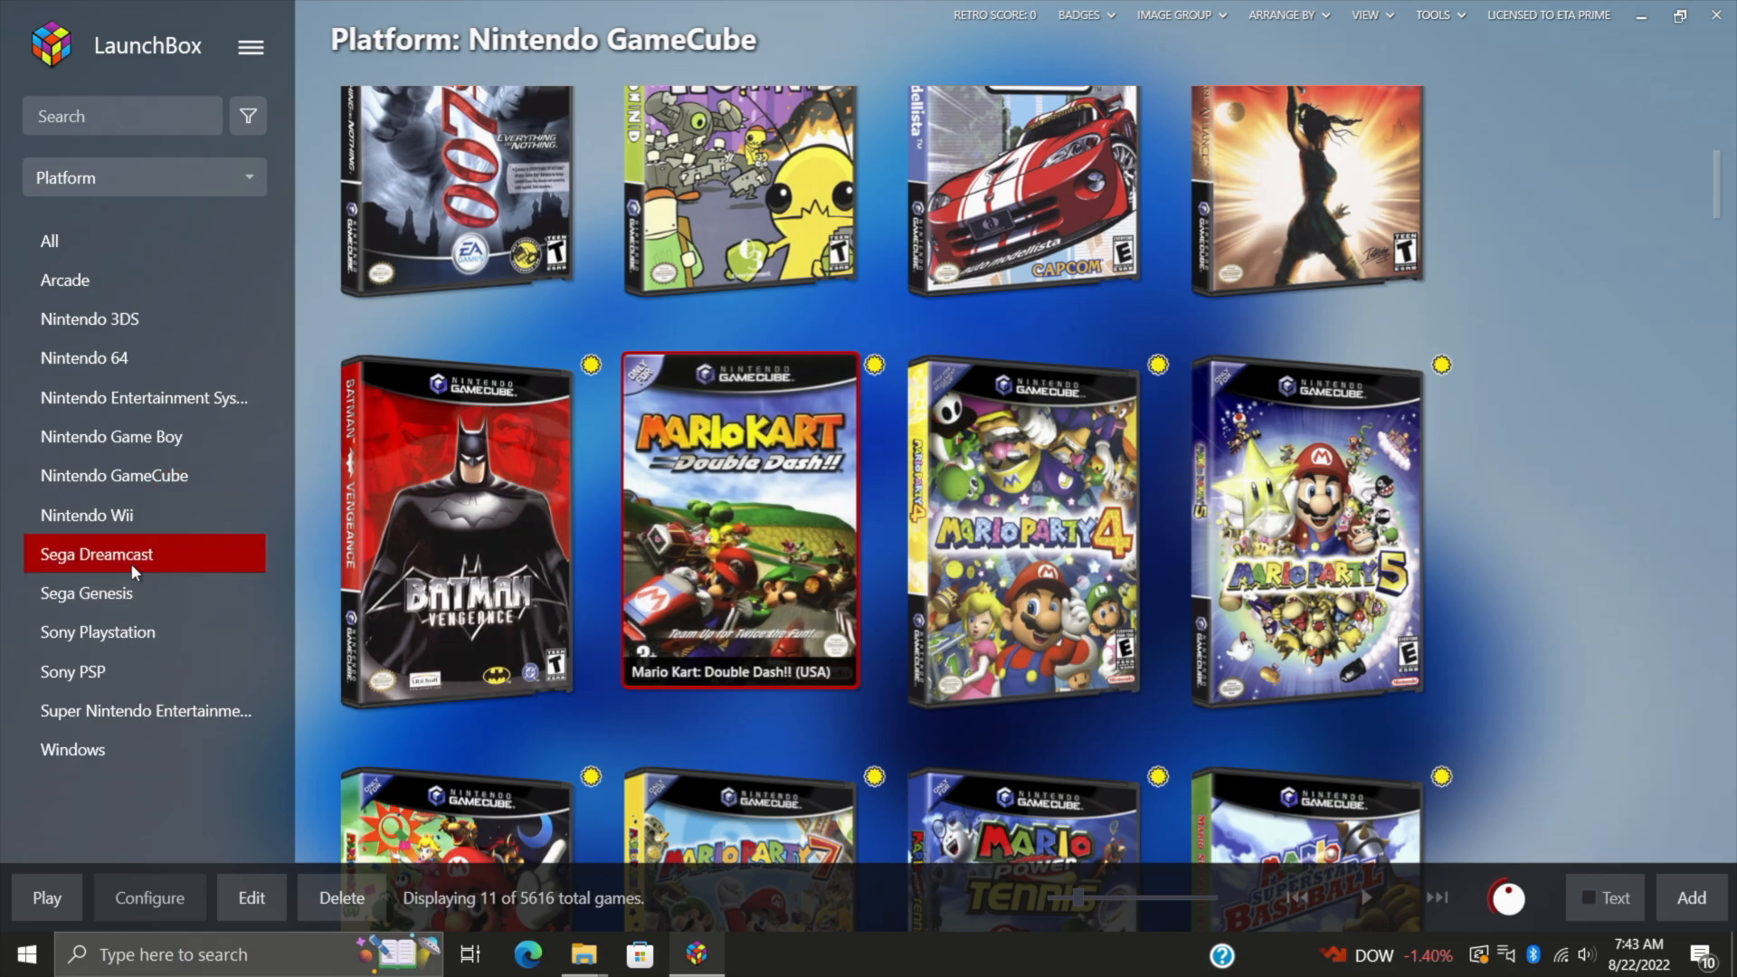
Step: Select Aqua GT and all eleven Sega Dreamcast games for a bulk update
left_click(96, 553)
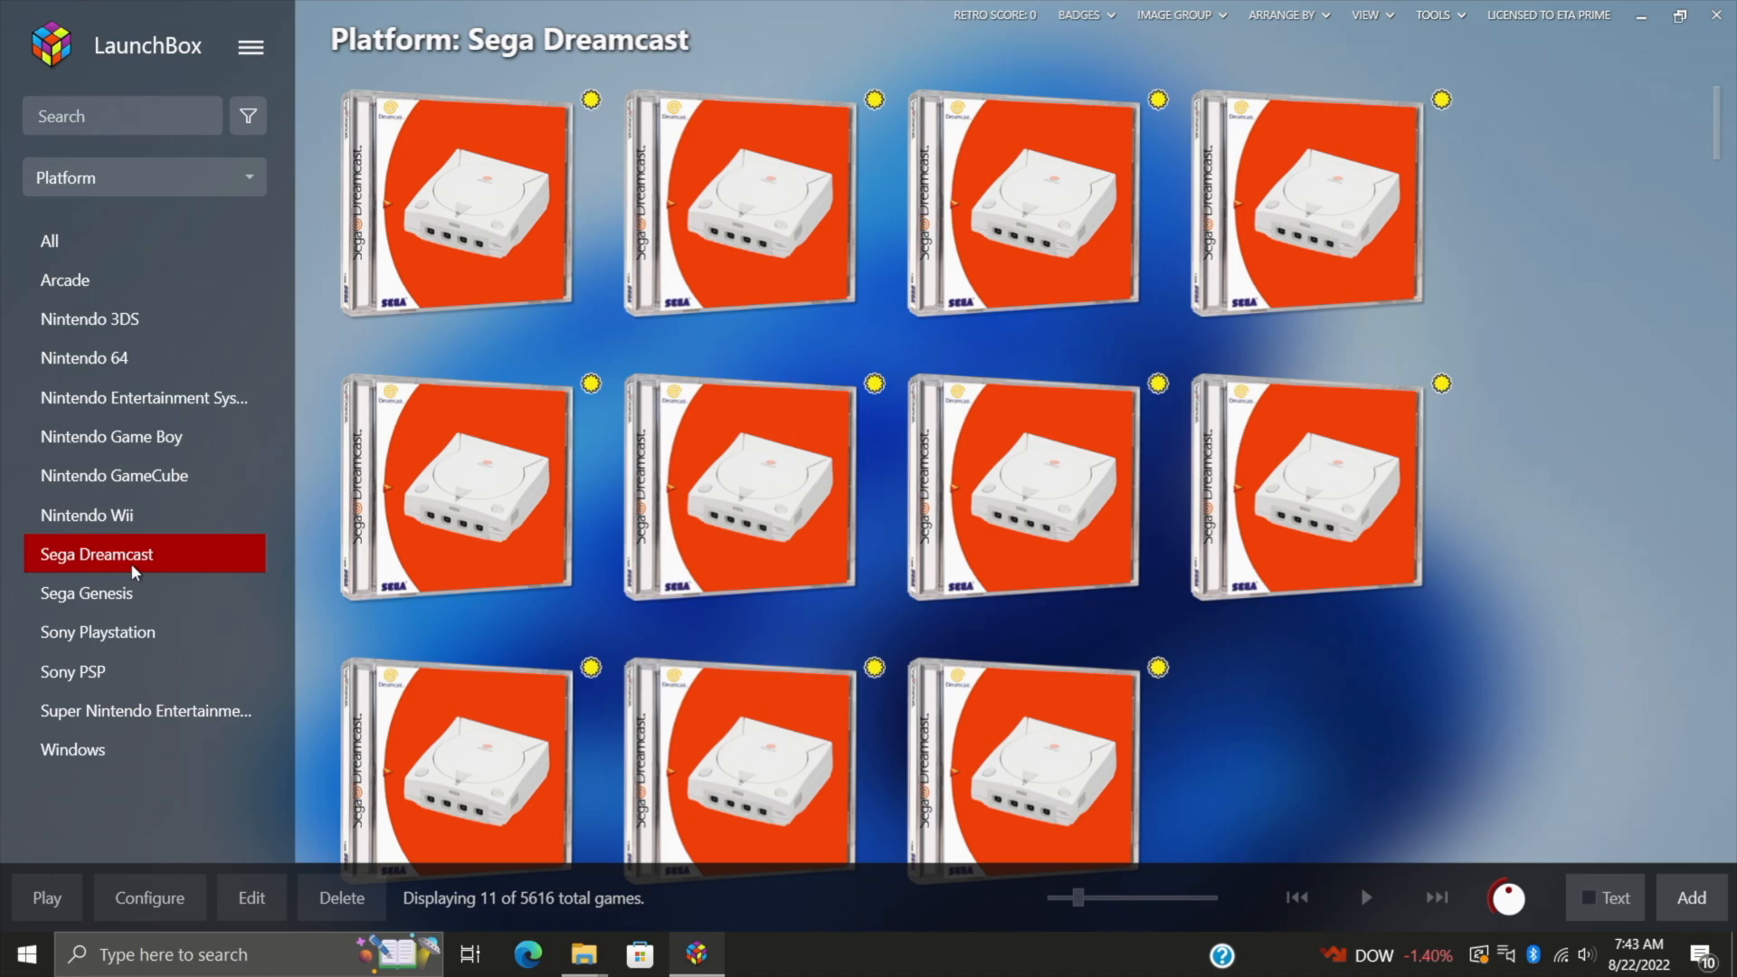
left_click(454, 202)
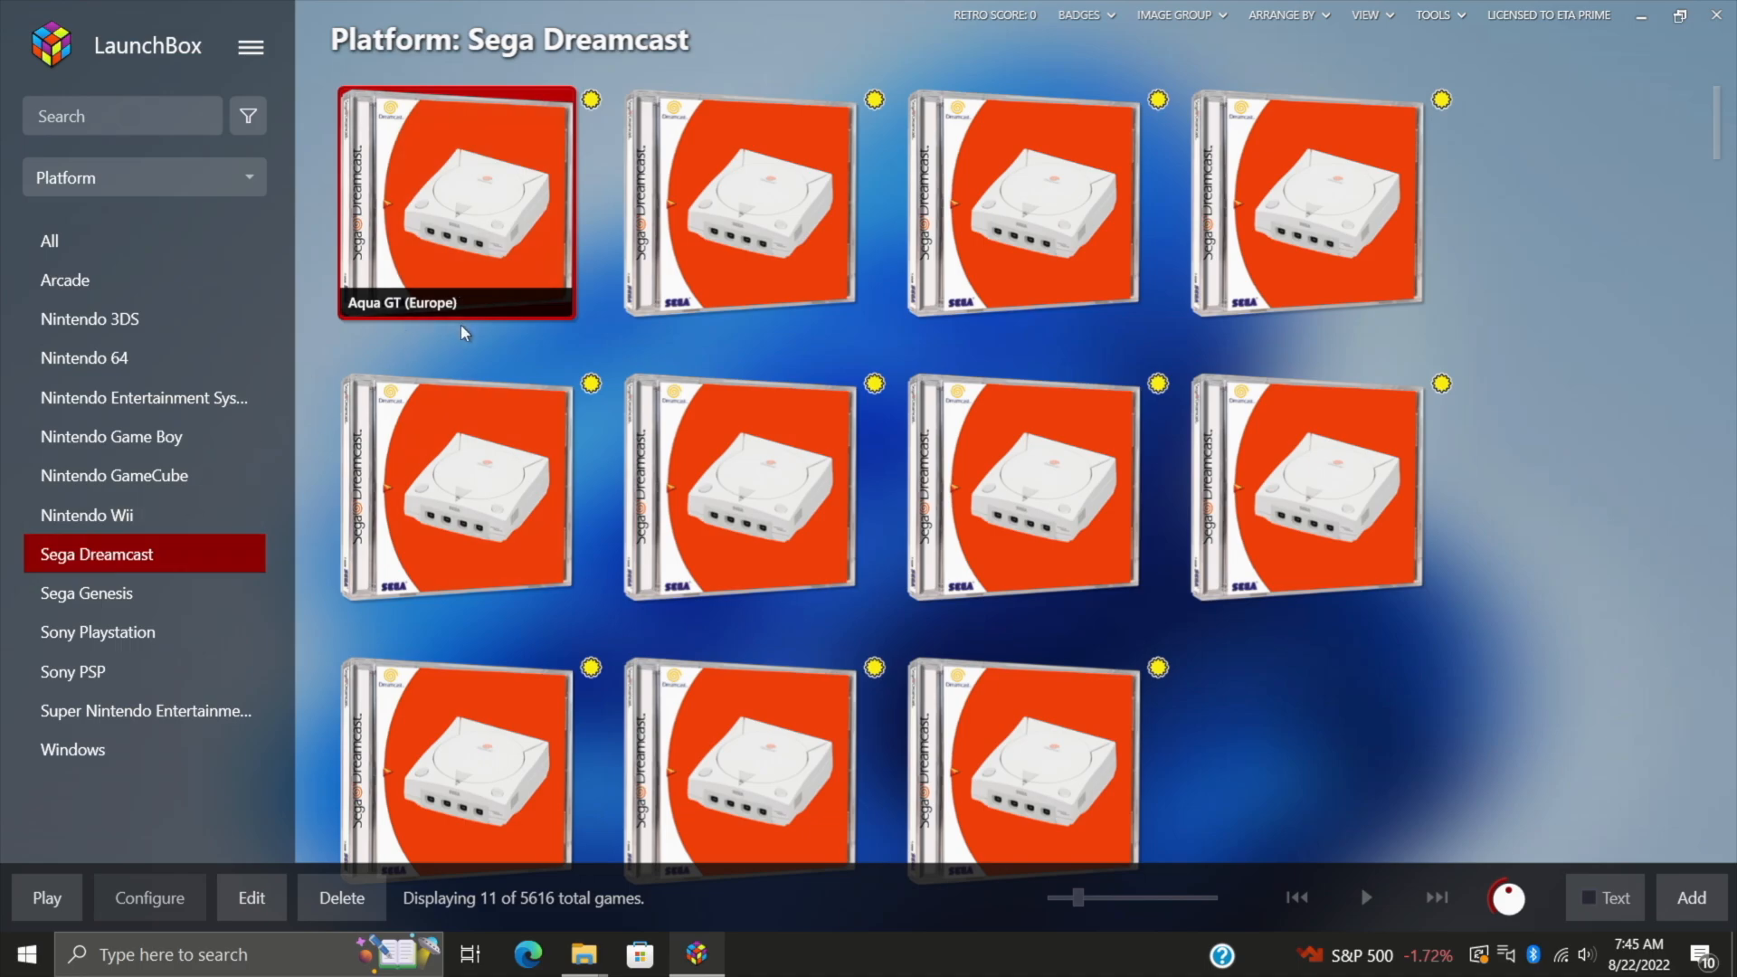
mouse_move(459, 356)
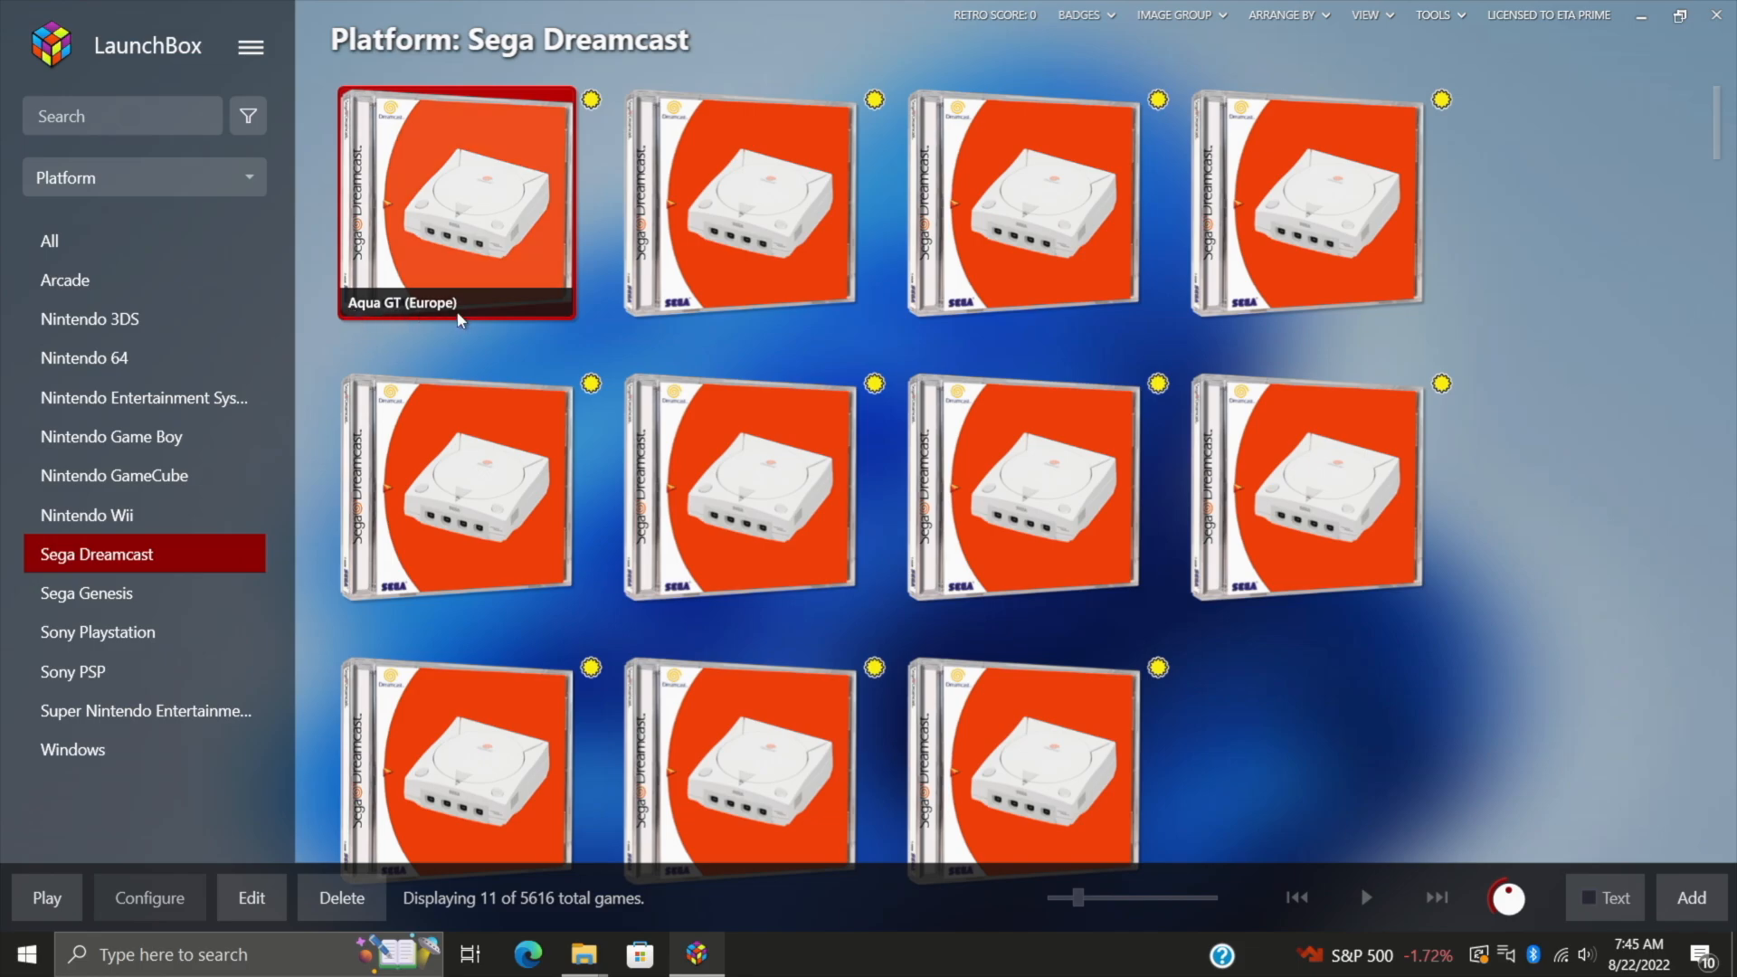
mouse_move(505, 259)
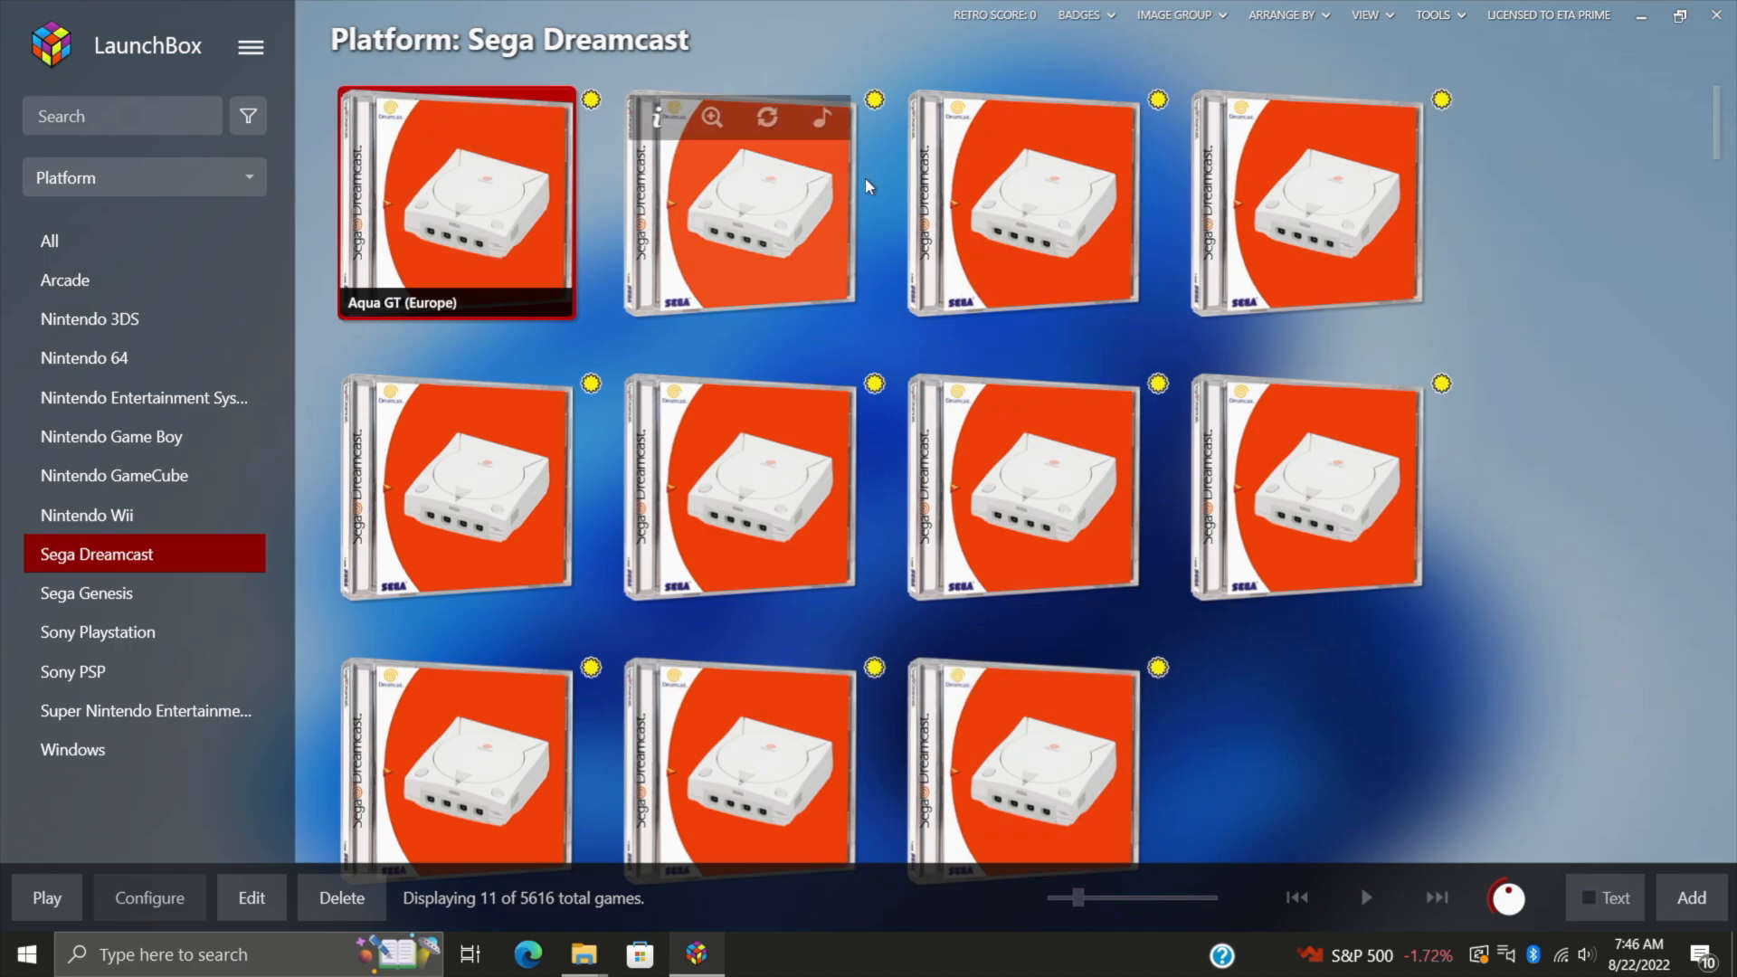
mouse_move(885, 207)
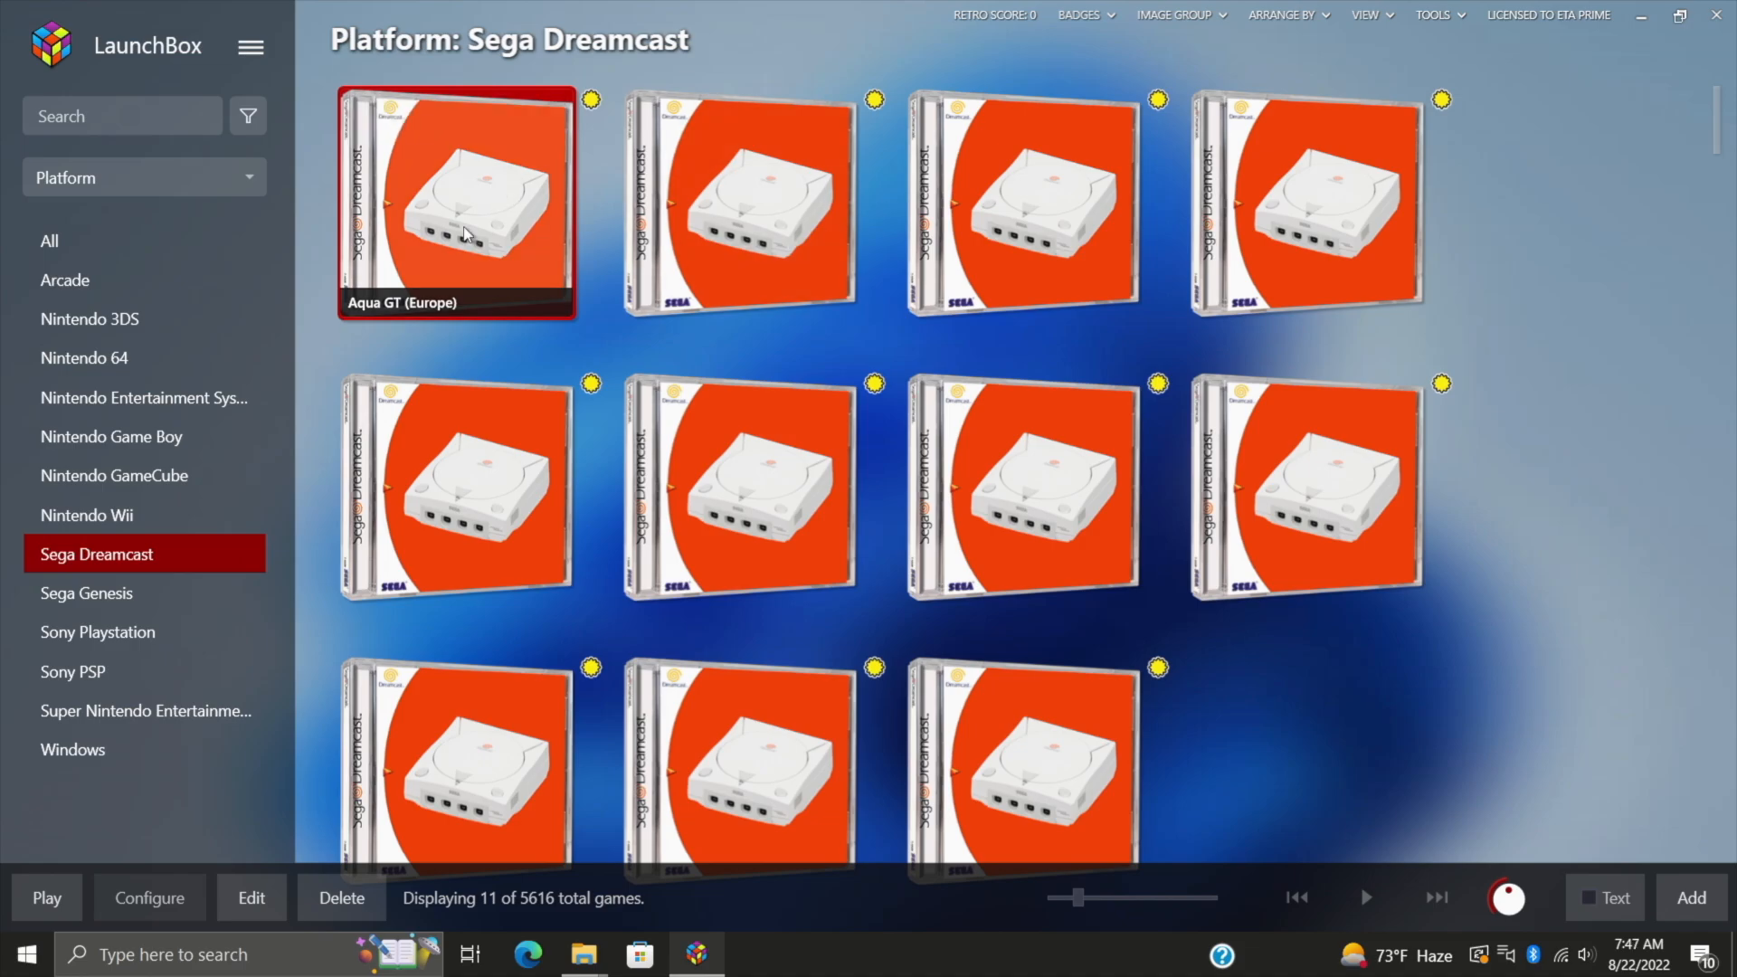
mouse_move(1021, 752)
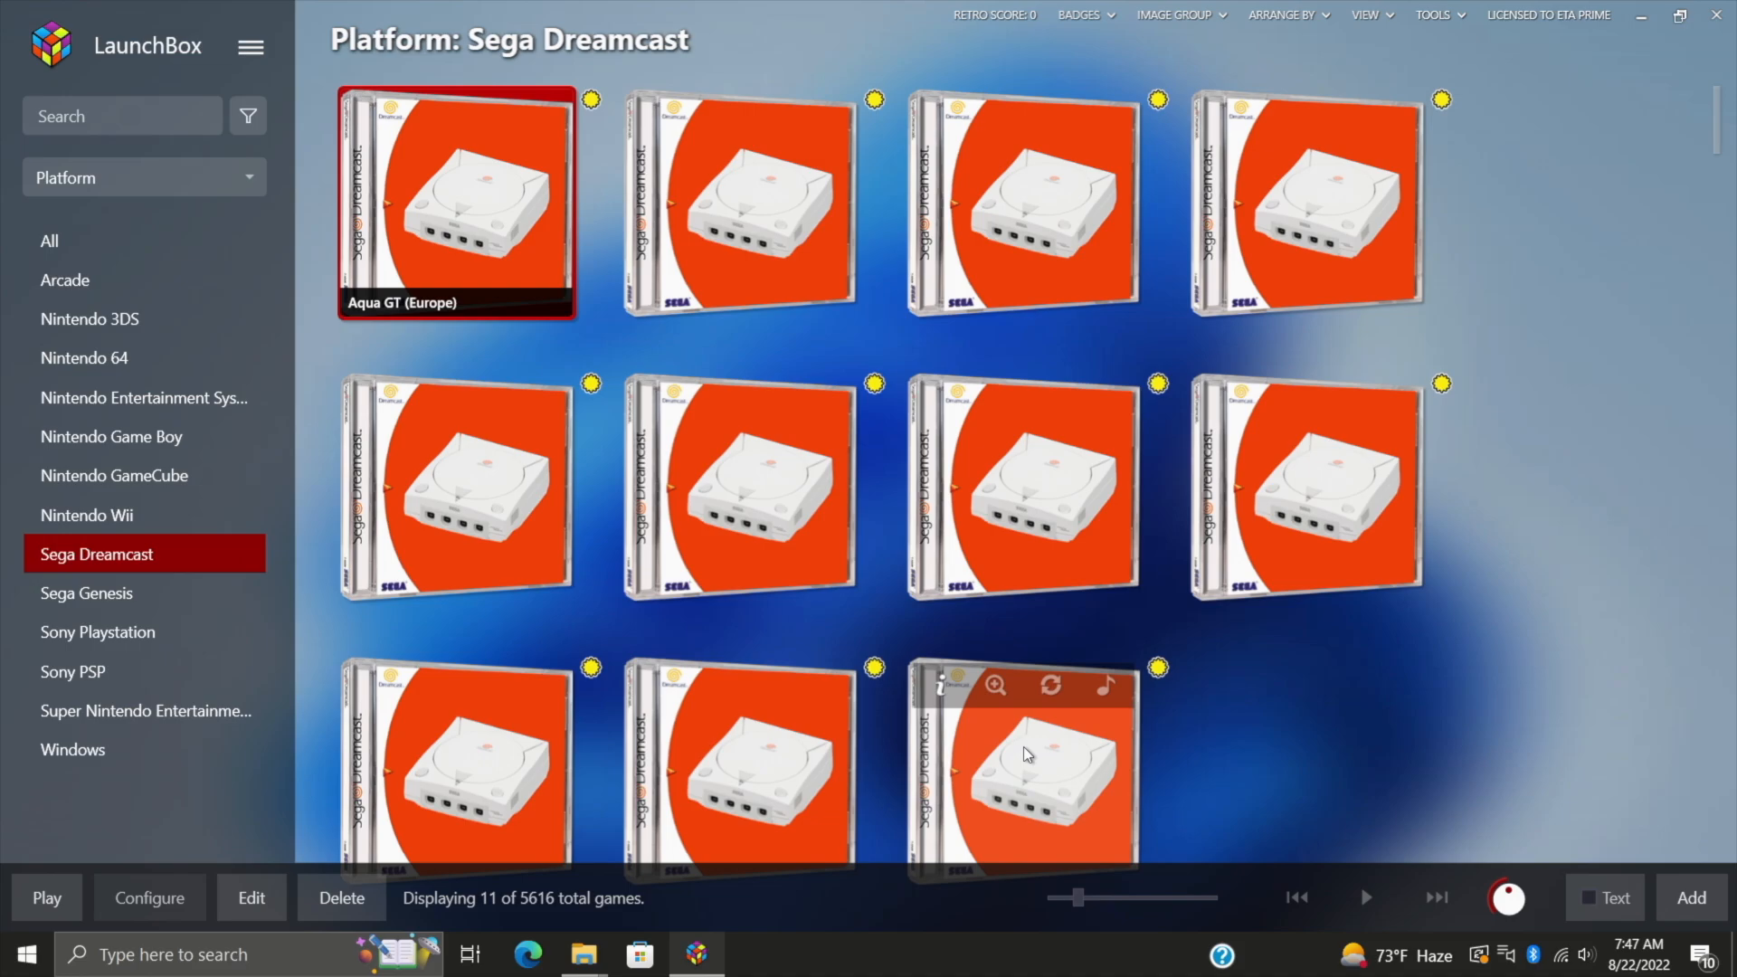
scroll("down", 3)
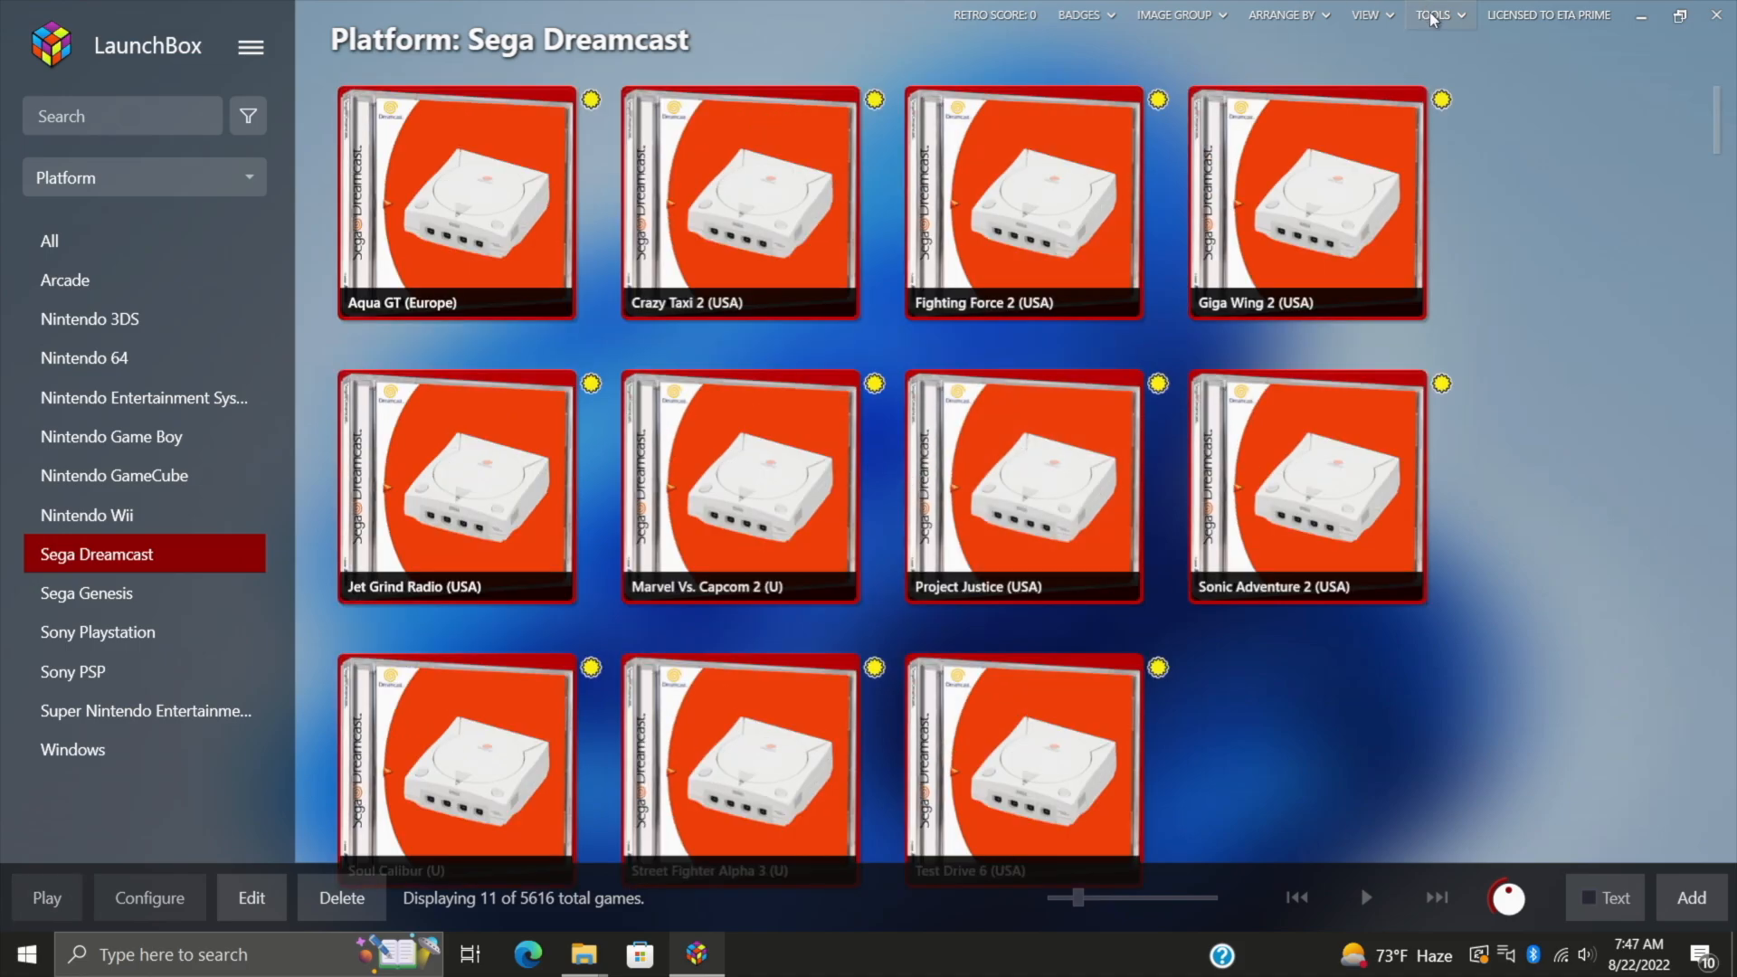
Step: Launch Update Metadata and Media for the eleven selected Dreamcast games from the Tools menu
left_click(1432, 15)
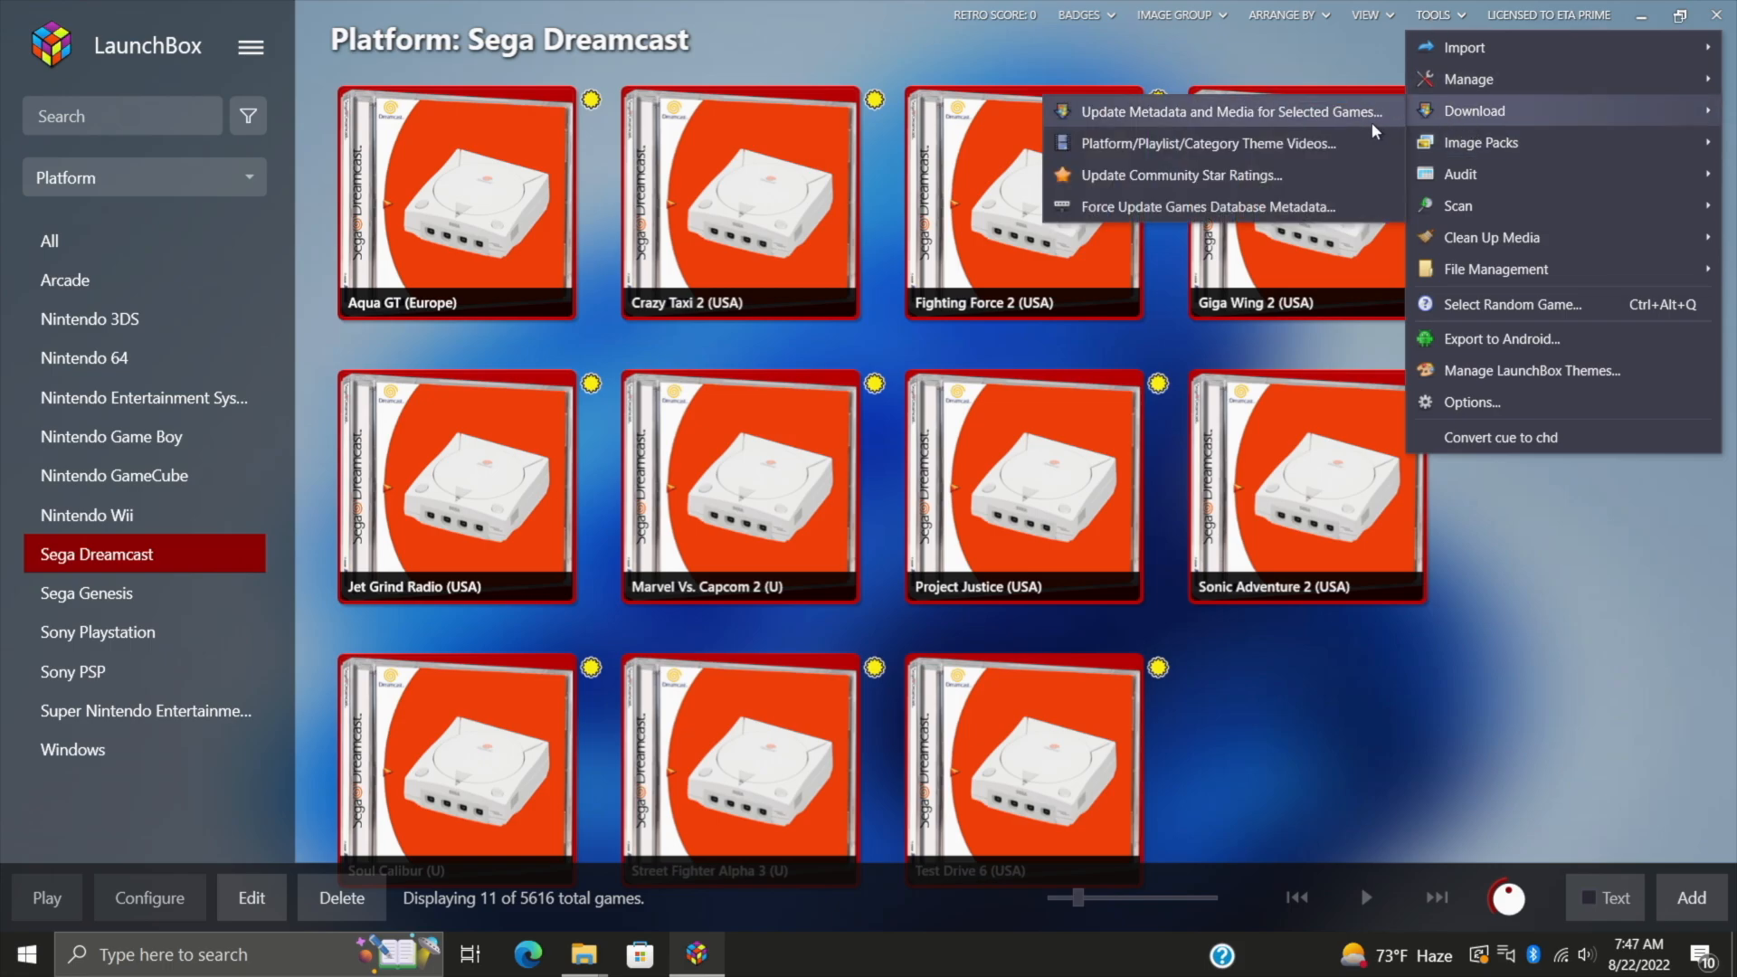
mouse_move(1350, 128)
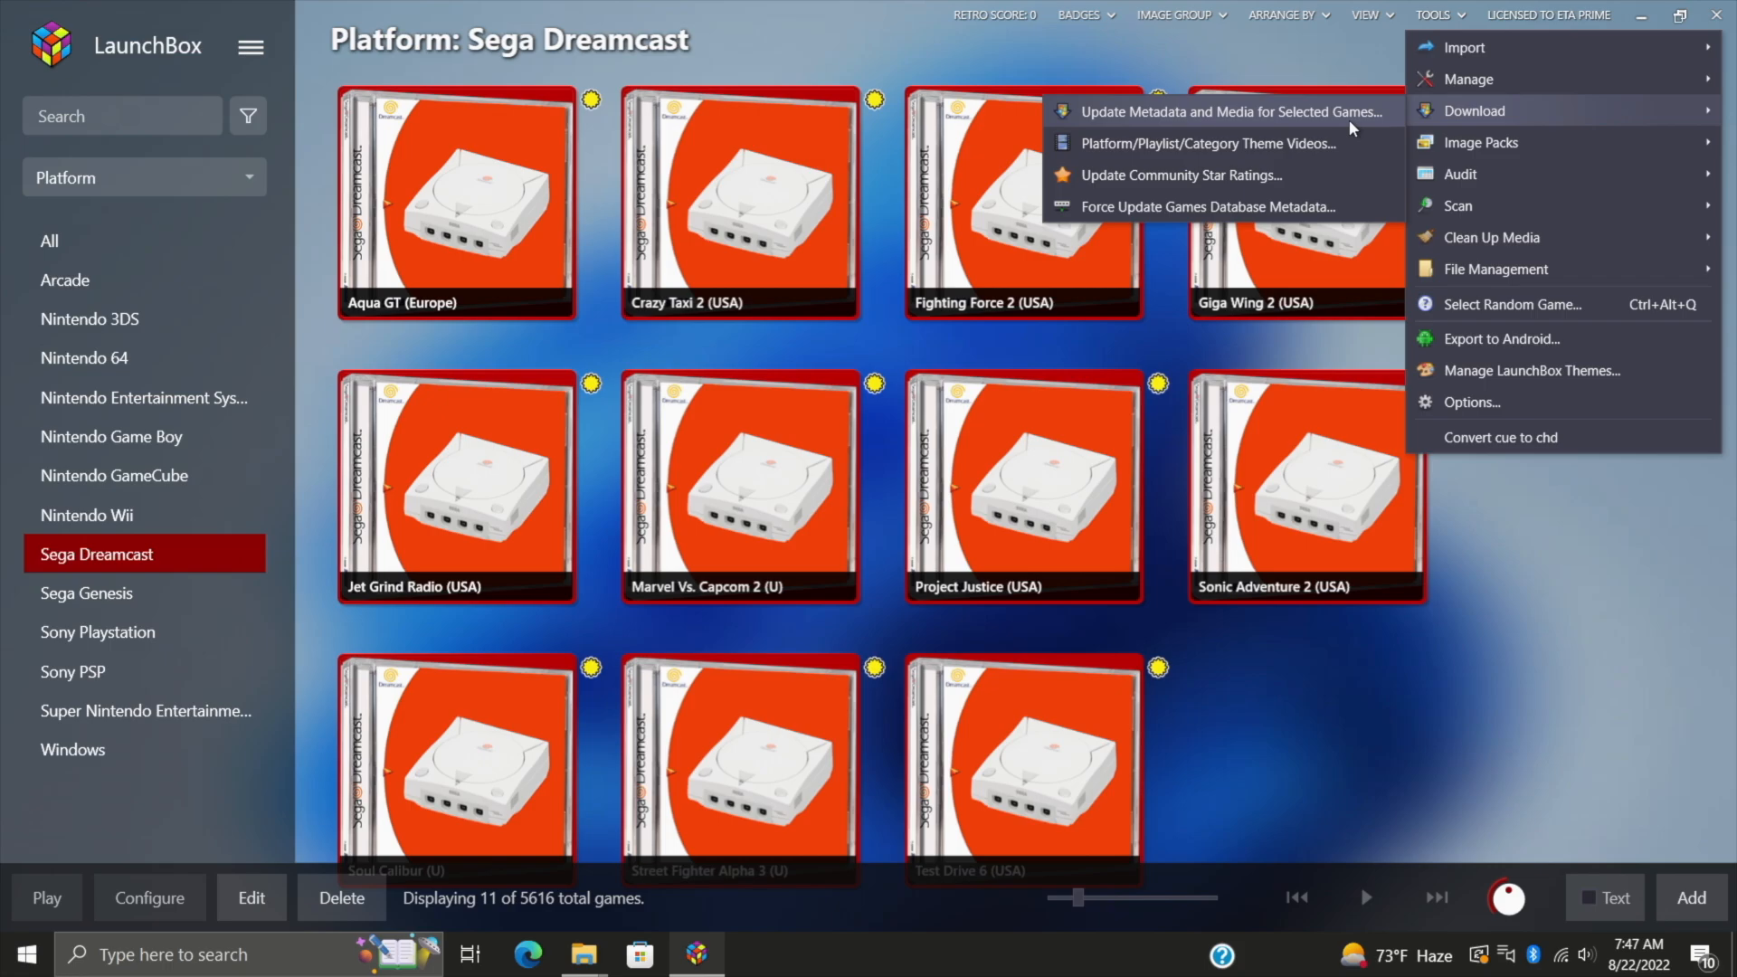
left_click(1230, 110)
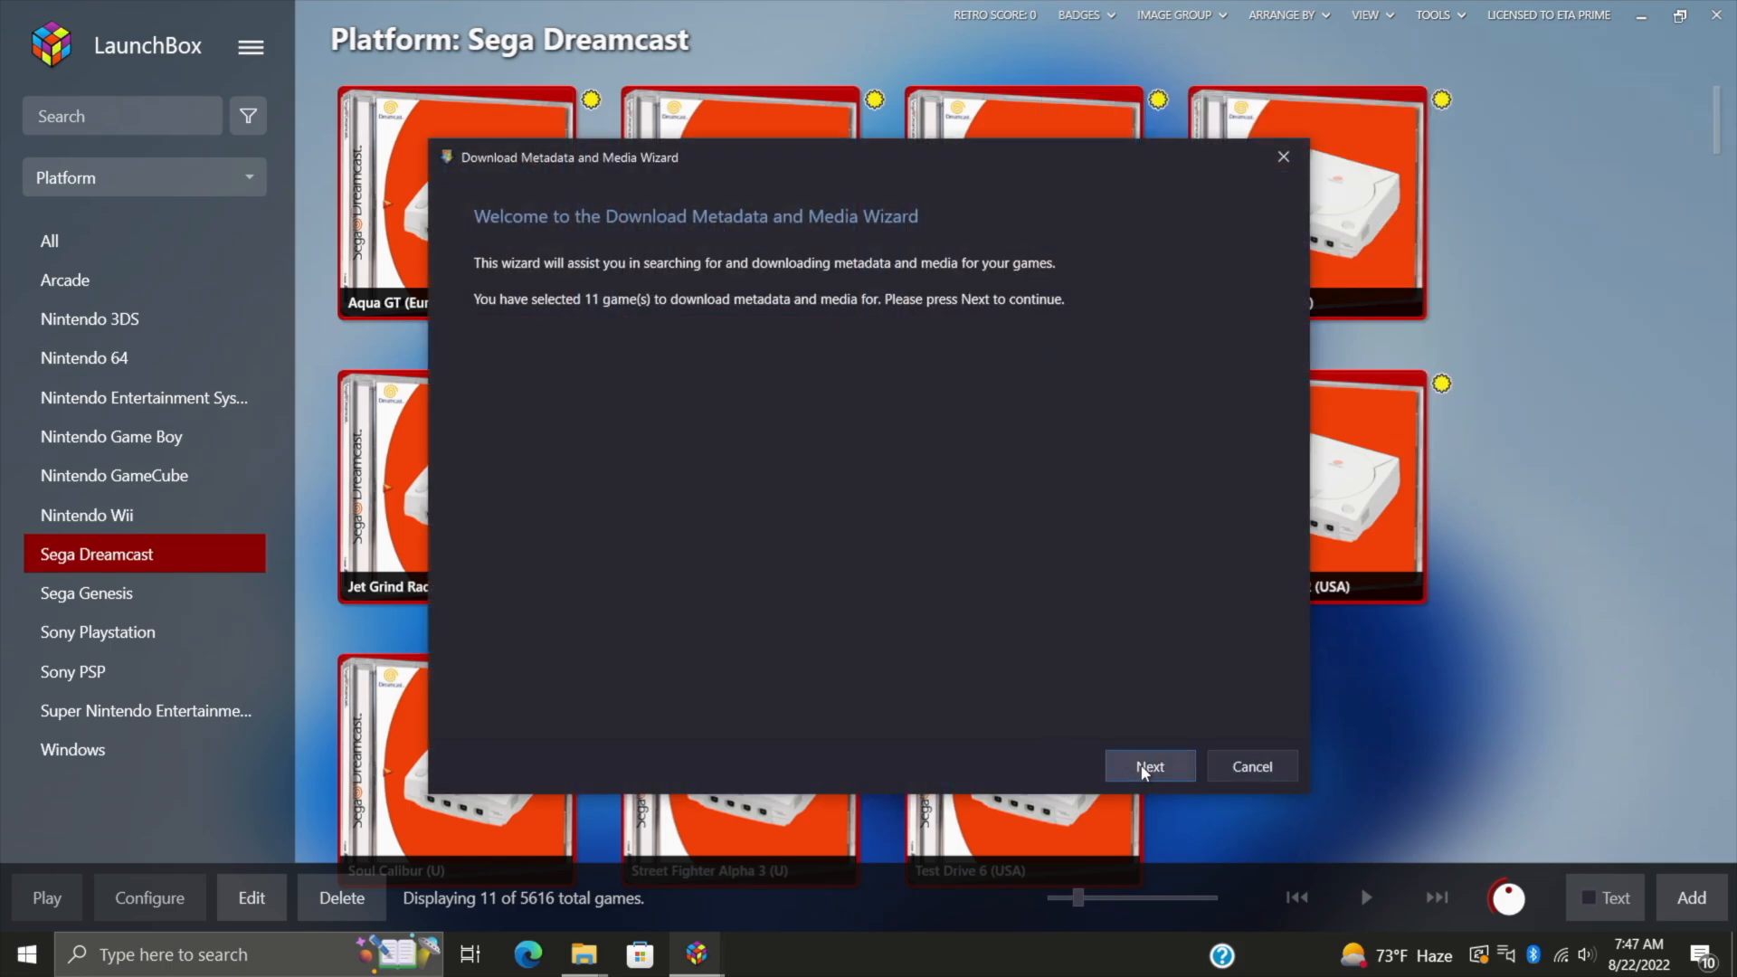
Step: Run the wizard with local database search, all image types, no replacement of existing fields or media, and finish
left_click(1149, 765)
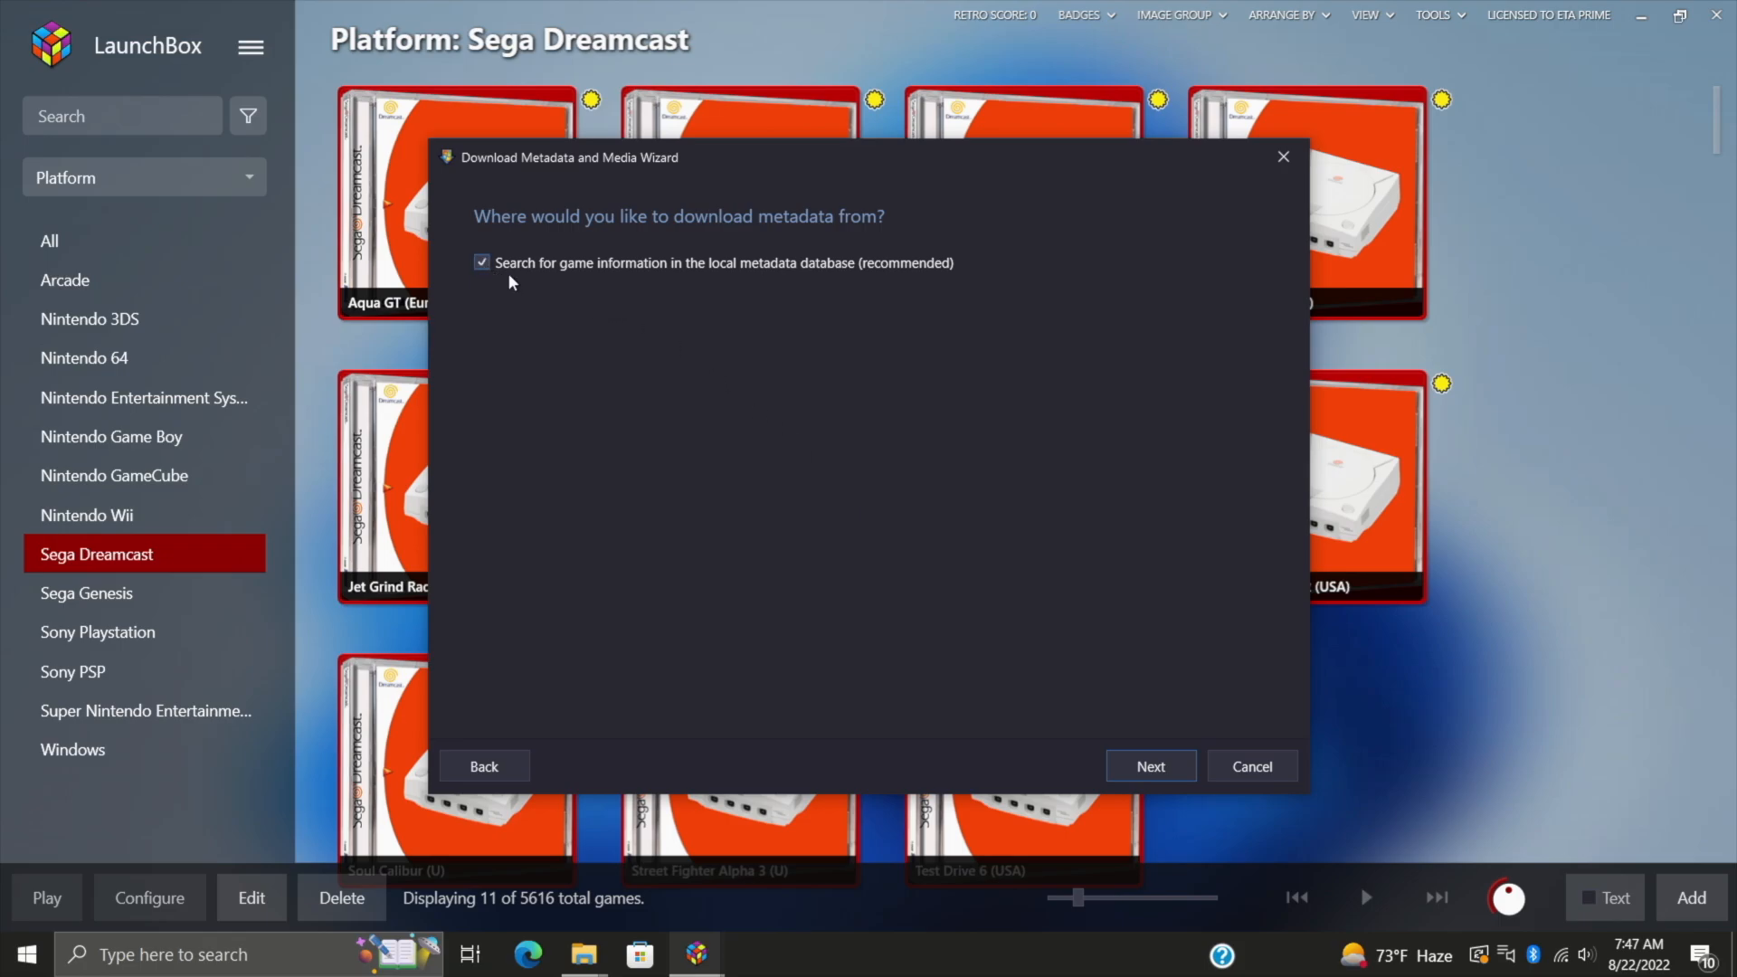
mouse_move(575, 288)
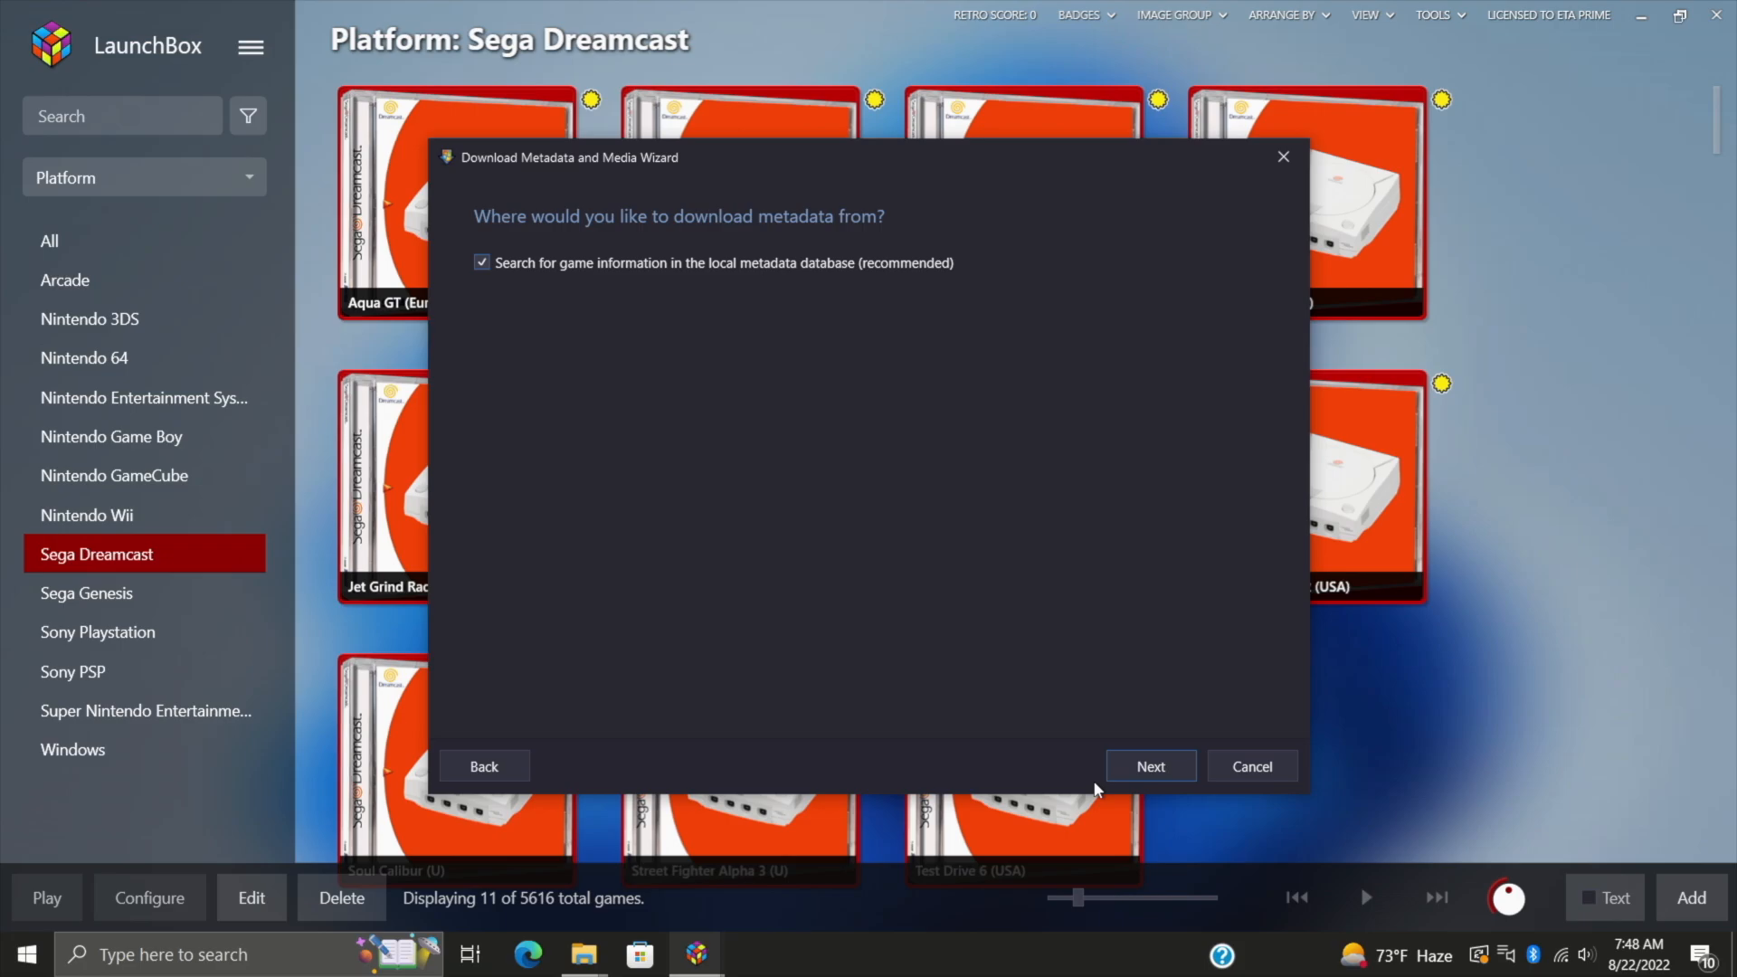
left_click(1148, 765)
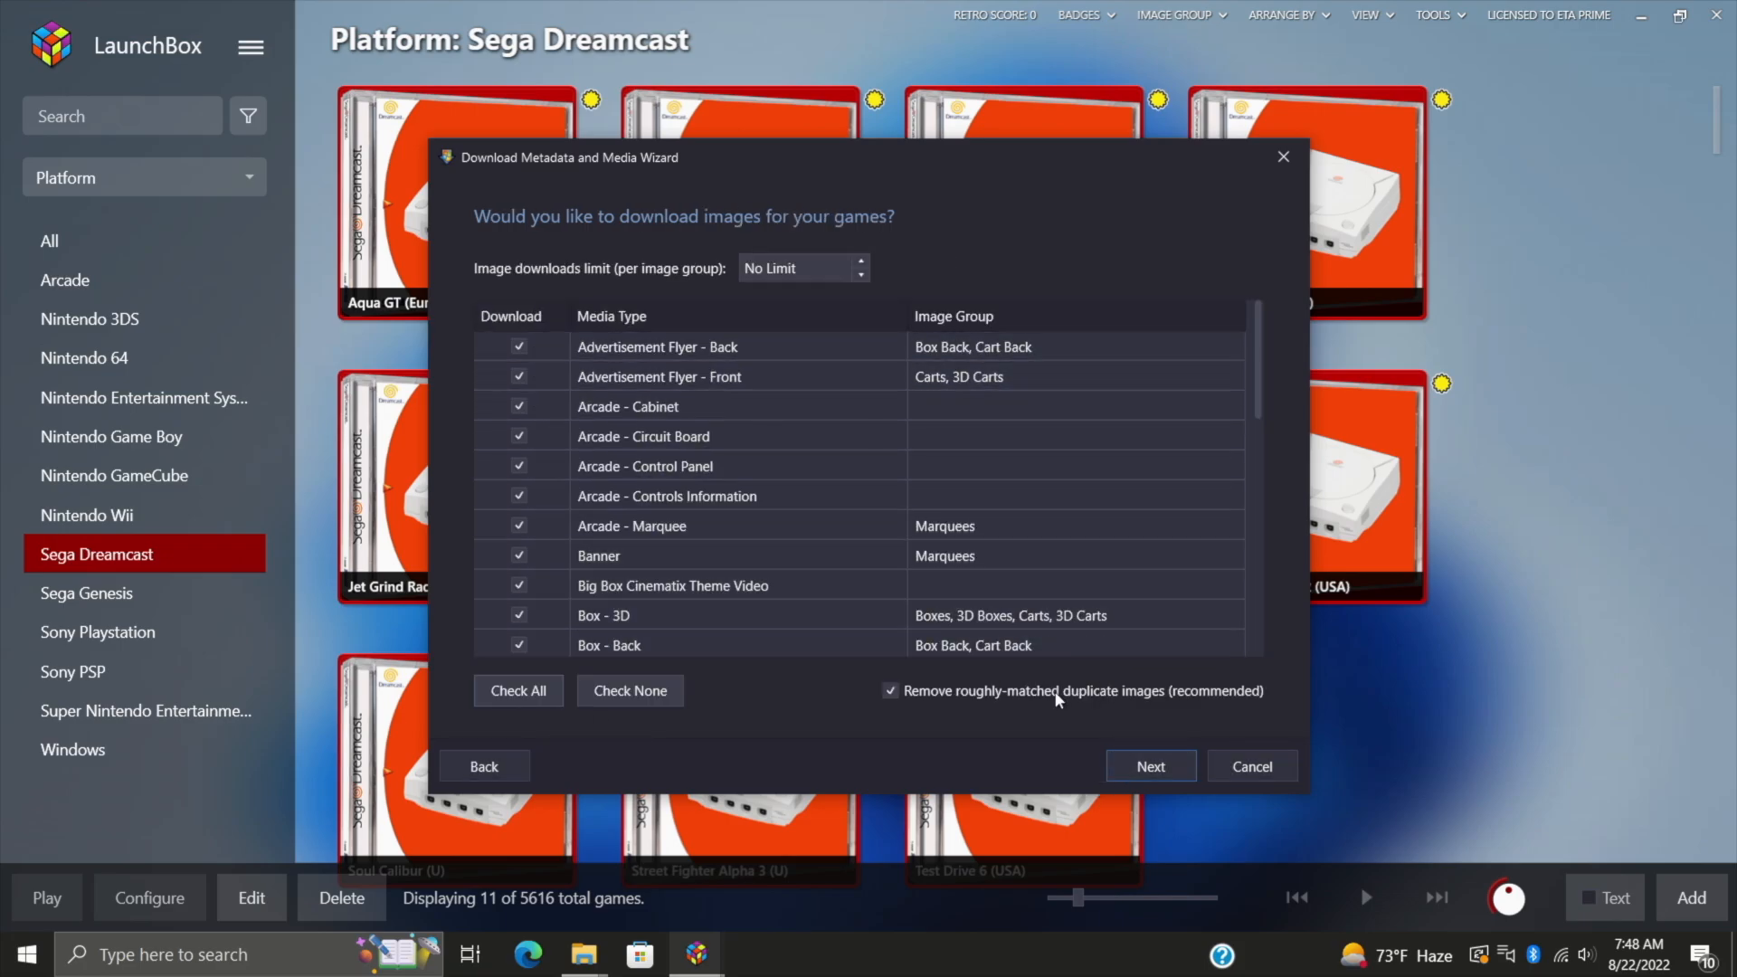
left_click(1149, 765)
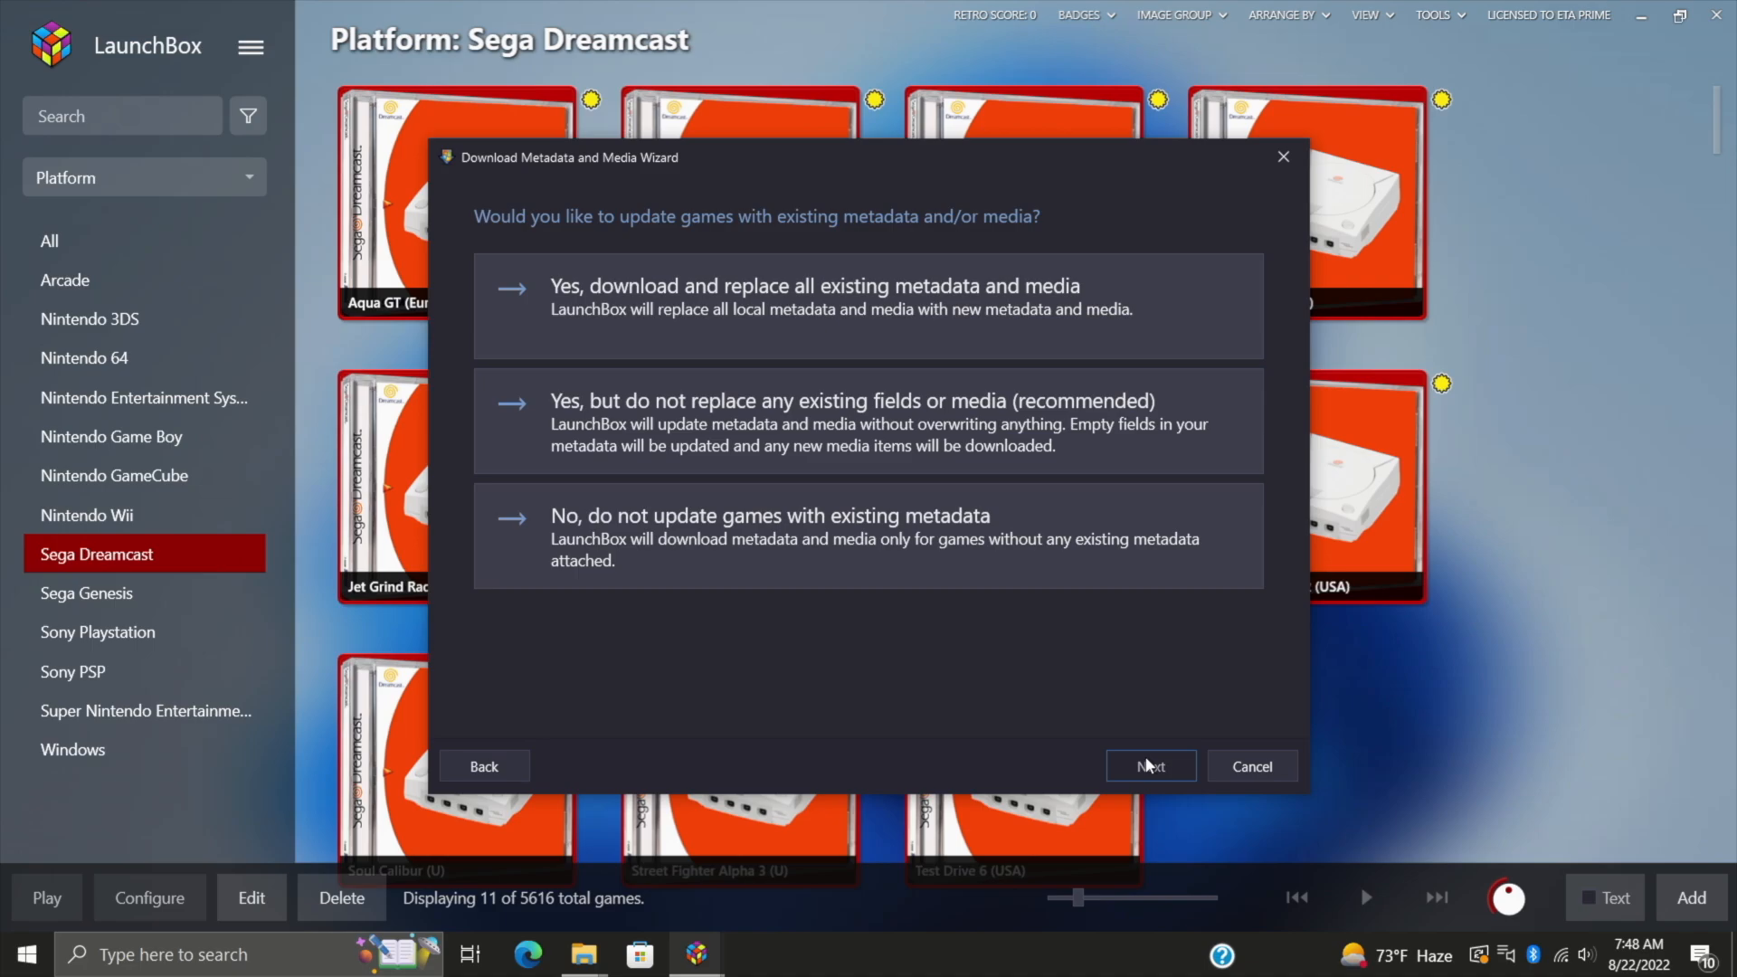
mouse_move(1050, 745)
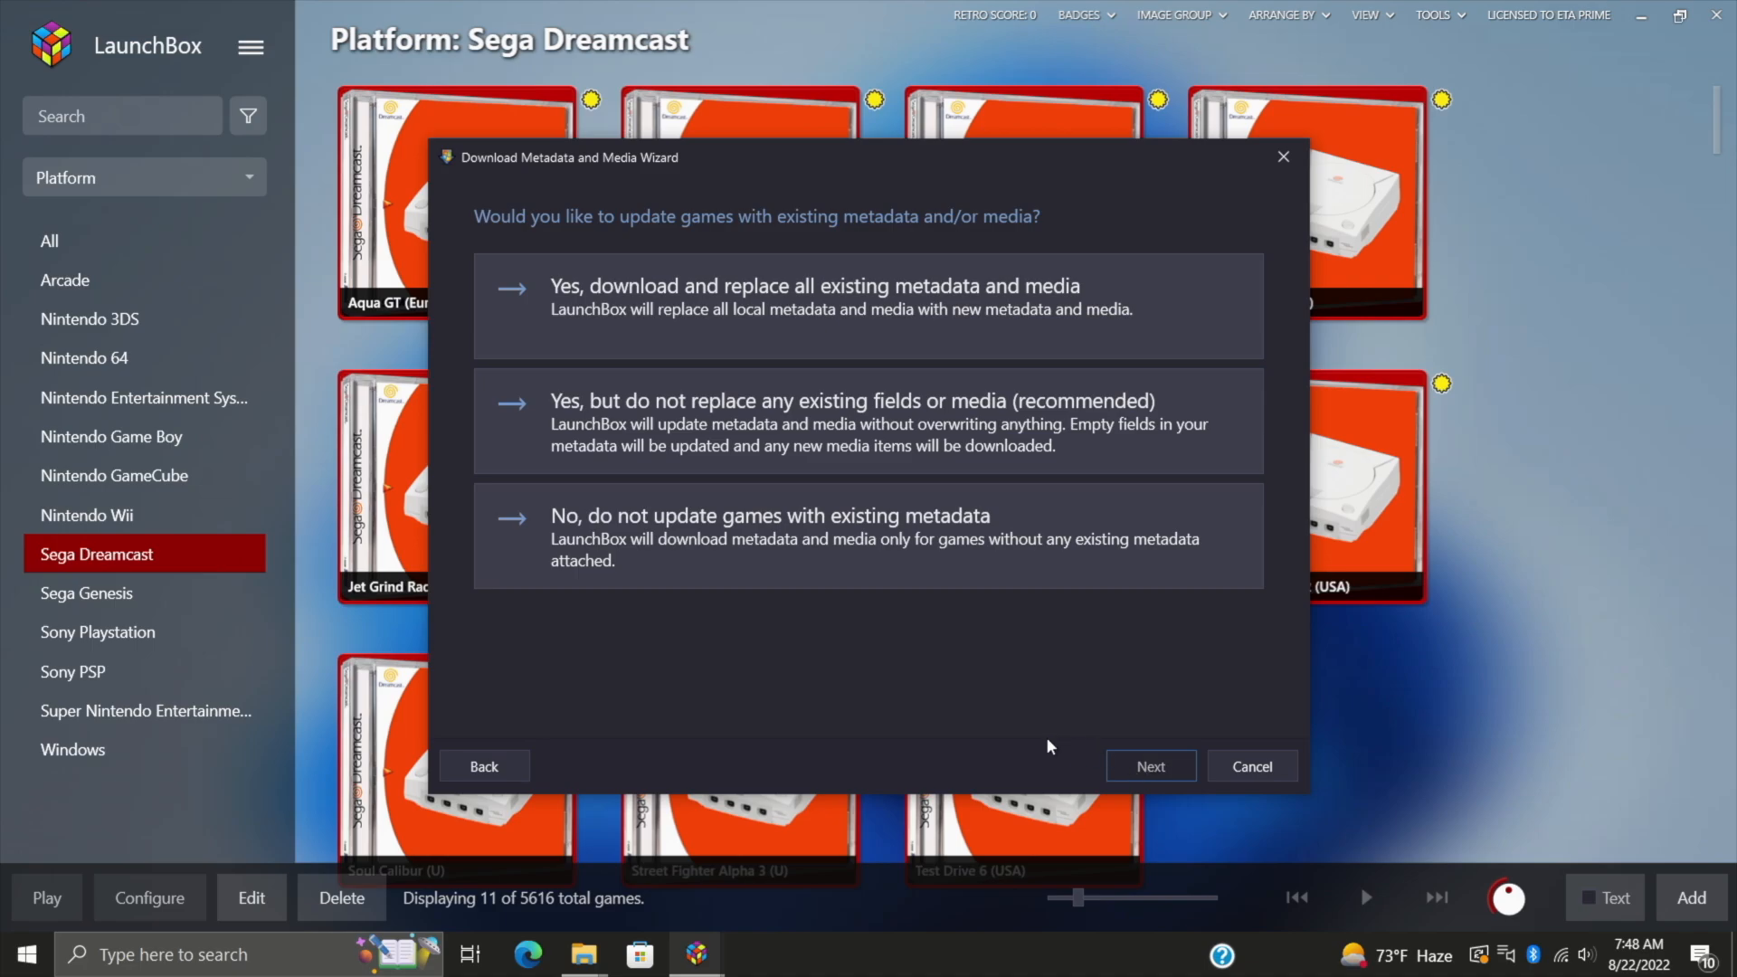
mouse_move(793, 555)
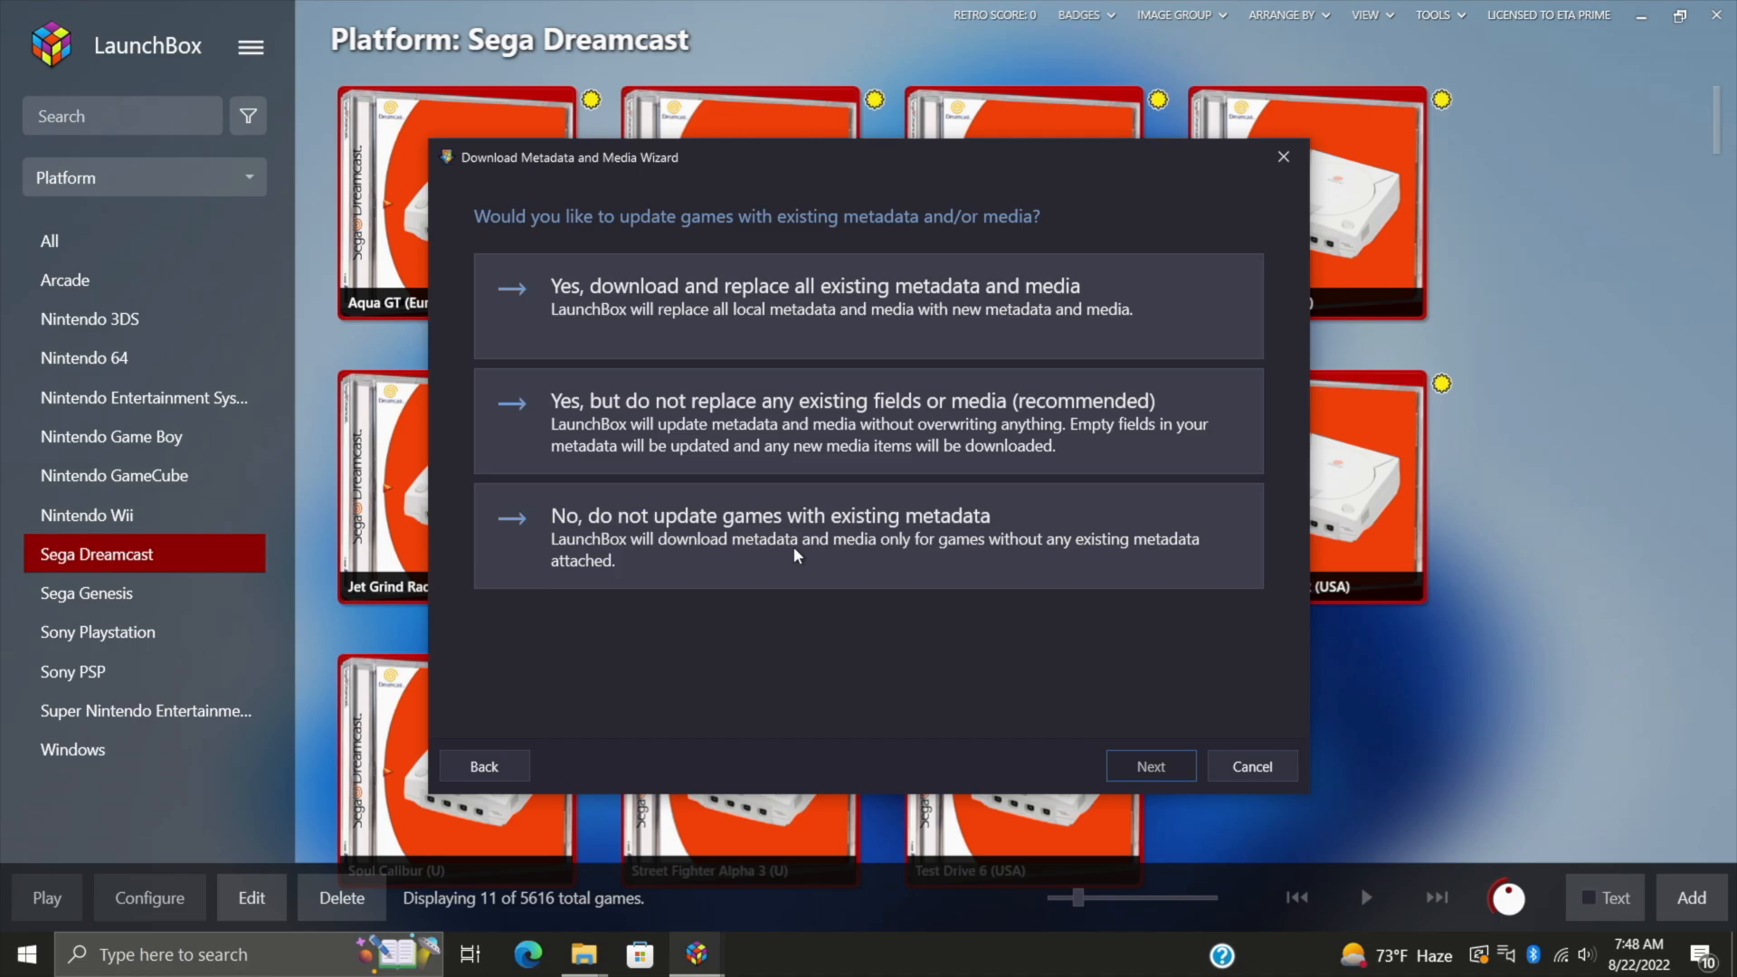
mouse_move(805, 427)
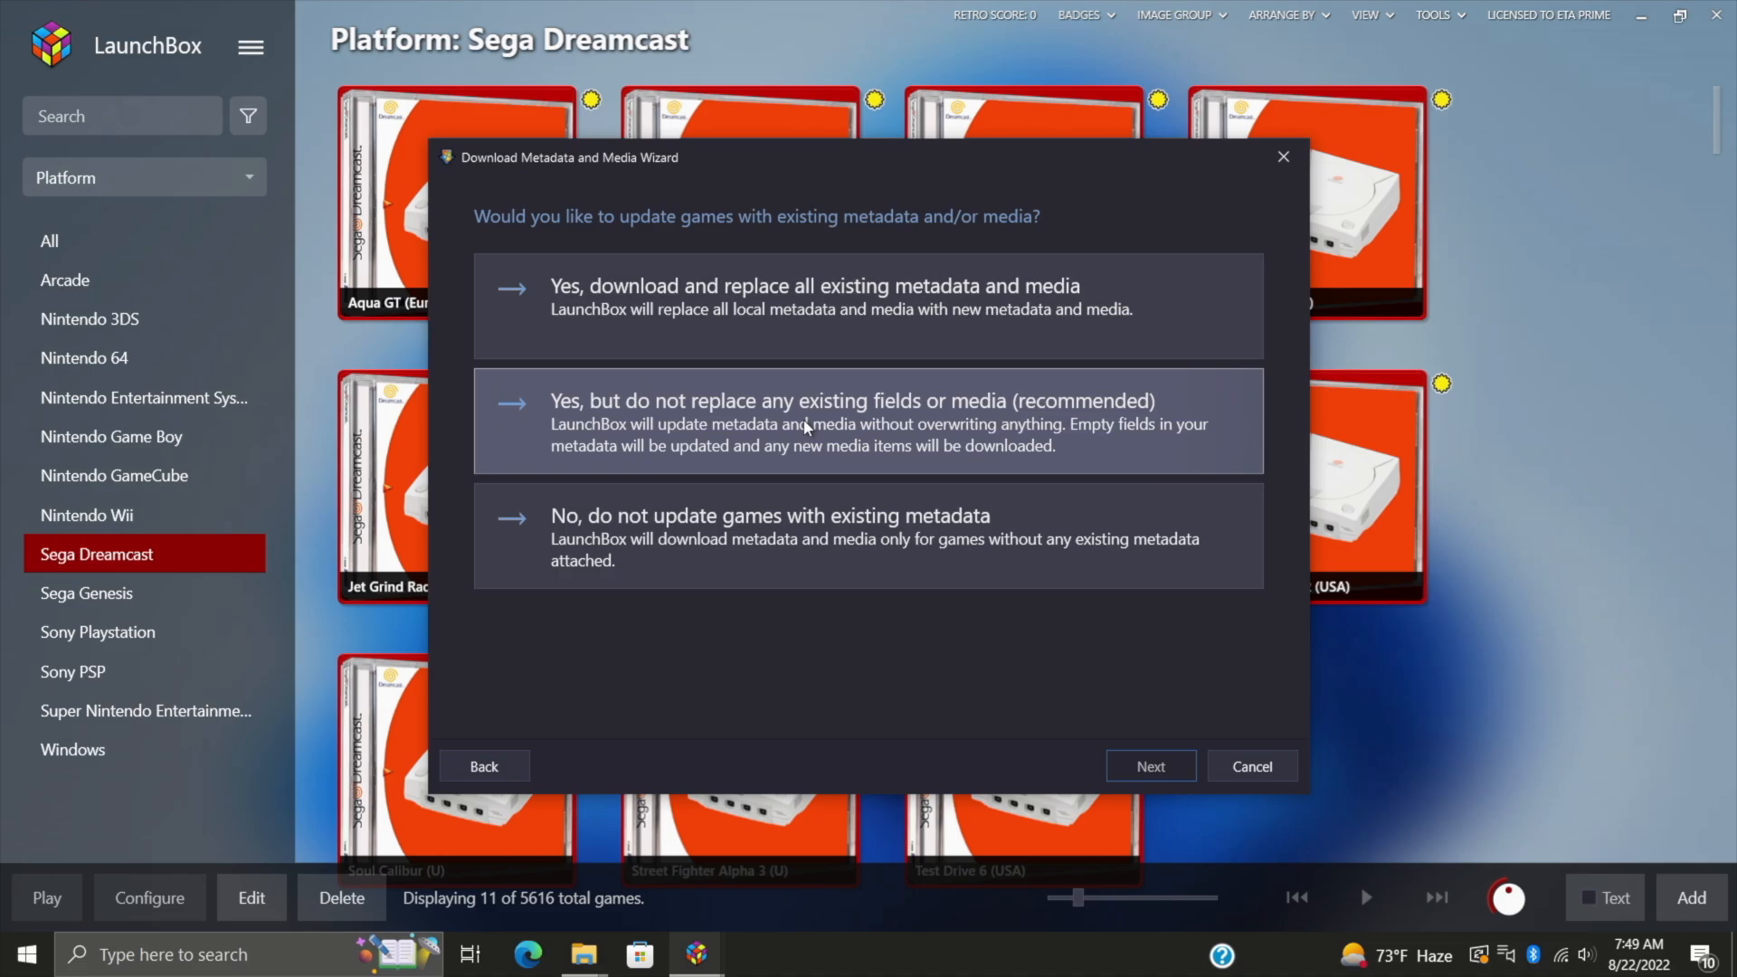
left_click(1148, 766)
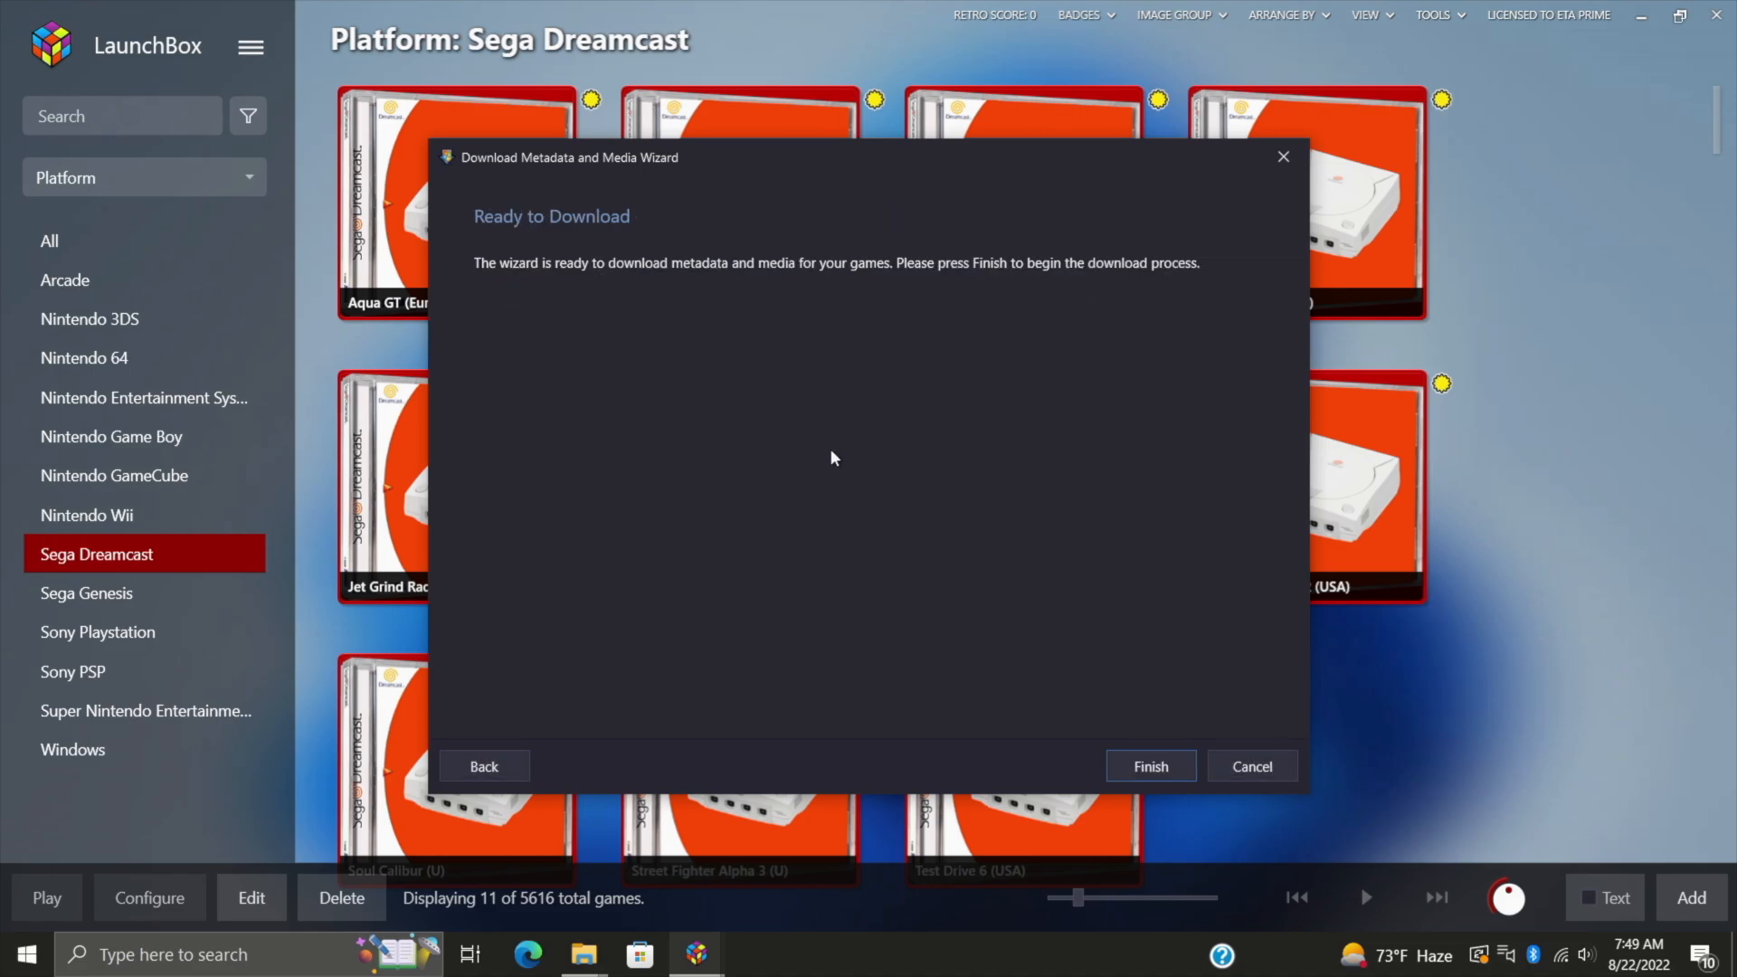
left_click(1148, 765)
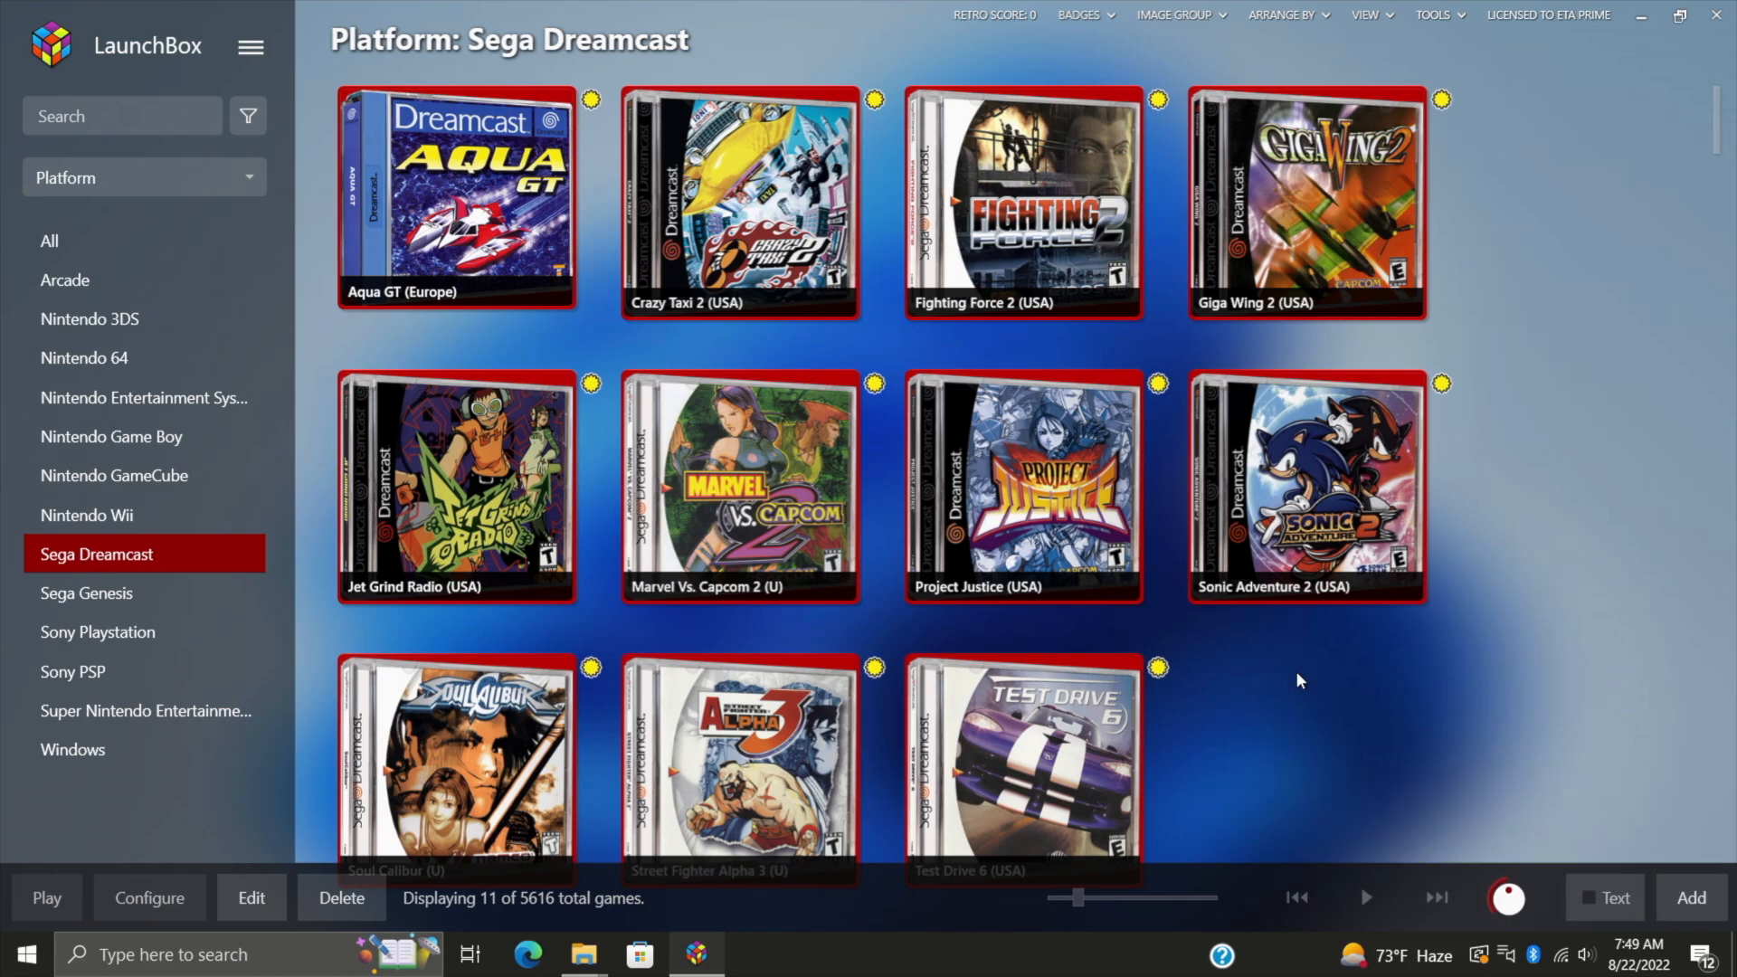
mouse_move(765, 481)
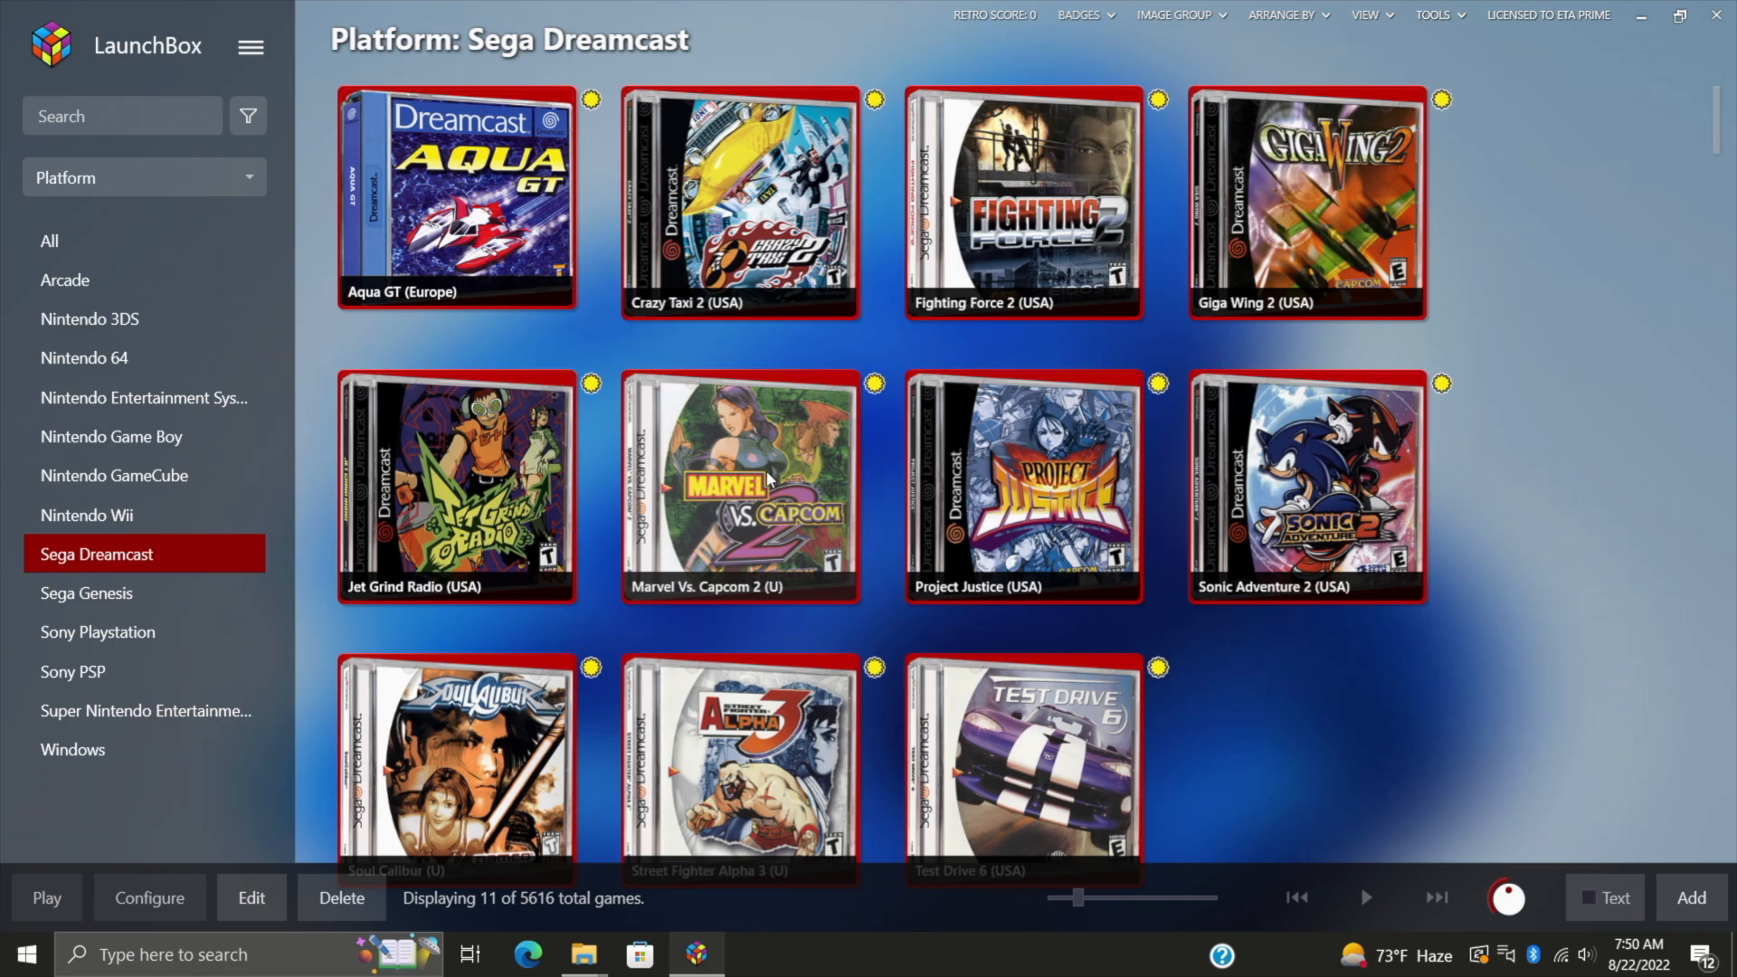